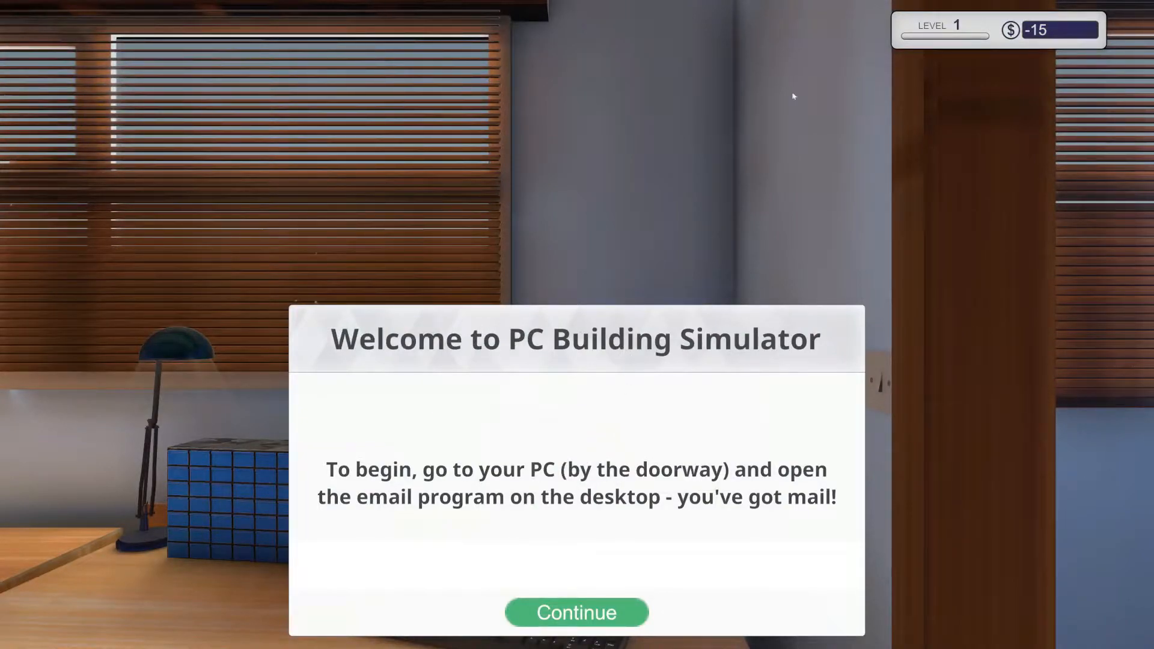
Dismiss the PC Building Simulator welcome message.
left_click(577, 612)
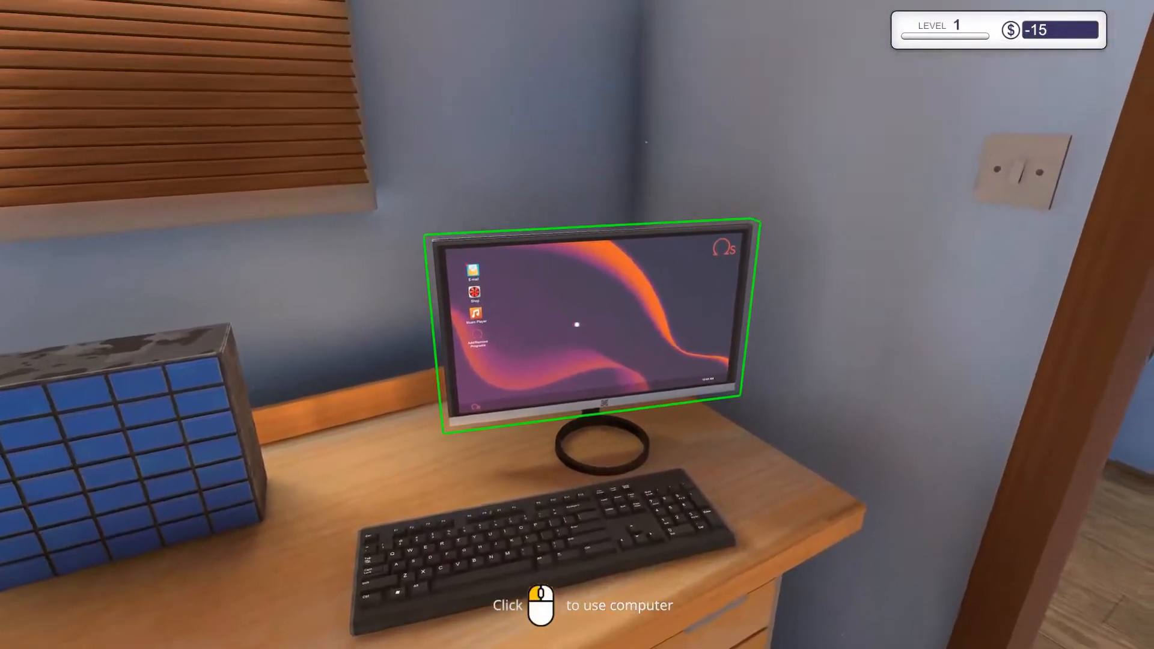
Sit at the home computer, open E-mail and scroll through the welcome mail.
left_click(589, 324)
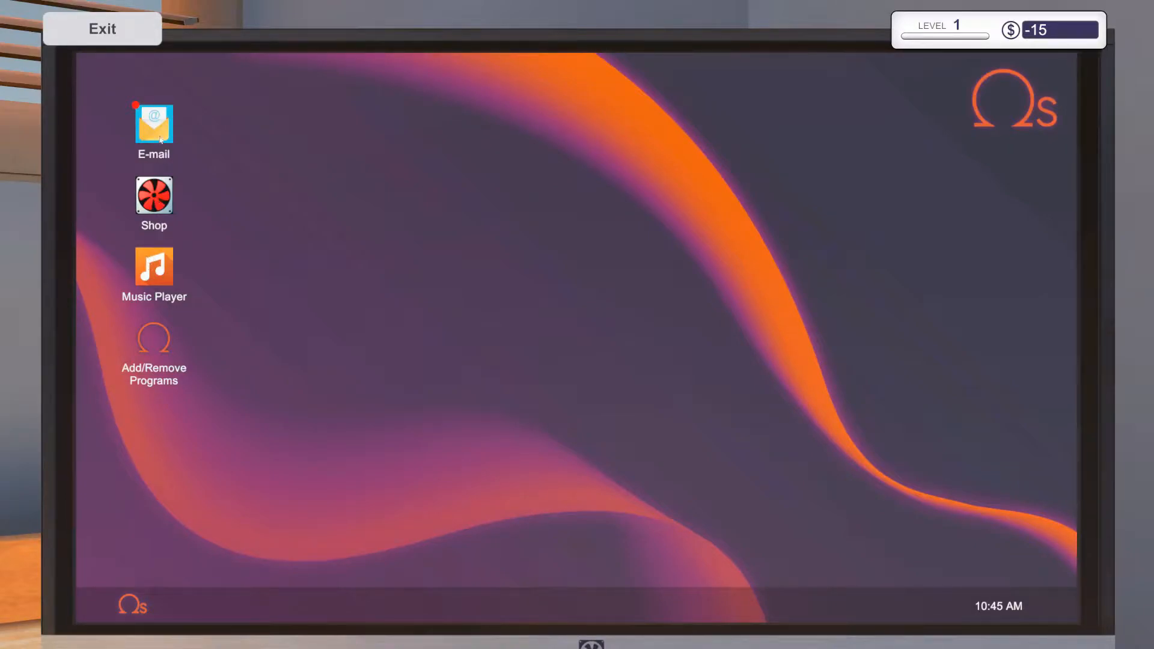
left_click(154, 124)
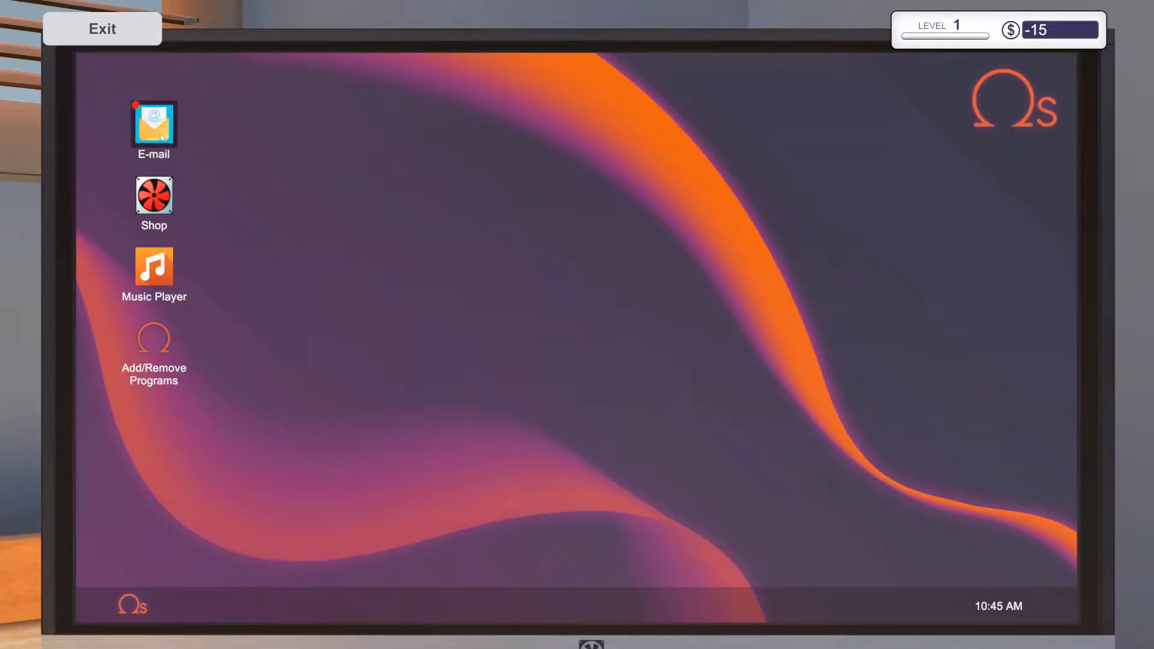
mouse_move(184, 140)
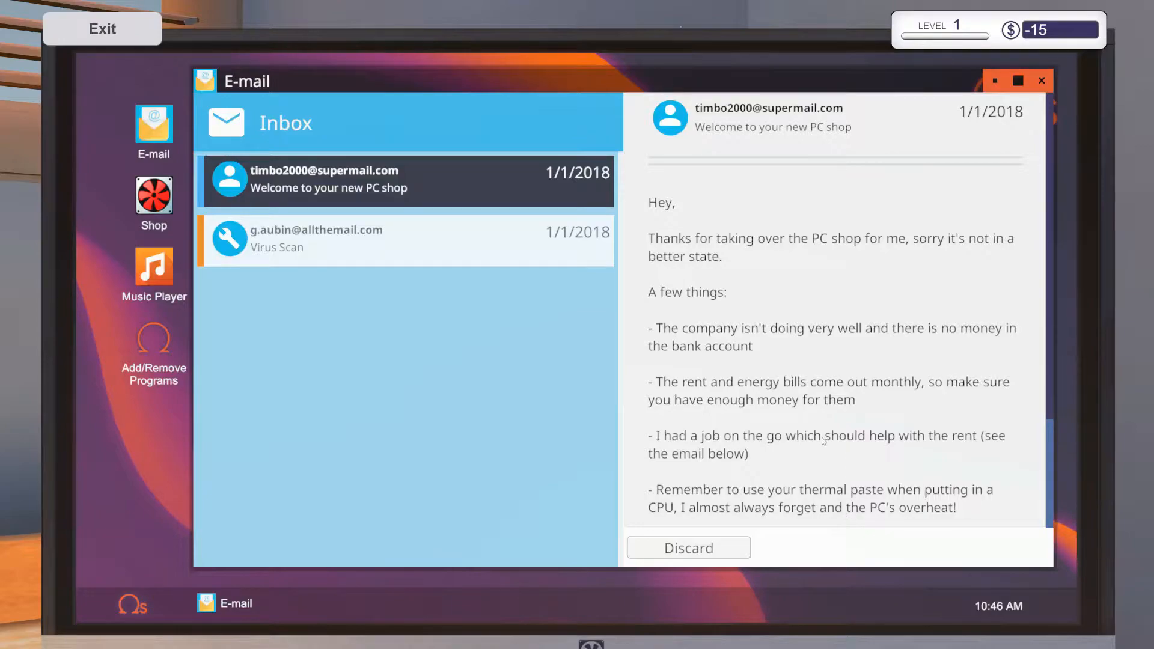
scroll("down", 3)
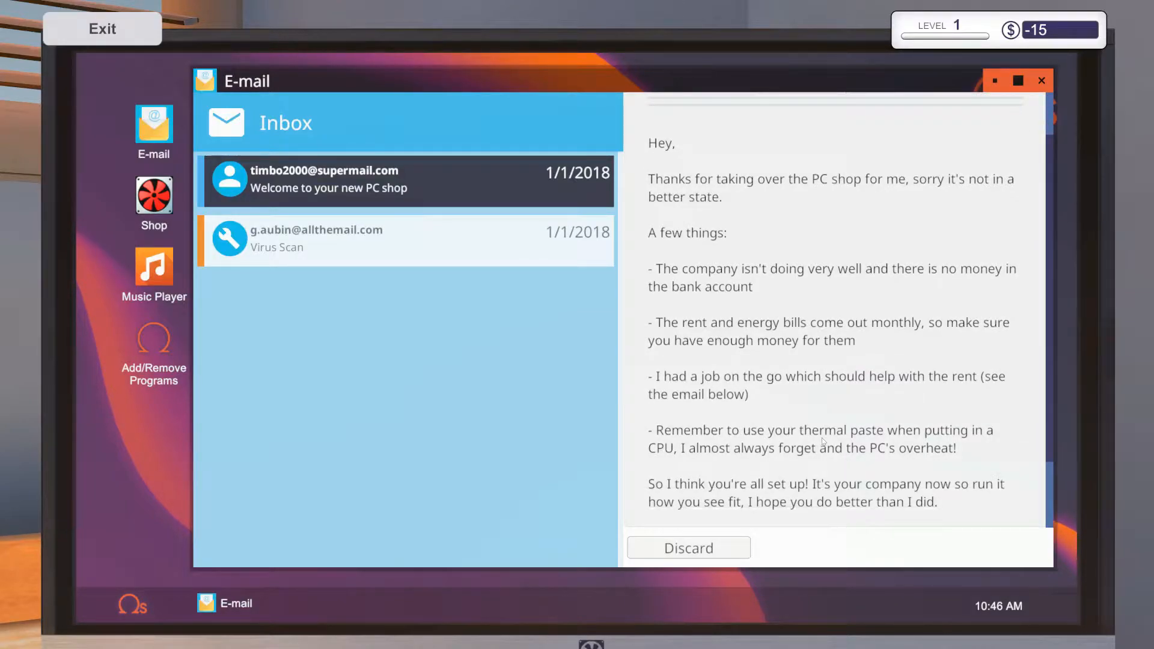
mouse_move(819, 458)
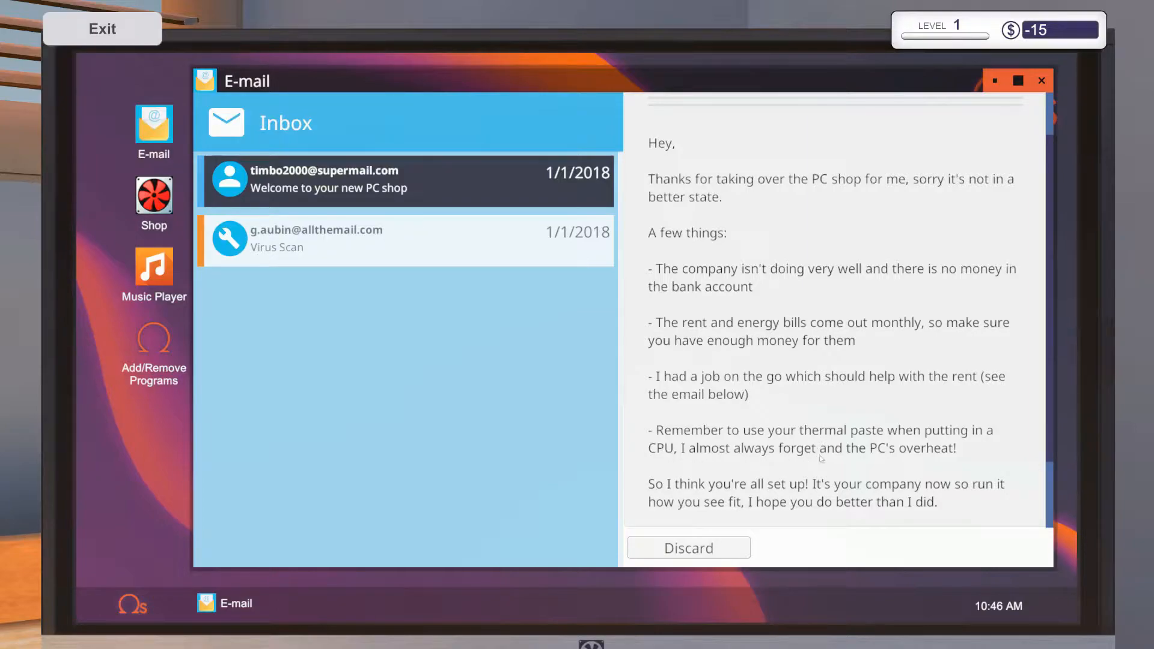
scroll("down", 3)
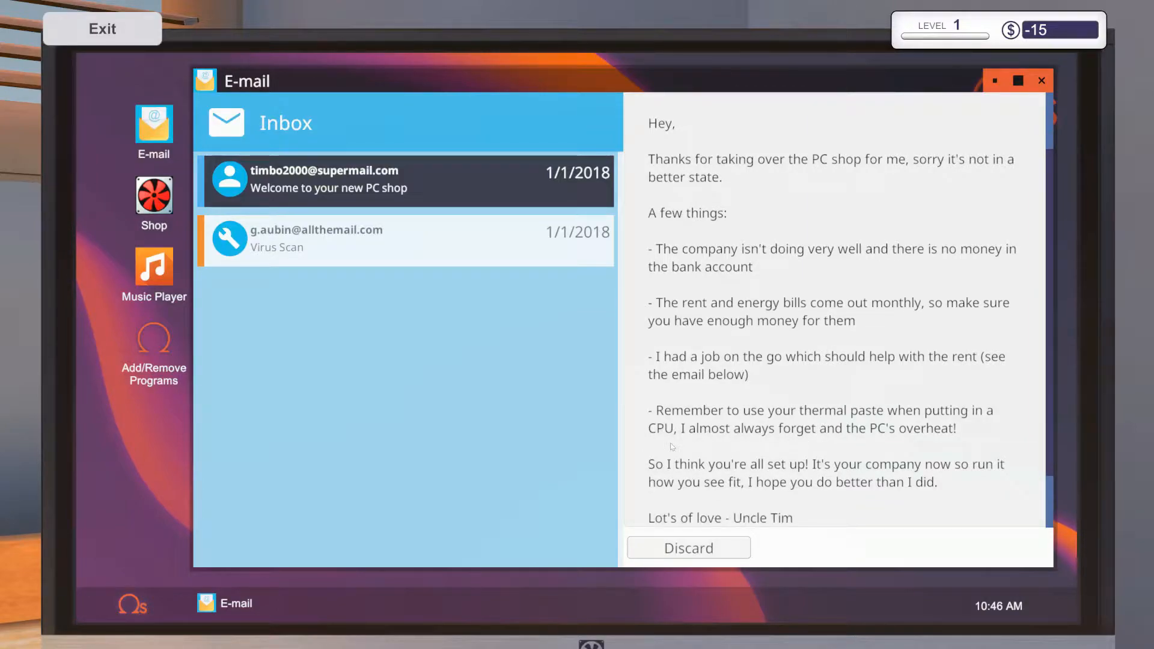
scroll("down", 3)
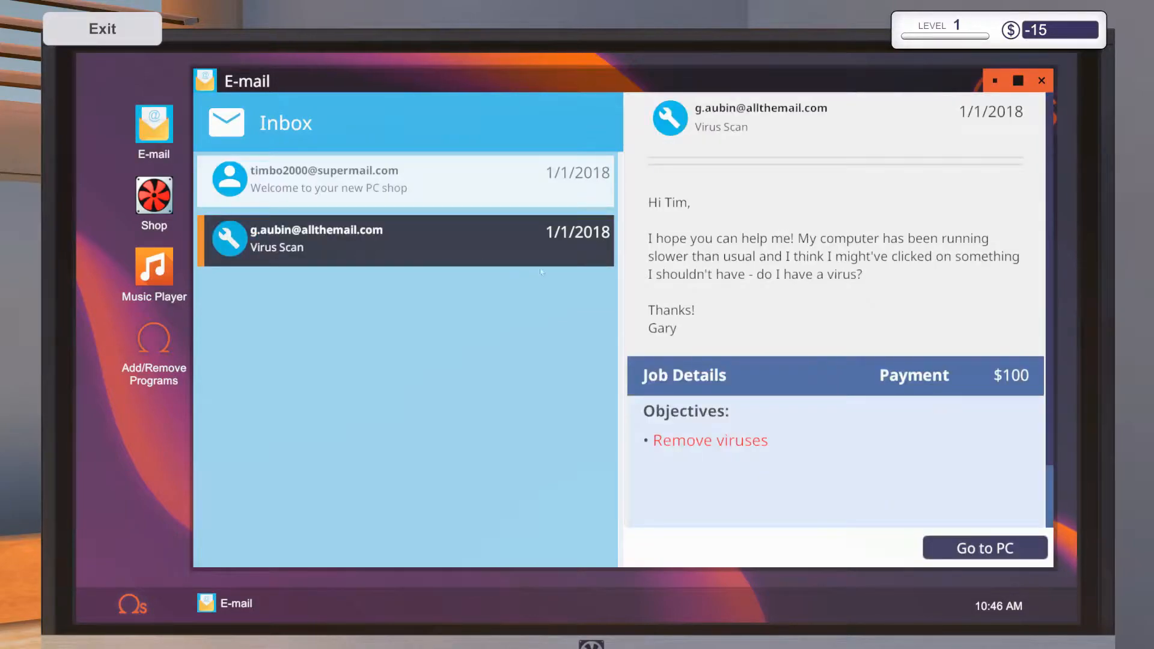
mouse_move(571, 279)
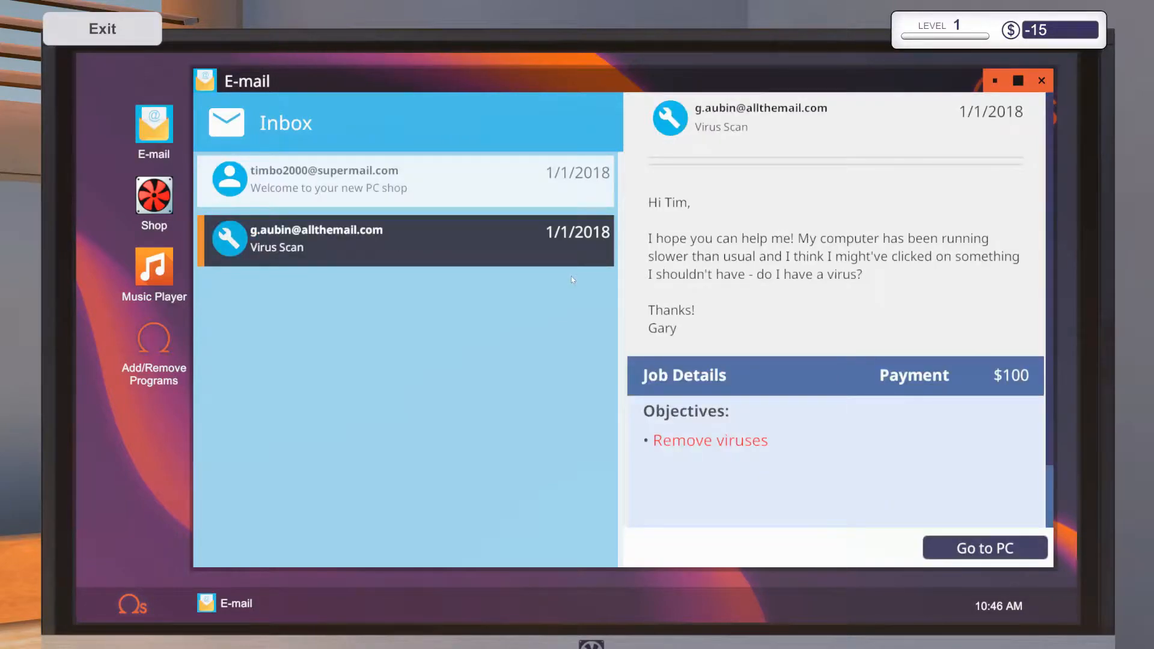
mouse_move(662, 274)
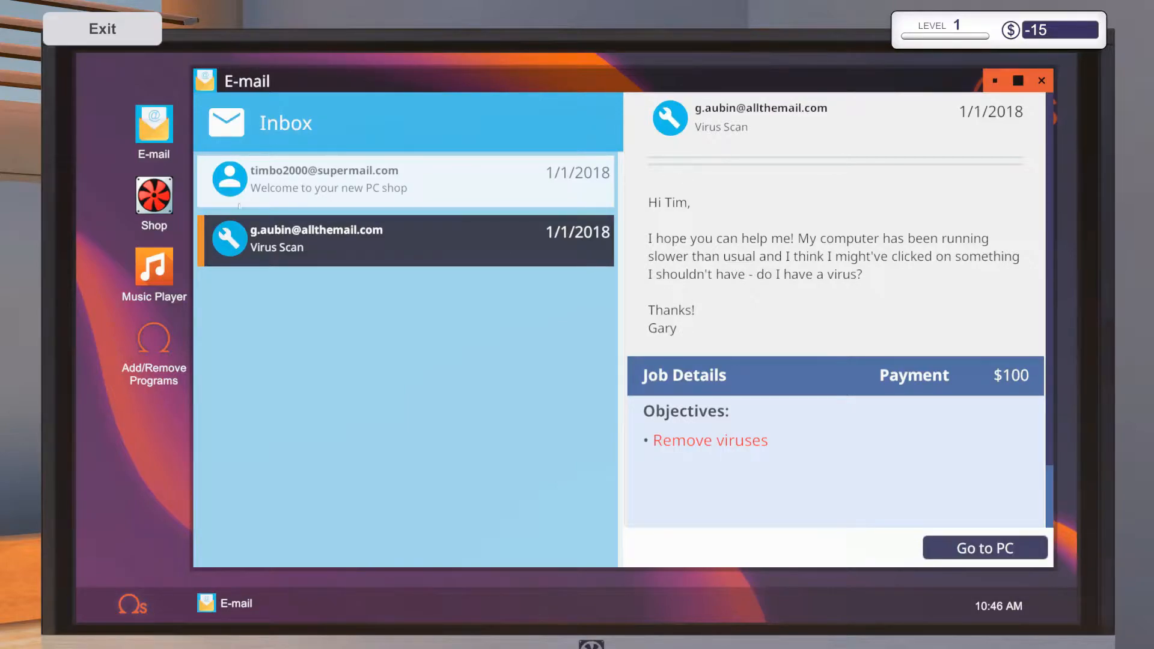
scroll("down", 3)
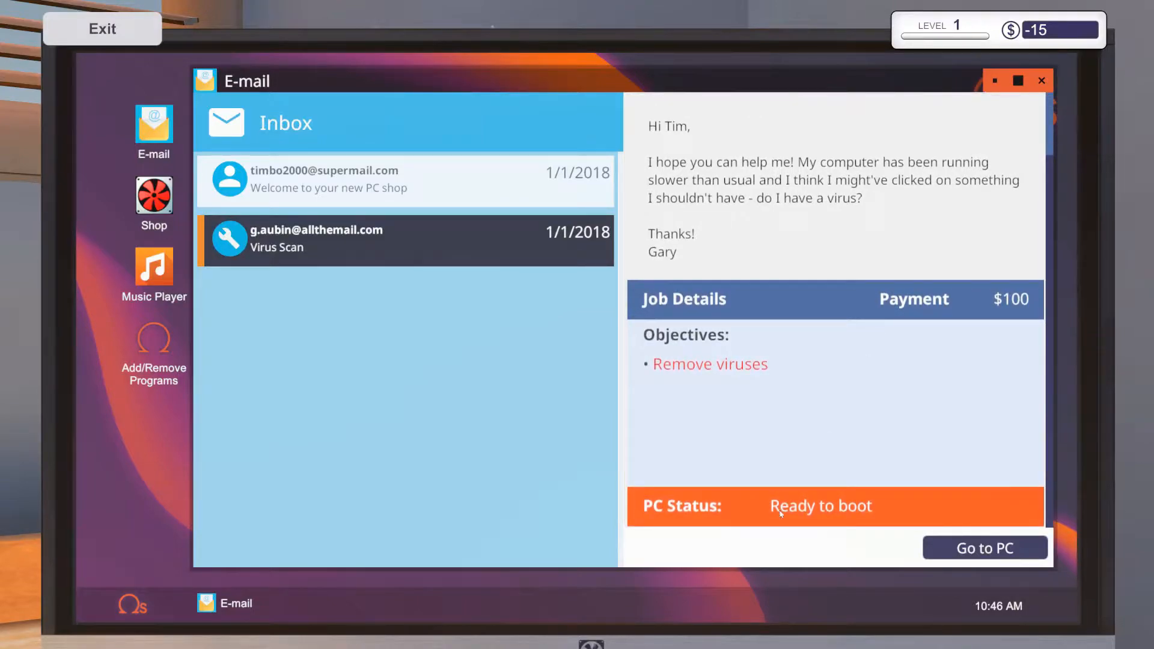
Place the Virus Scan customer's PC on the workbench, open it and dismiss the tip.
left_click(984, 548)
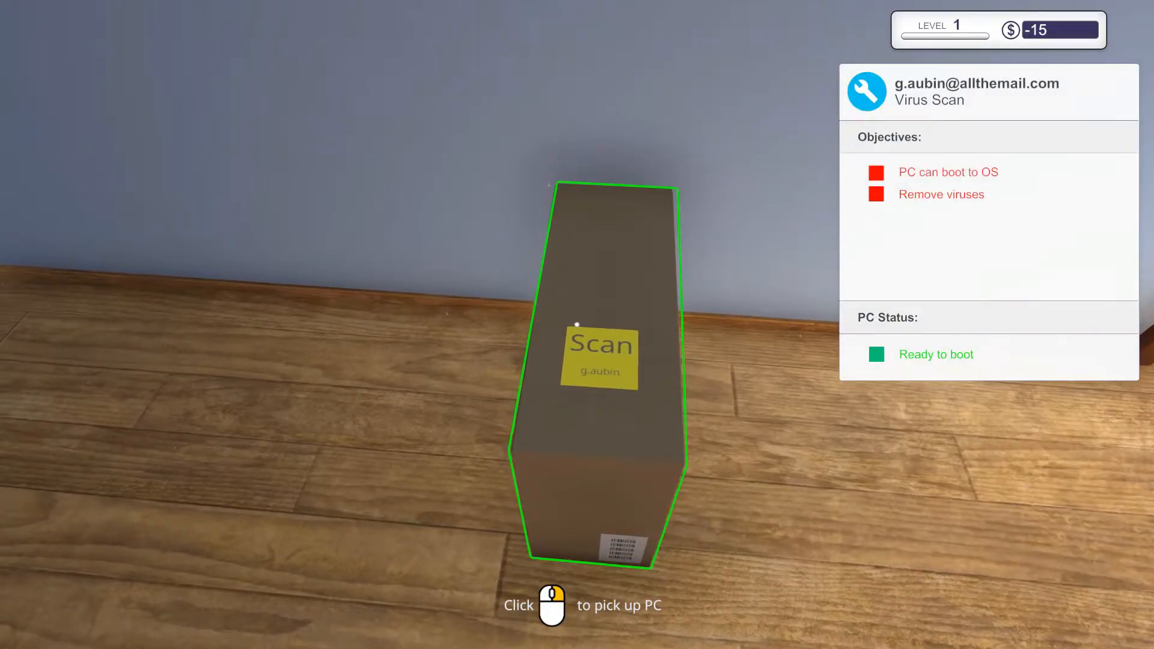
left_click(596, 360)
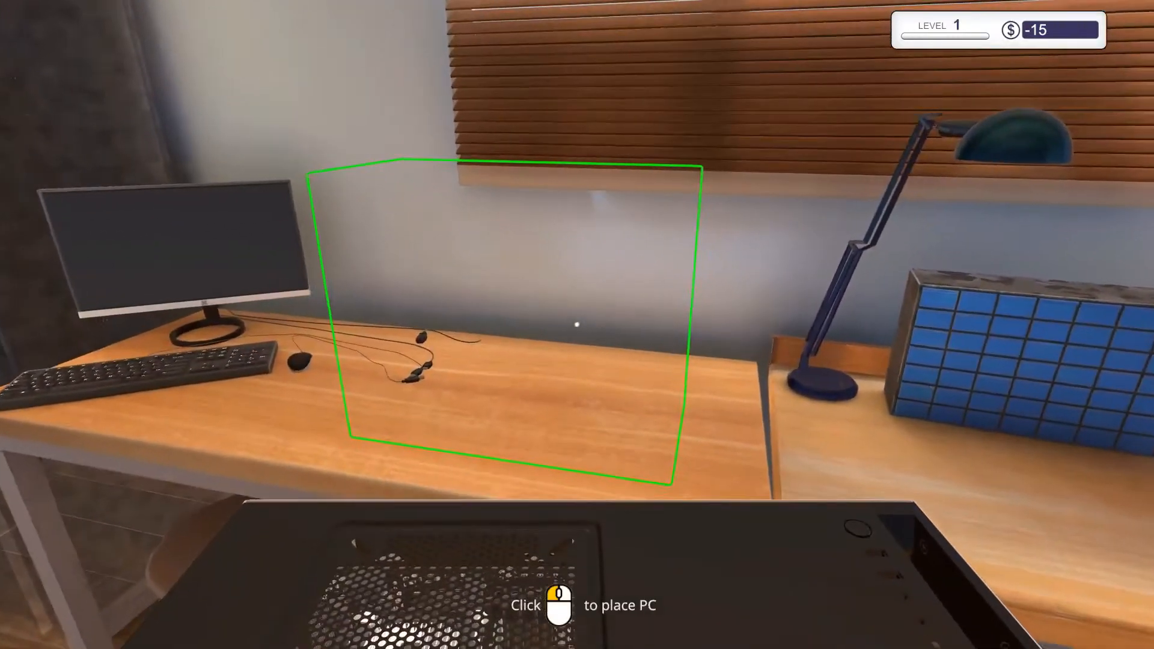
left_click(577, 324)
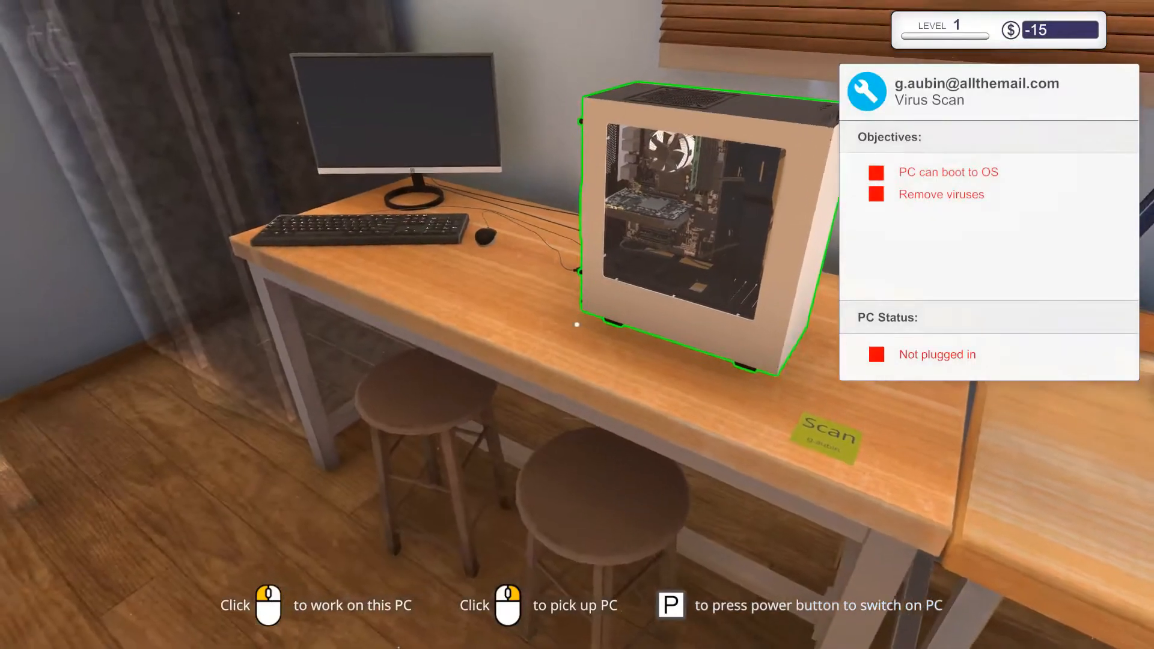
left_click(707, 221)
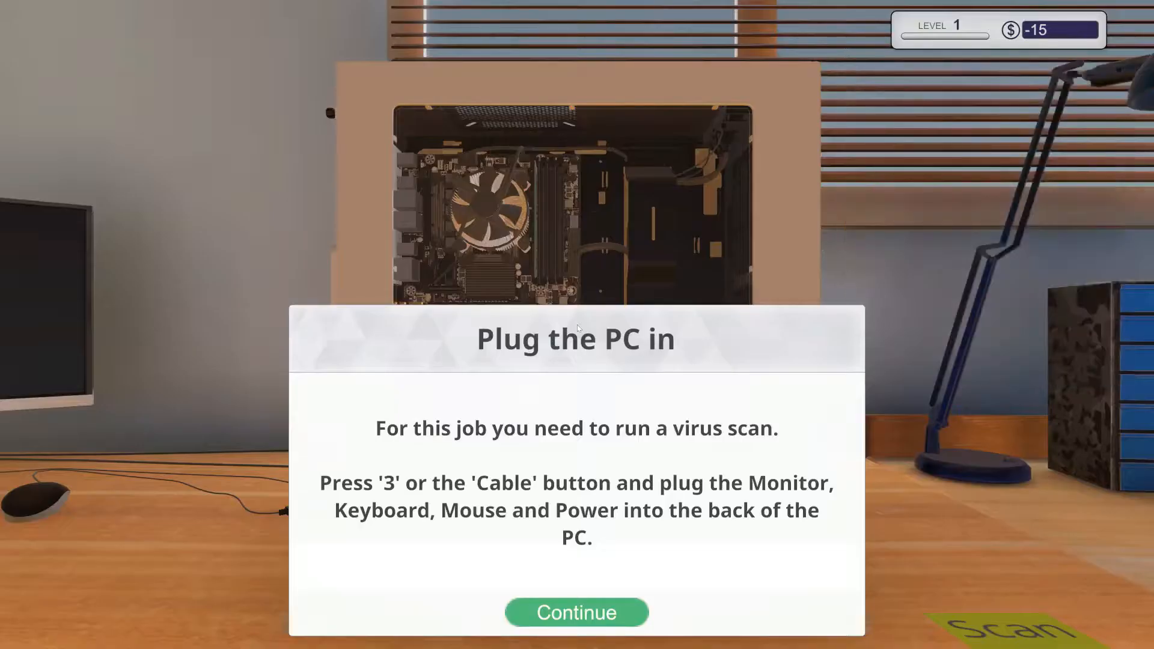
mouse_move(523, 585)
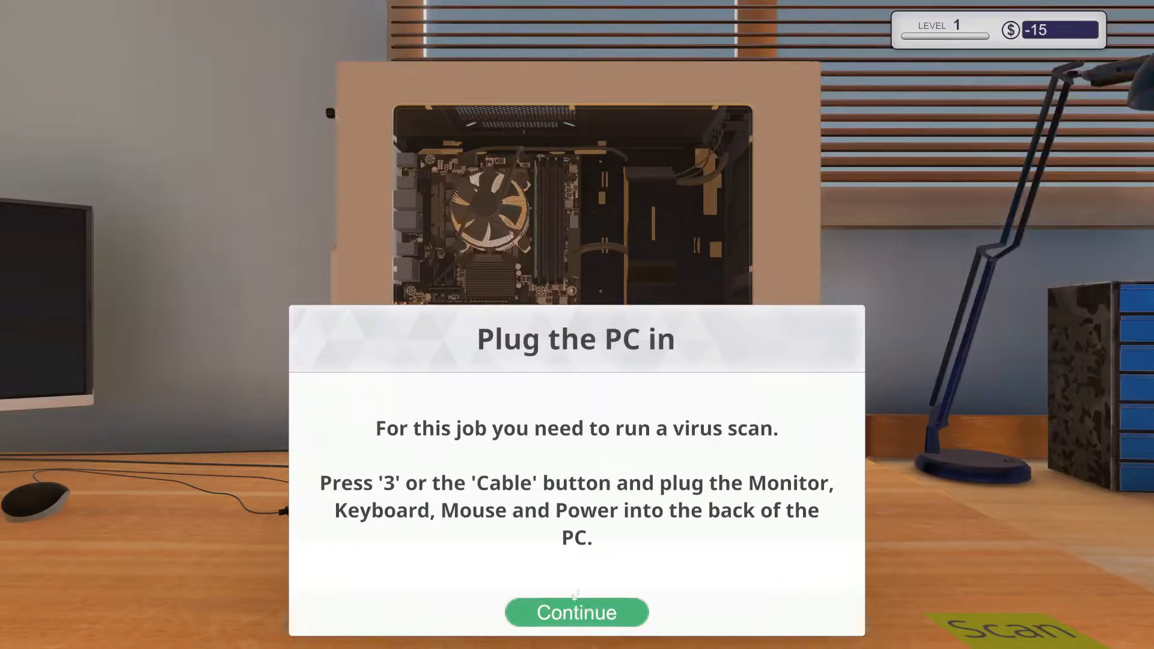
left_click(577, 612)
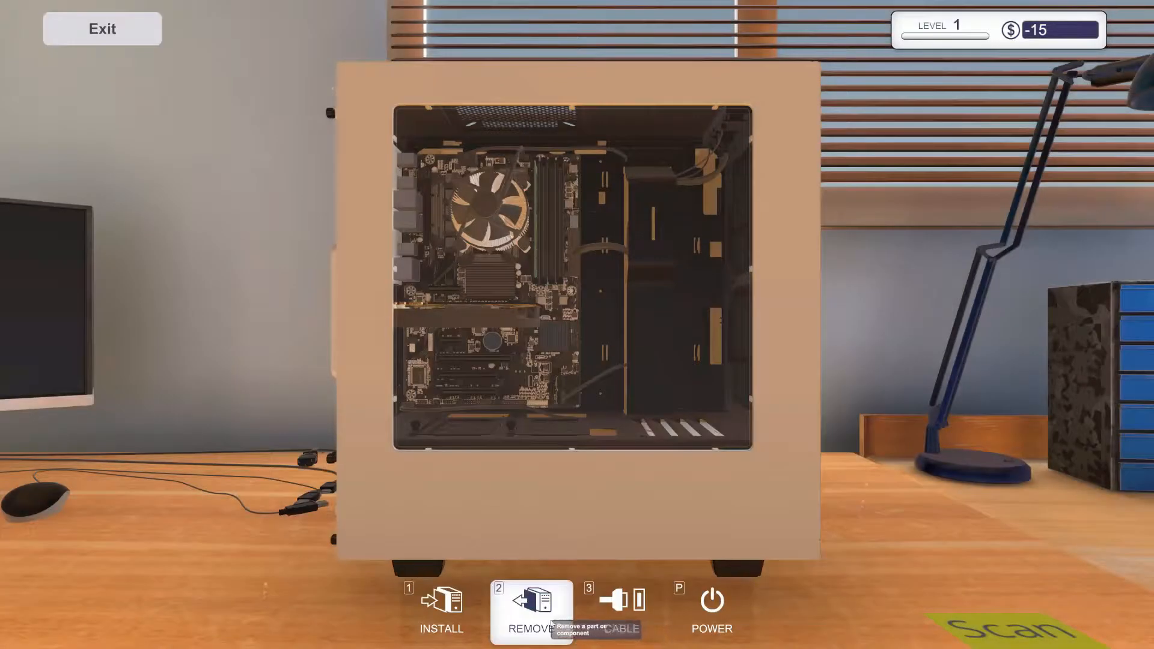
Plug in monitor, keyboard, mouse and power cables, then switch the customer PC on.
left_click(621, 612)
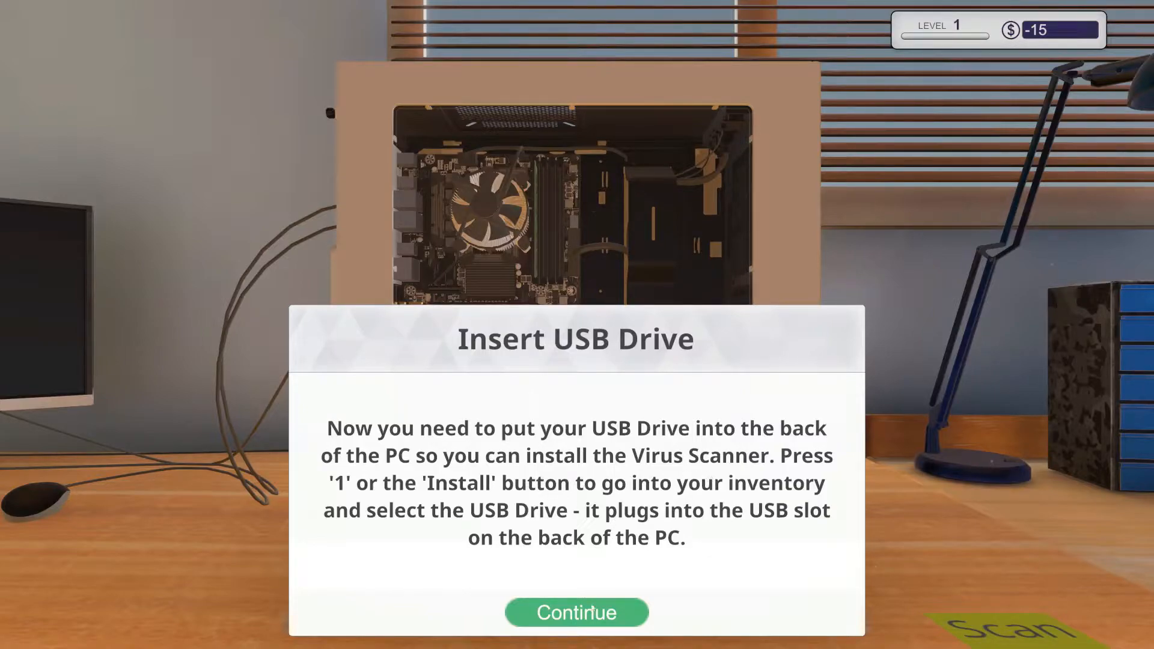
left_click(576, 613)
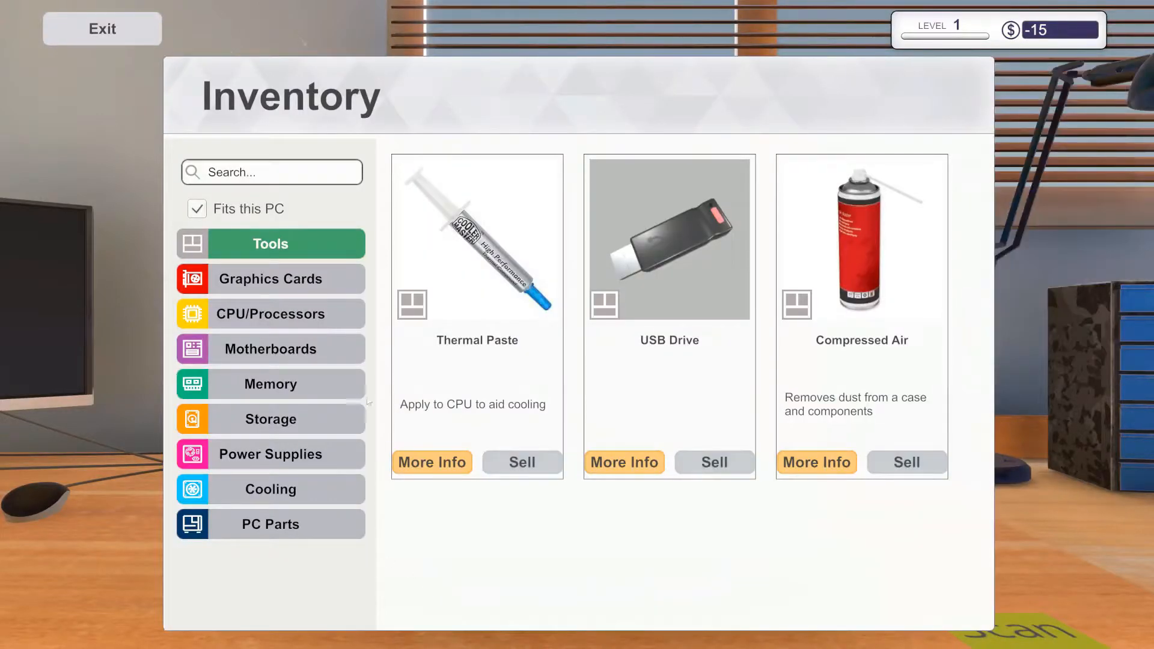
mouse_move(664, 252)
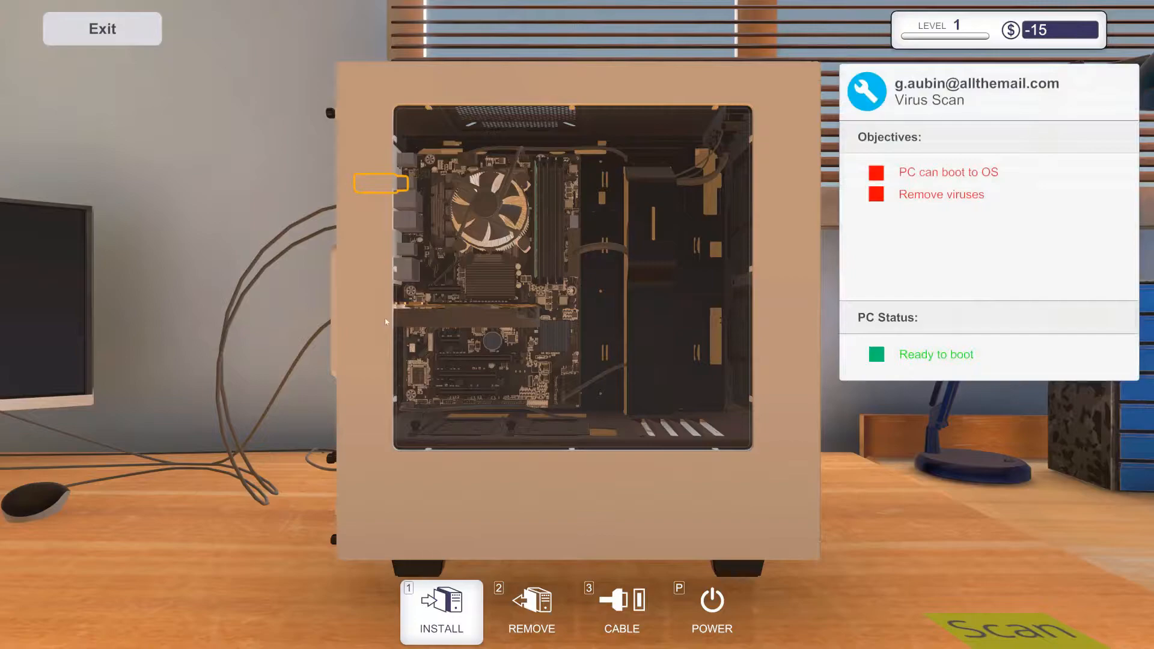
mouse_move(402, 187)
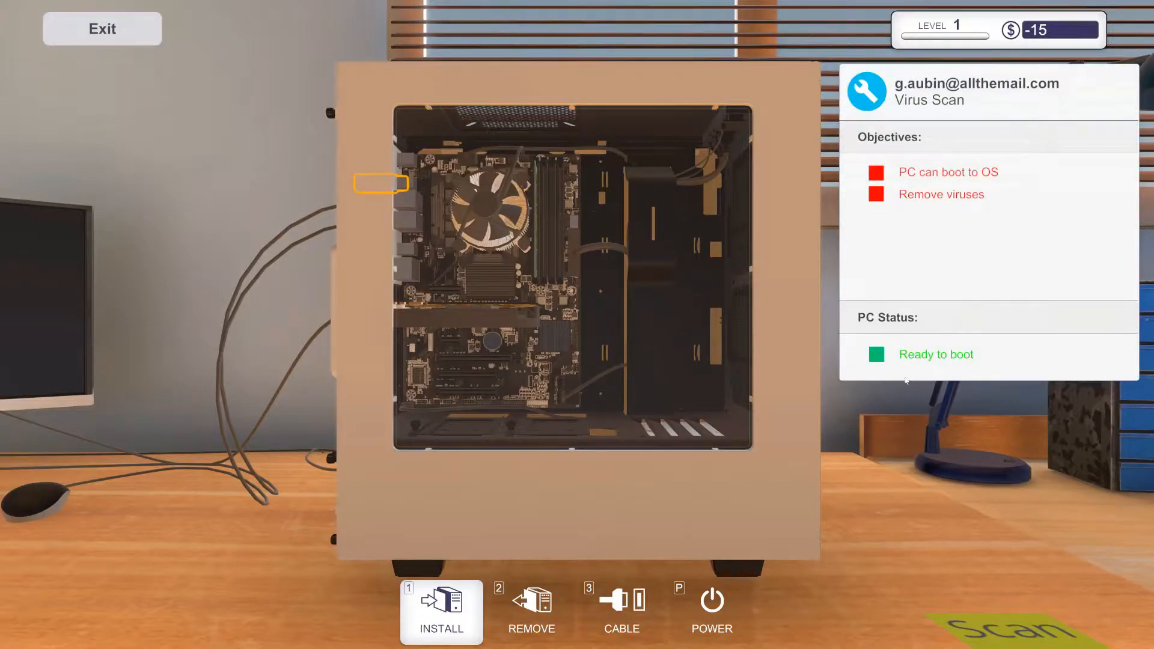
mouse_move(639, 613)
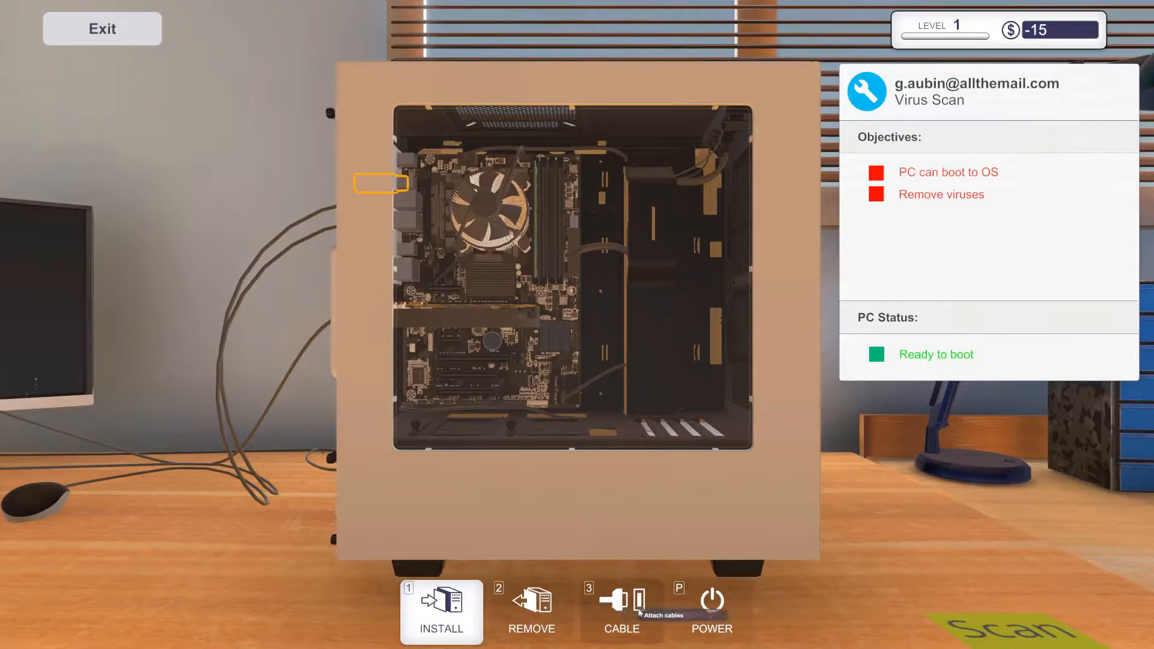
mouse_move(711, 603)
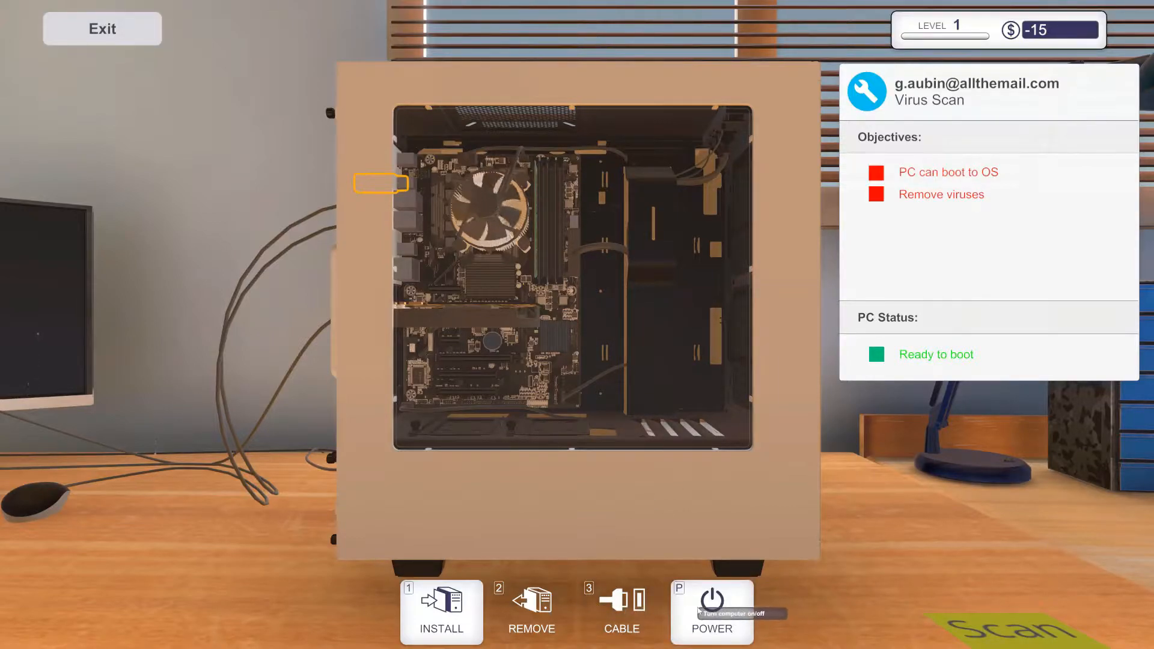
left_click(711, 602)
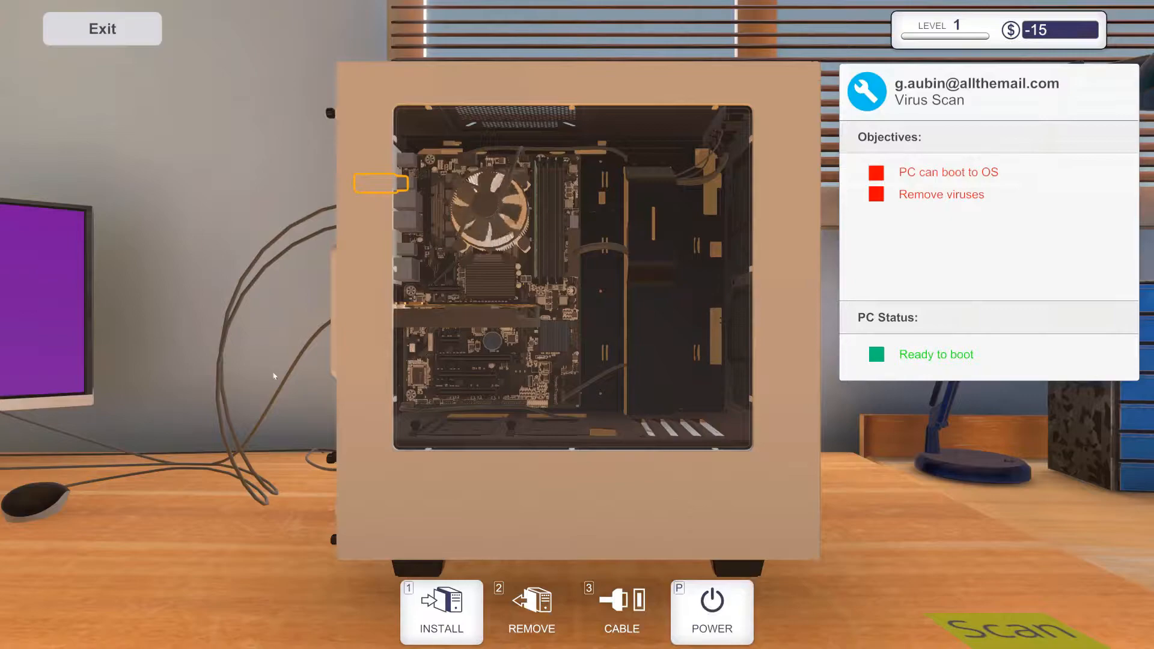
Use the booted customer PC, dismiss the Virus Scanner message and open the installer.
left_click(711, 602)
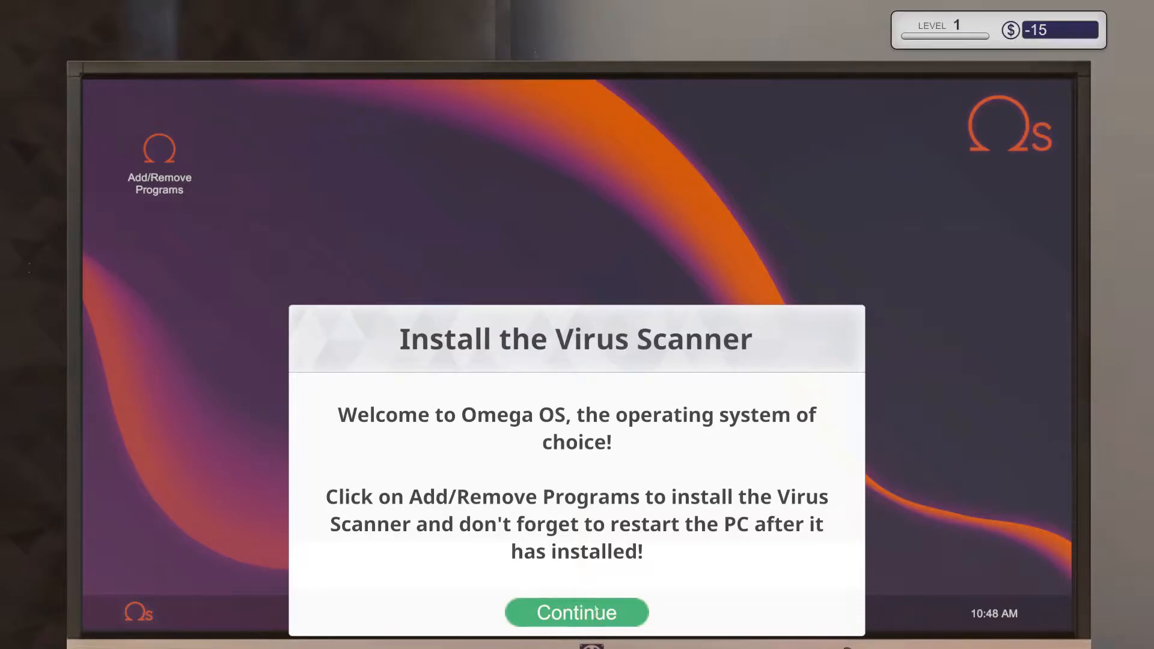
left_click(576, 613)
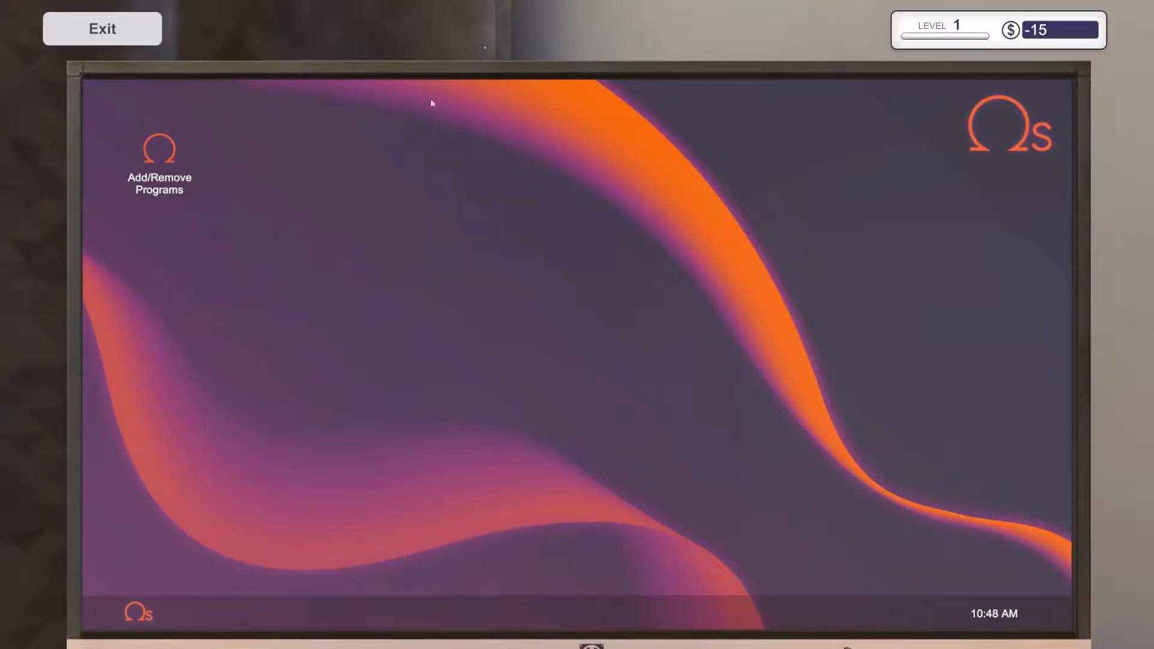
left_click(158, 149)
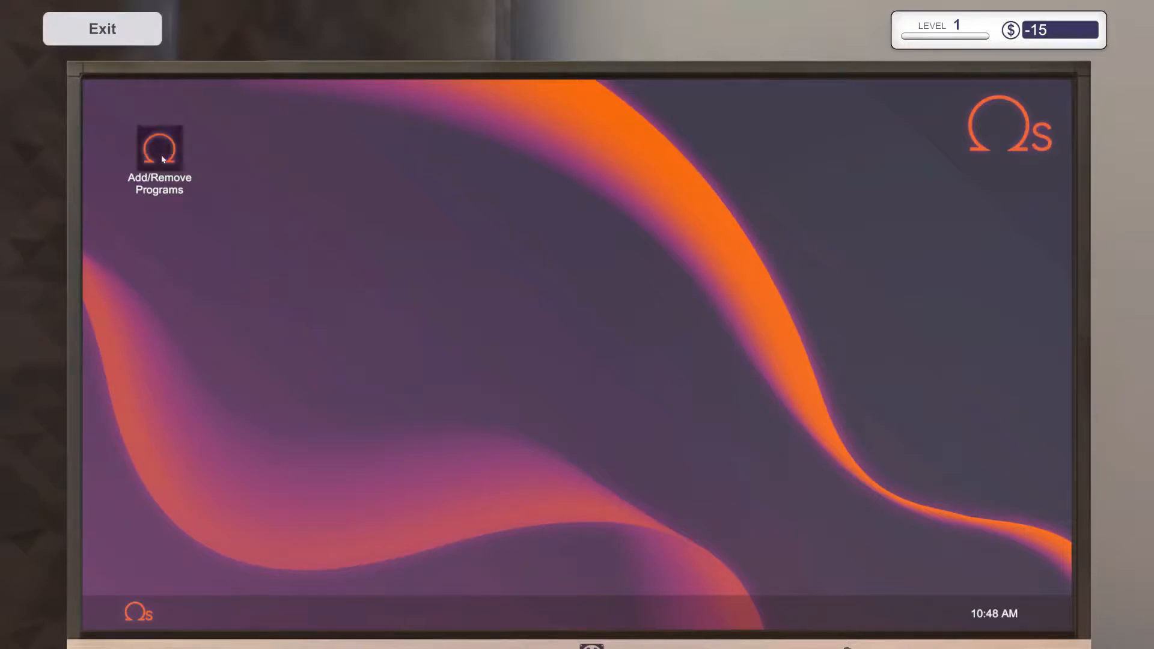
double_click(159, 148)
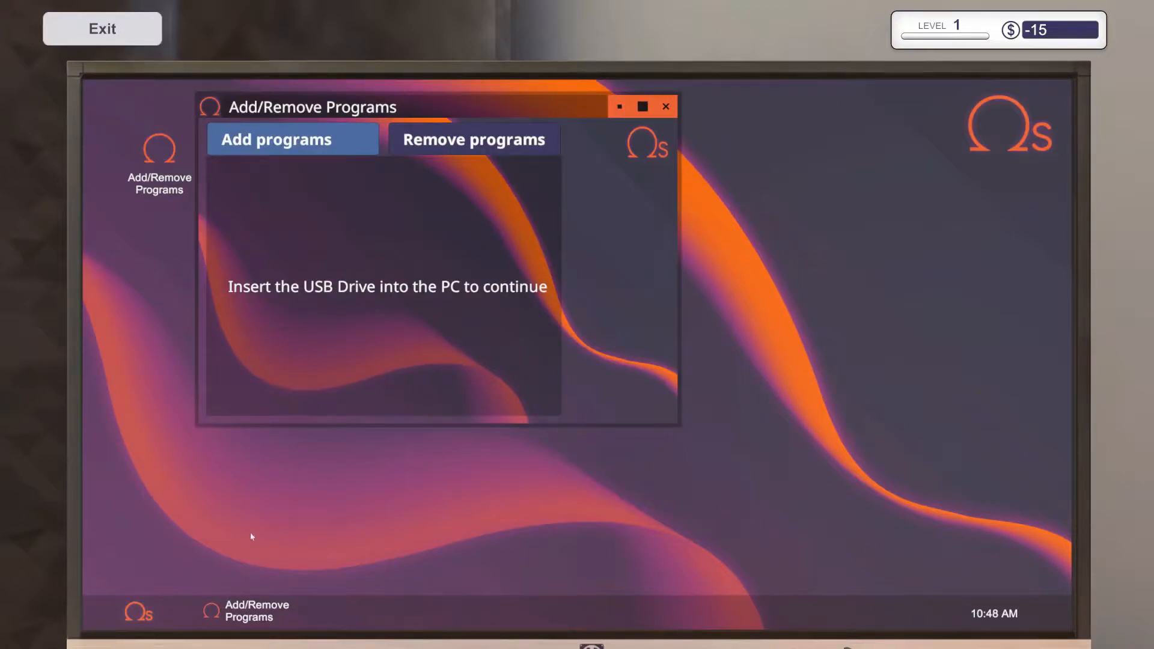
mouse_move(655, 127)
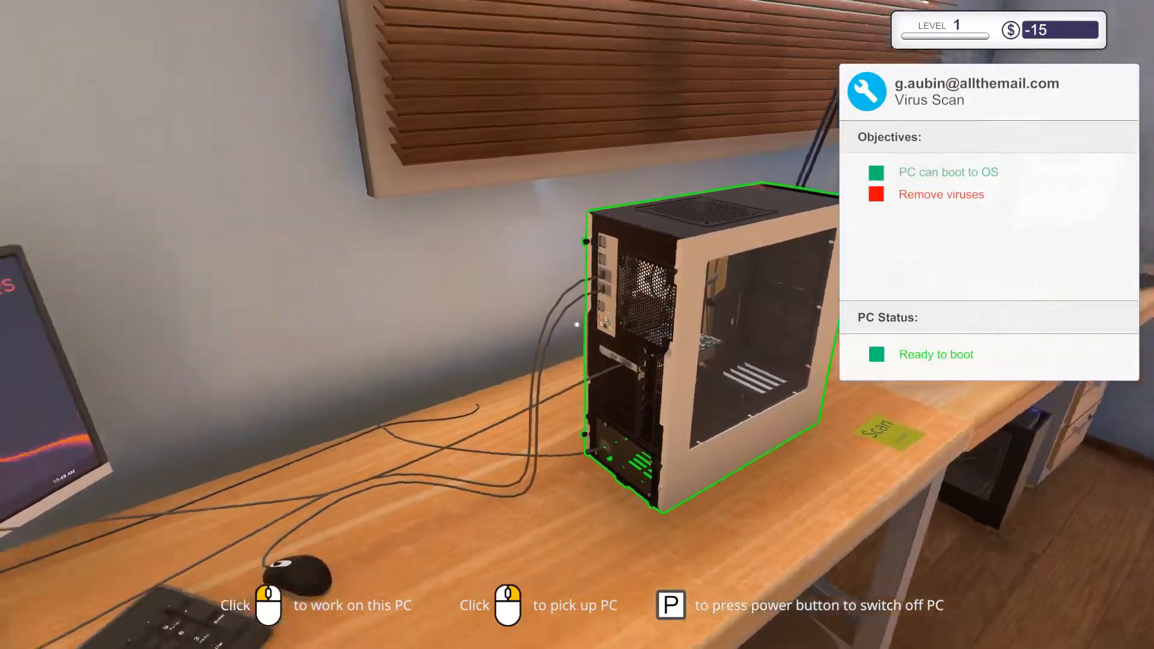
Reopen Add/Remove Programs, then leave the screen to fetch the USB drive.
left_click(700, 332)
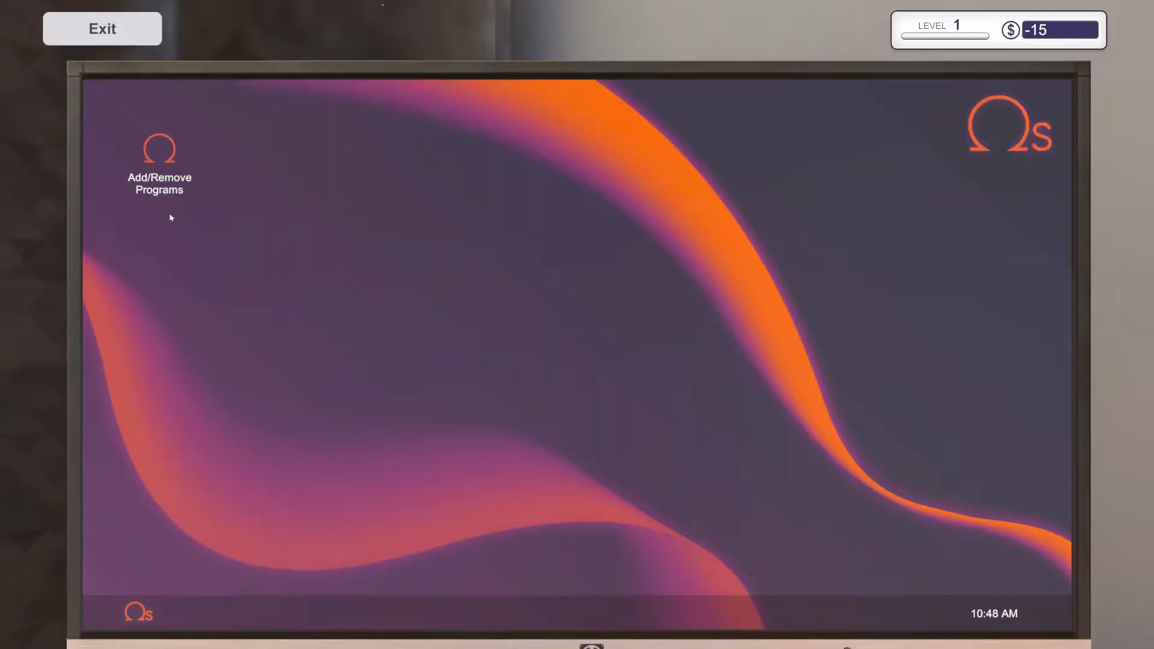
double_click(159, 149)
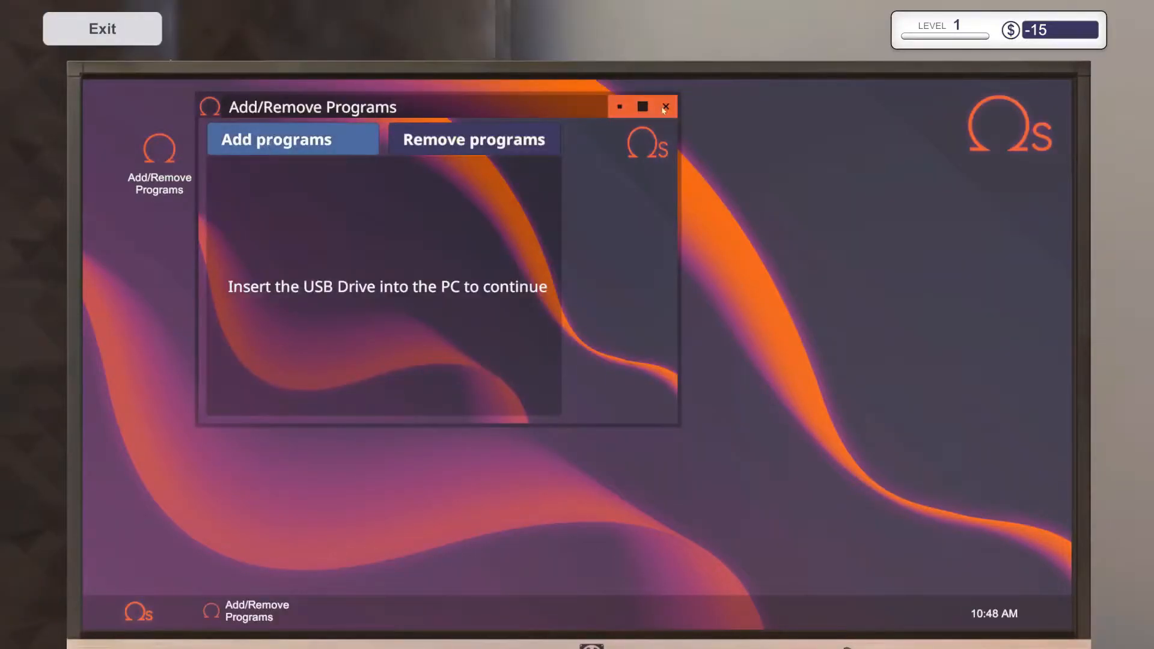
left_click(664, 107)
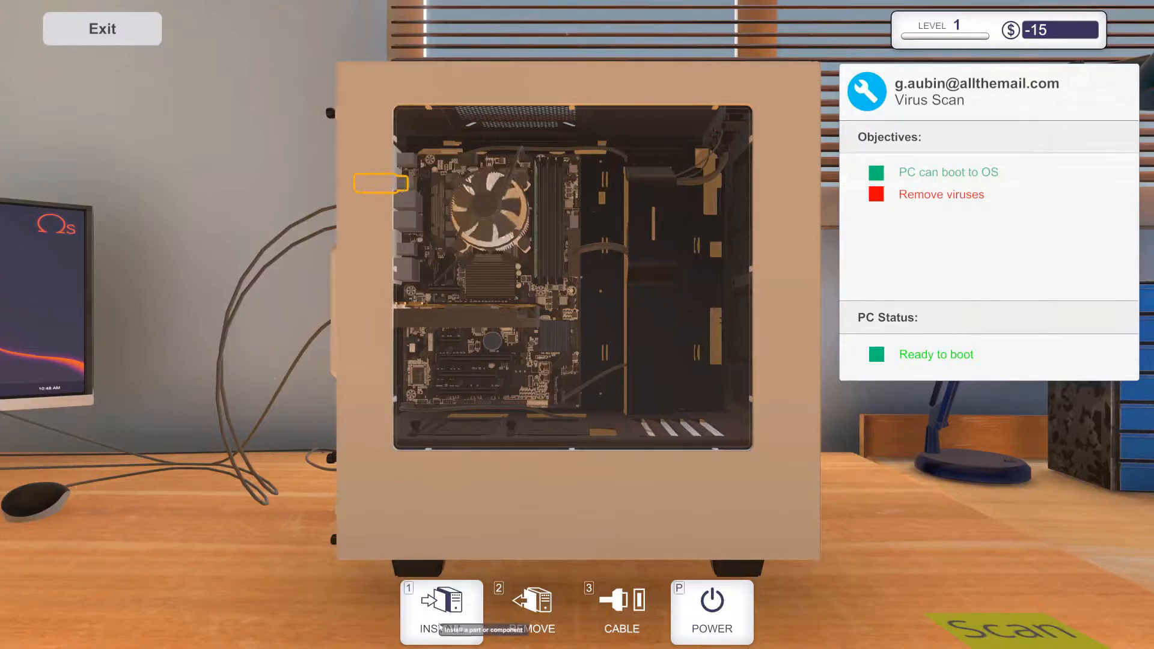
Take the USB Drive from the inventory's Tools after checking Motherboards.
left_click(441, 611)
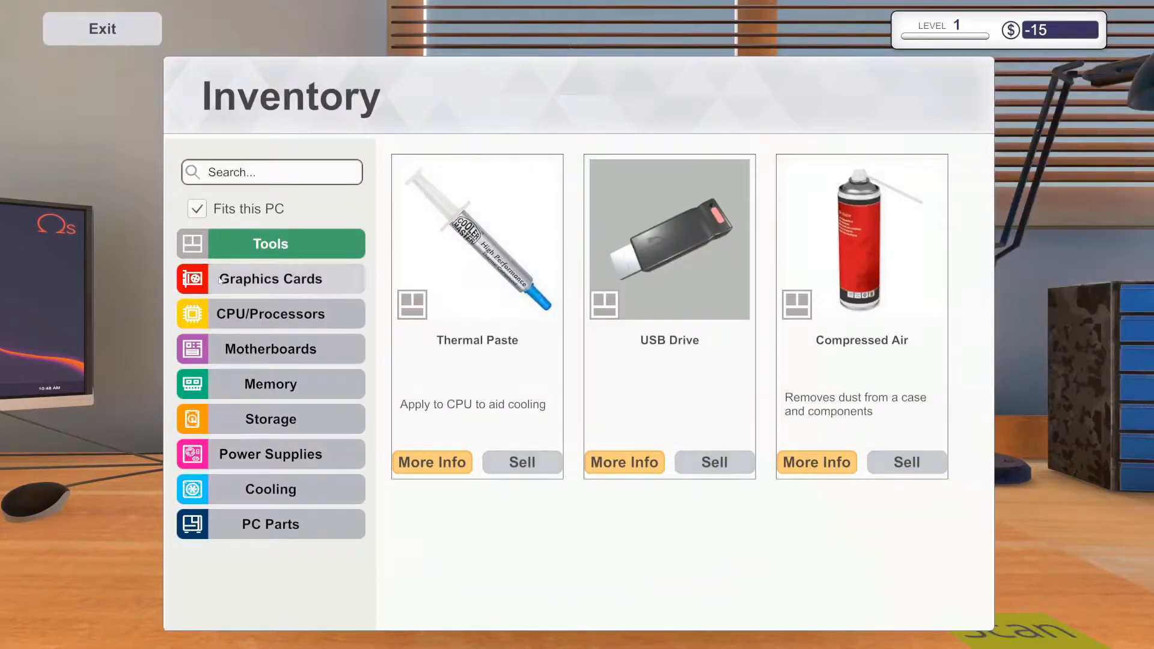
left_click(269, 348)
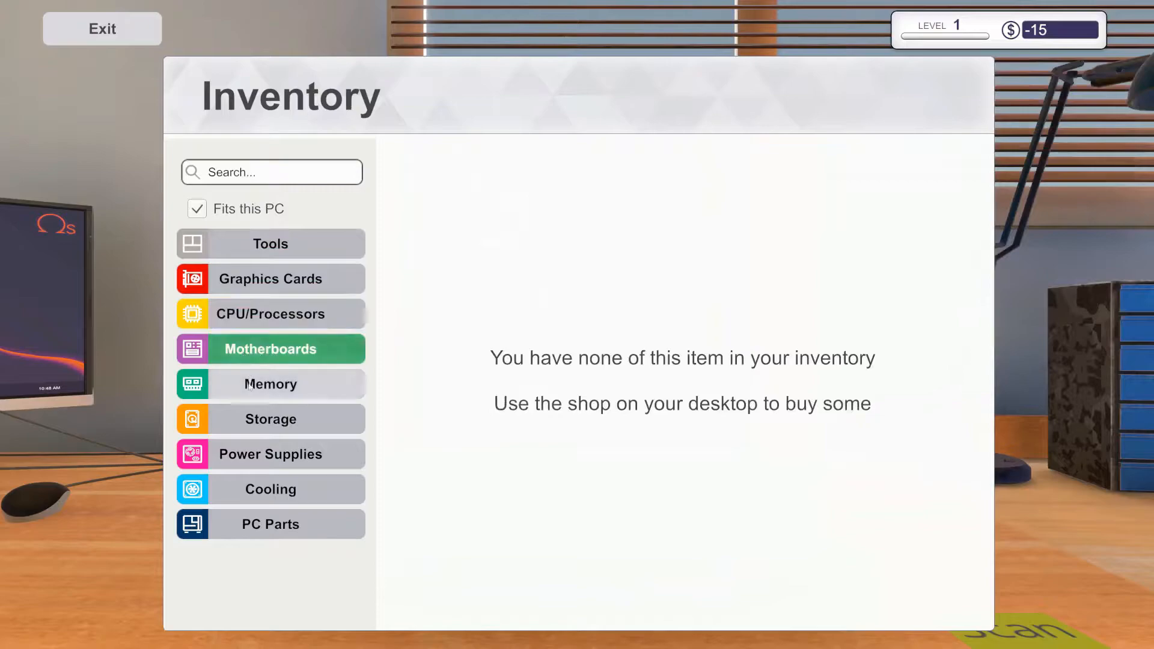
left_click(269, 524)
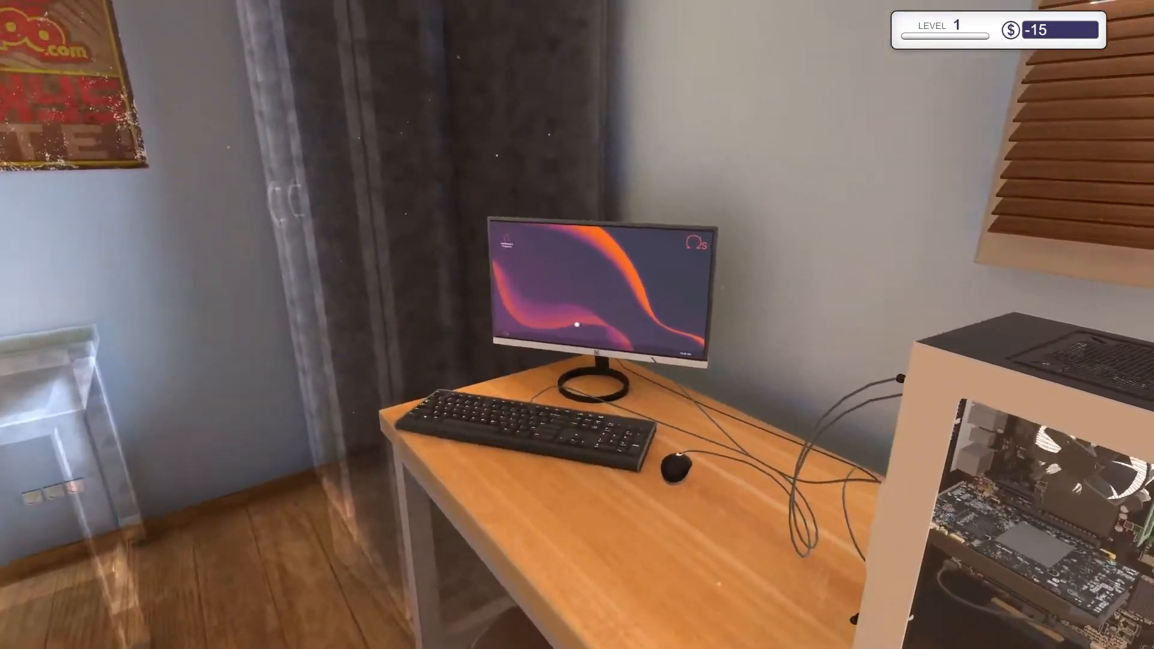
Install Virus Scanner through Add/Remove Programs and confirm the restart.
left_click(598, 294)
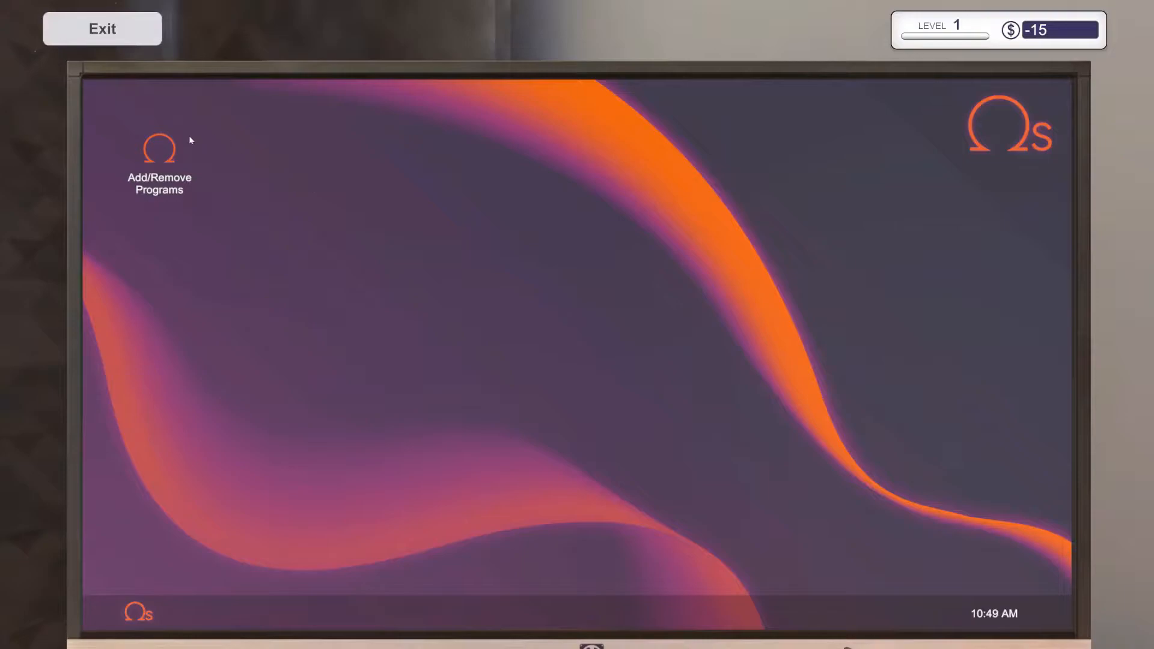
double_click(159, 151)
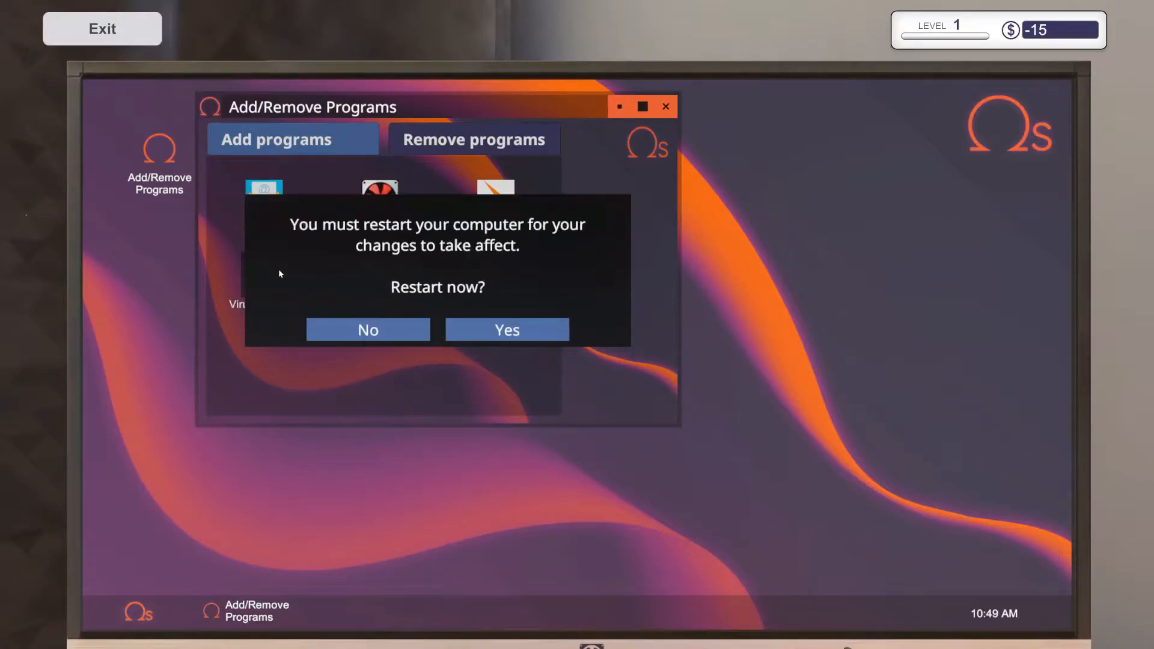
mouse_move(982, 583)
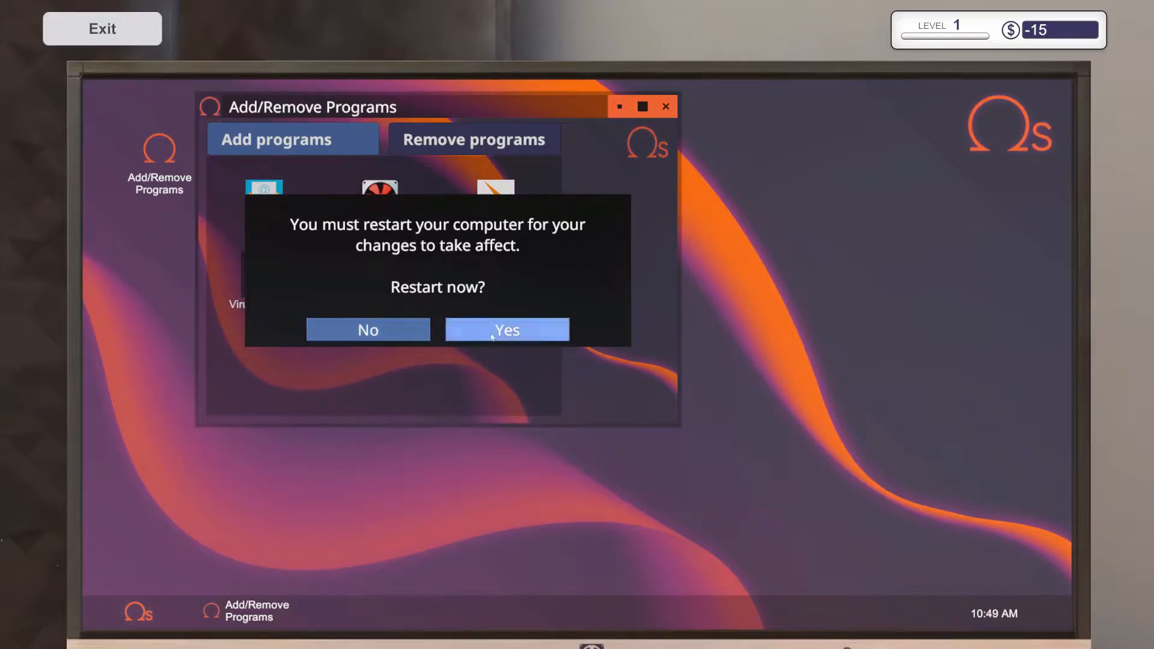
left_click(507, 329)
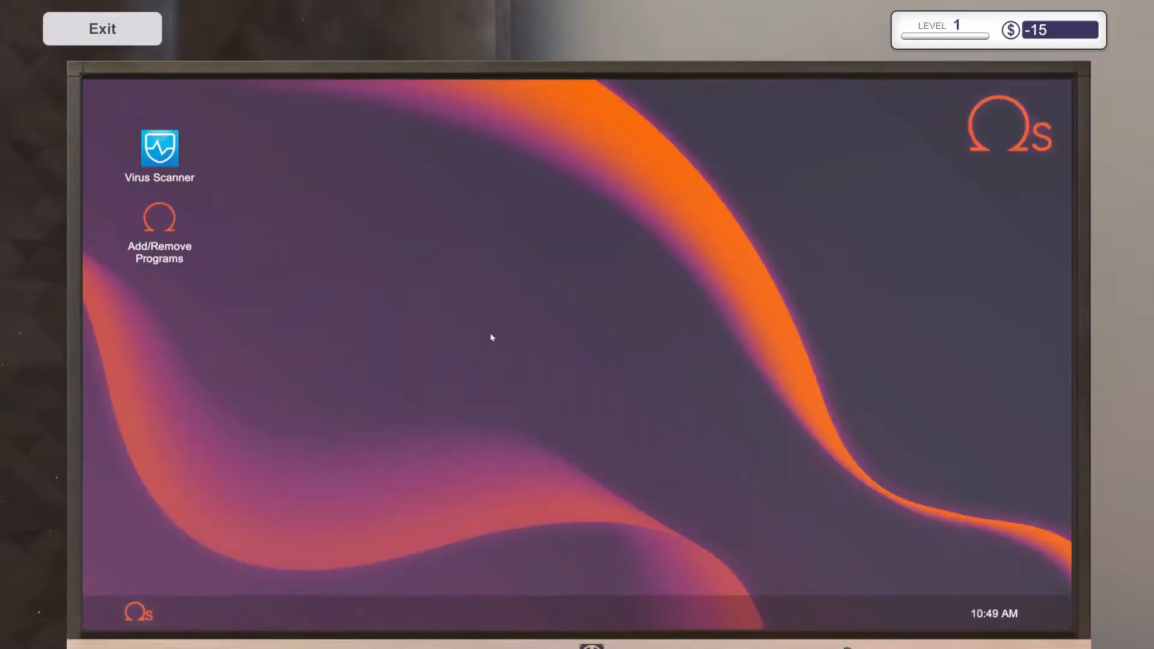
mouse_move(155, 124)
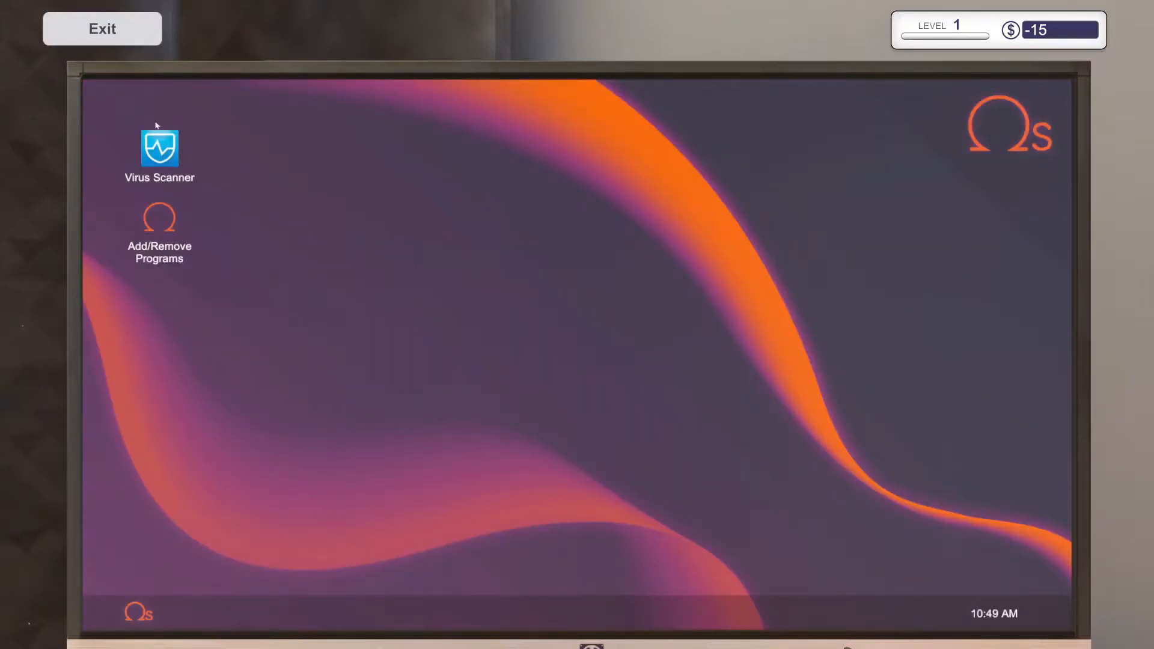
Run Virus Scanner, clean the 460 infected files, and leave the computer screen.
double_click(159, 148)
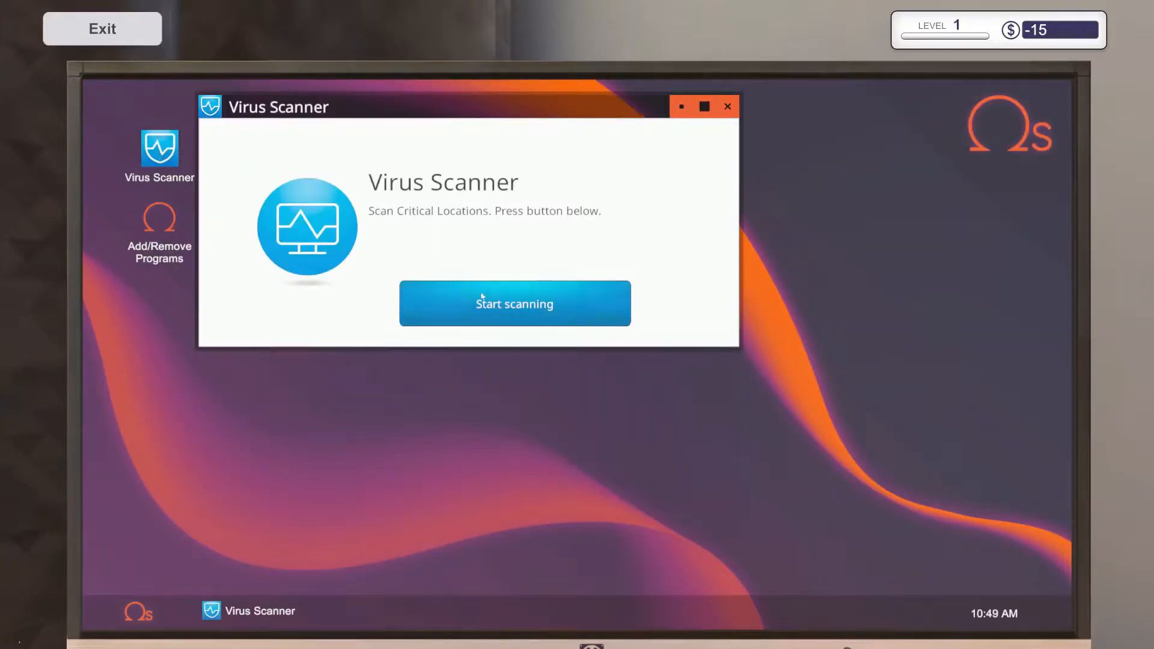
left_click(514, 303)
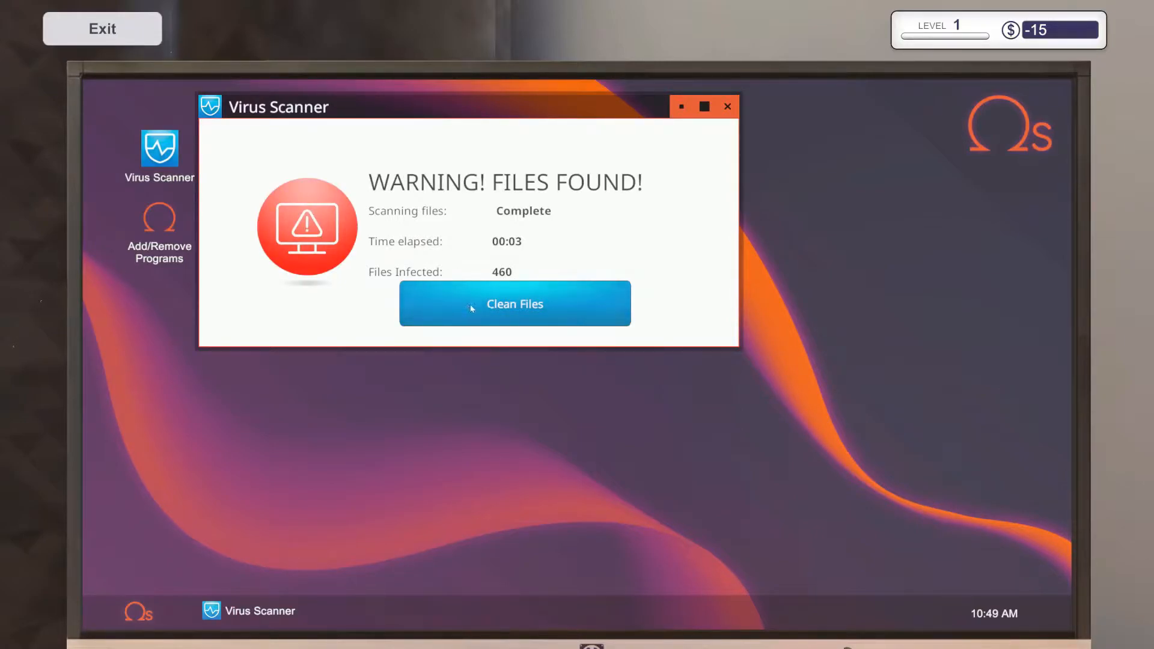
left_click(515, 303)
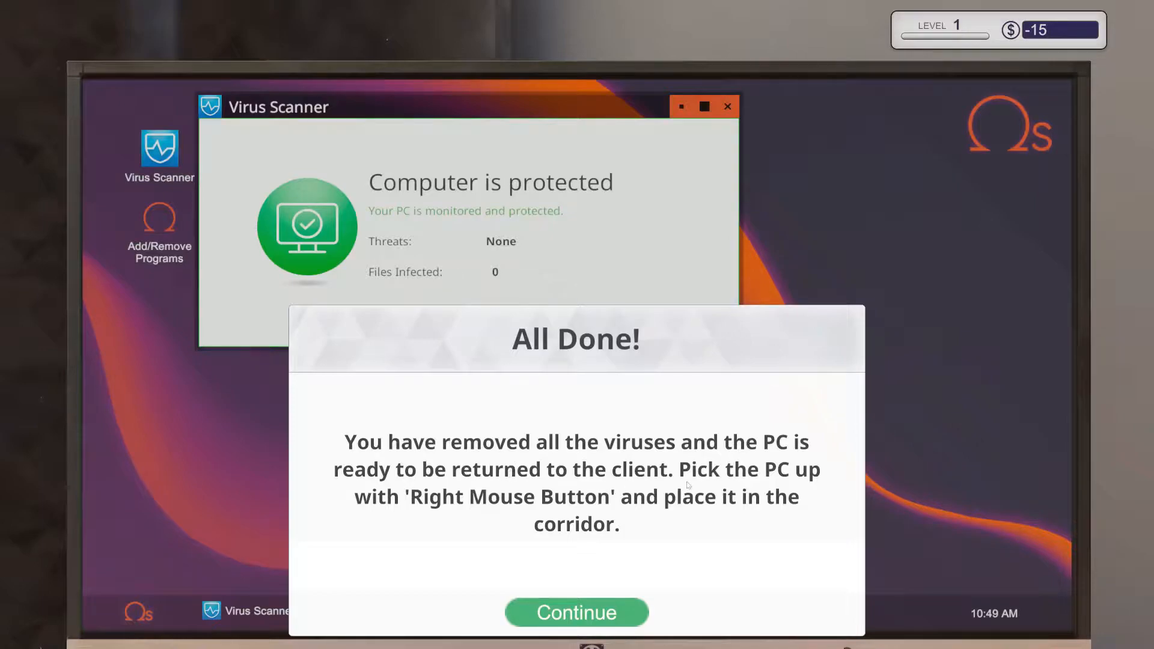
left_click(576, 613)
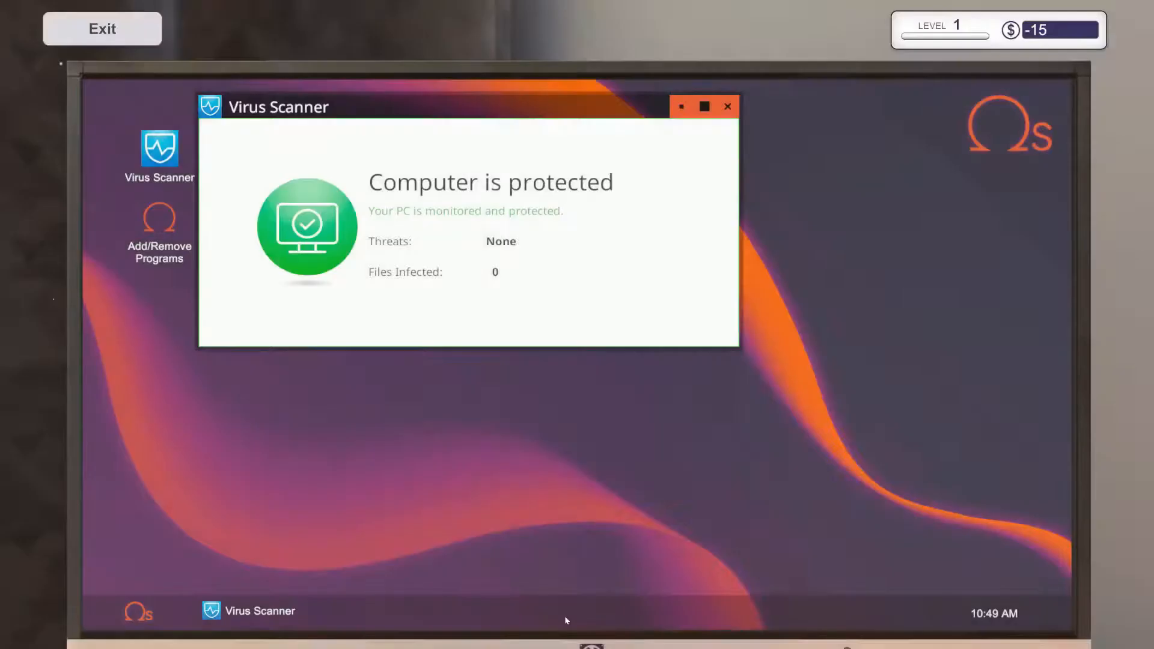
left_click(728, 107)
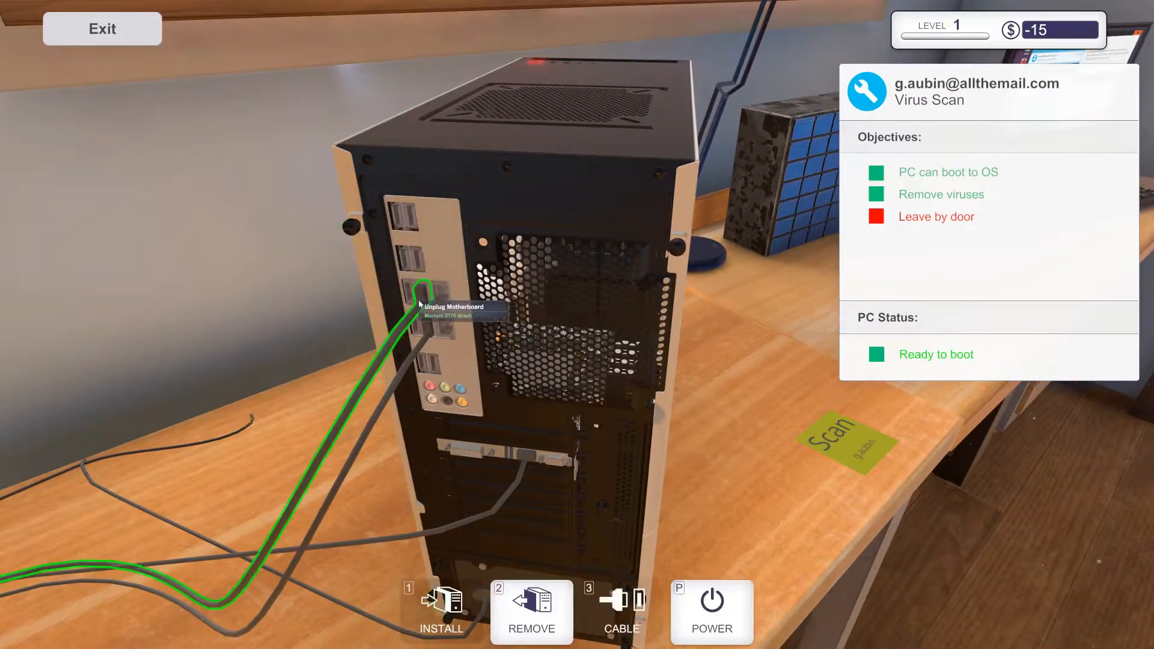
Unplug the motherboard and power supply cables from the customer PC.
left_click(438, 306)
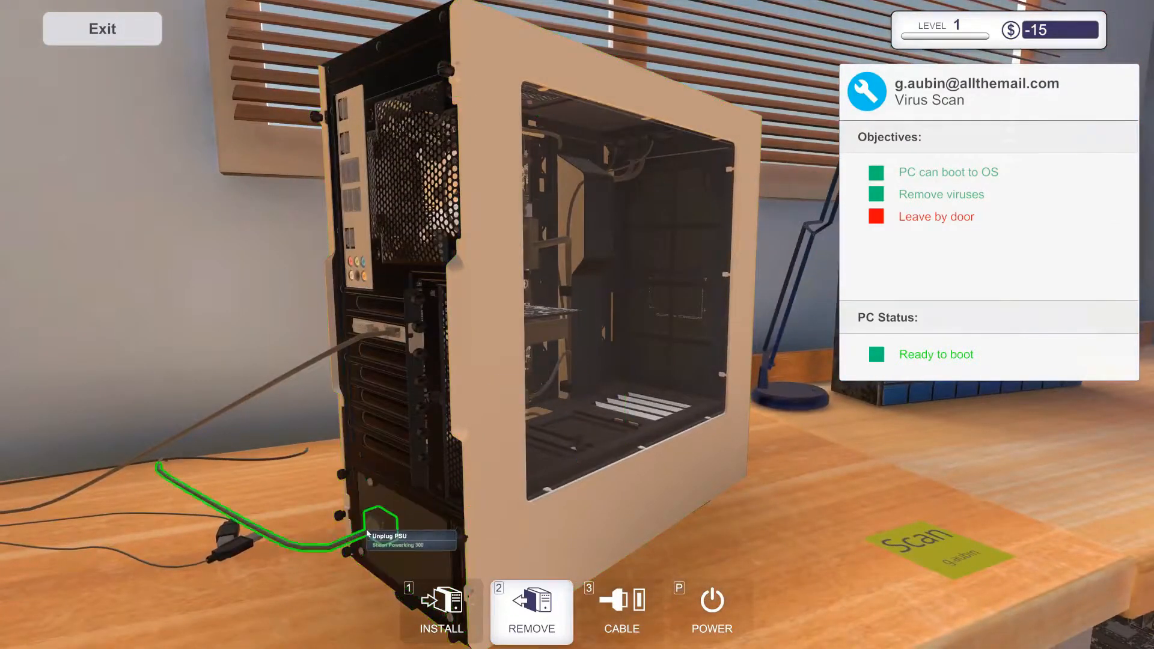
left_click(390, 539)
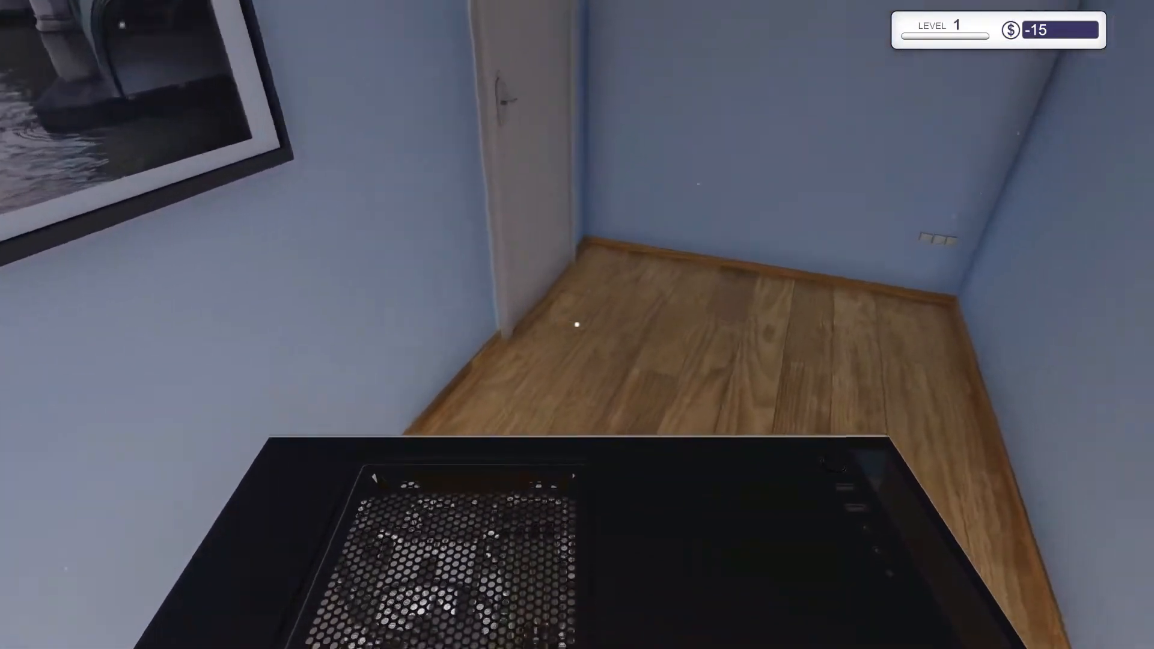
mouse_move(577, 325)
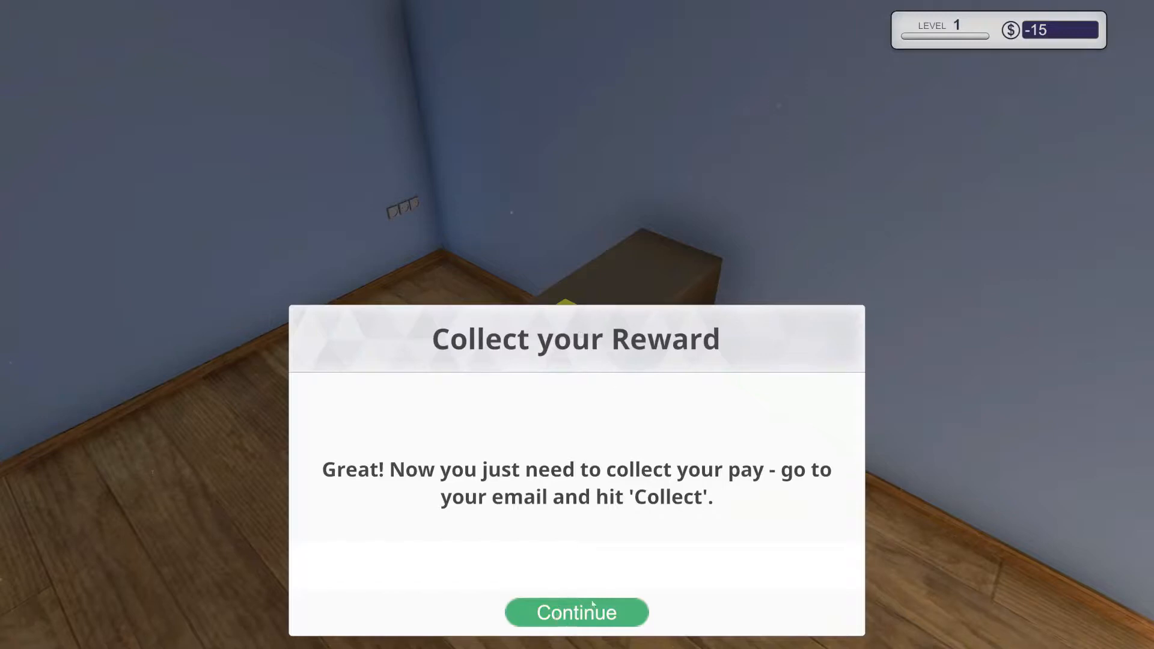
Collect the $100 virus-scan payment and accept the $525 broken graphics card job.
left_click(576, 612)
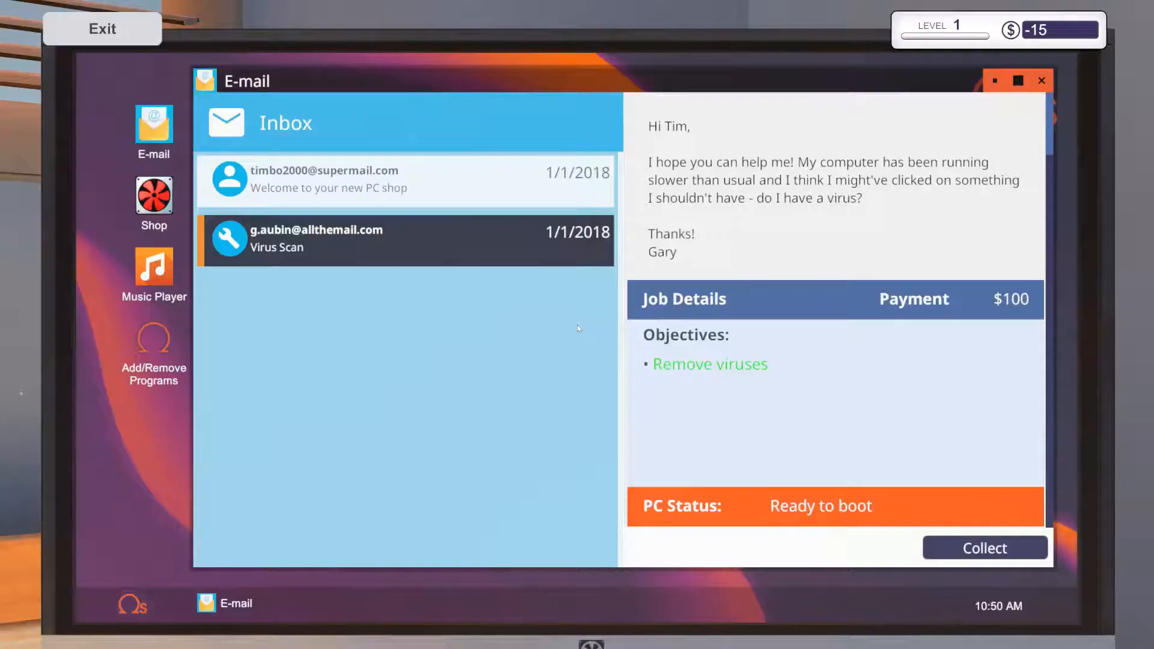
left_click(984, 548)
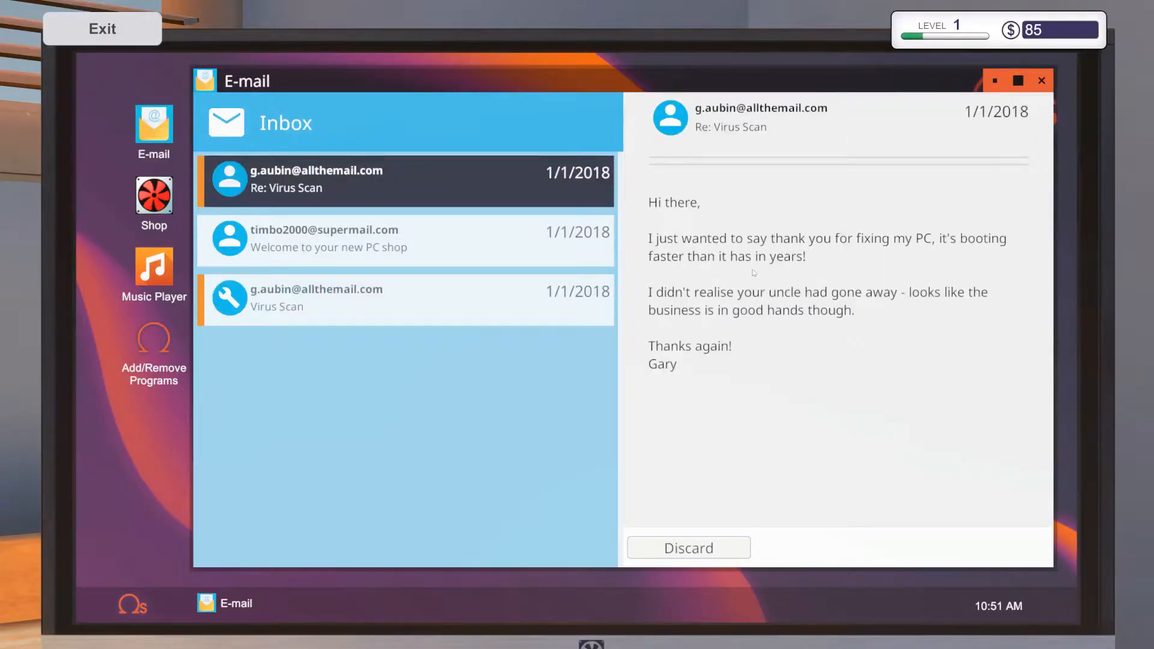
mouse_move(665, 374)
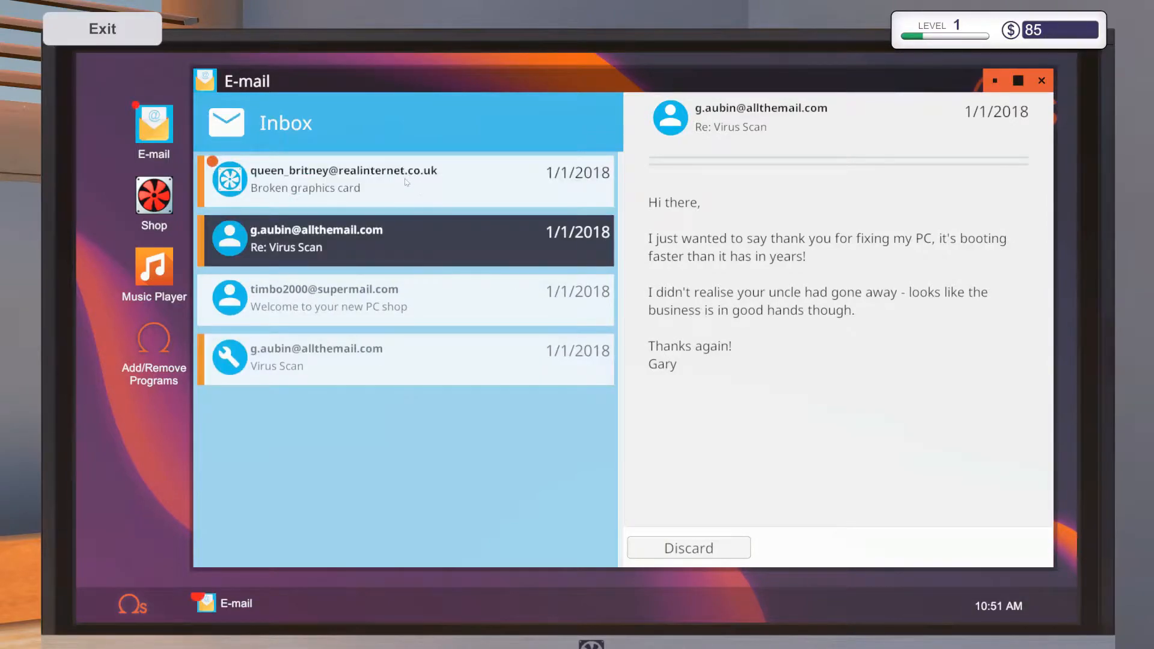
left_click(346, 179)
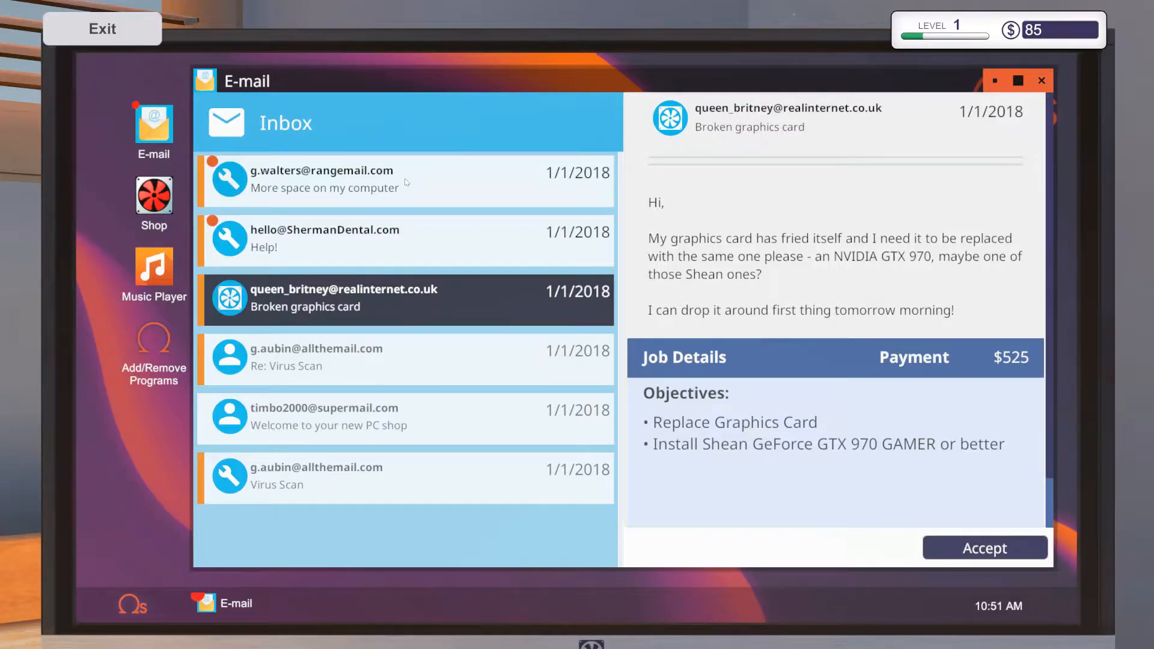
mouse_move(472, 453)
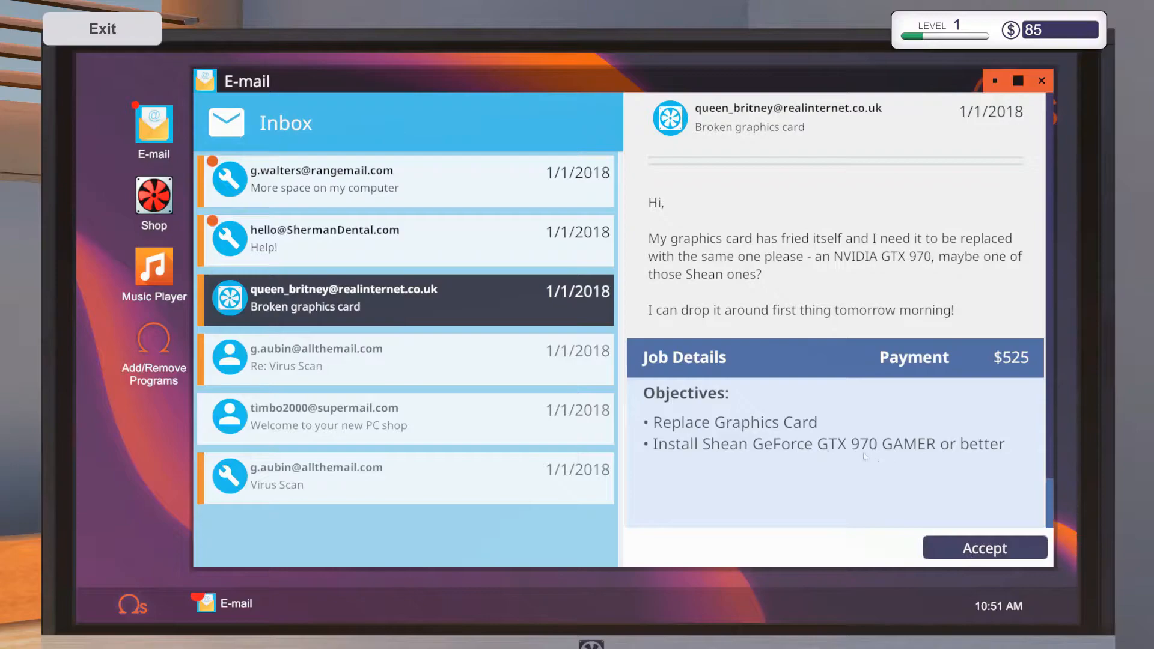
left_click(984, 548)
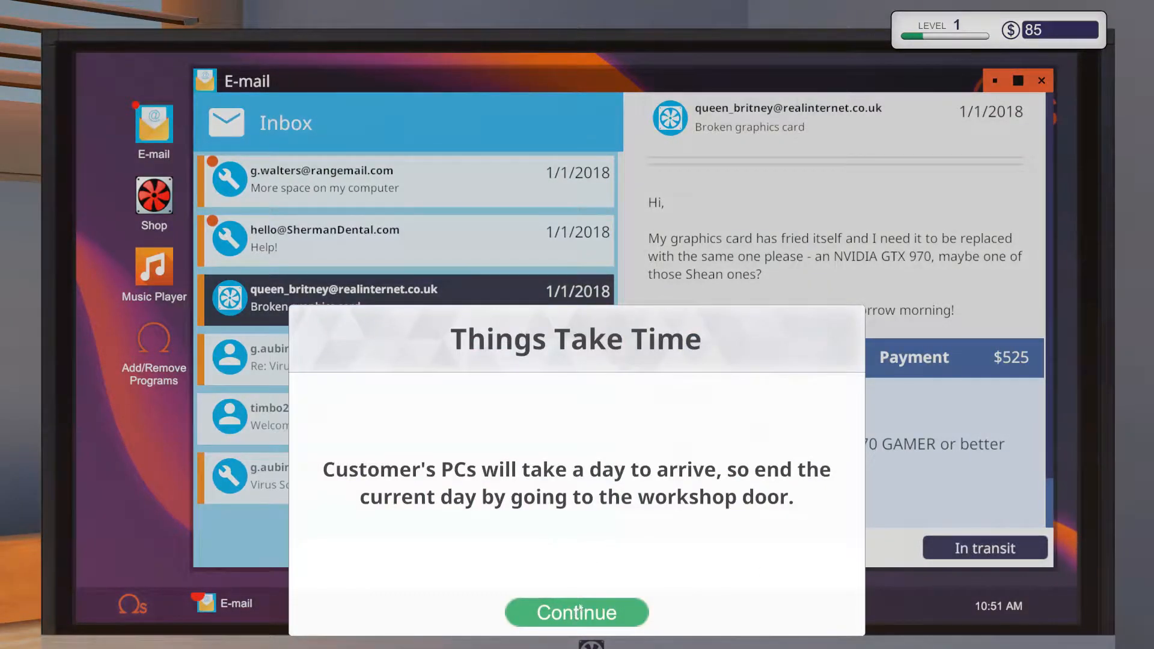
Dismiss the 'Things Take Time' and 'Buy your Components' tutorial notes.
left_click(576, 613)
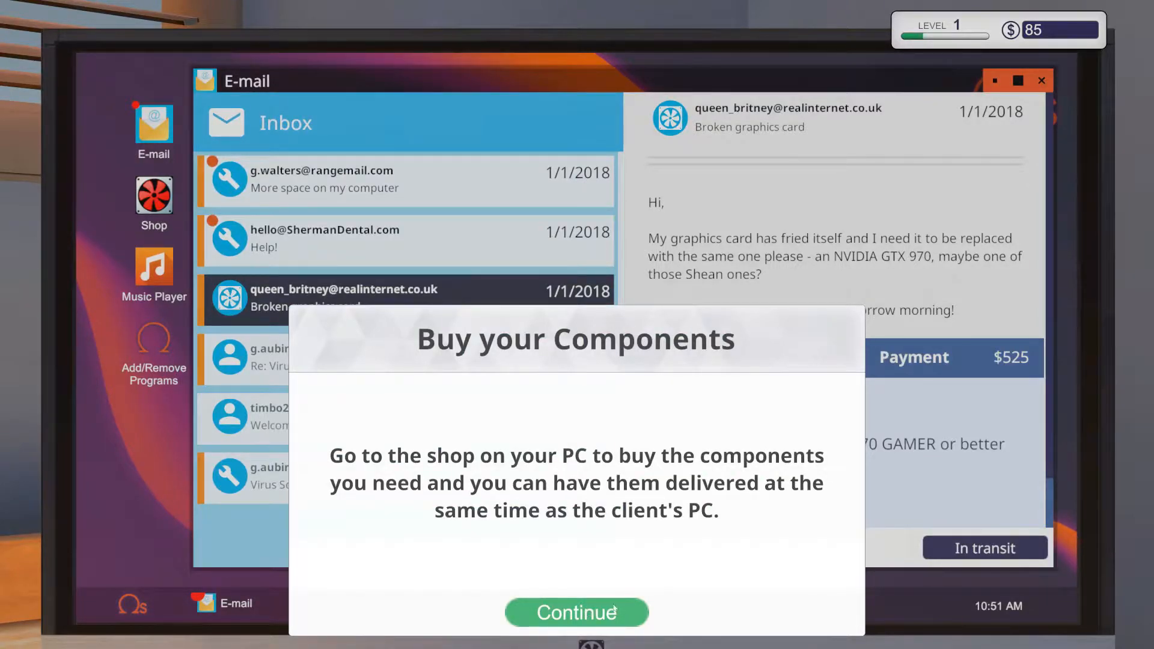
left_click(577, 612)
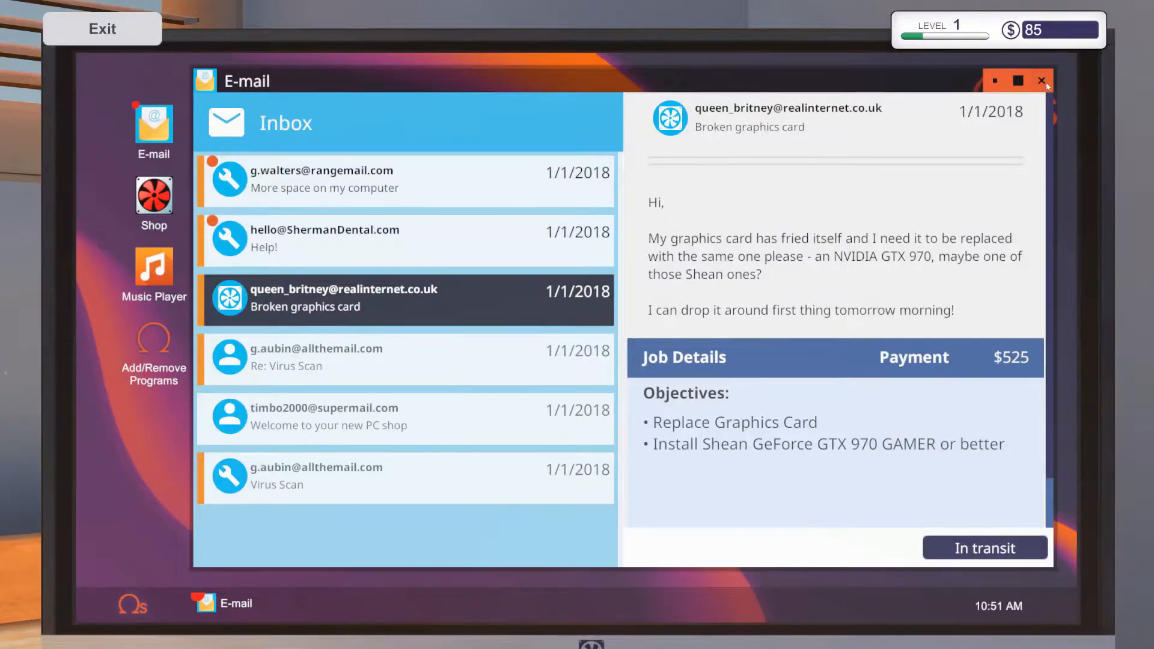
Browse the shop's Graphics Cards category, keeping the list sorted by relevance.
left_click(153, 197)
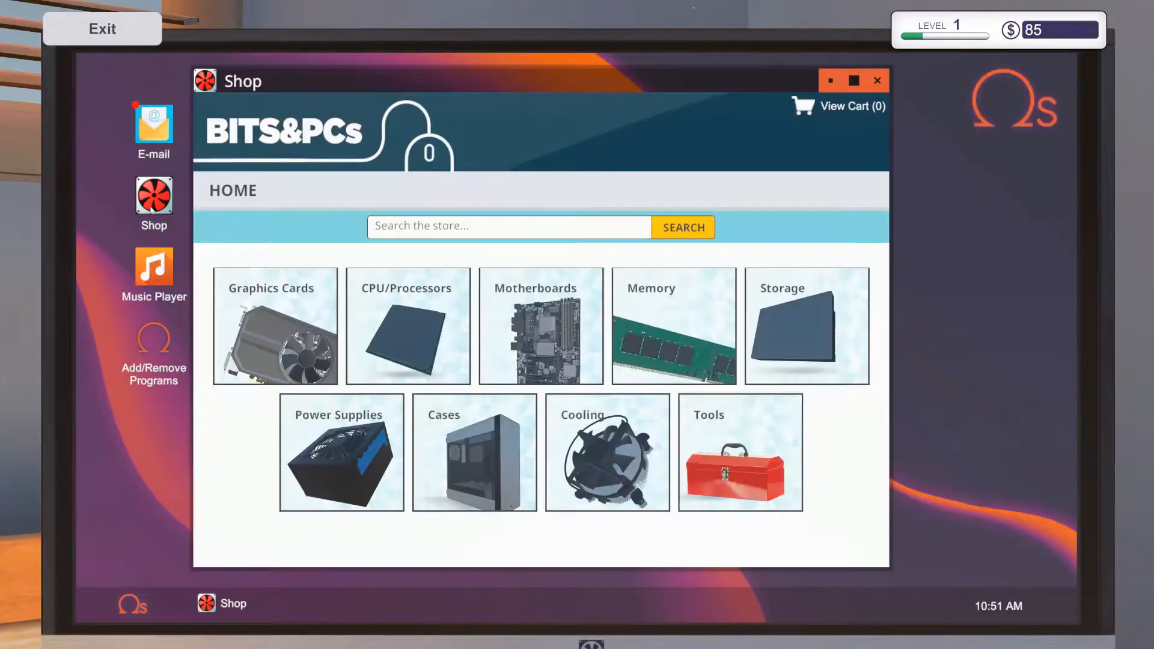
left_click(541, 326)
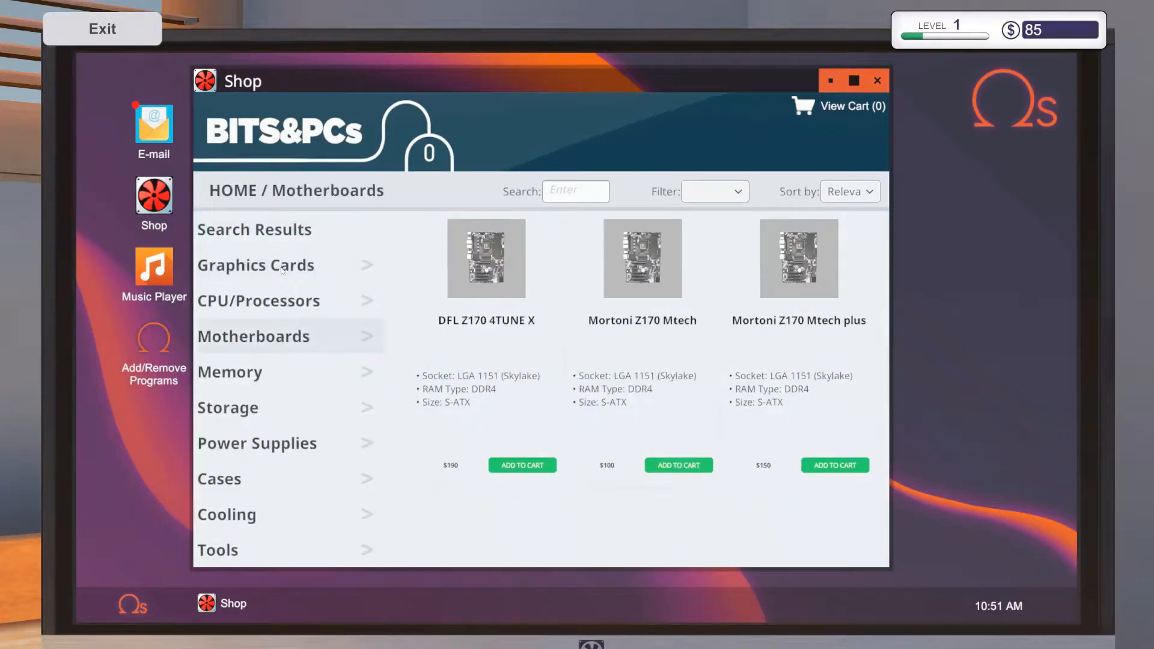
left_click(255, 265)
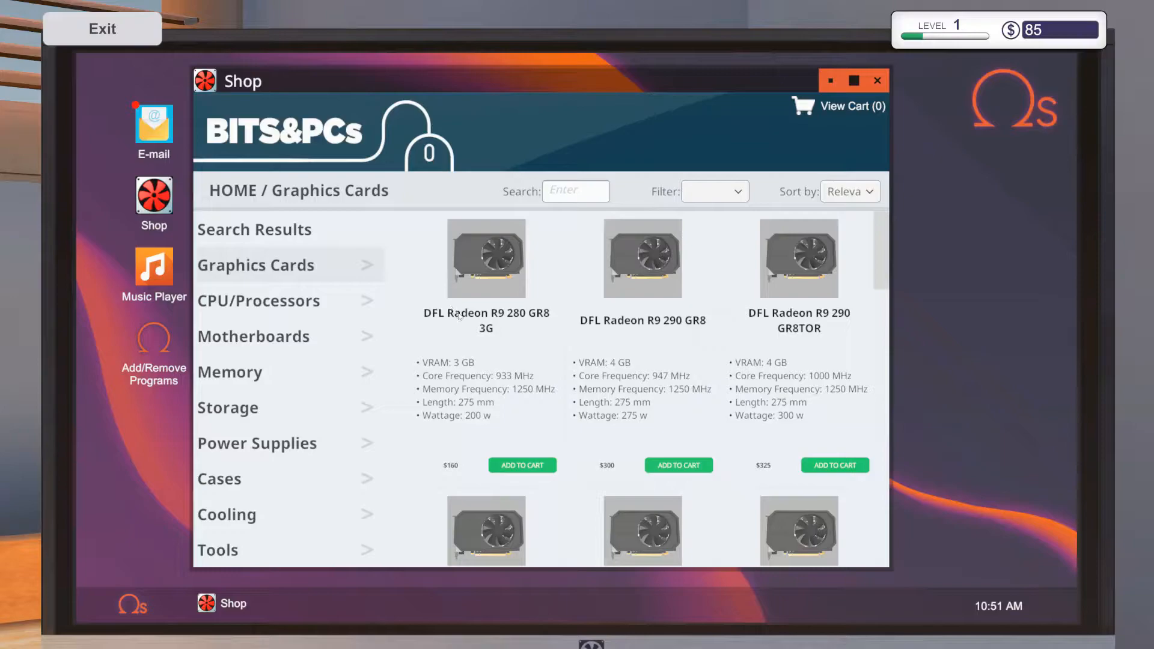
scroll("down", 3)
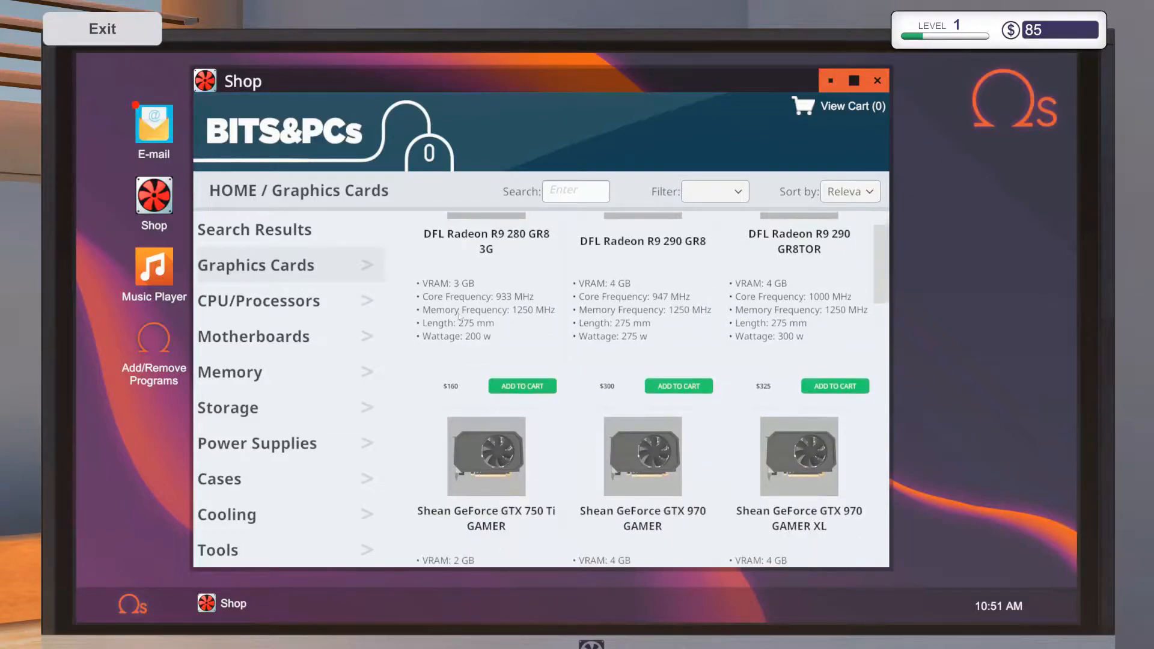
scroll("down", 3)
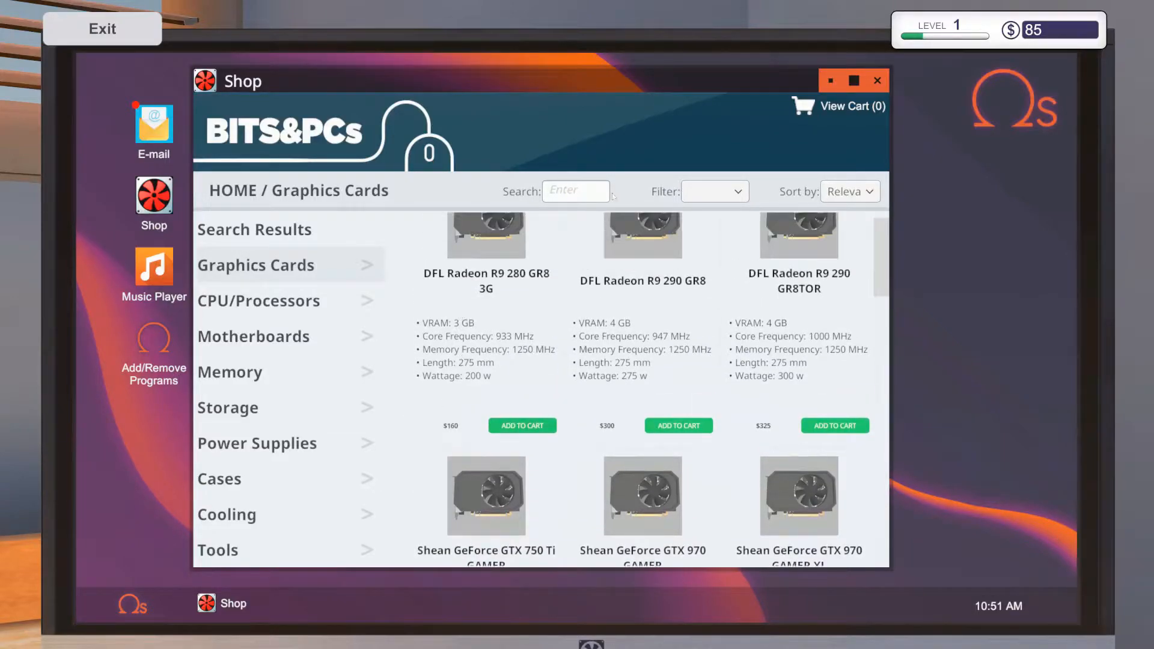
left_click(848, 191)
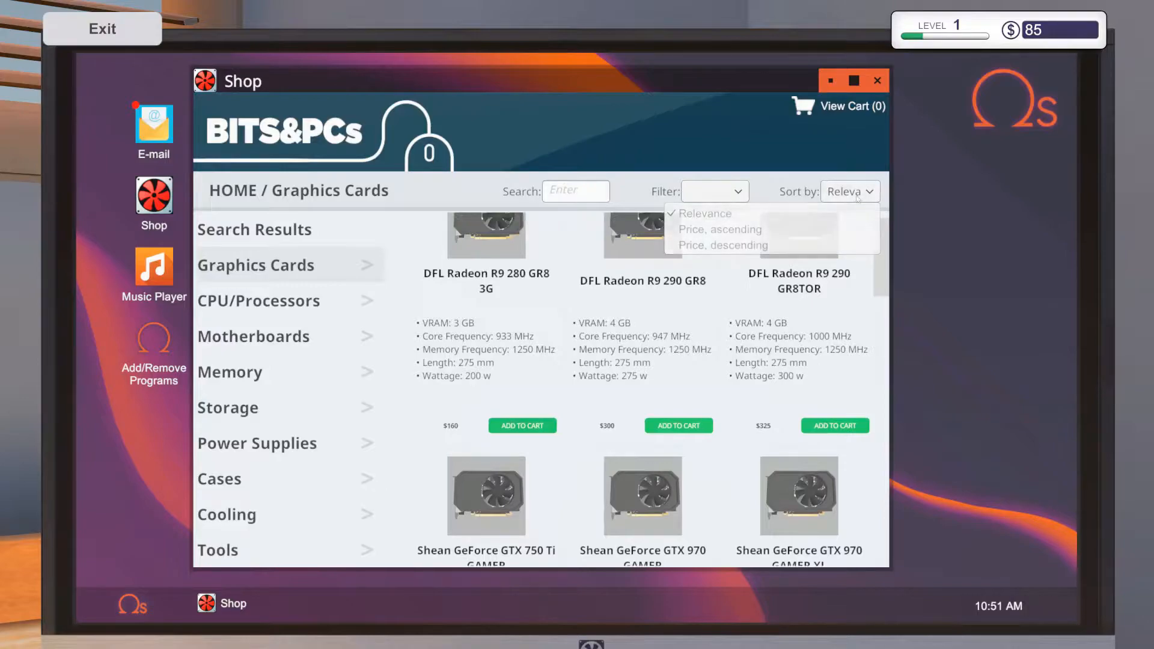
left_click(712, 191)
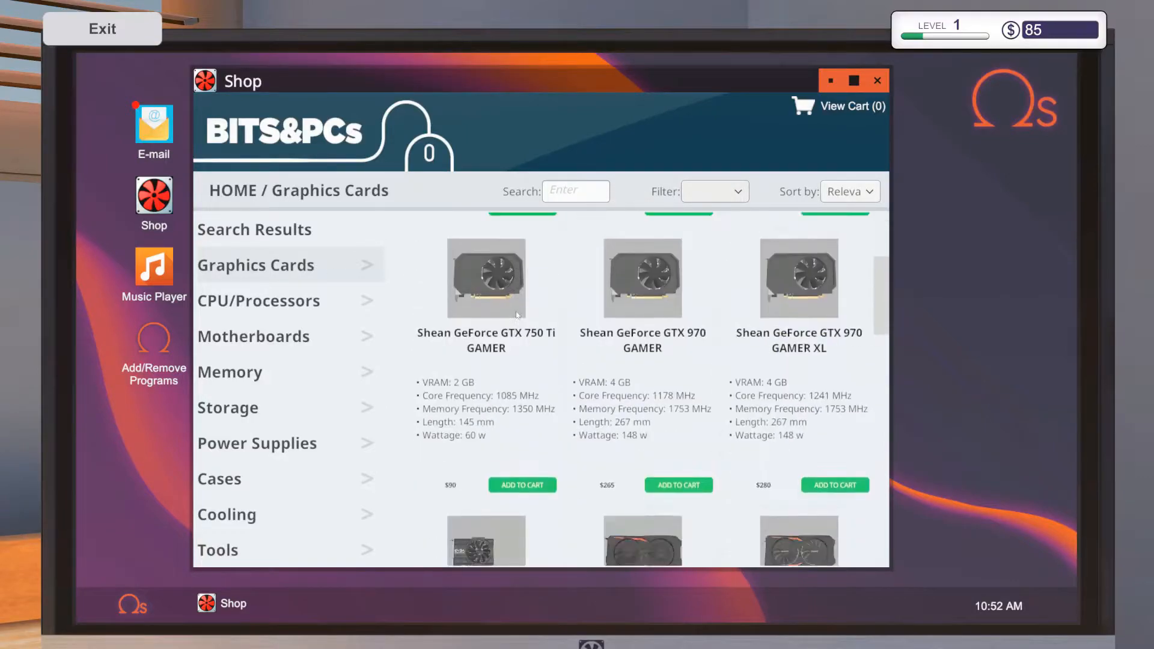
mouse_move(556, 318)
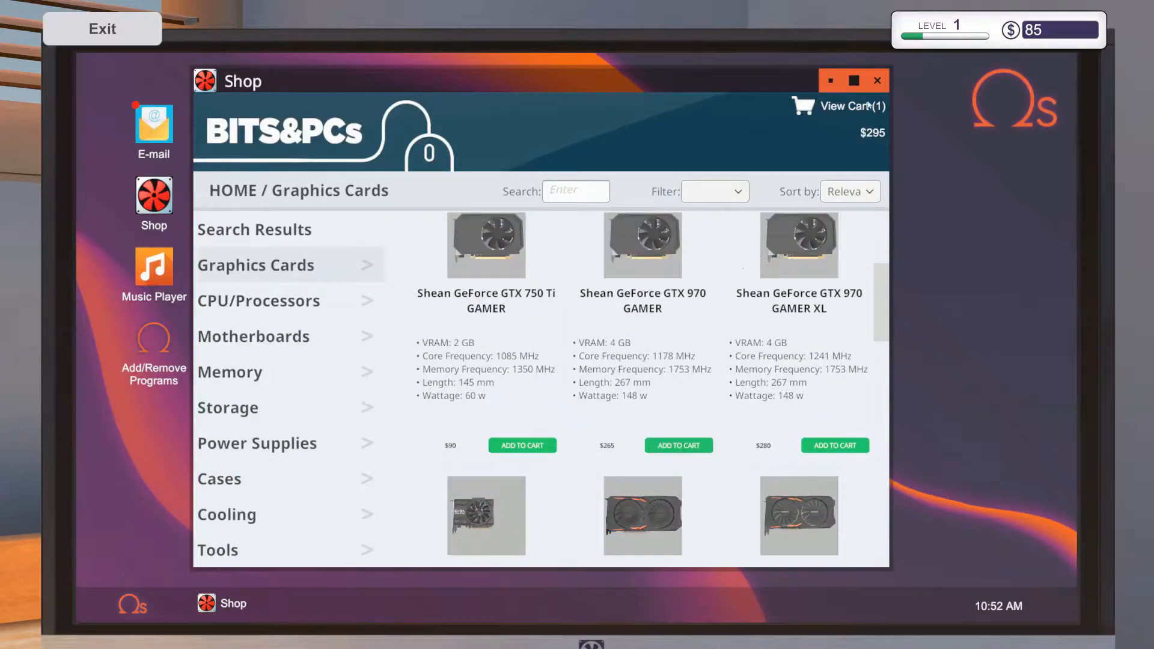
Buy the Shean GeForce GTX 970 GAMER with Next Day Delivery and close the shop.
left_click(844, 105)
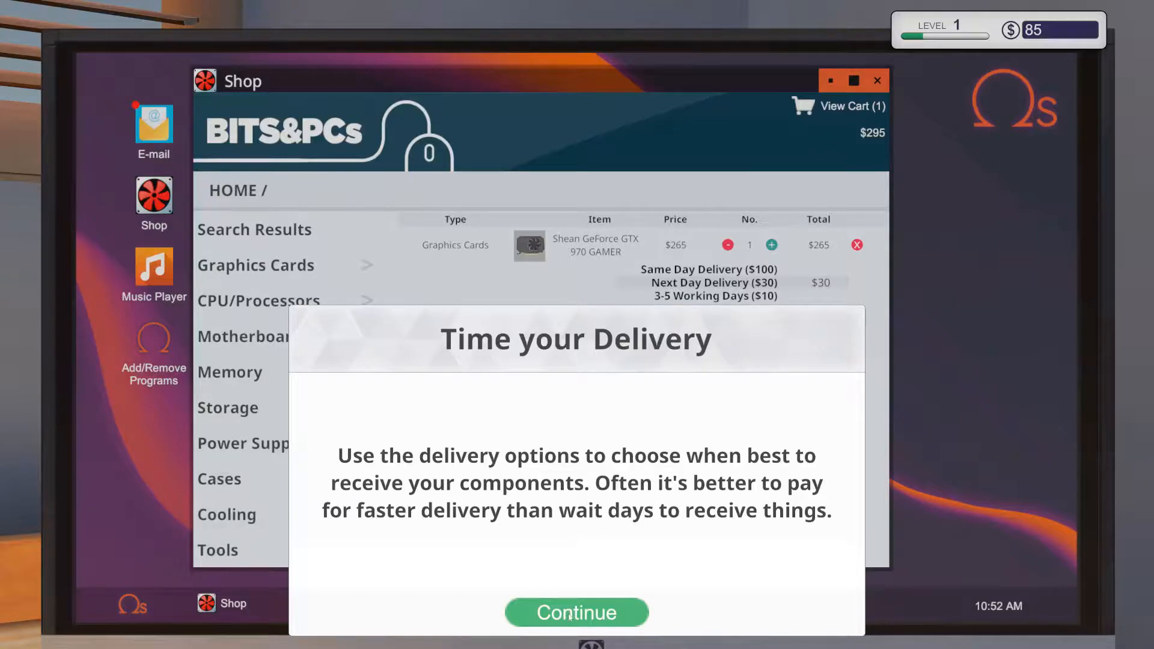
left_click(577, 612)
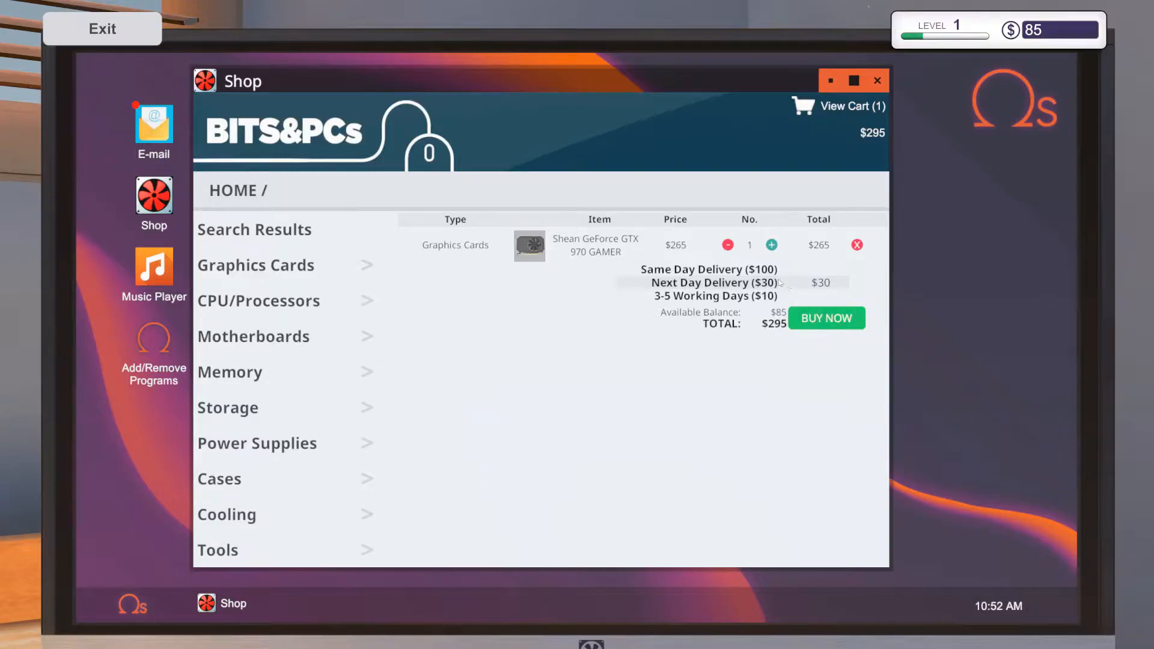
left_click(826, 318)
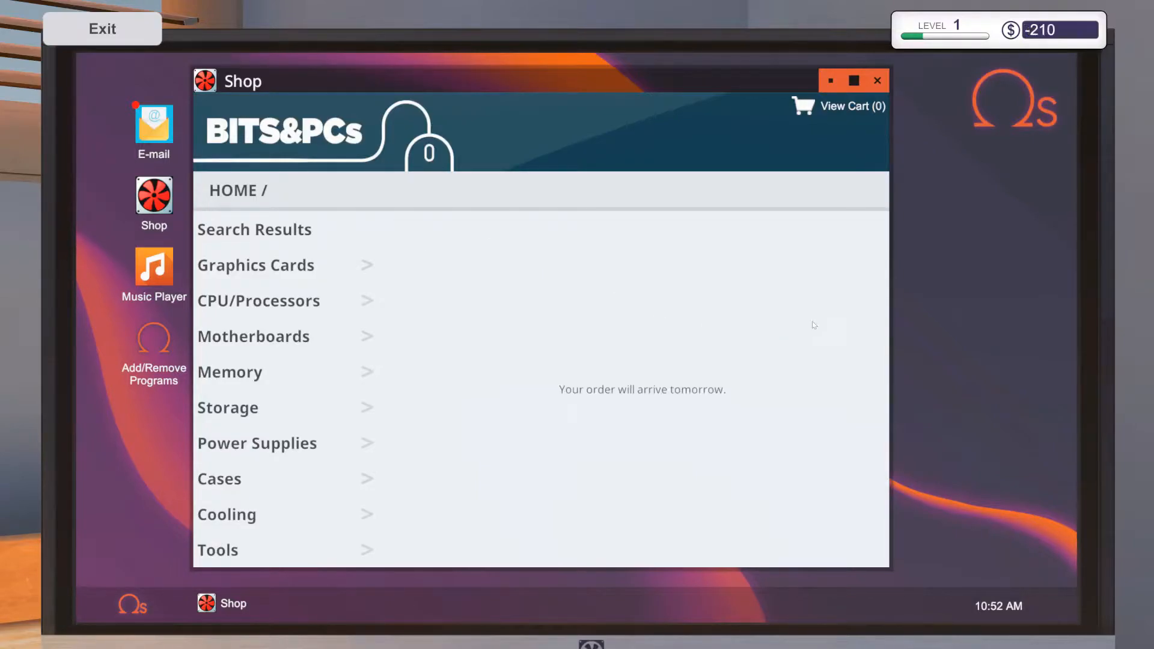
left_click(876, 80)
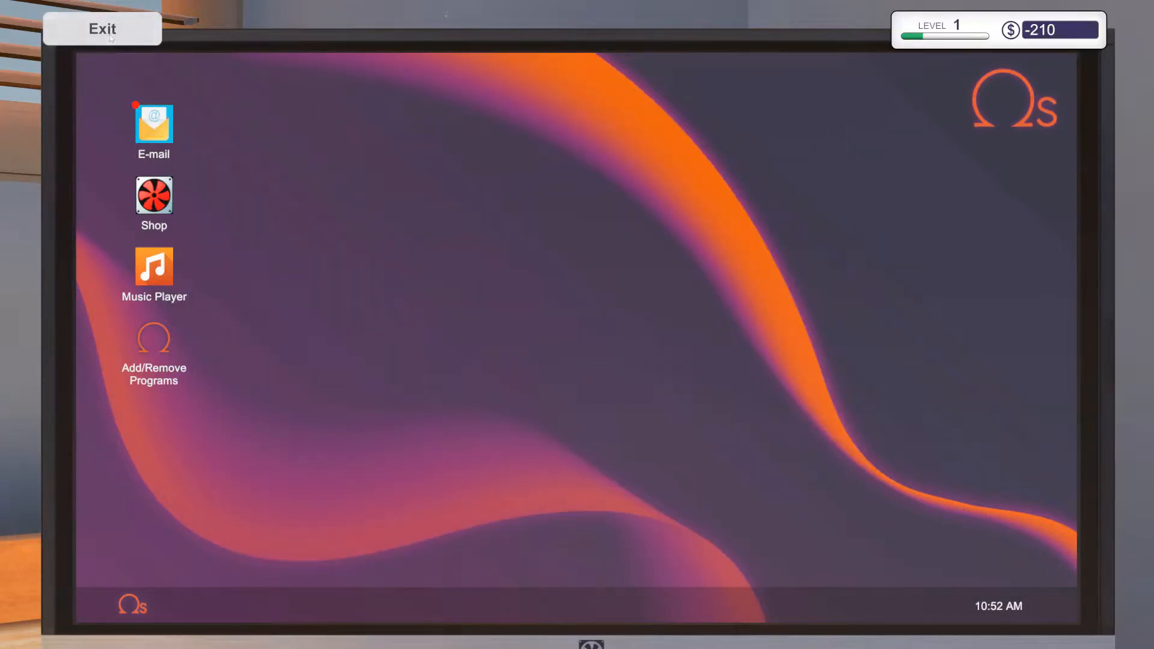
Leave the computer, dismiss the Ending the Day tip, and end the day.
left_click(103, 29)
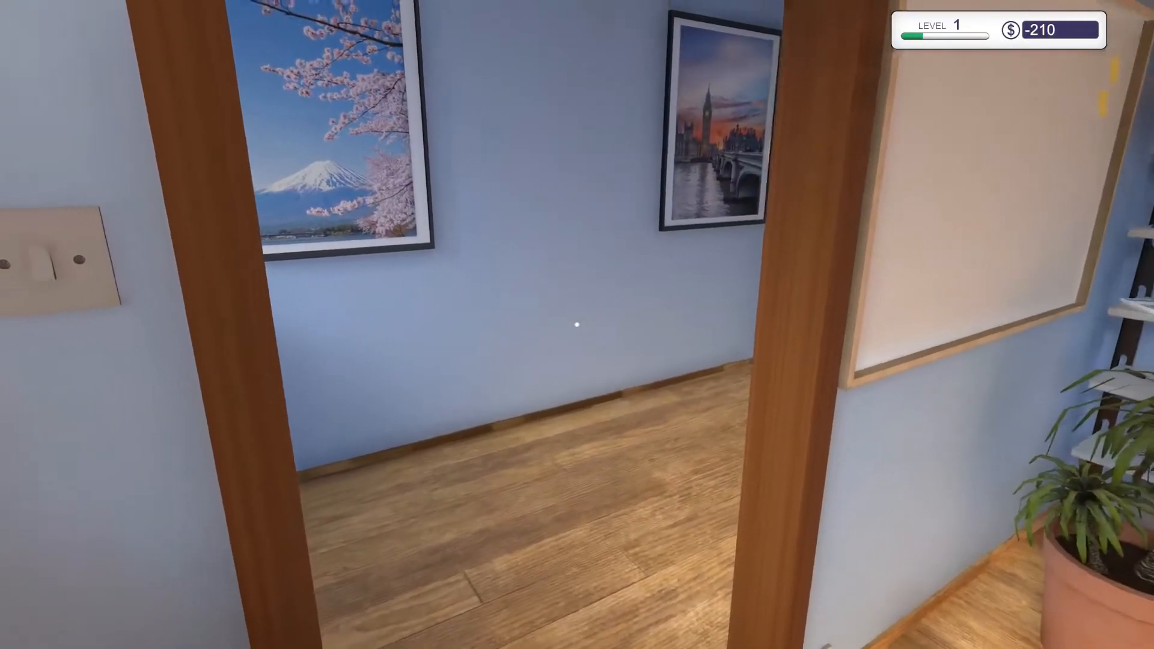
mouse_move(577, 325)
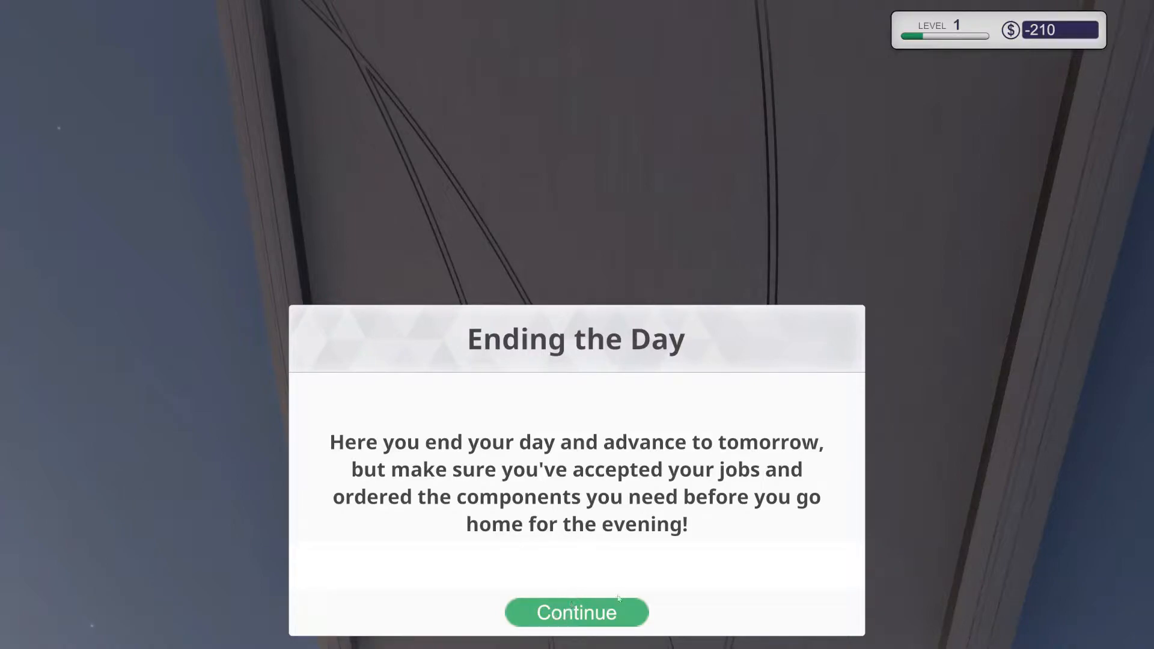
left_click(576, 613)
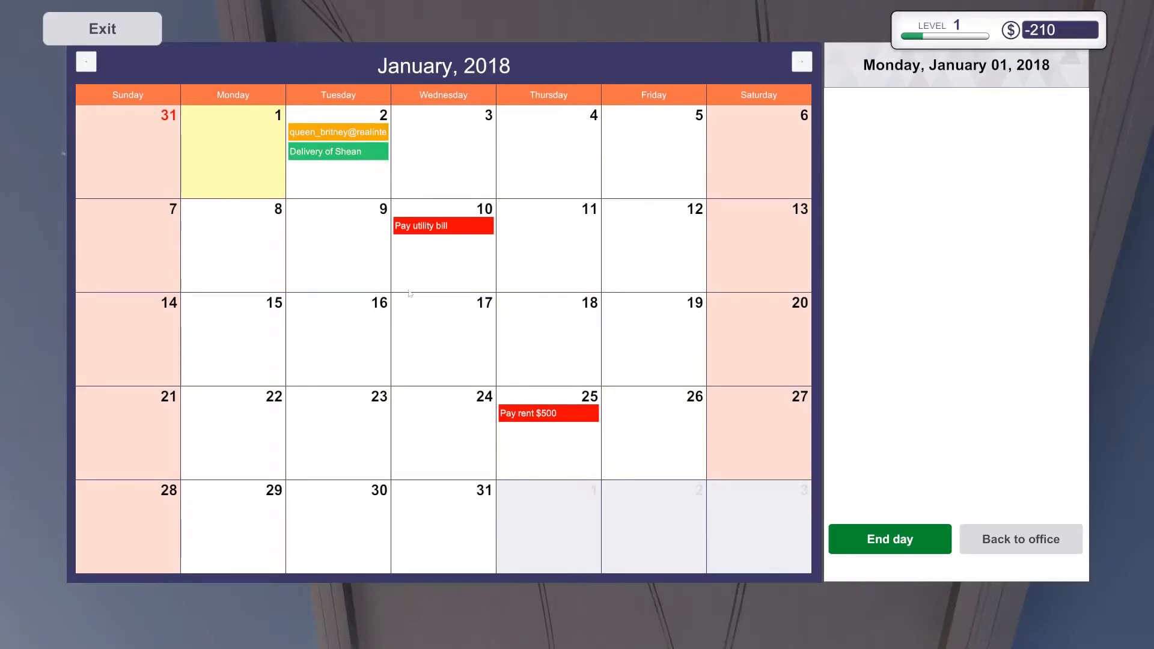
mouse_move(905, 468)
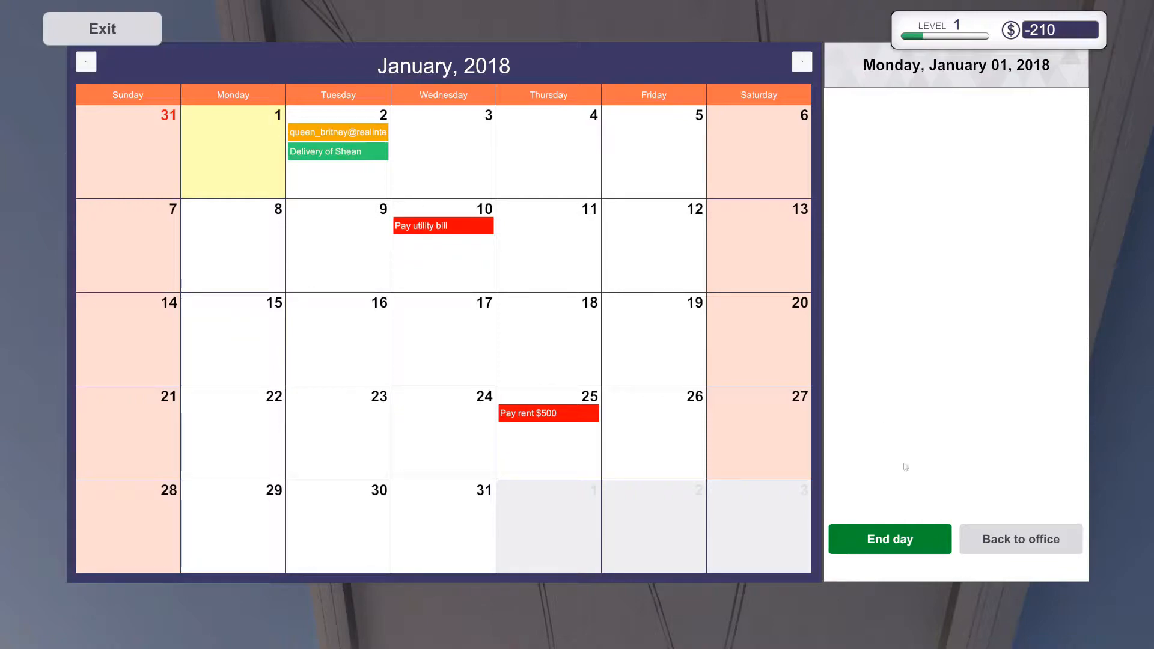
left_click(889, 539)
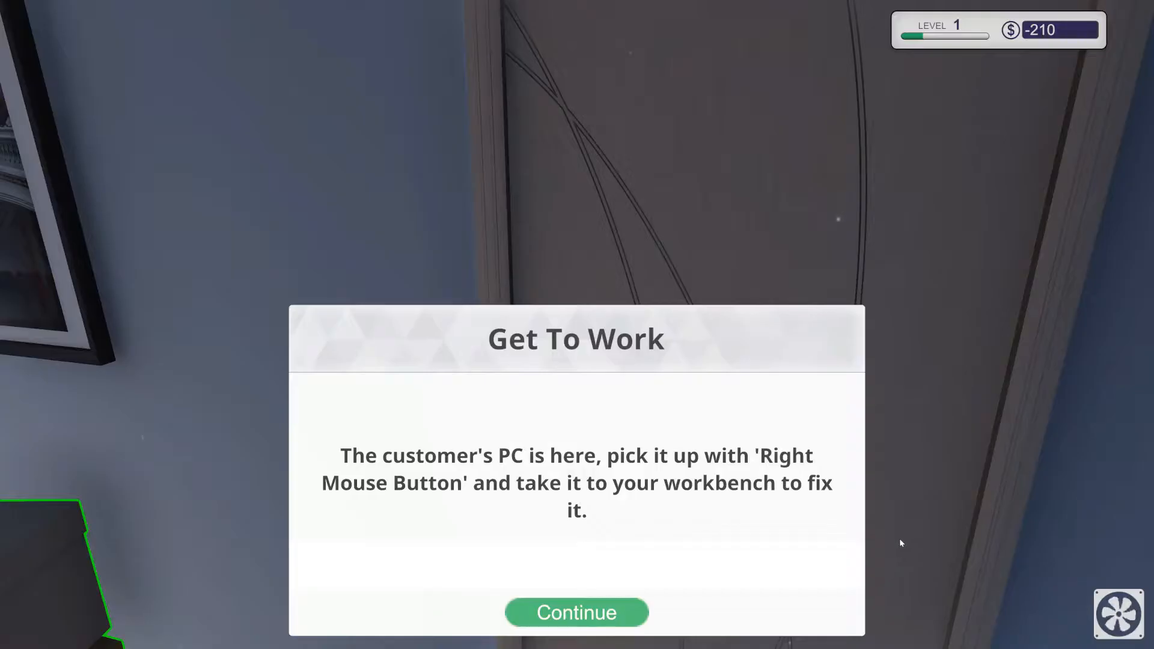
mouse_move(595, 635)
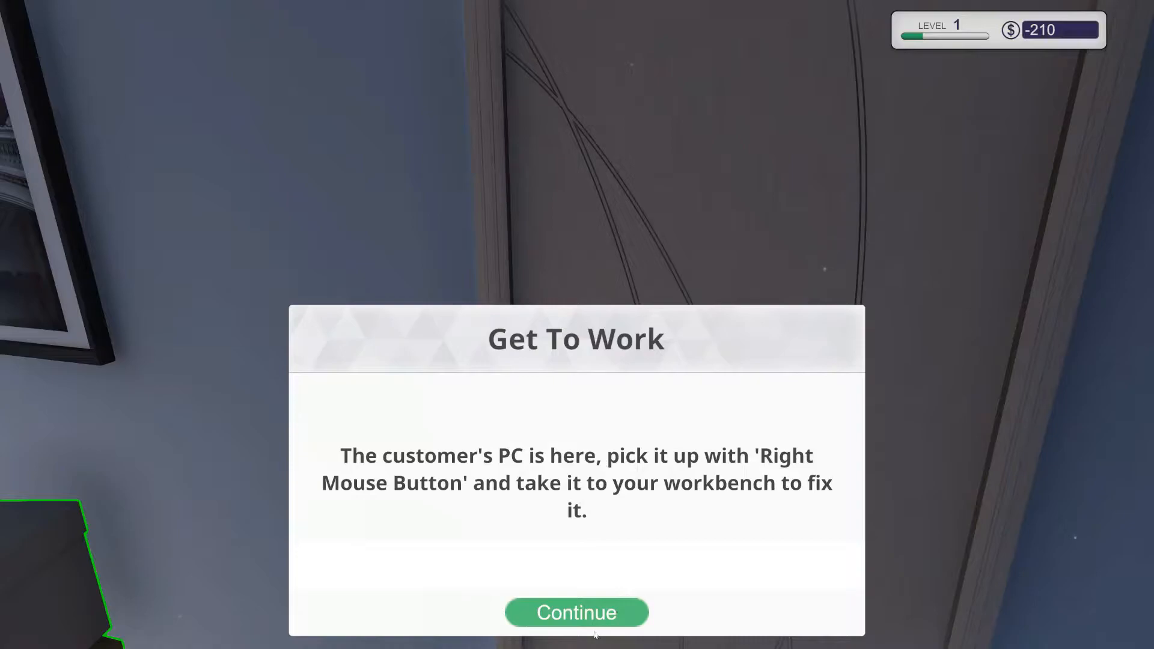
Dismiss the get-to-work and parts-arrived notices, then collect the hallway delivery boxes.
left_click(577, 613)
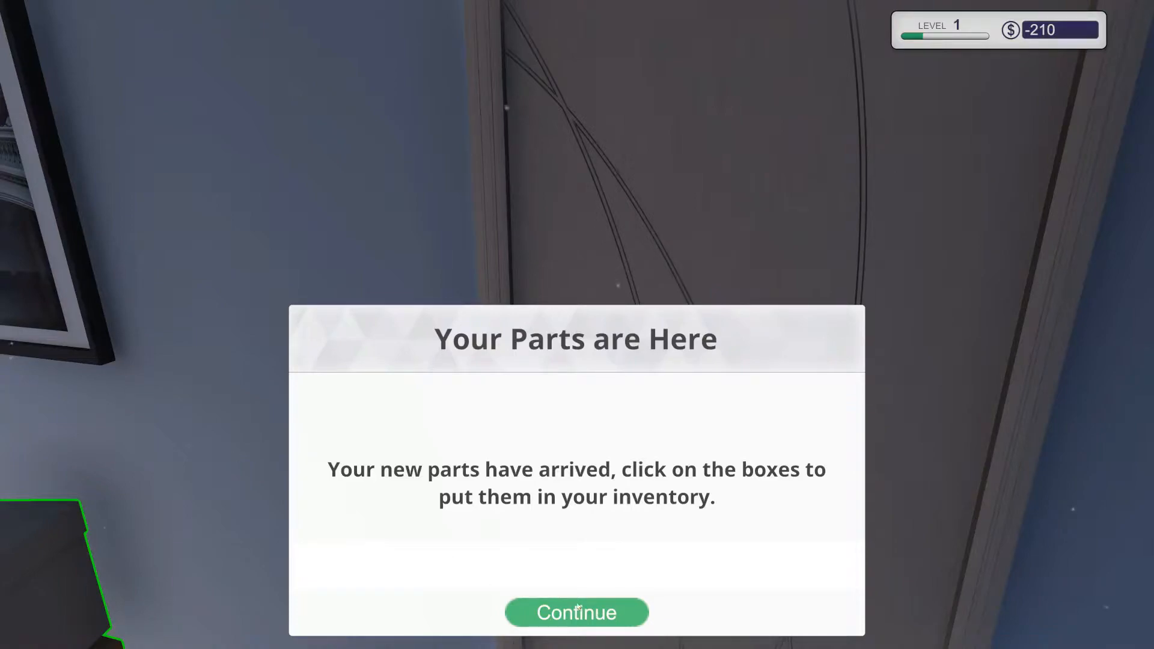
left_click(576, 612)
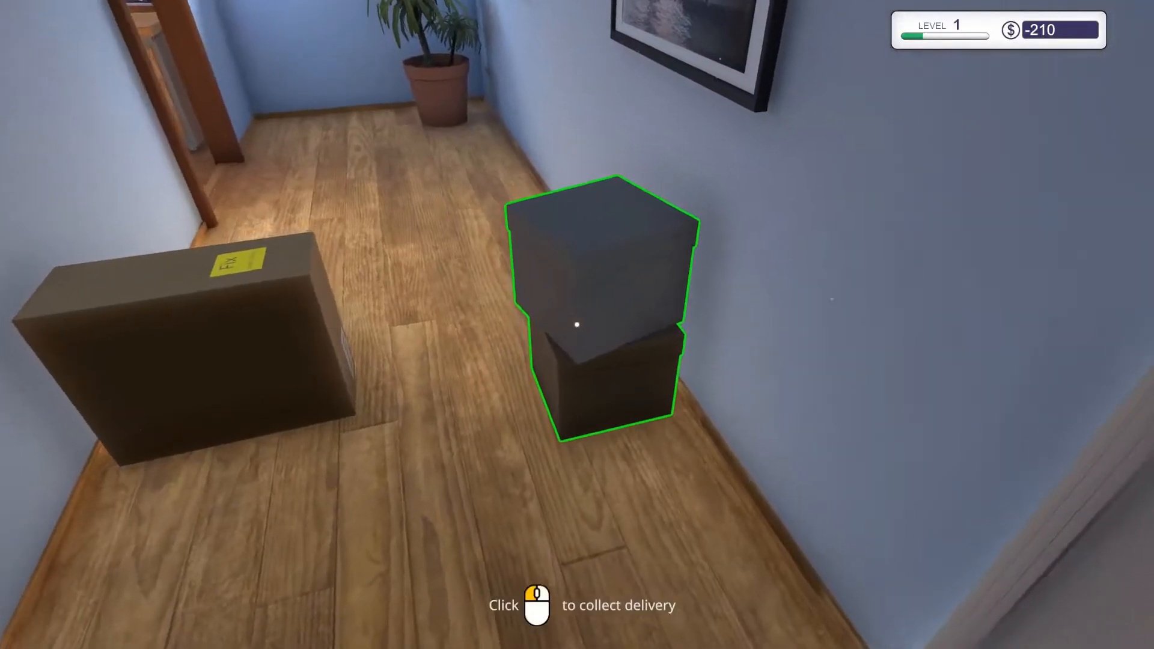
left_click(601, 325)
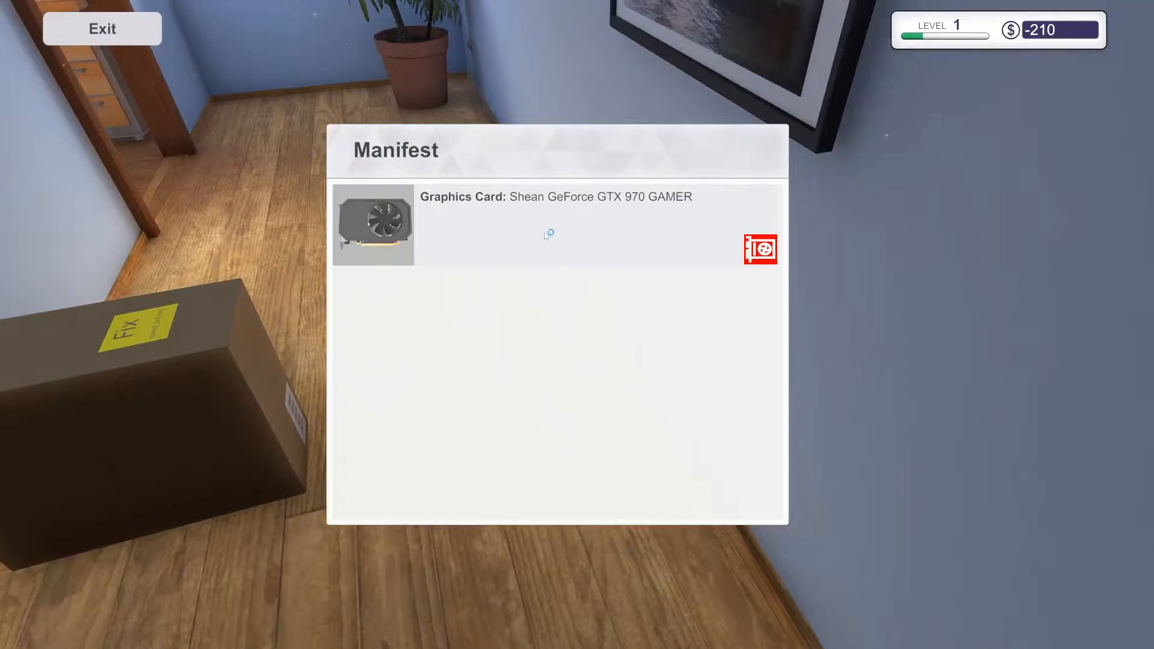
Close the delivery manifest and set the customer's PC on the workbench.
left_click(101, 29)
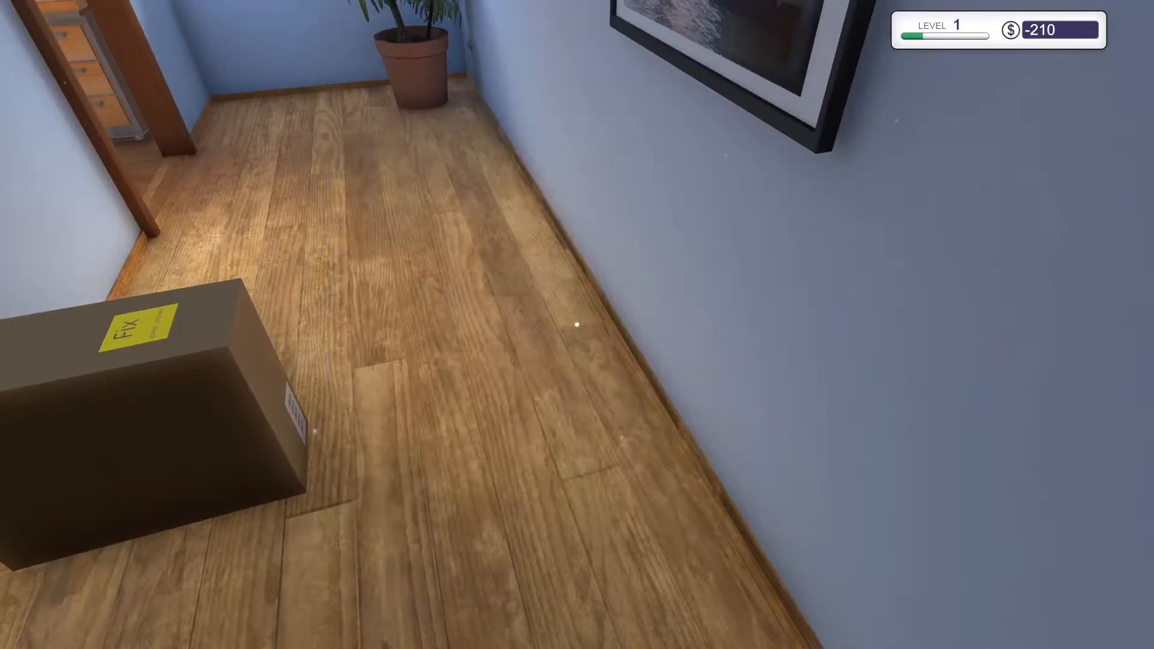
mouse_move(577, 325)
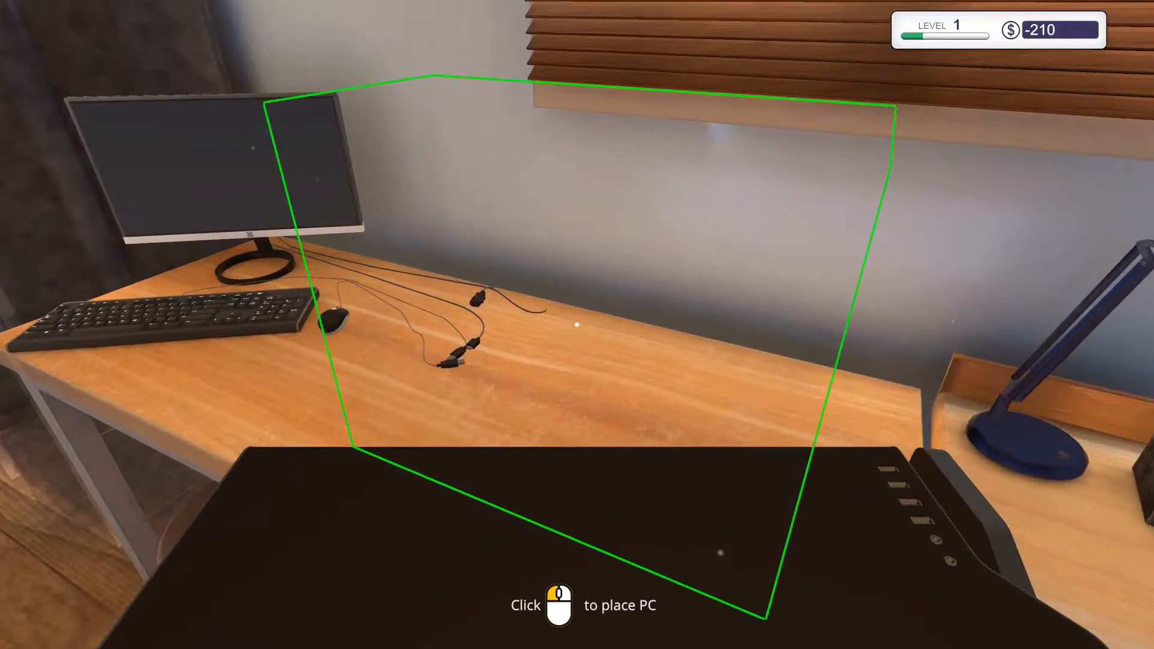
left_click(577, 324)
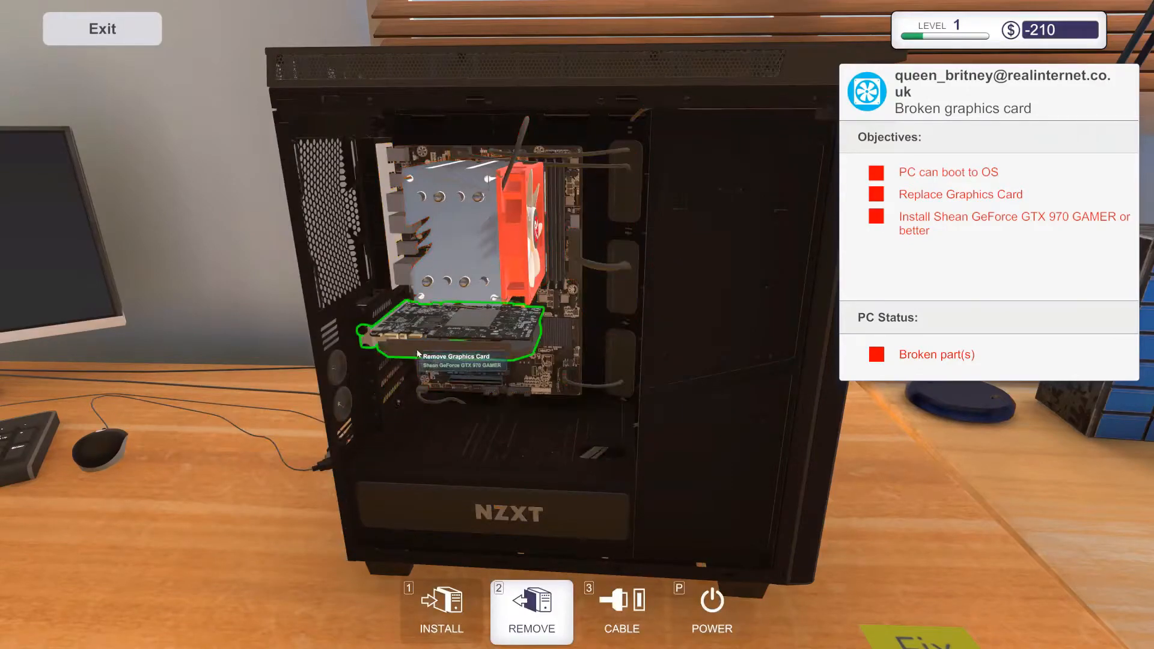
mouse_move(456, 338)
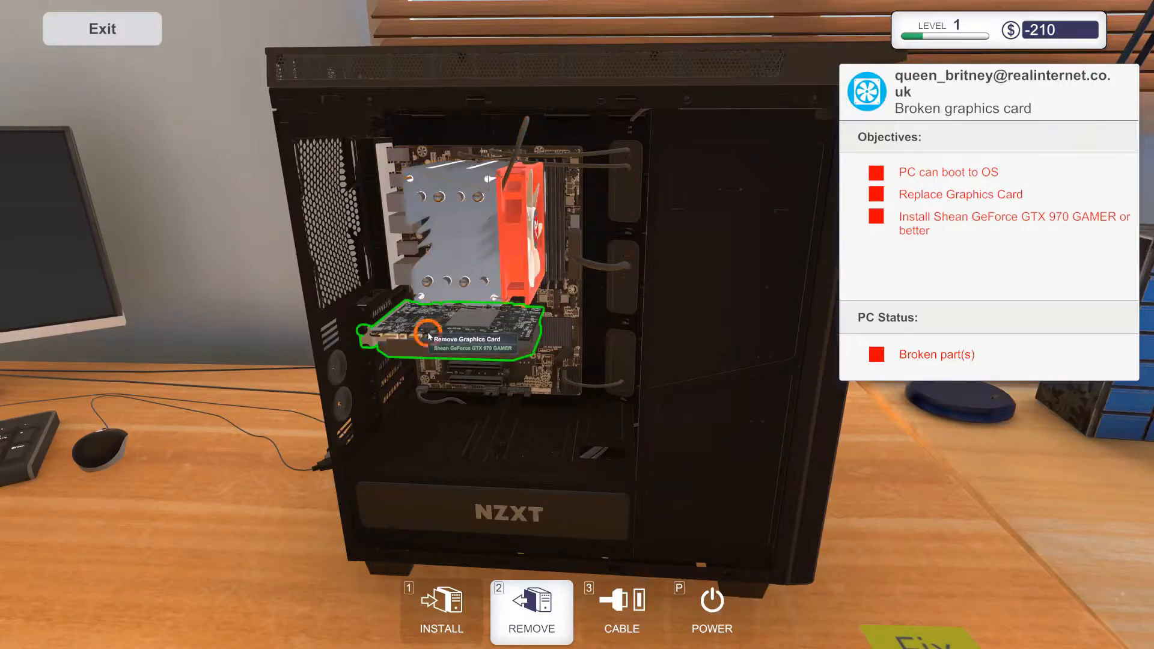
Remove the broken graphics card, sell it for $8, and fit the GTX 970 GAMER.
left_click(427, 331)
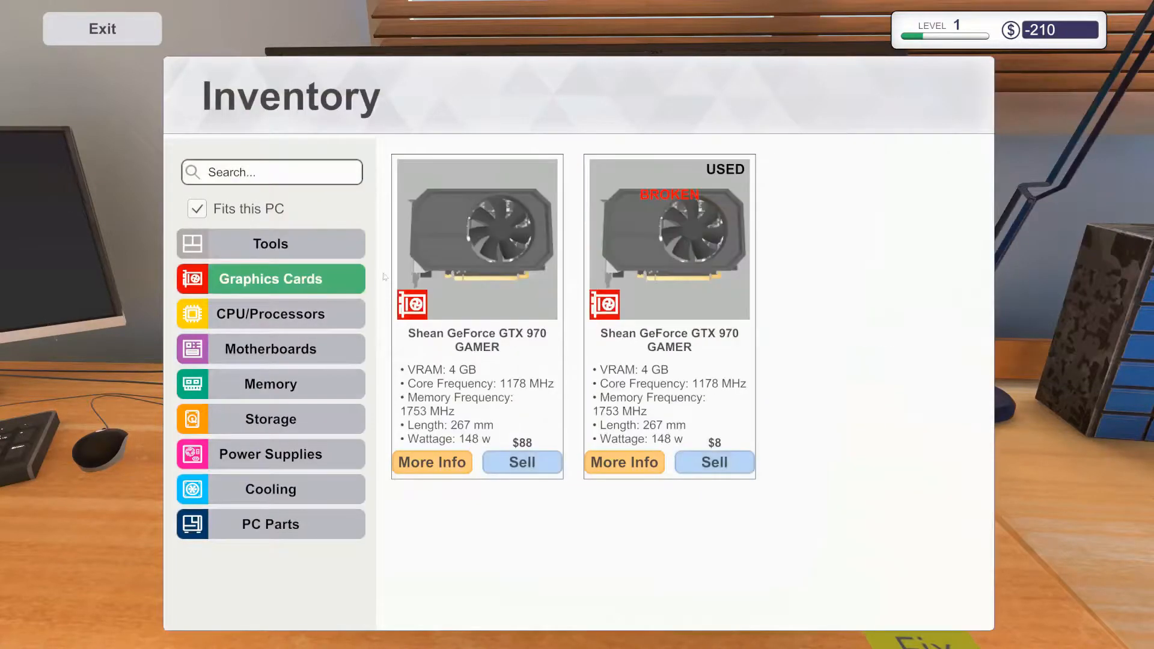
mouse_move(708, 439)
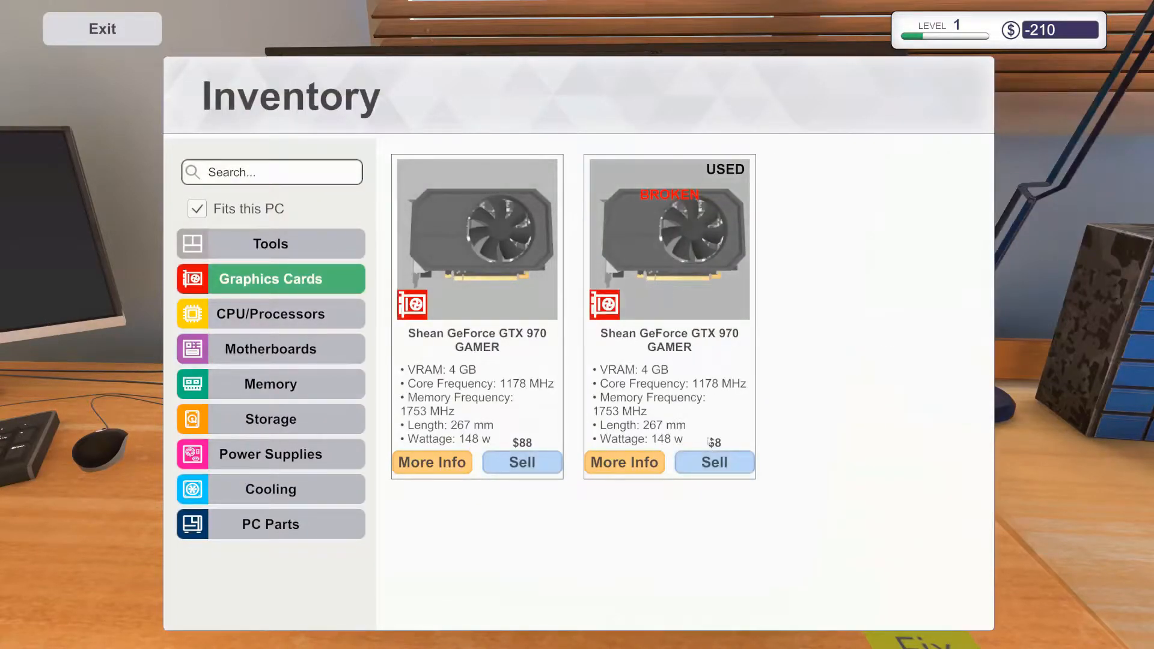
left_click(712, 463)
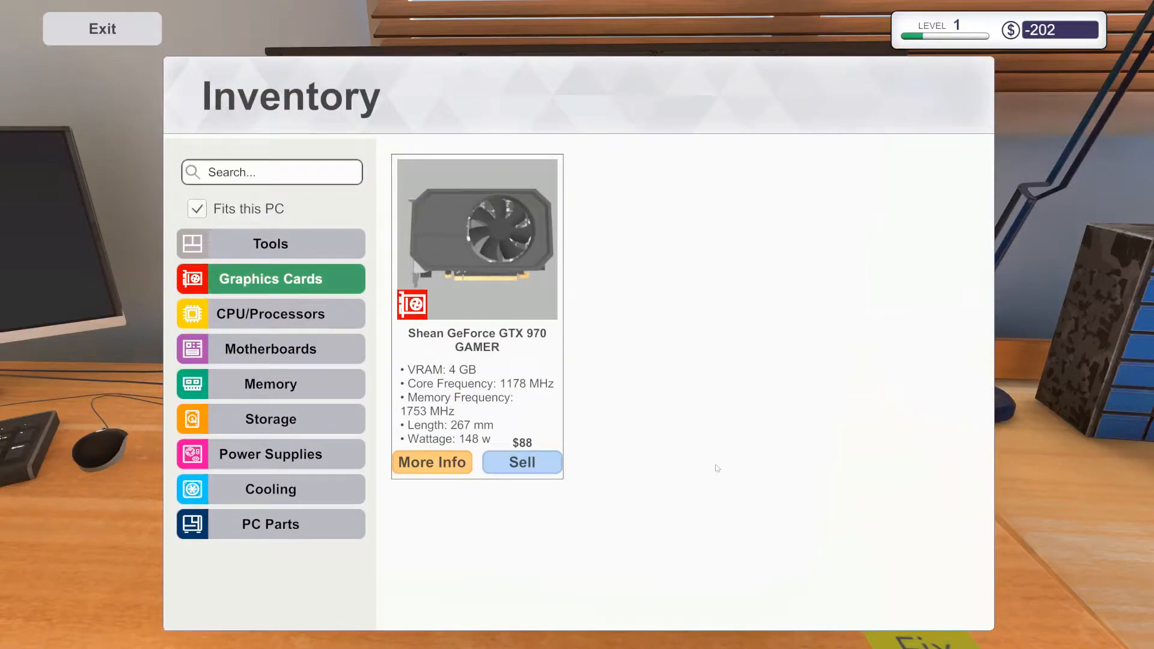
mouse_move(475, 237)
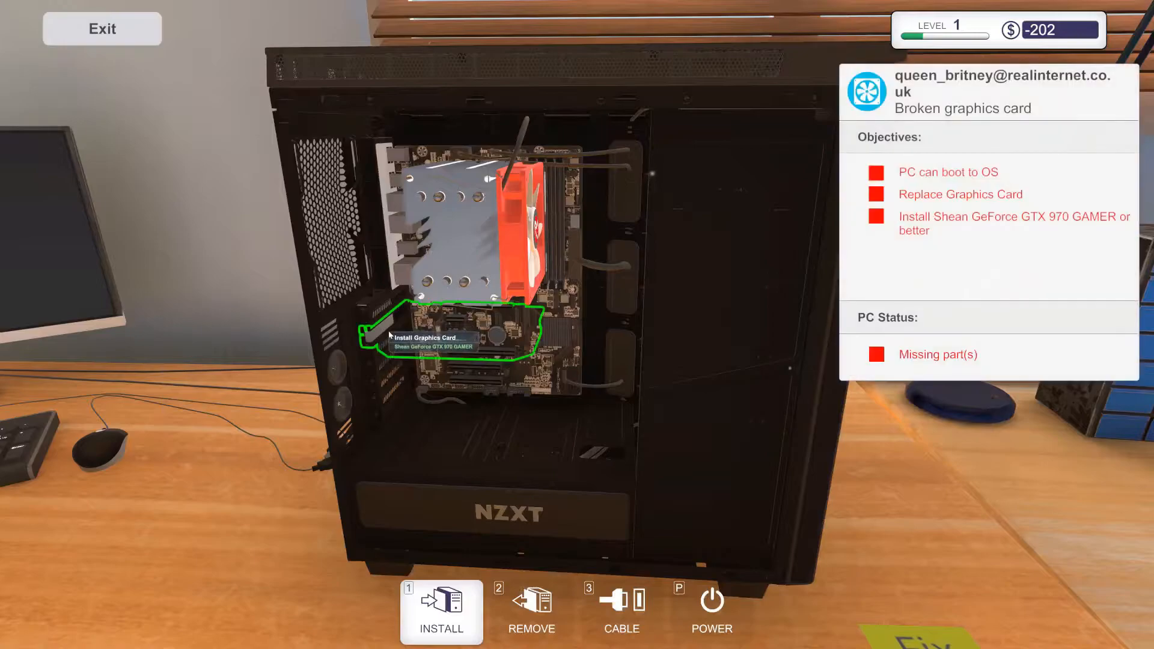
left_click(442, 337)
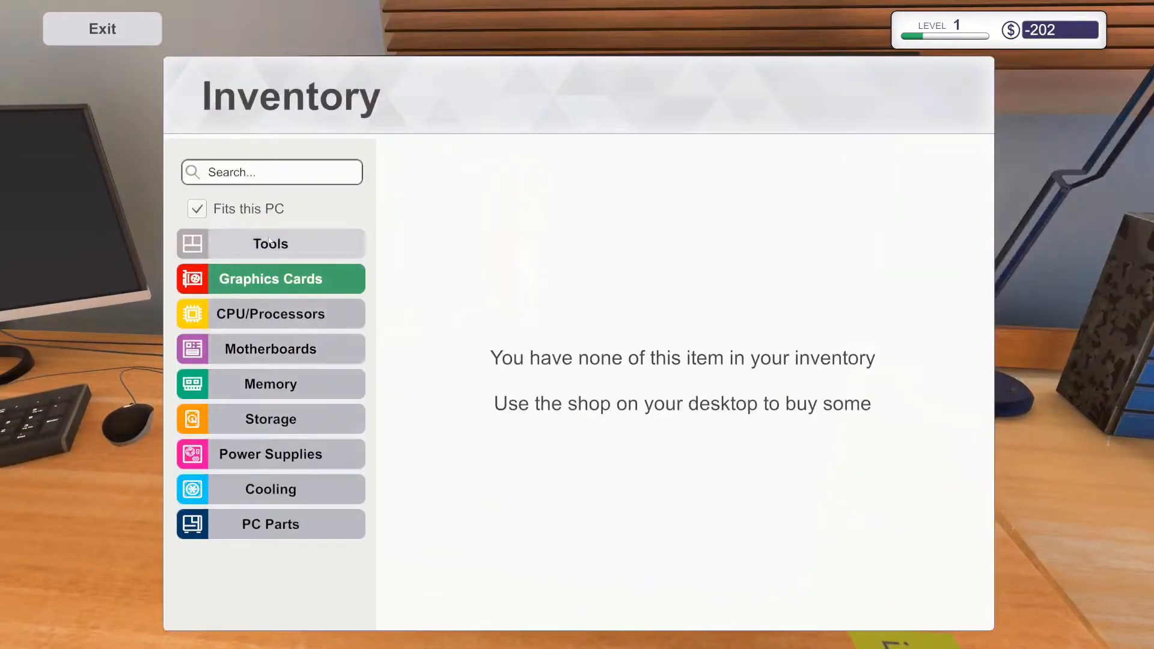
Look through the tools and motherboards in inventory, then close it.
left_click(270, 243)
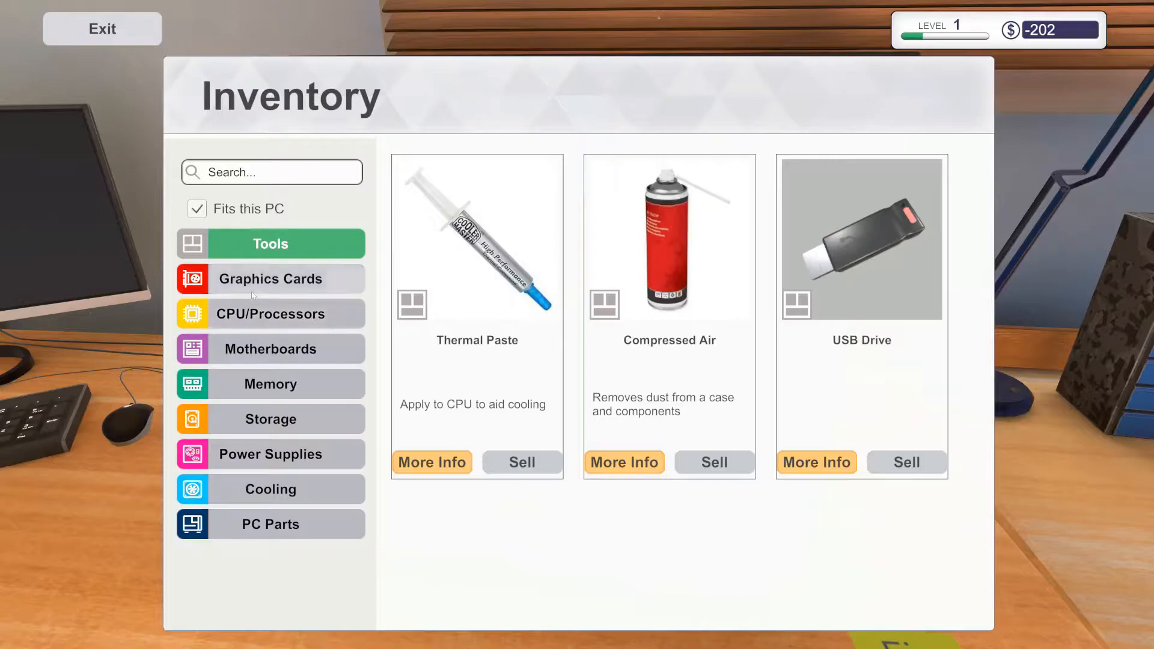
left_click(269, 348)
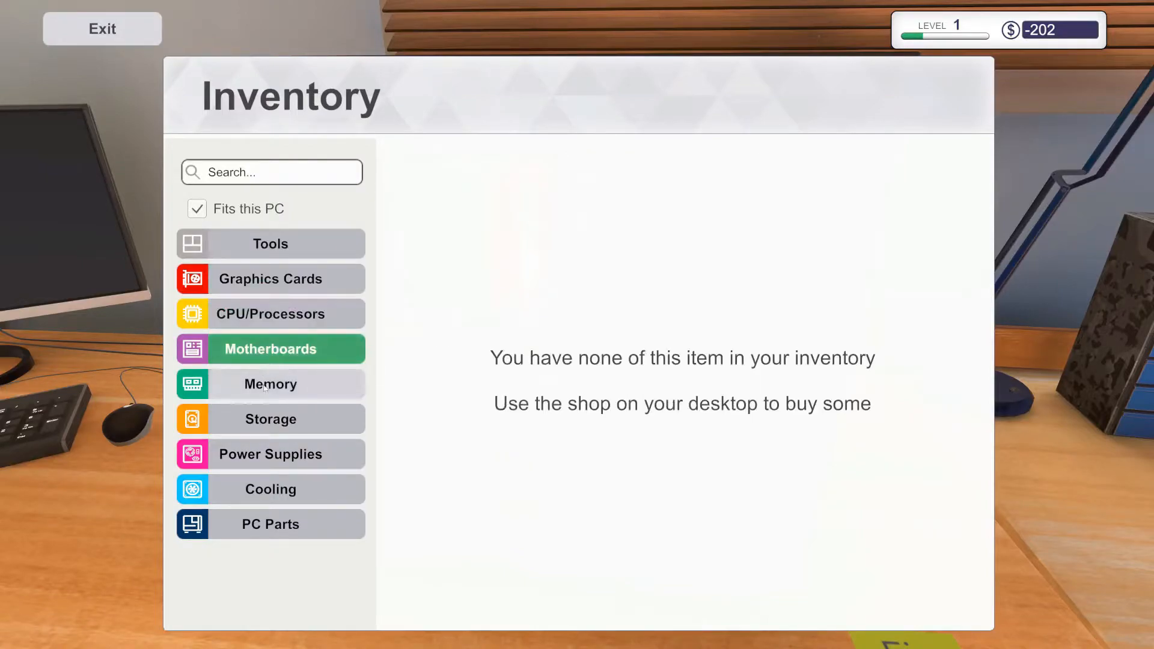
left_click(269, 524)
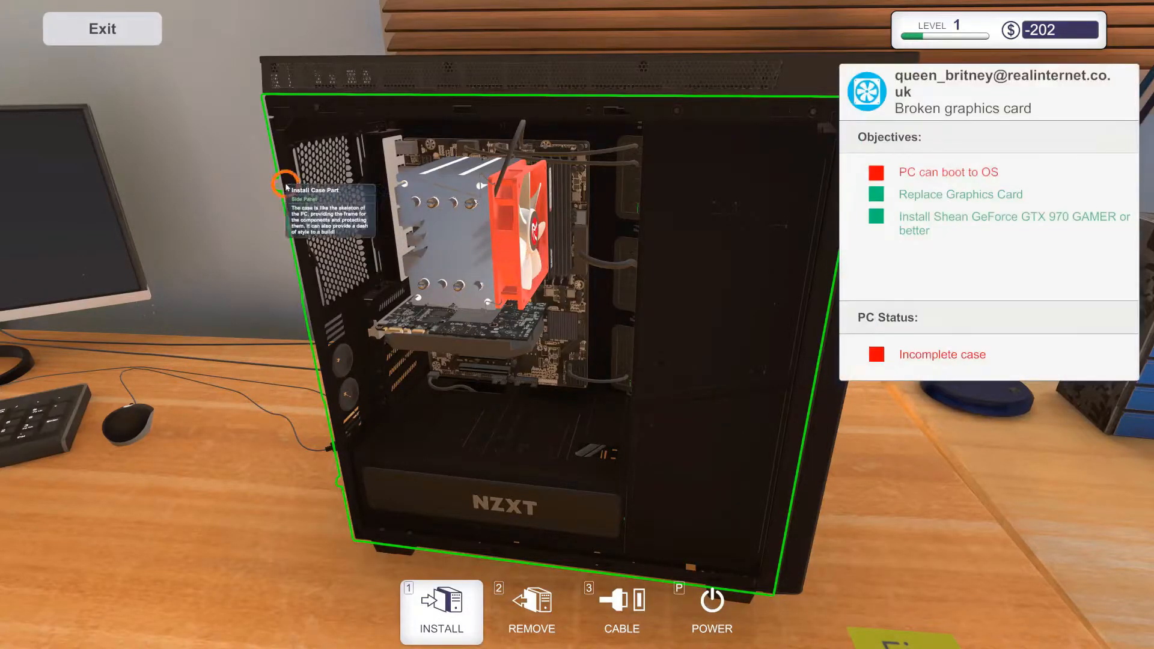
Refit the side panel, plug in the PC, and power it on to boot Omega OS.
left_click(283, 185)
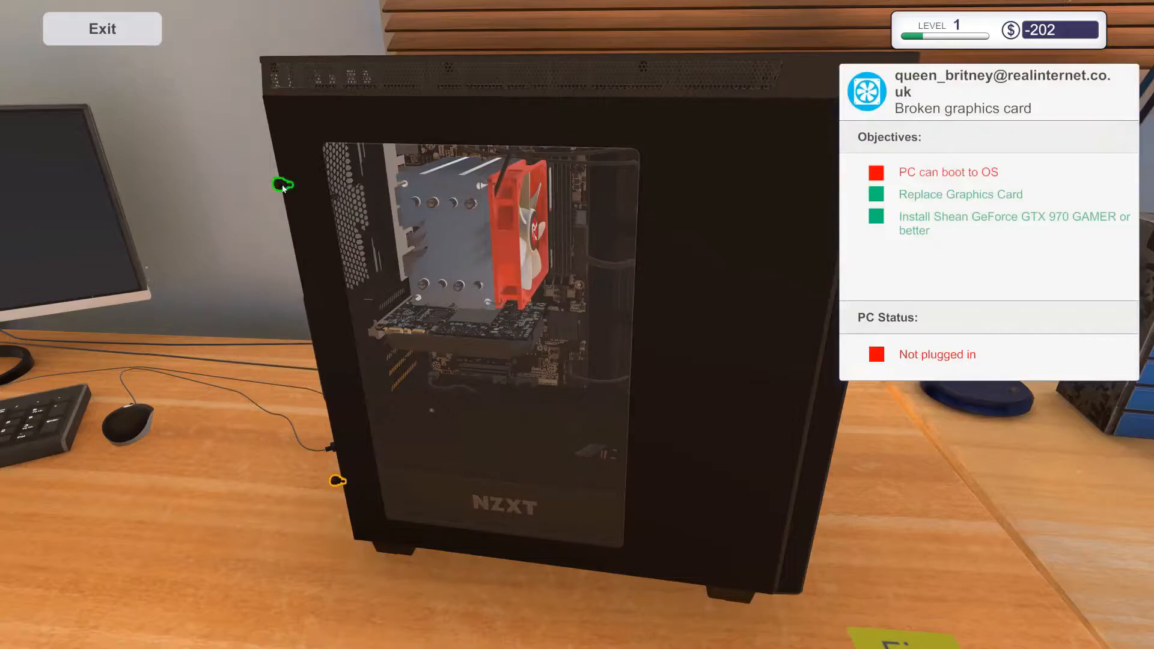
mouse_move(335, 482)
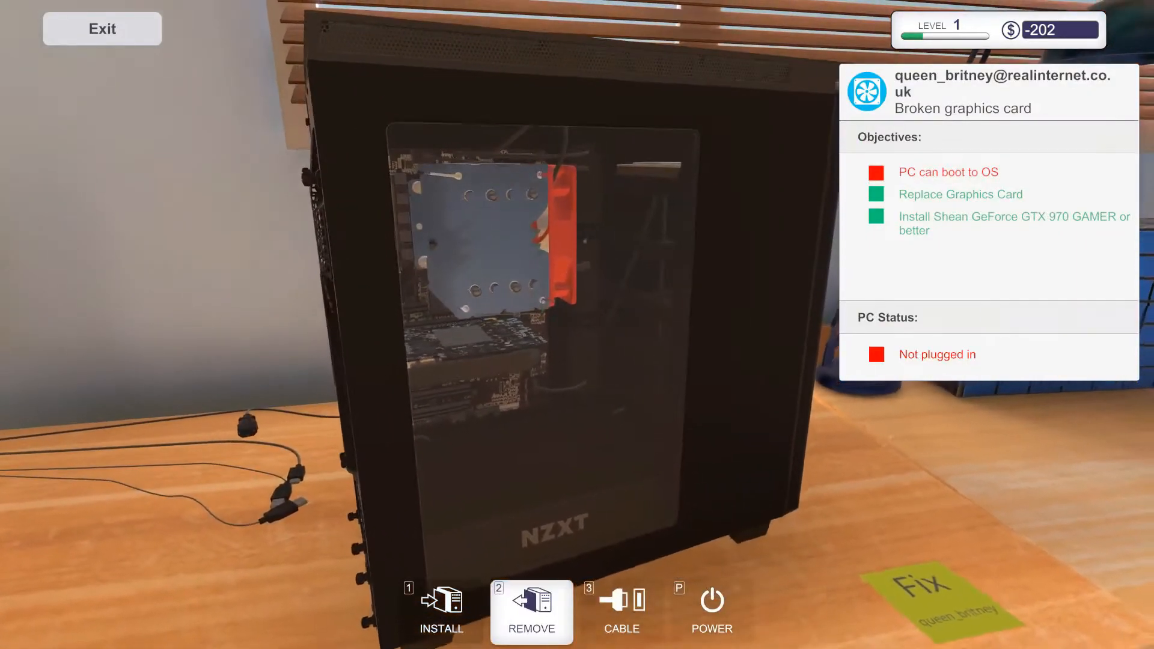
left_click(621, 611)
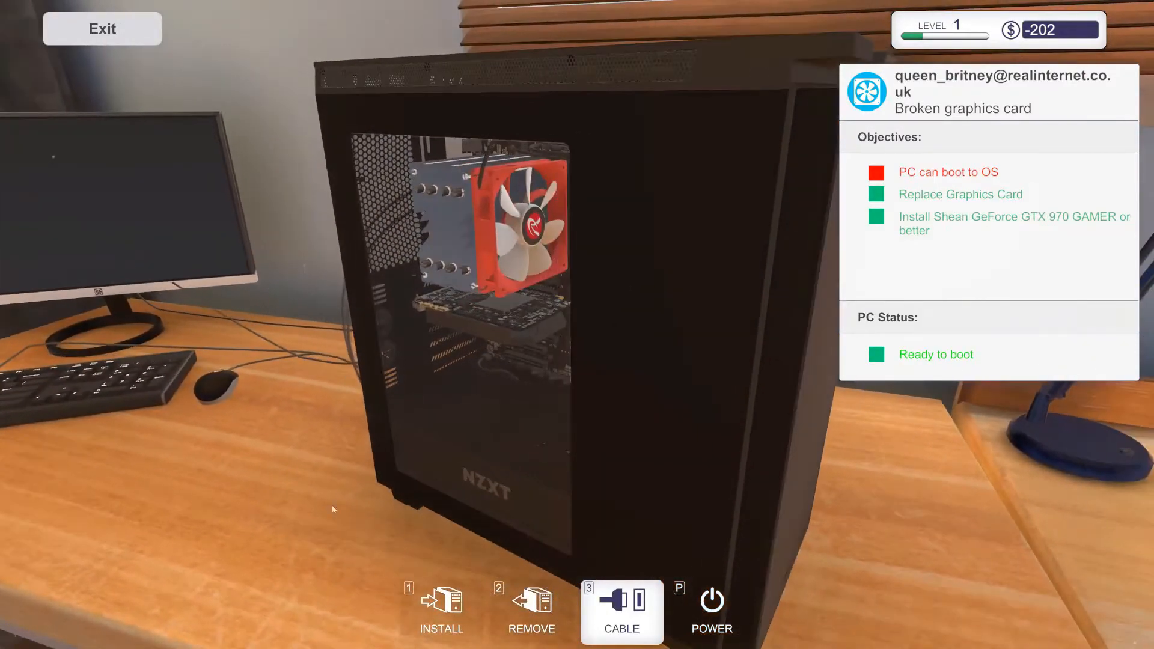
left_click(711, 611)
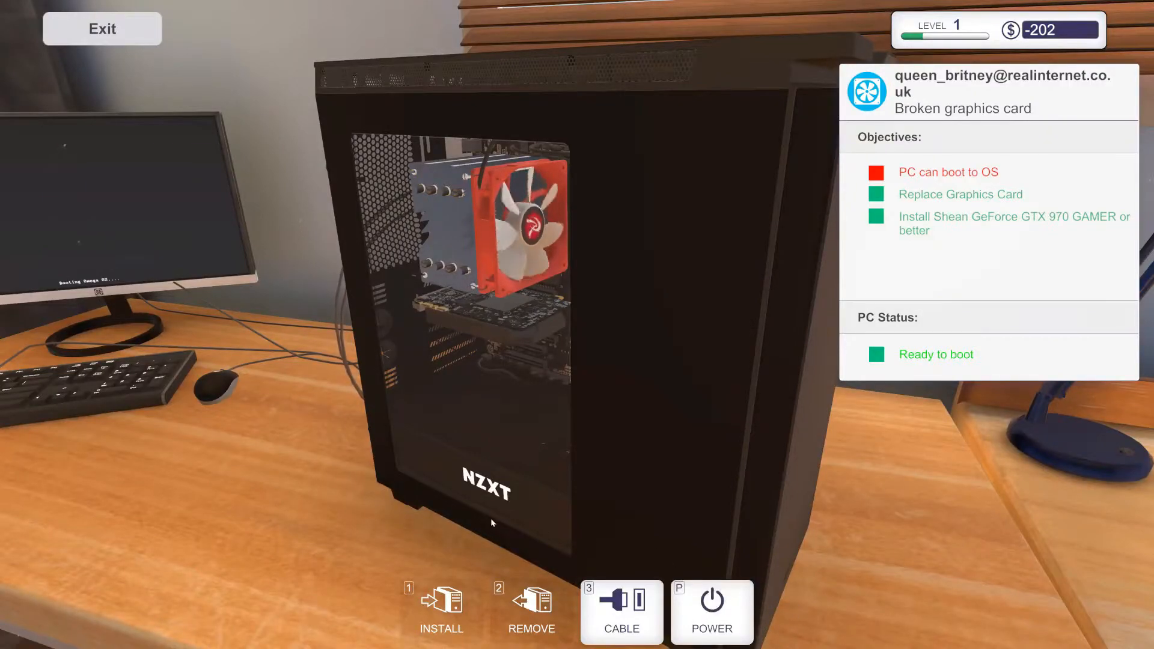
left_click(711, 612)
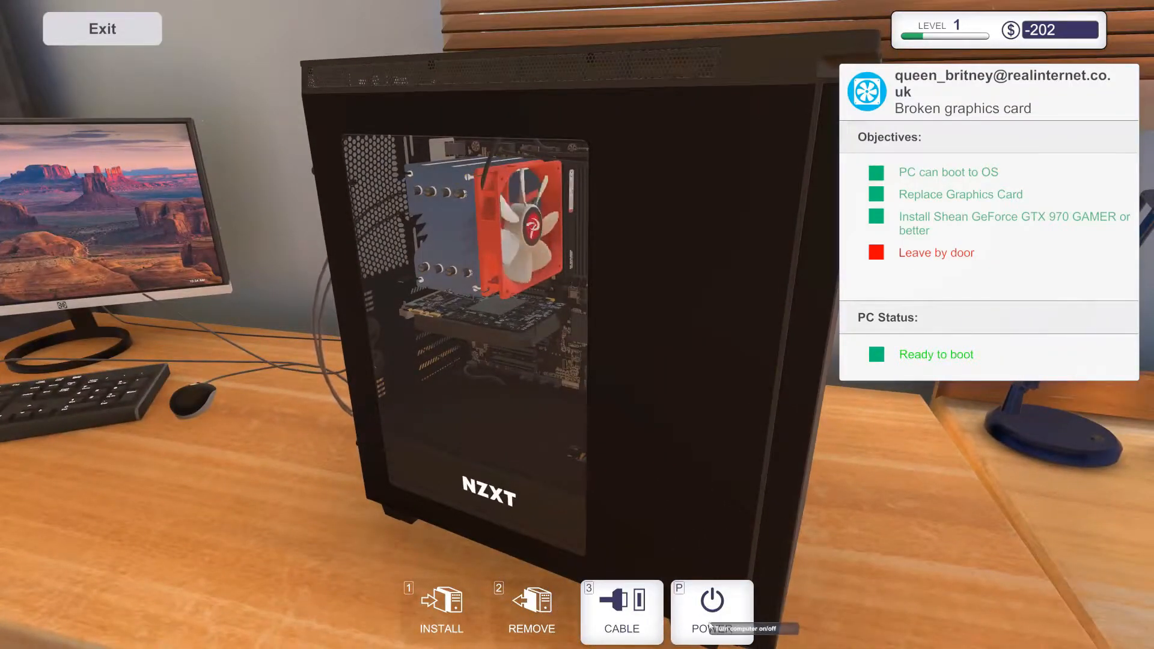
Switch the booted PC off and refit its side panel onto the case.
left_click(712, 607)
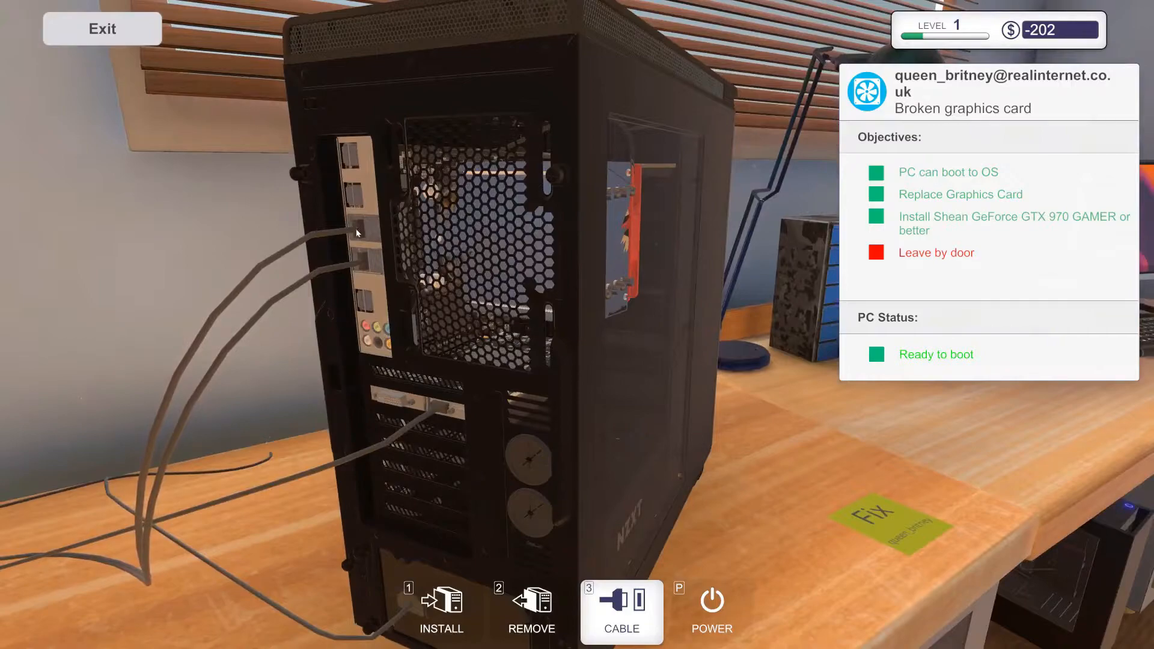
mouse_move(531, 603)
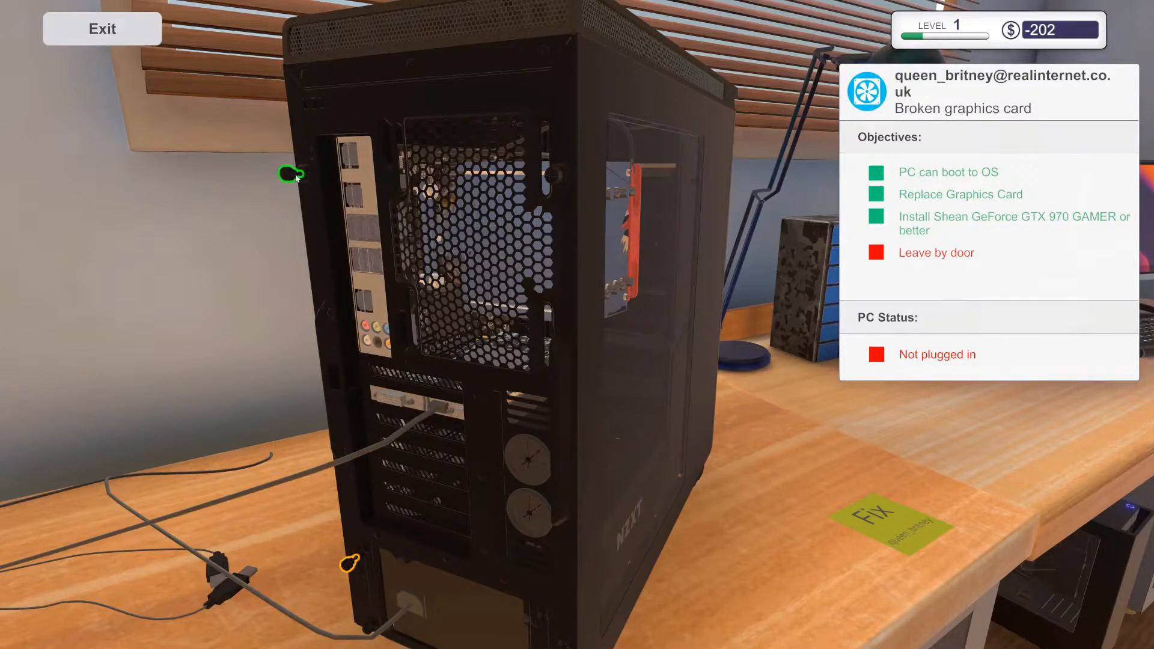
mouse_move(361, 567)
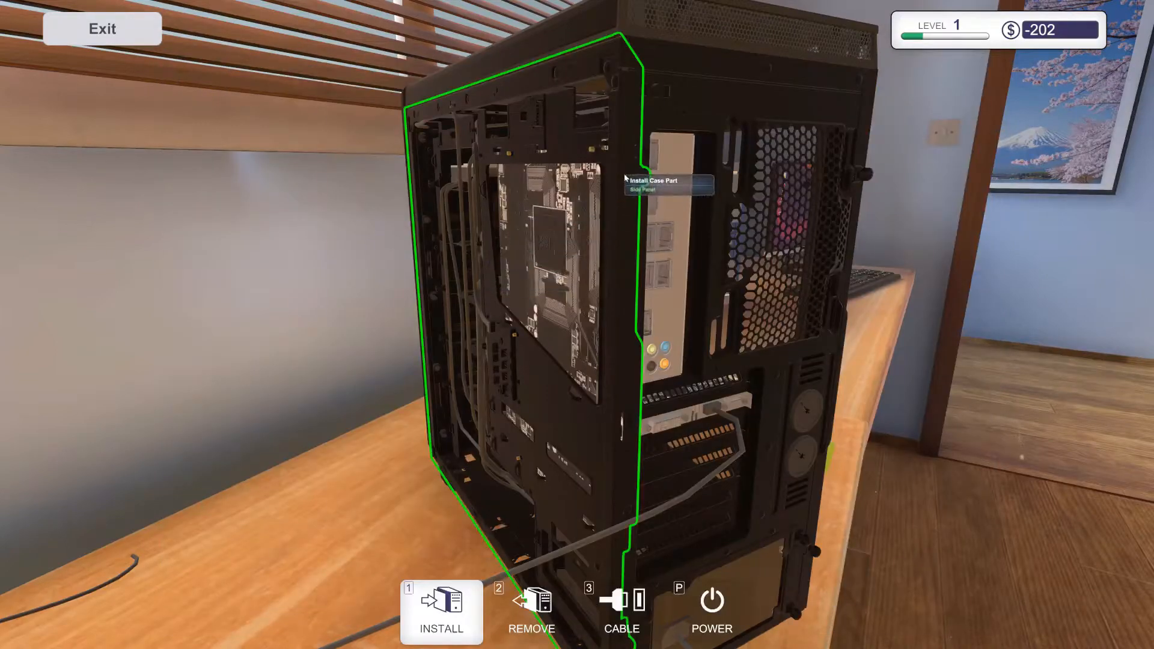
left_click(645, 177)
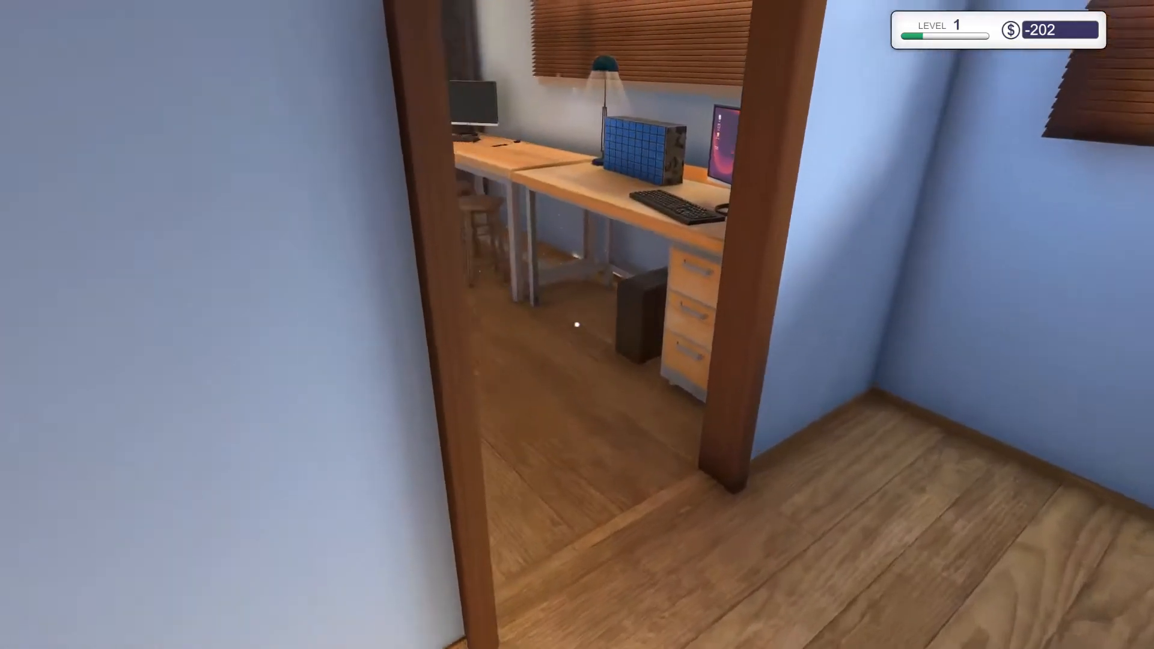
mouse_move(577, 325)
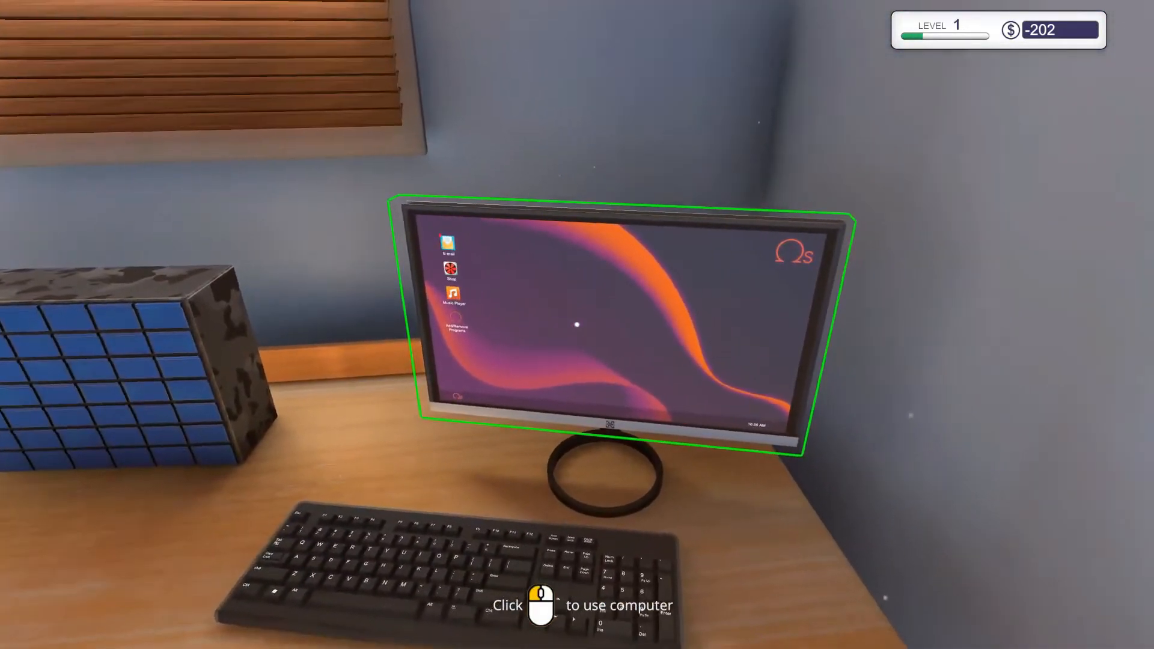
On the office computer, open the Broken graphics card email and collect the $525.
left_click(577, 325)
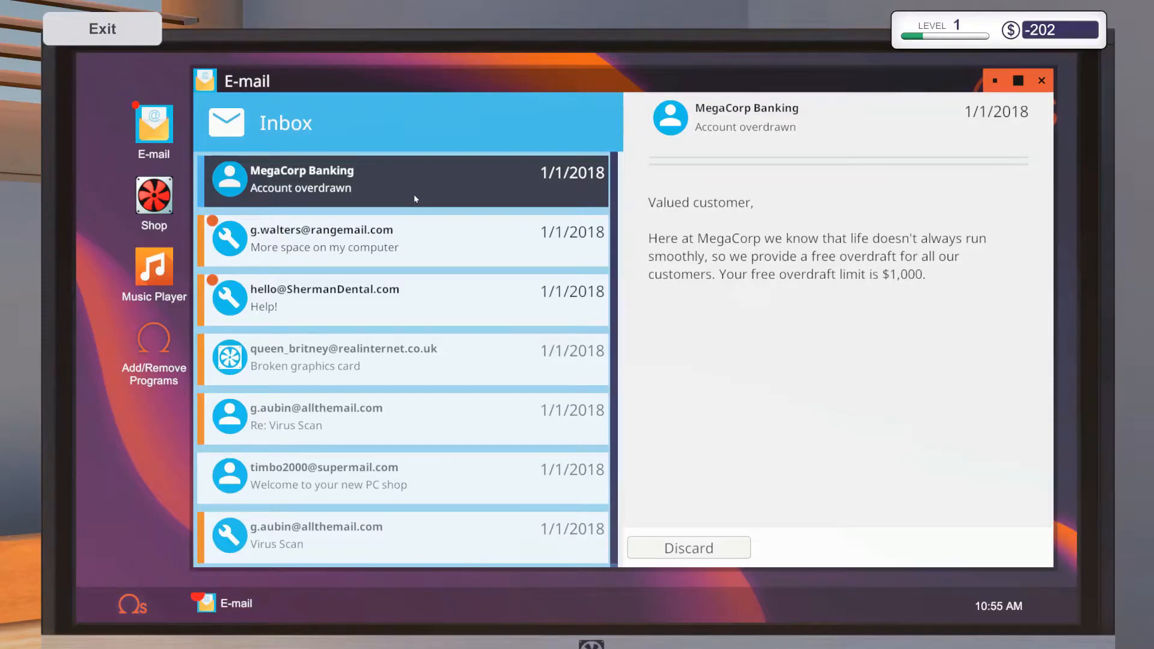
mouse_move(870, 284)
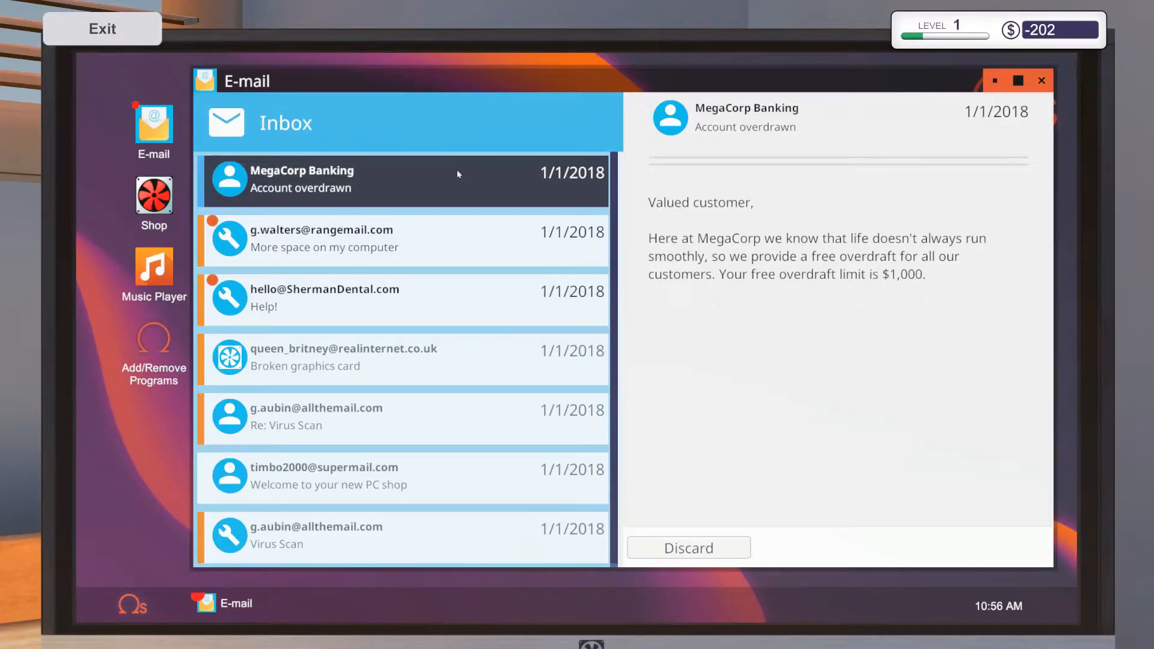
mouse_move(433, 213)
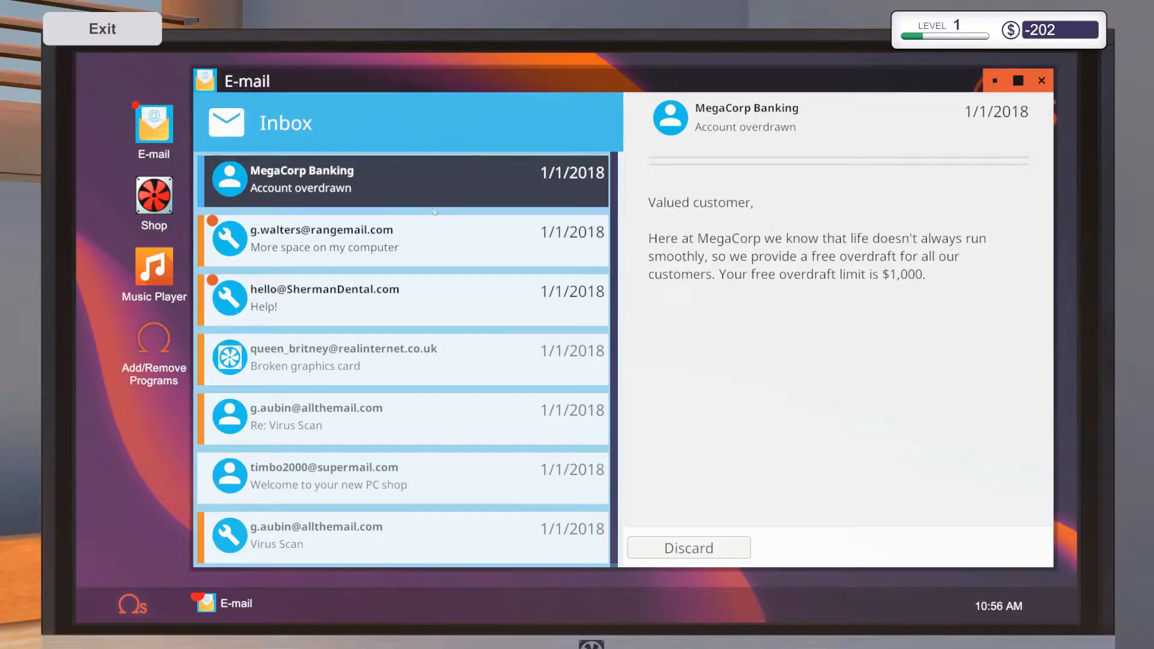
left_click(344, 357)
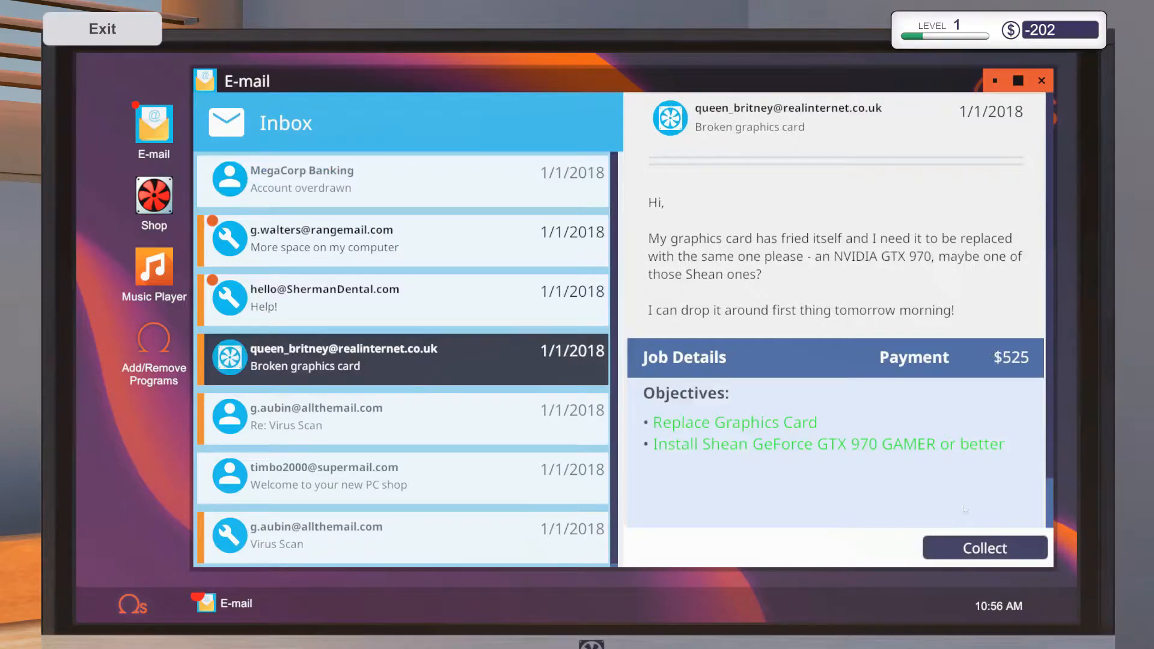
left_click(985, 548)
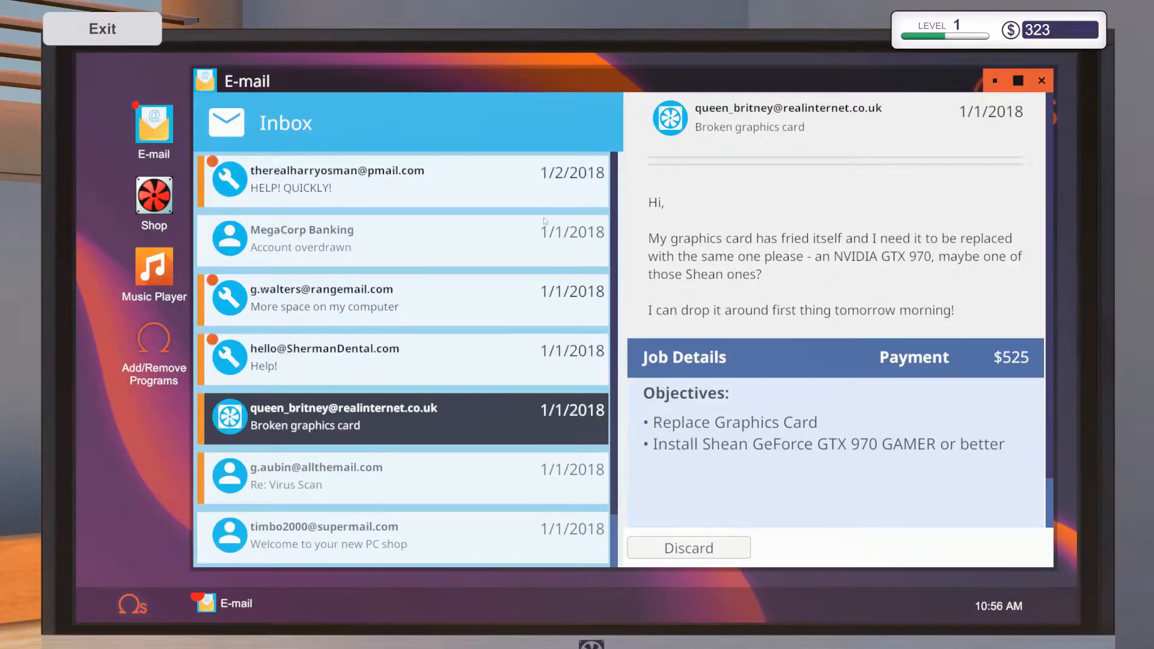
mouse_move(416, 364)
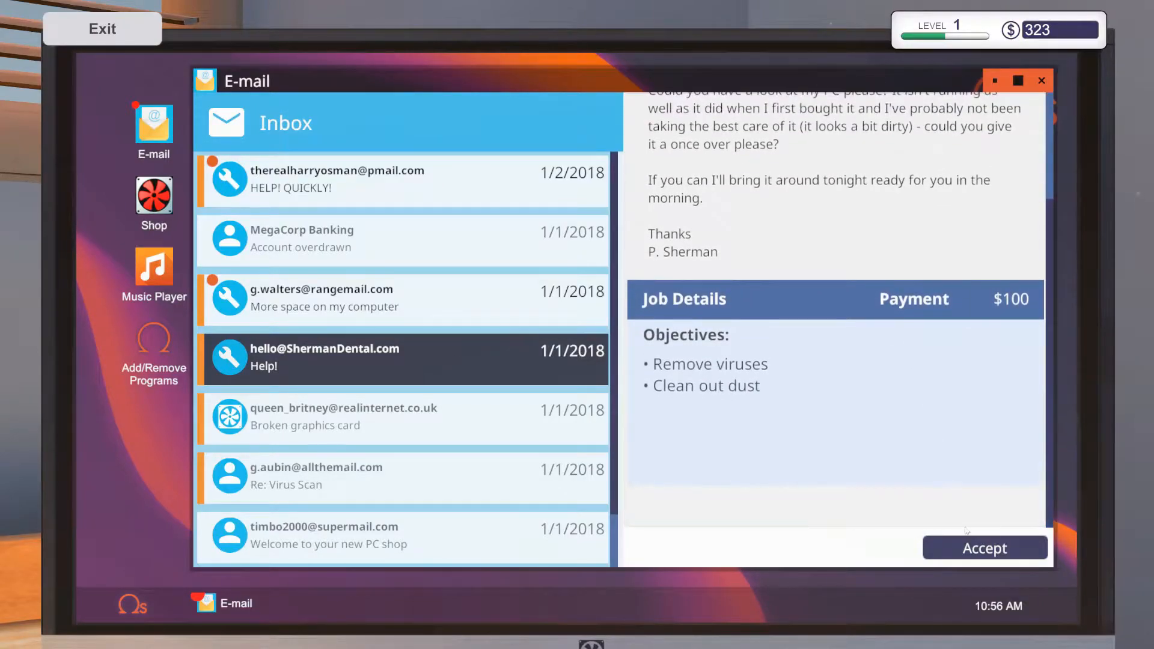
Accept the Help! cleanup, More space 500GB drive, and HELP! QUICKLY! virus-removal jobs.
left_click(985, 547)
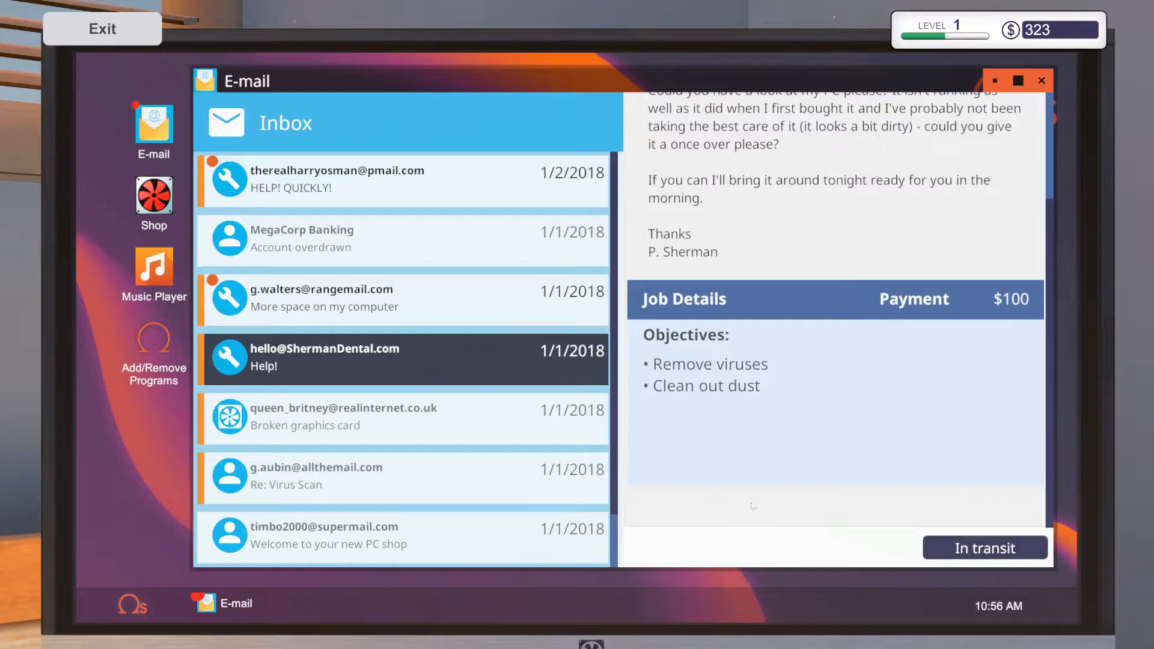
left_click(324, 298)
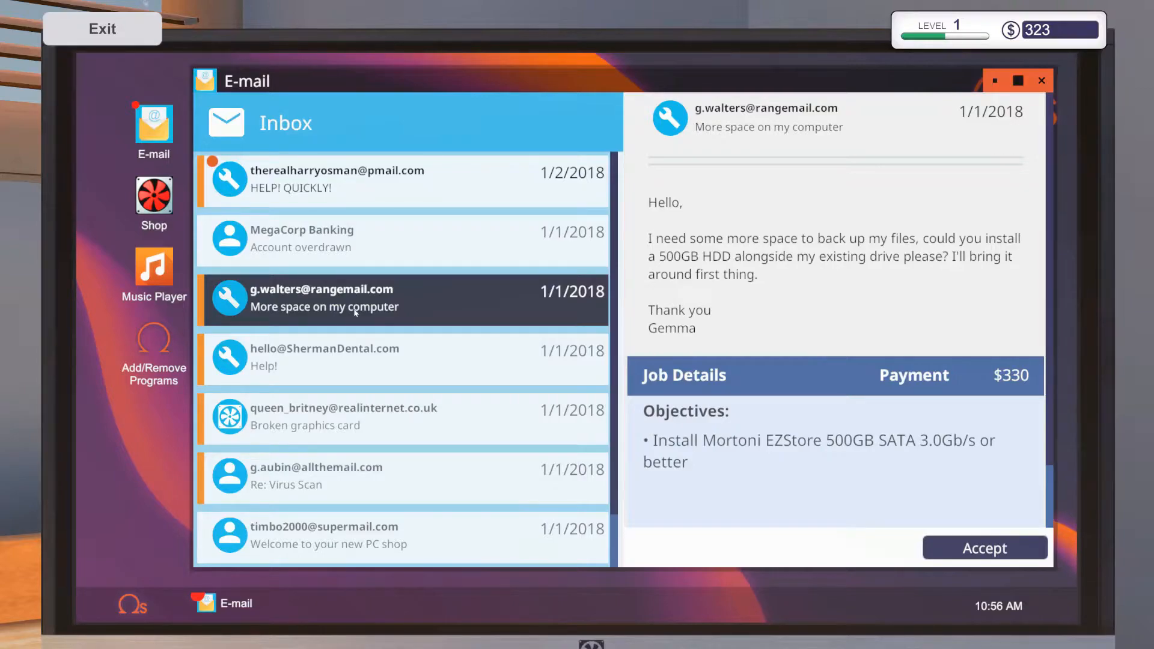
mouse_move(904, 377)
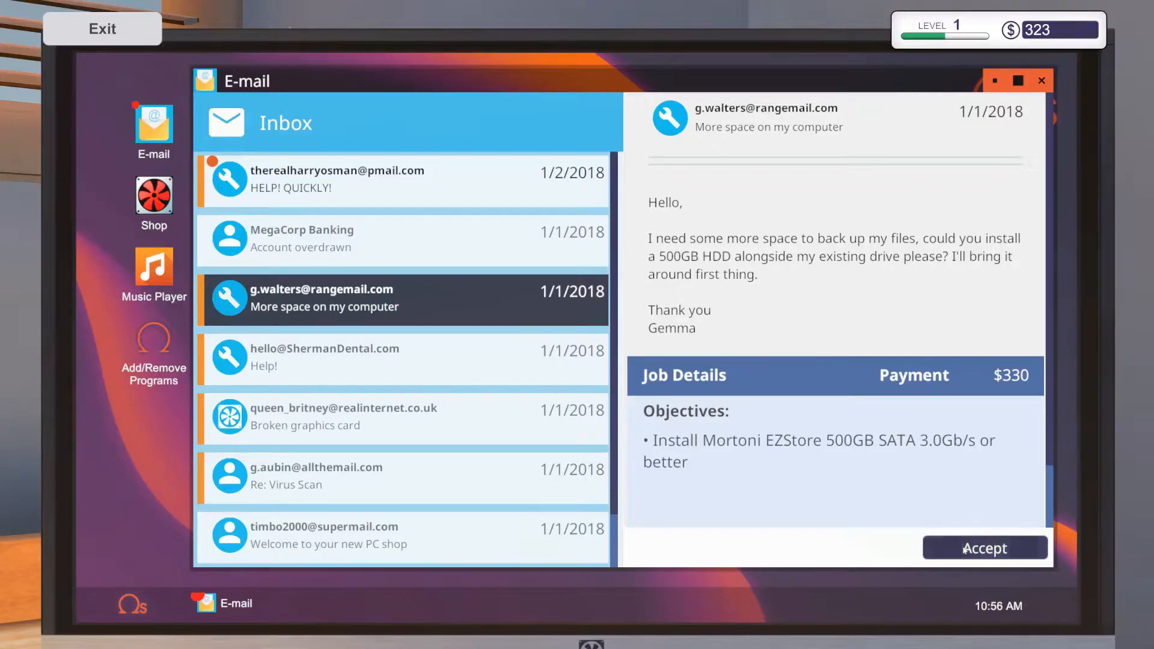
left_click(985, 548)
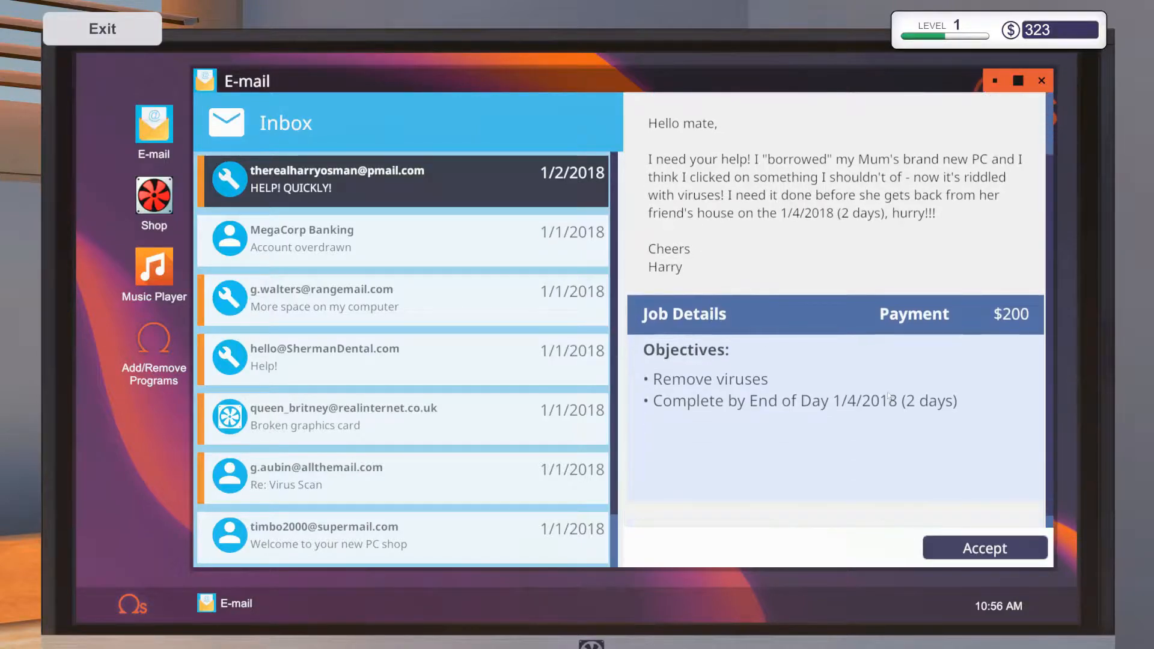
left_click(984, 548)
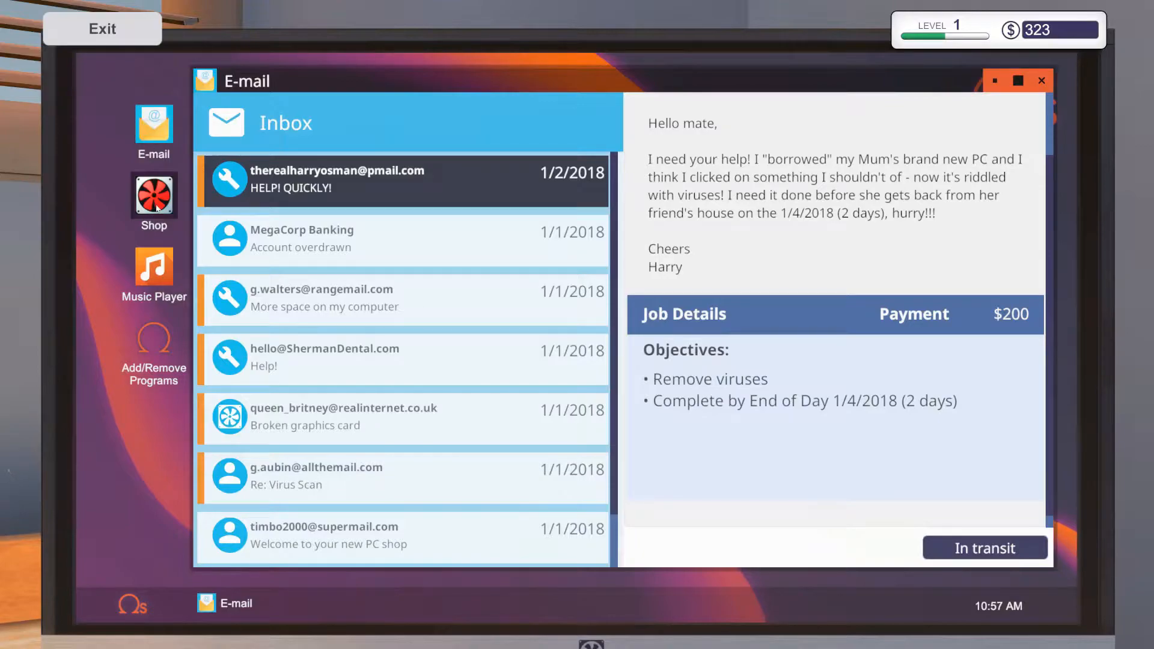
Open the shop and browse the storage drive listings, rechecking the hard drive request.
left_click(153, 194)
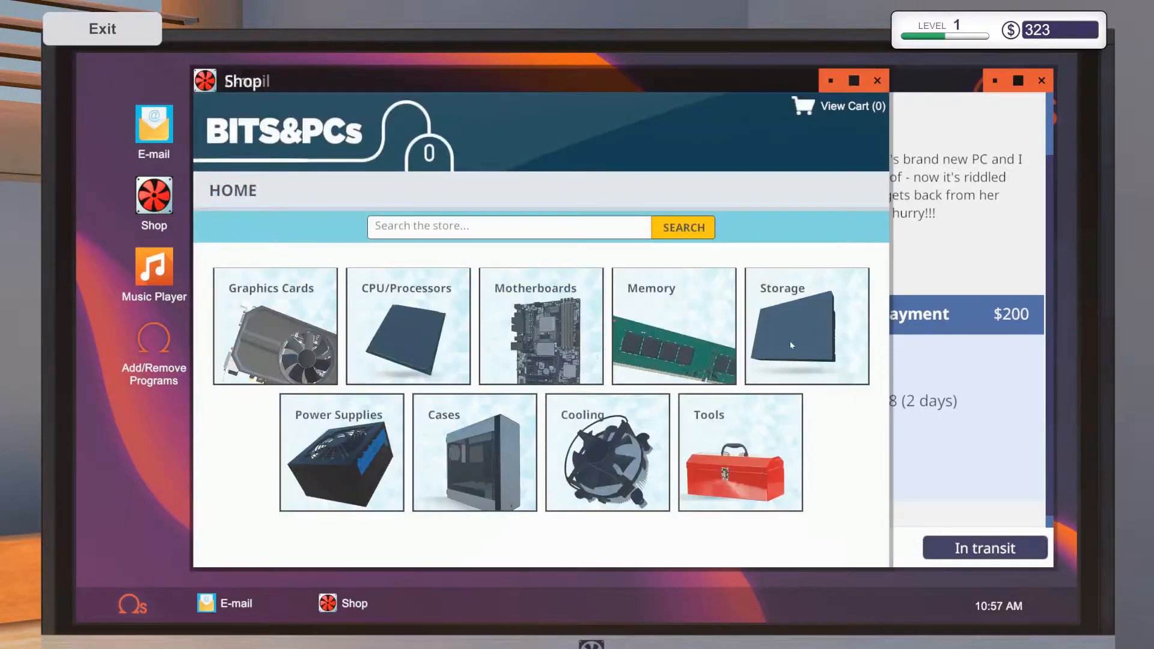
left_click(807, 326)
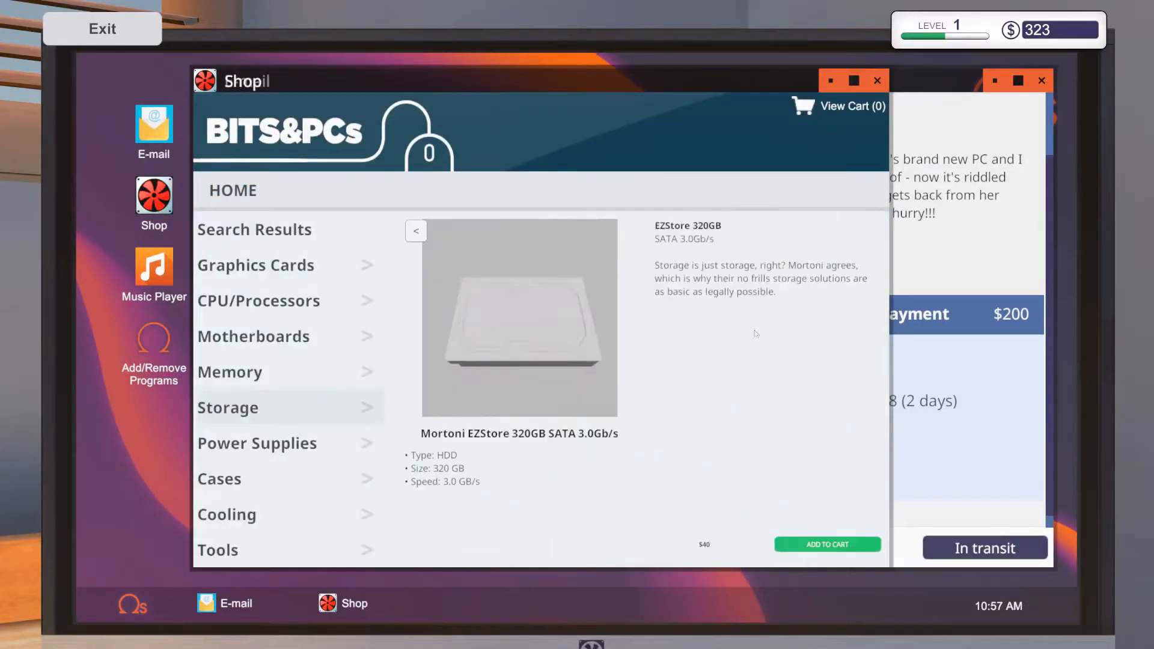
left_click(415, 231)
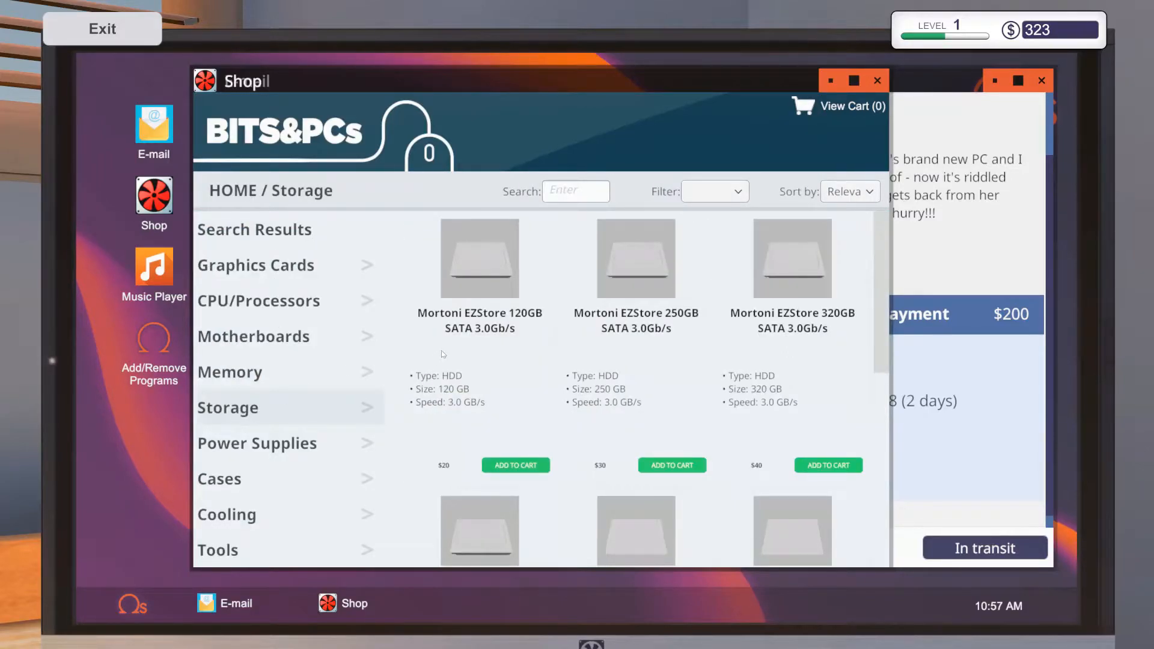
scroll("down", 3)
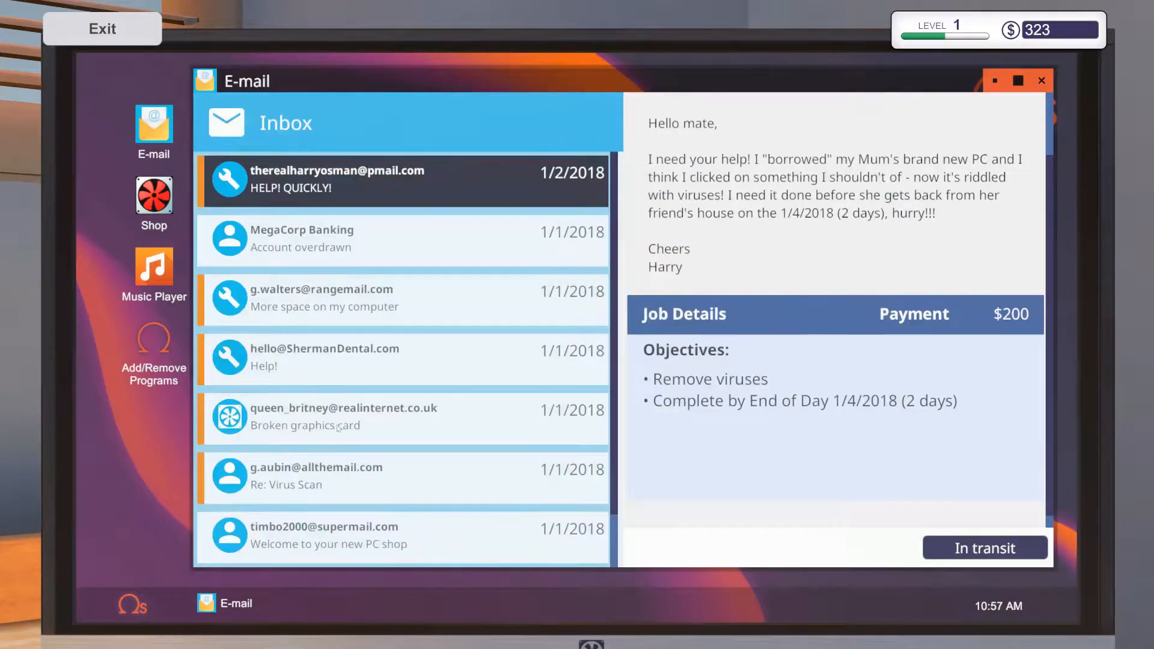
left_click(324, 297)
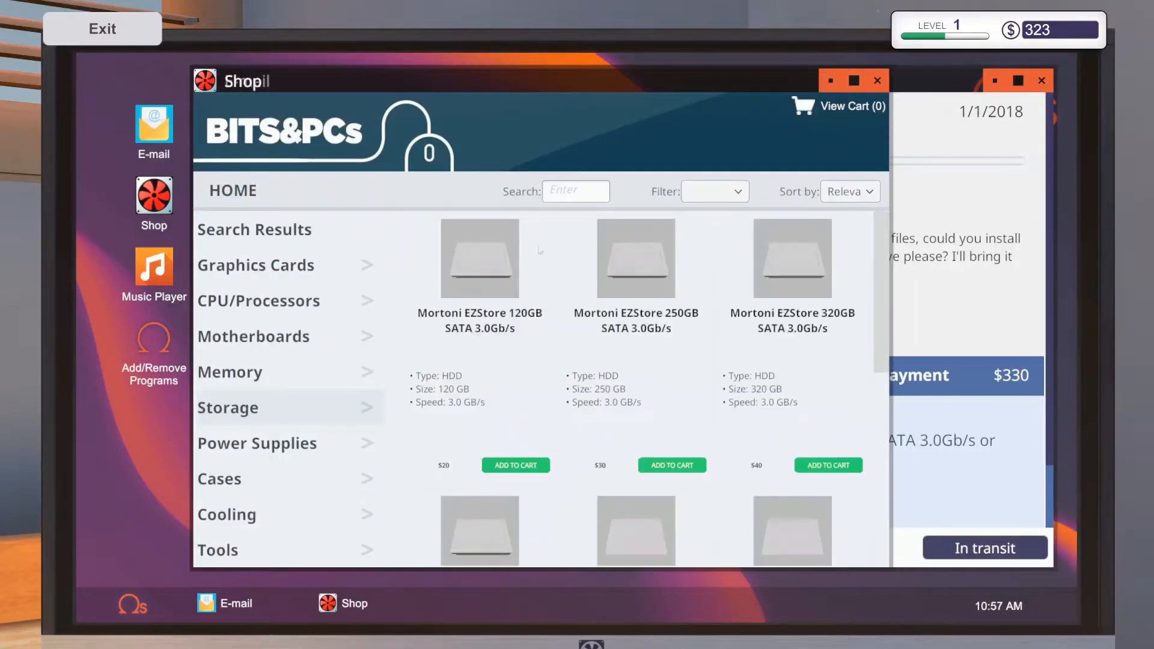
scroll("down", 3)
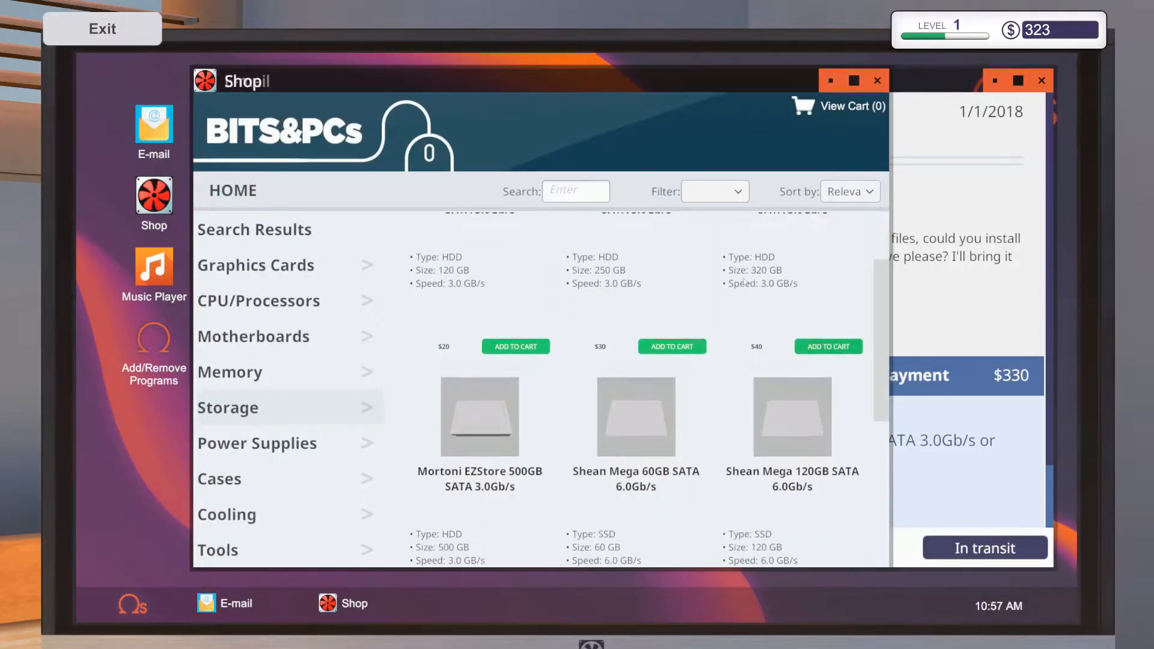
scroll("down", 3)
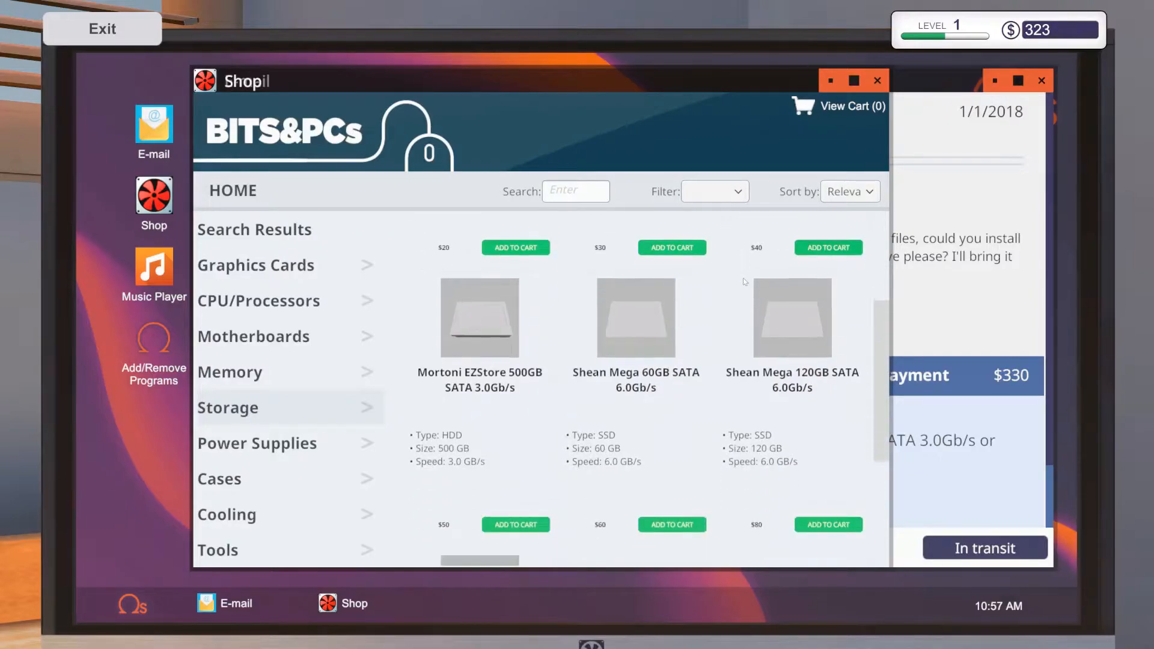
scroll("down", 3)
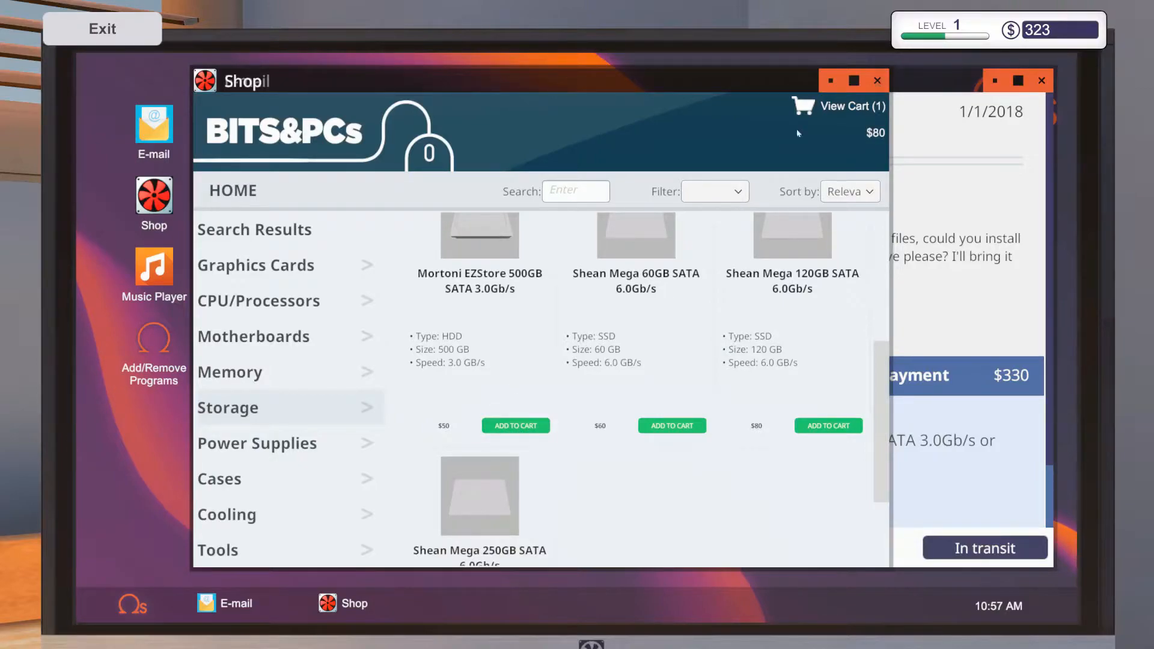
Scroll through the Tools category, including the locked automatic-install upgrades.
left_click(218, 550)
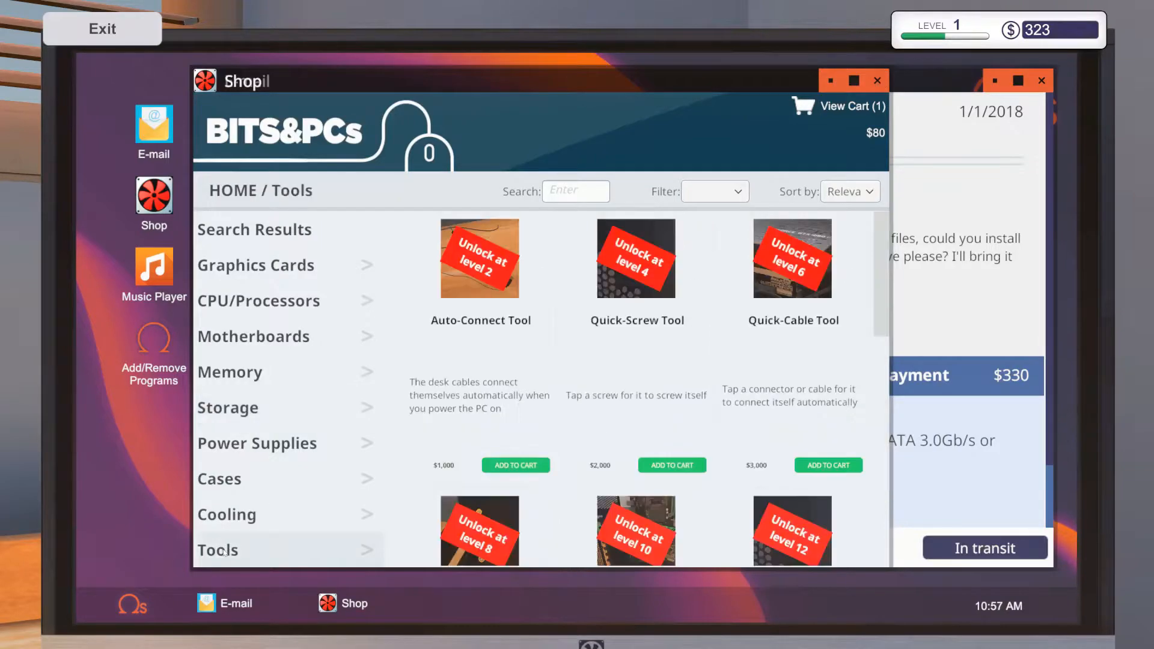
scroll("down", 3)
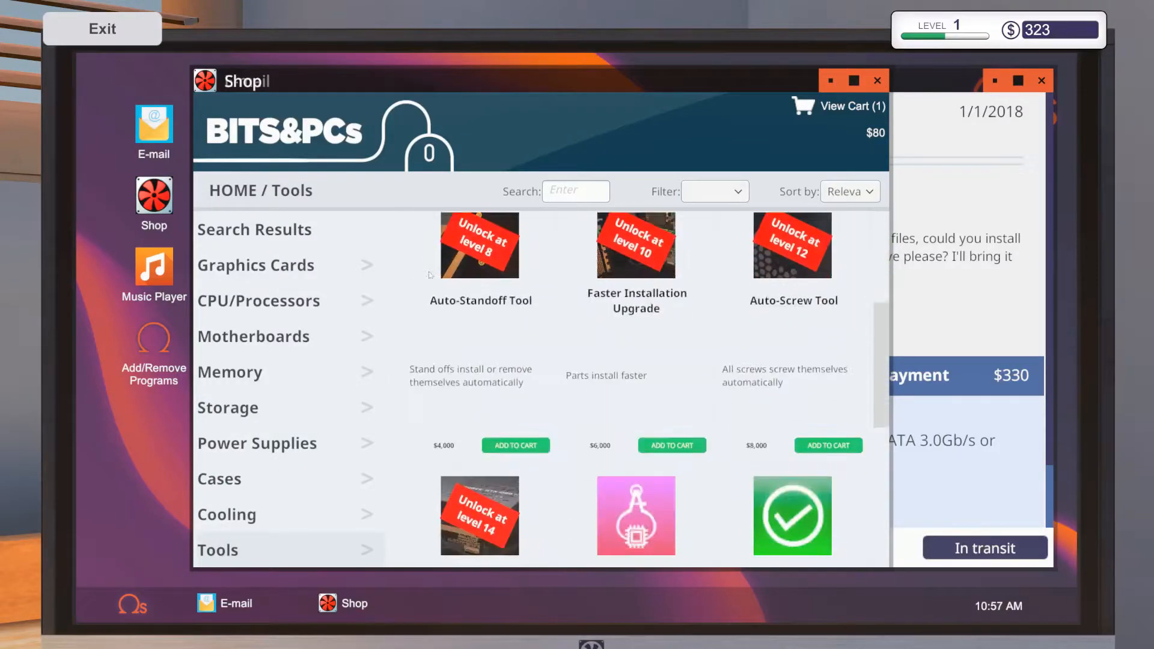
scroll("down", 3)
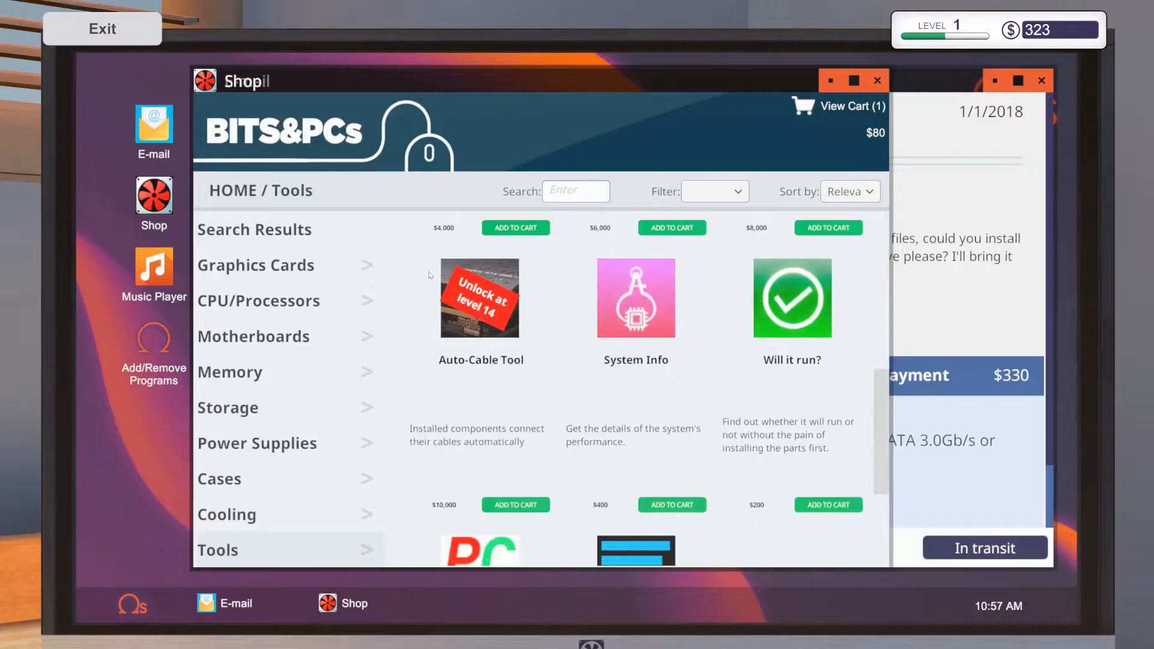
mouse_move(659, 386)
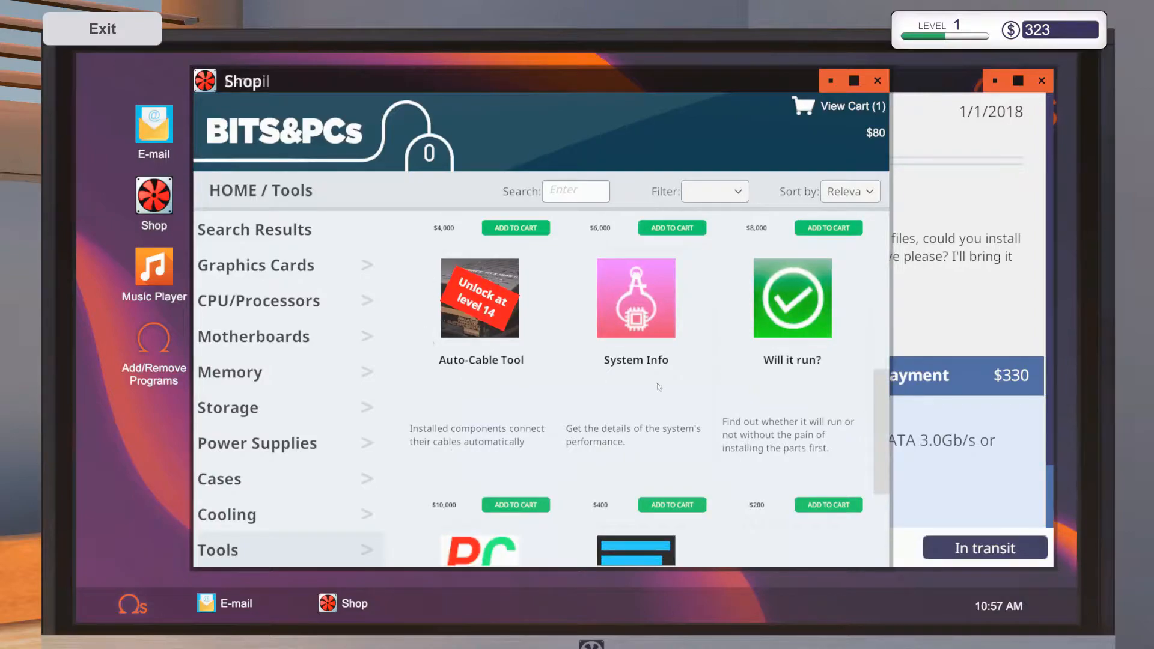
scroll("down", 3)
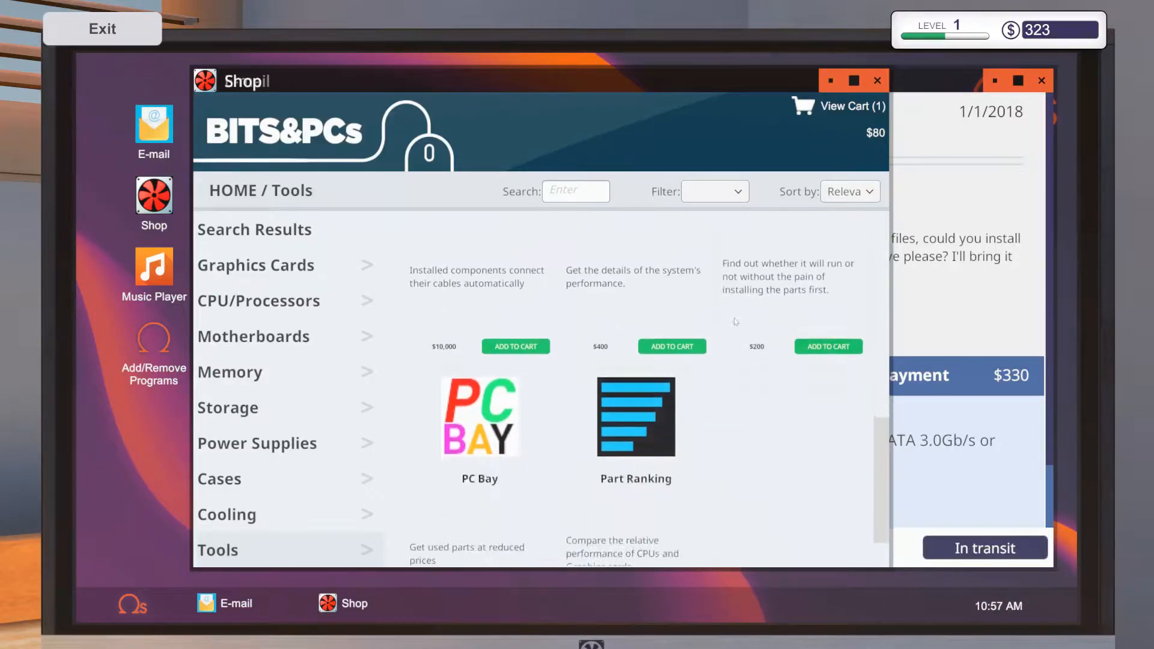
scroll("down", 3)
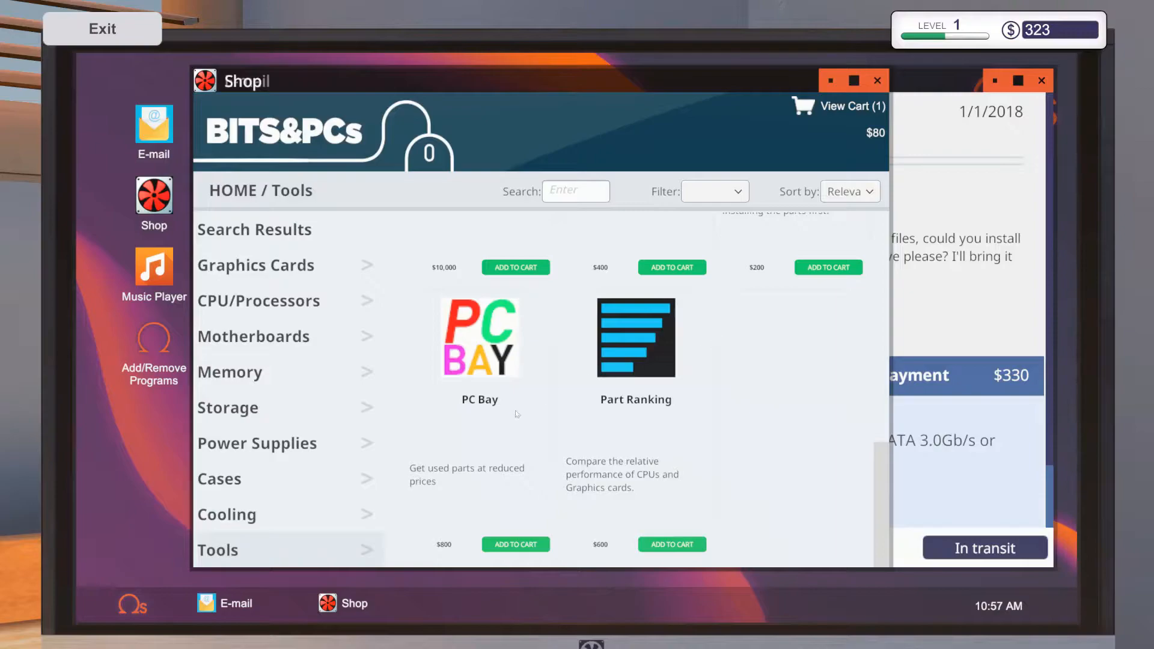
mouse_move(617, 418)
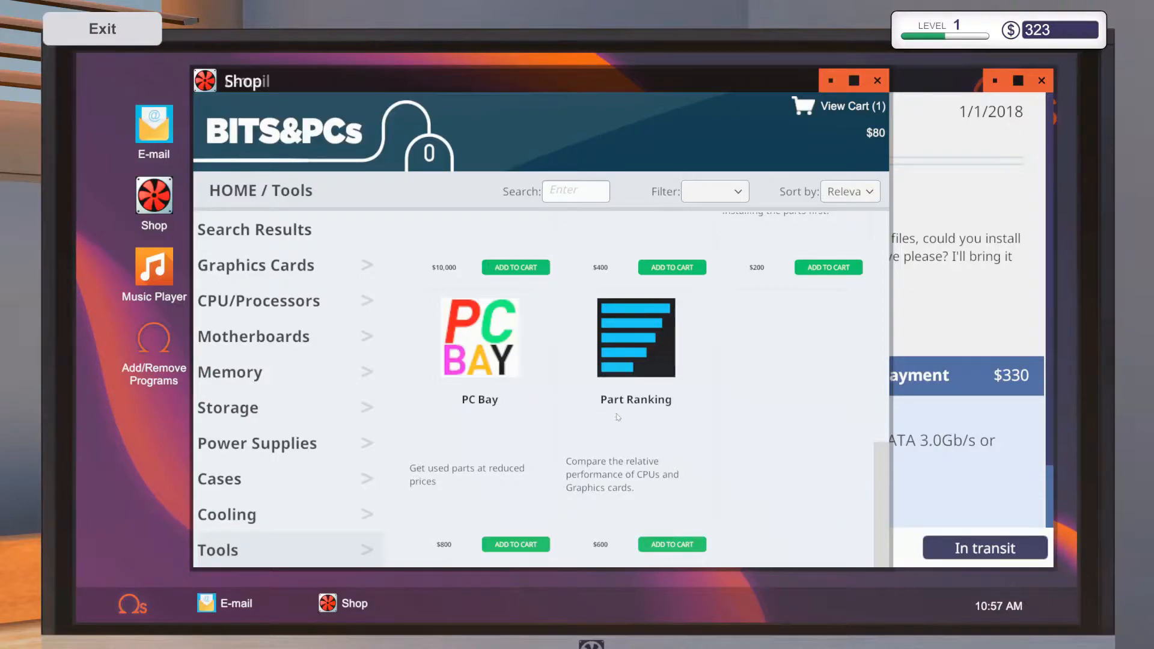
scroll("down", 3)
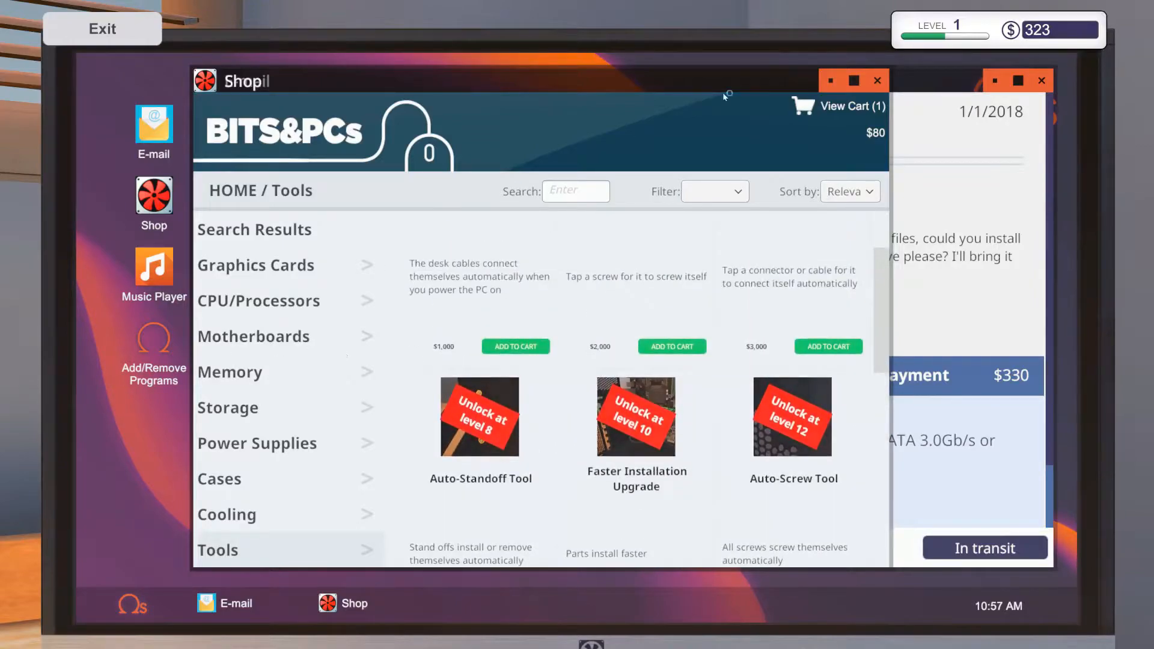
Buy the Mortoni EZStore 500GB drive with next-day delivery, leaving 243 money.
left_click(851, 106)
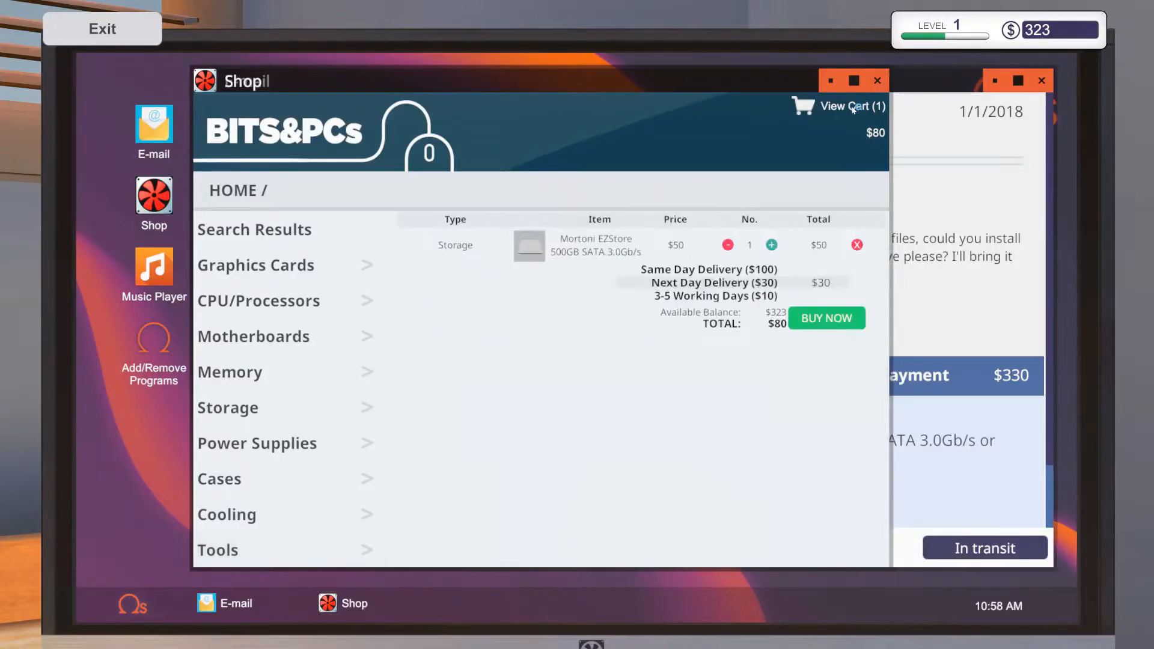
left_click(826, 318)
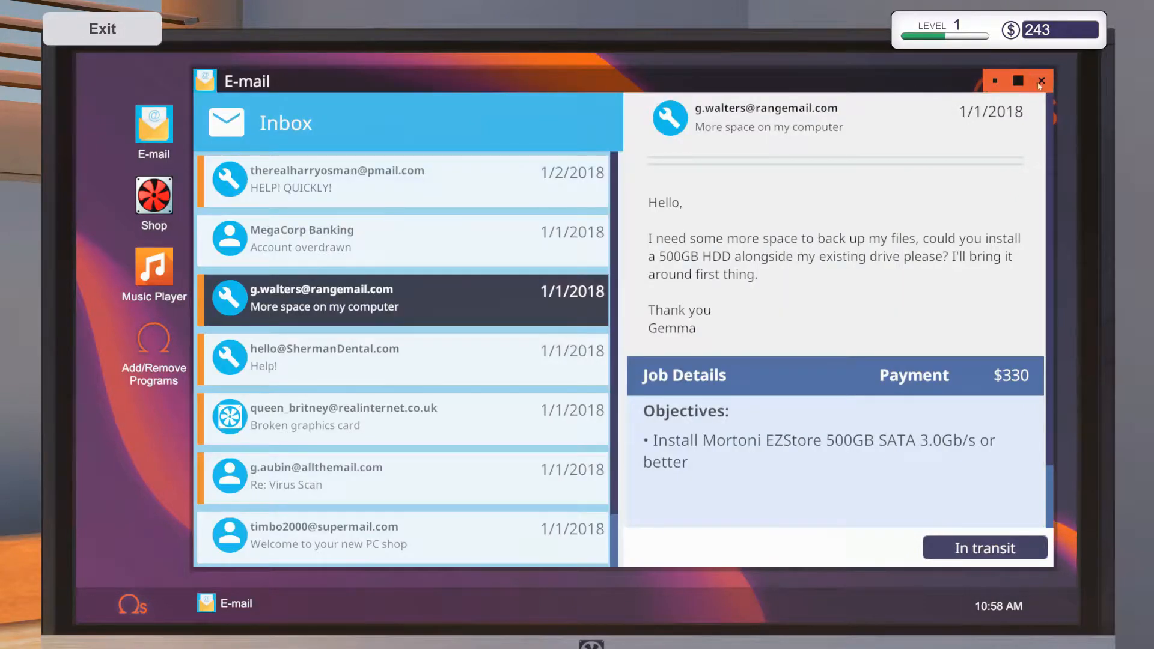
left_click(1041, 80)
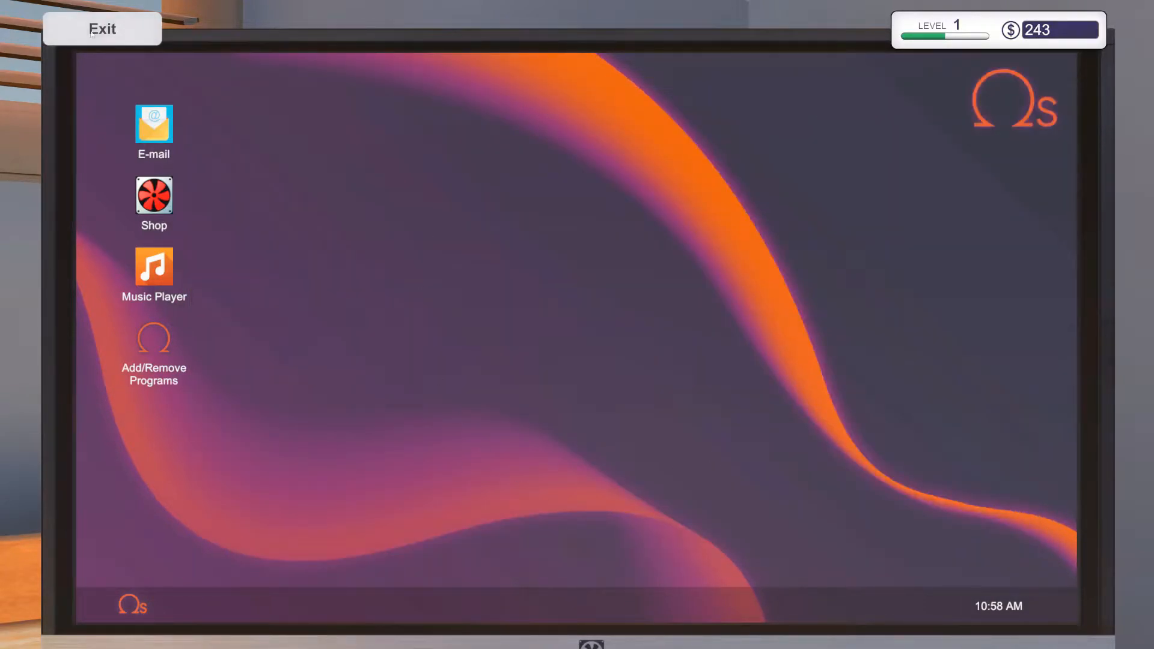
Leave the computer and advance the calendar to Wednesday, January 3, 2018.
left_click(102, 29)
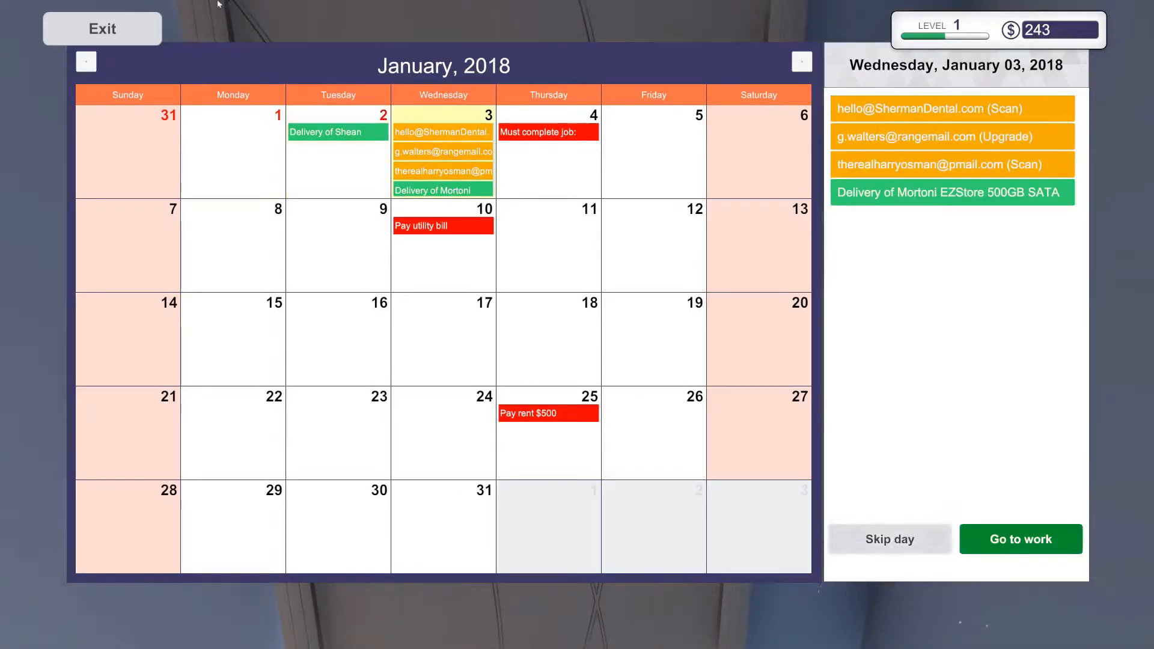
Receive the drive delivery and place the HELP! QUICKLY! job's NZXT PC on the workbench.
left_click(1020, 539)
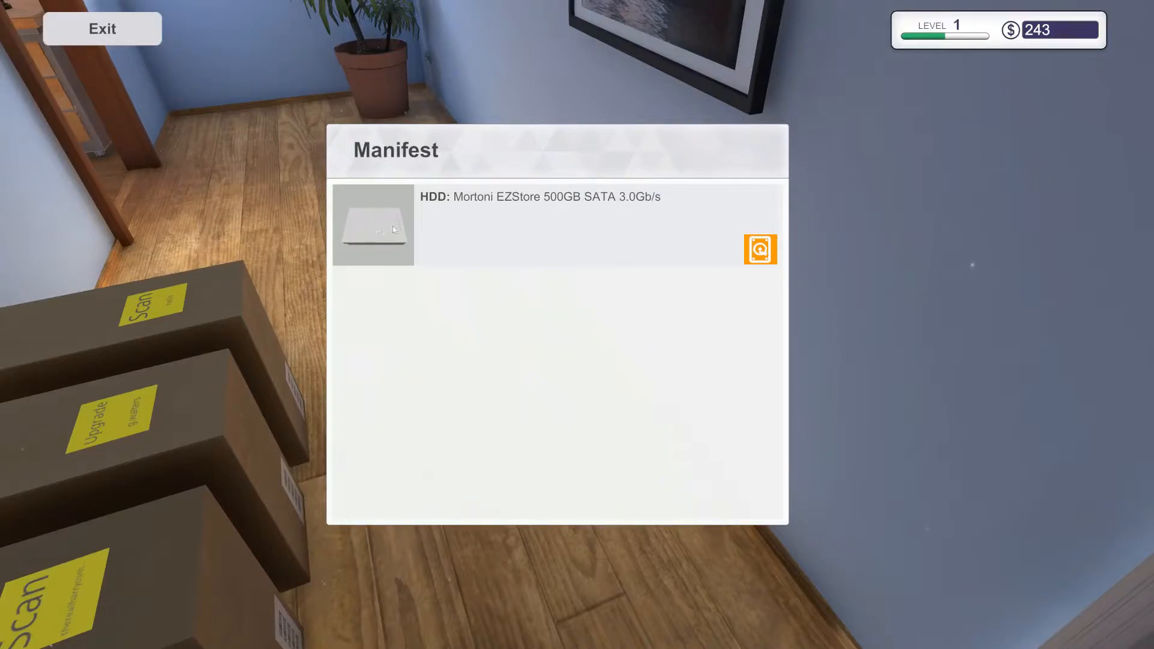
left_click(103, 29)
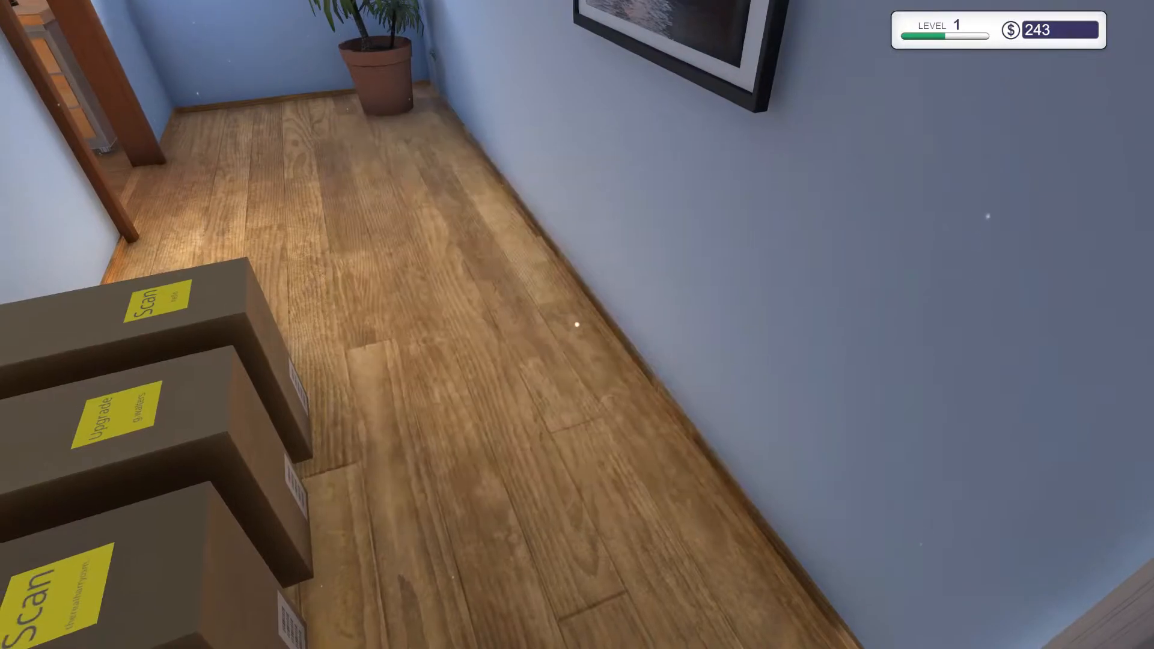
mouse_move(577, 325)
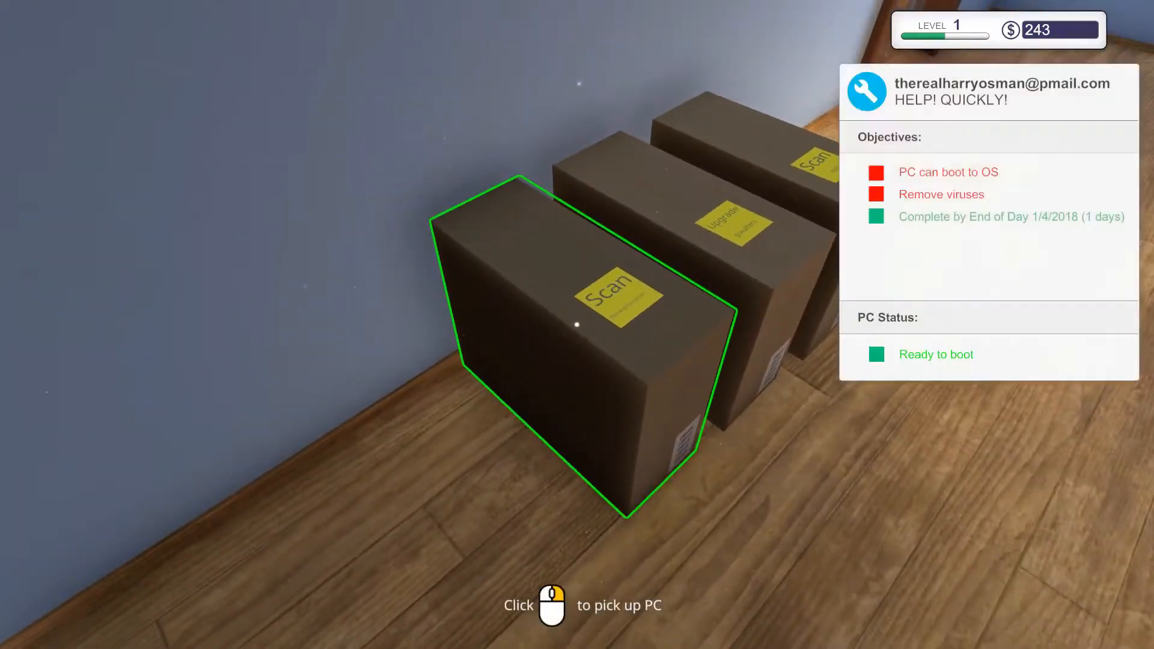
left_click(577, 324)
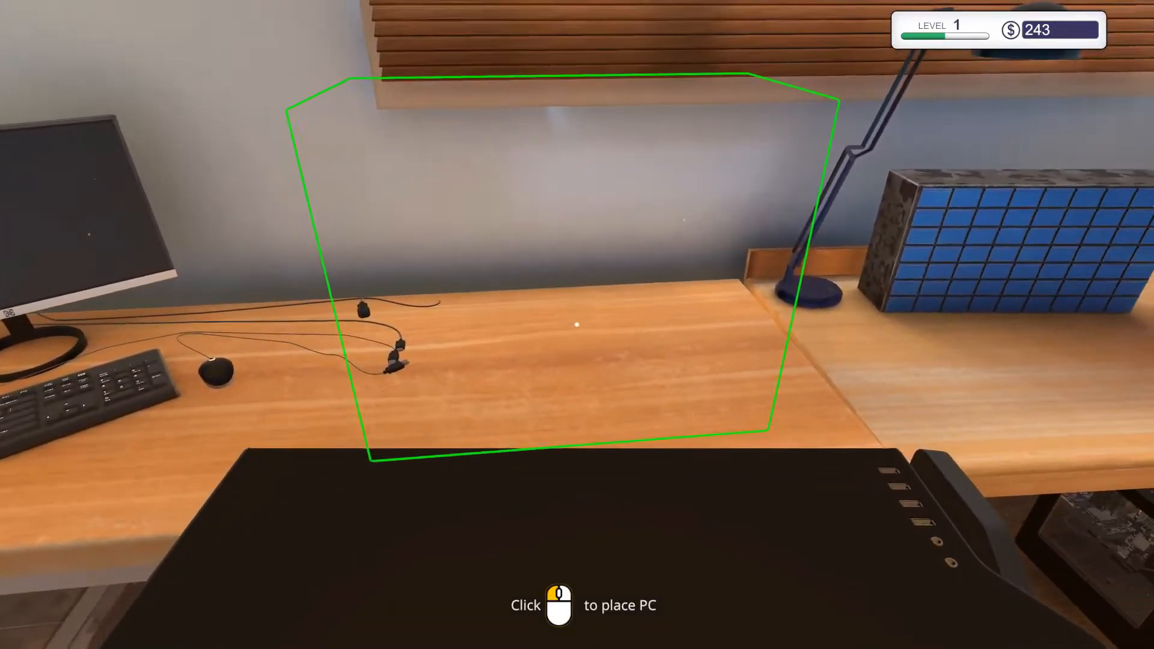
left_click(576, 325)
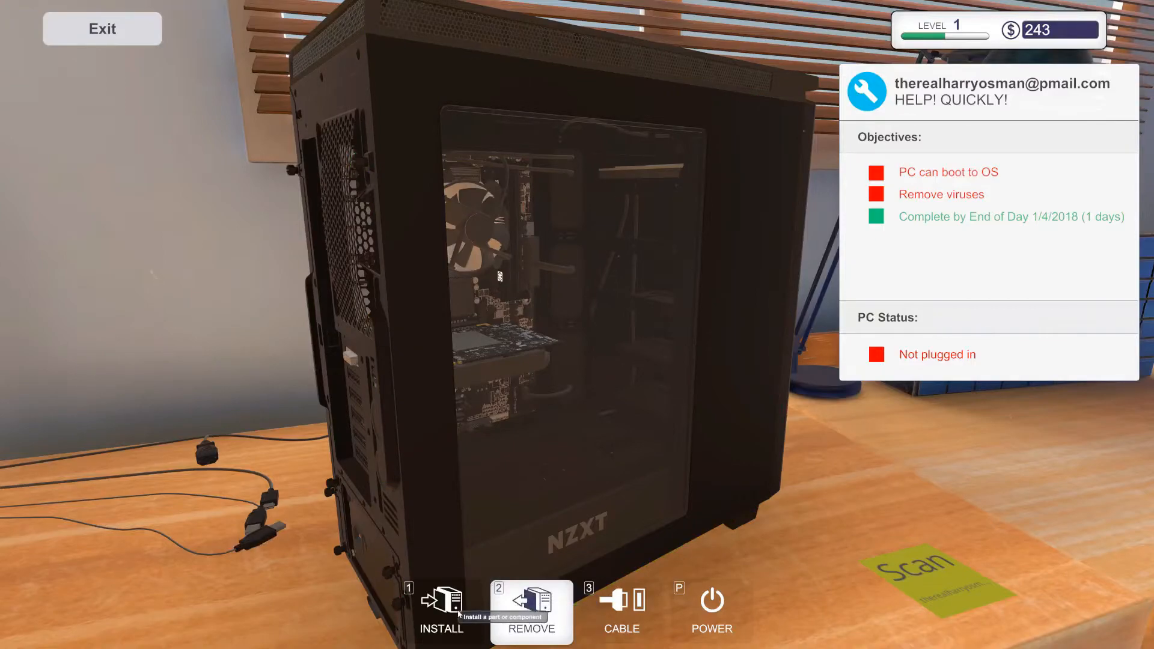
Connect the desk cables and PSU, power on the NZXT PC, and use its desktop.
left_click(620, 611)
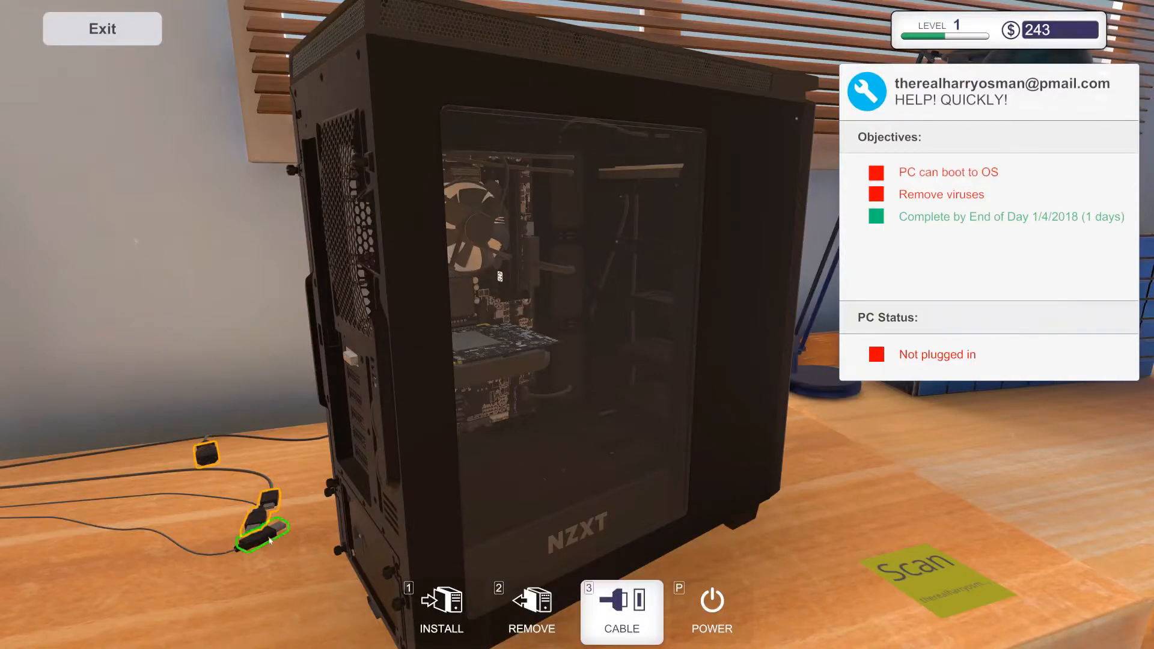
left_click_drag(265, 534, 342, 243)
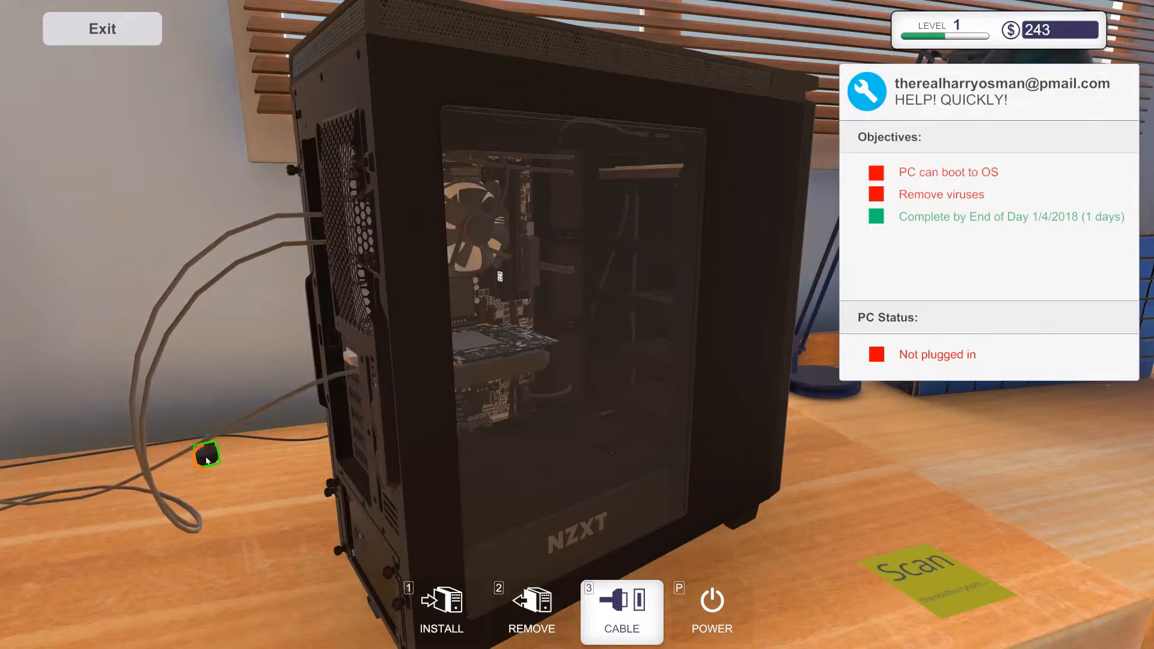
mouse_move(357, 541)
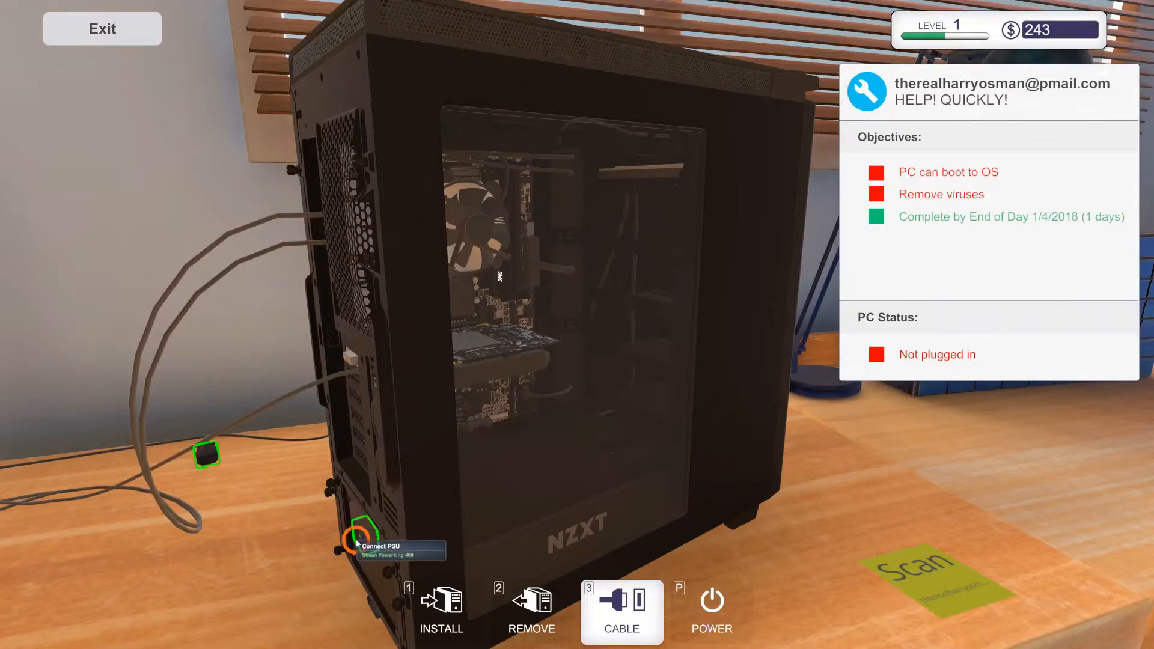
left_click(357, 541)
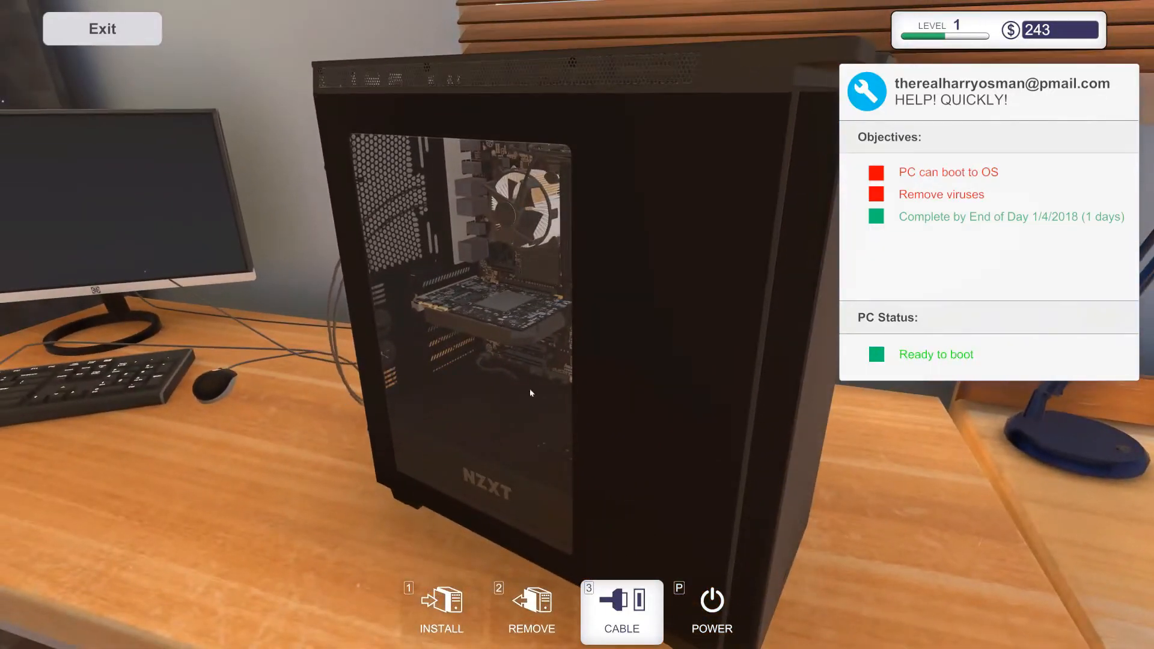
left_click(711, 612)
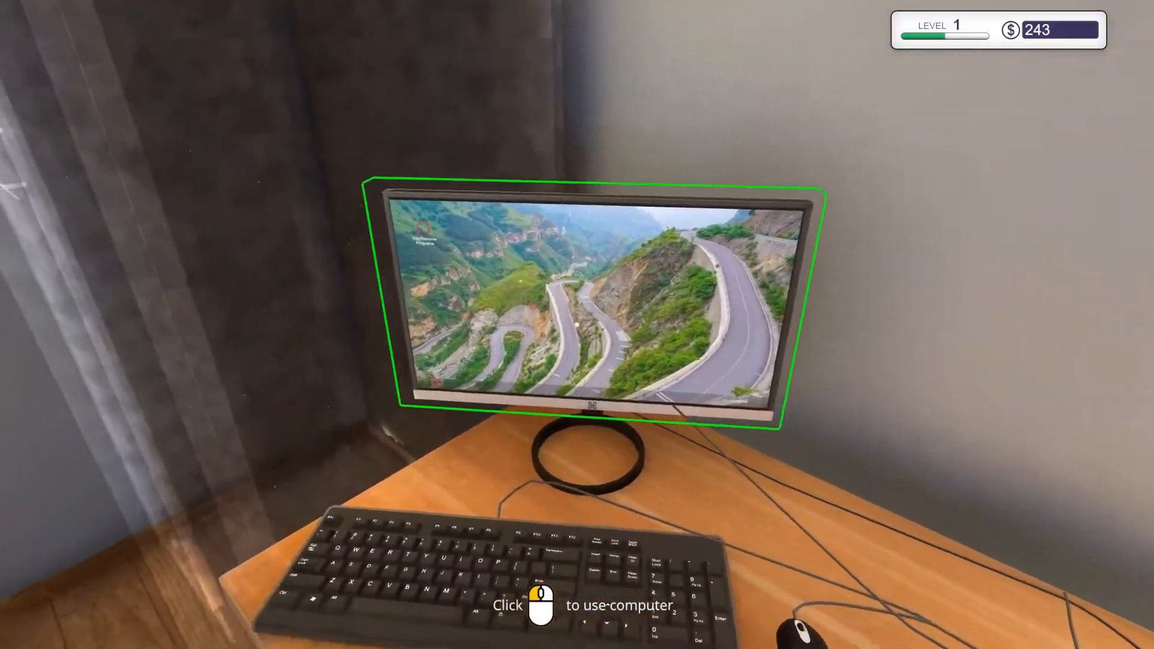
left_click(589, 302)
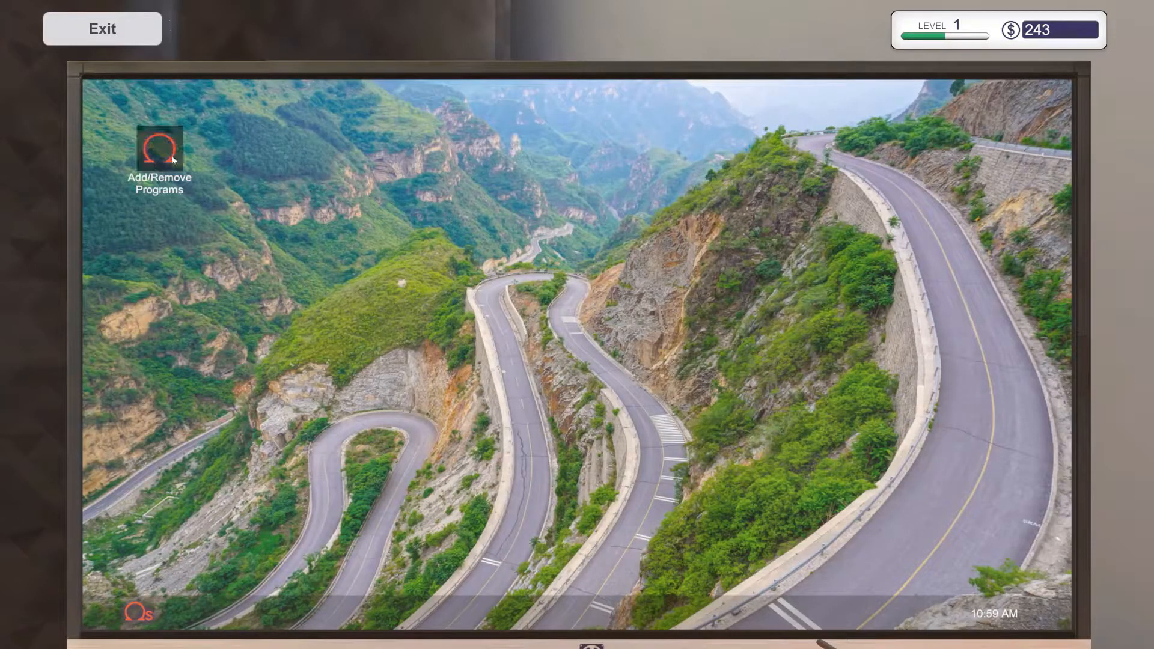
double_click(158, 147)
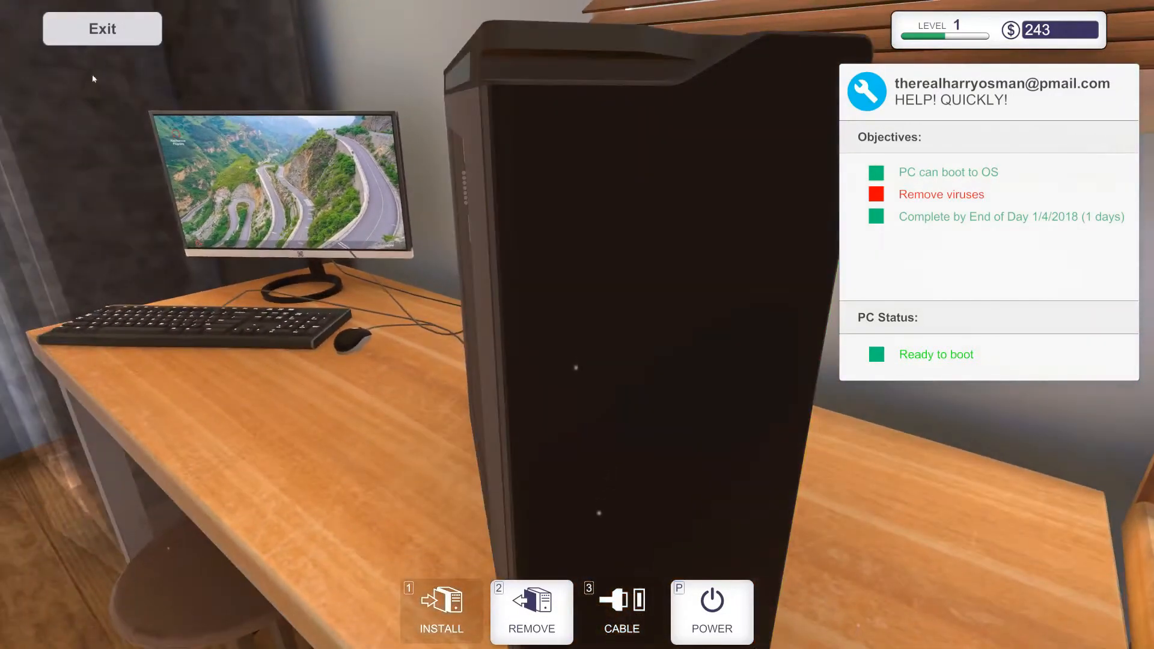
Install Virus Scanner, restart, and run a scan reporting no threats.
left_click(711, 601)
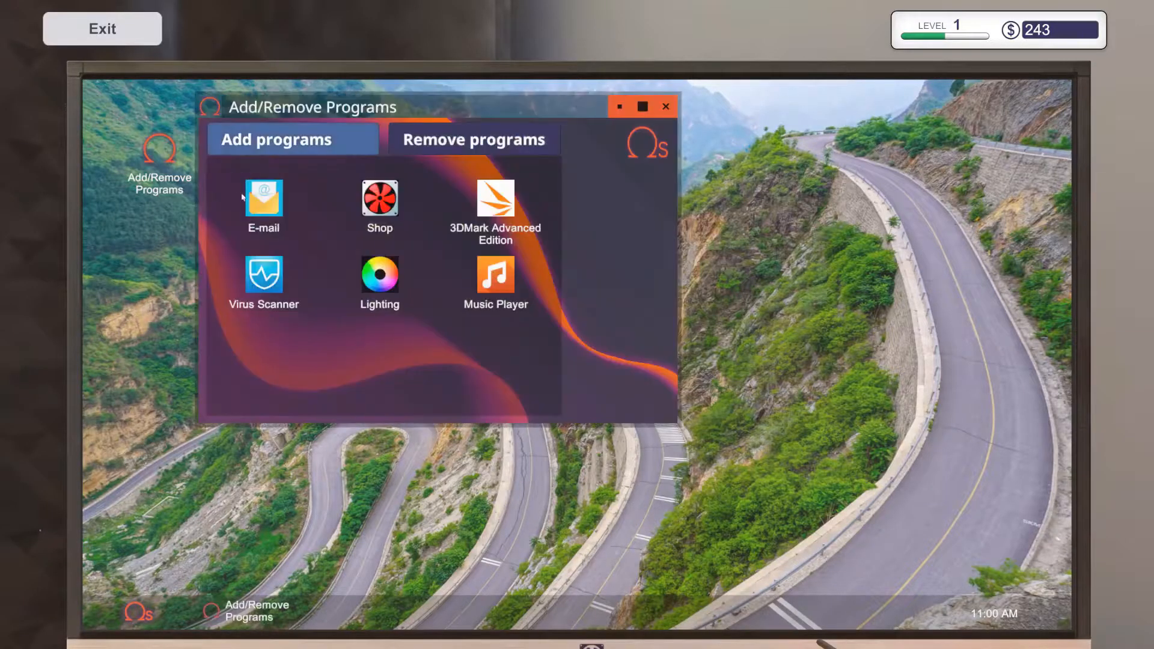
left_click(263, 276)
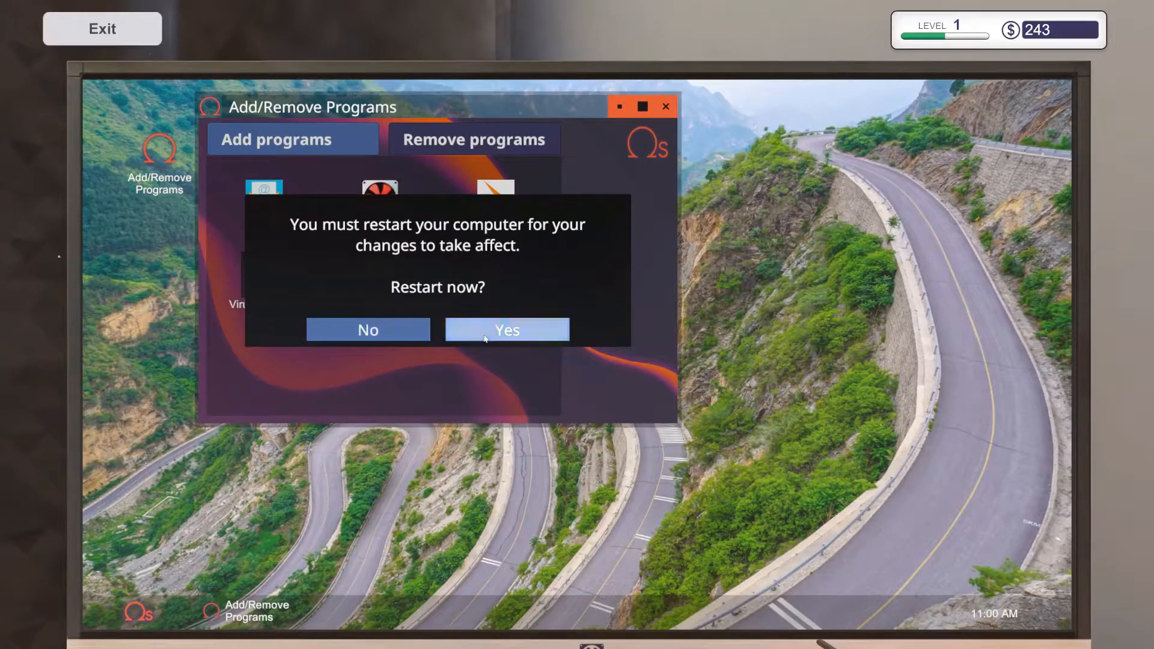
left_click(506, 329)
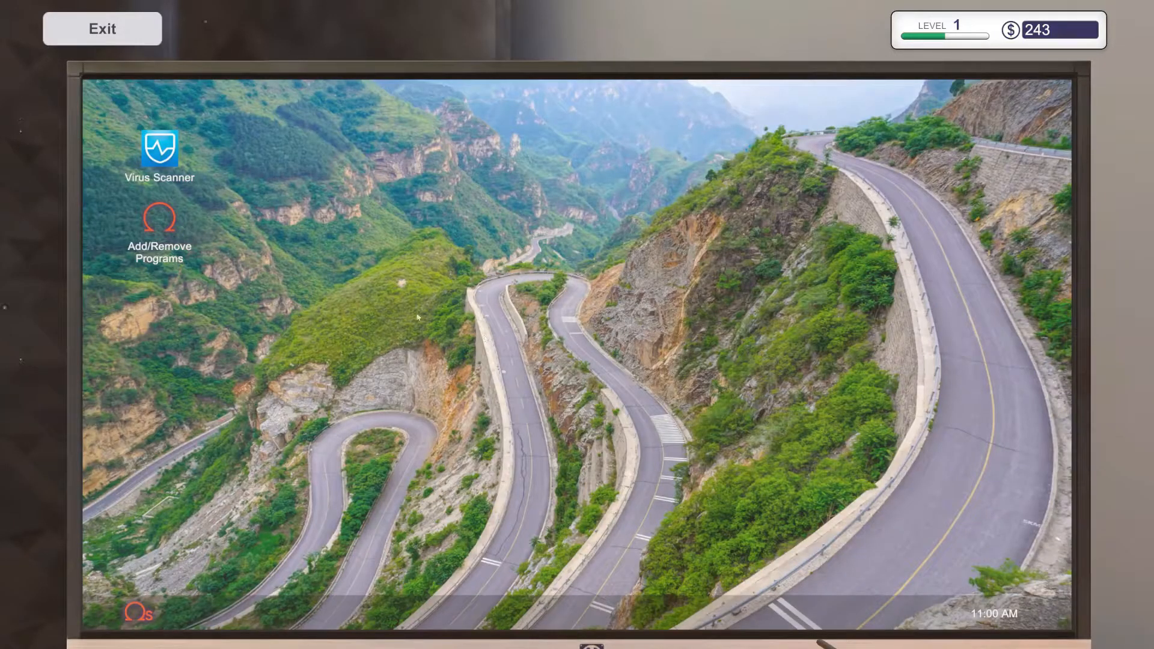
double_click(159, 150)
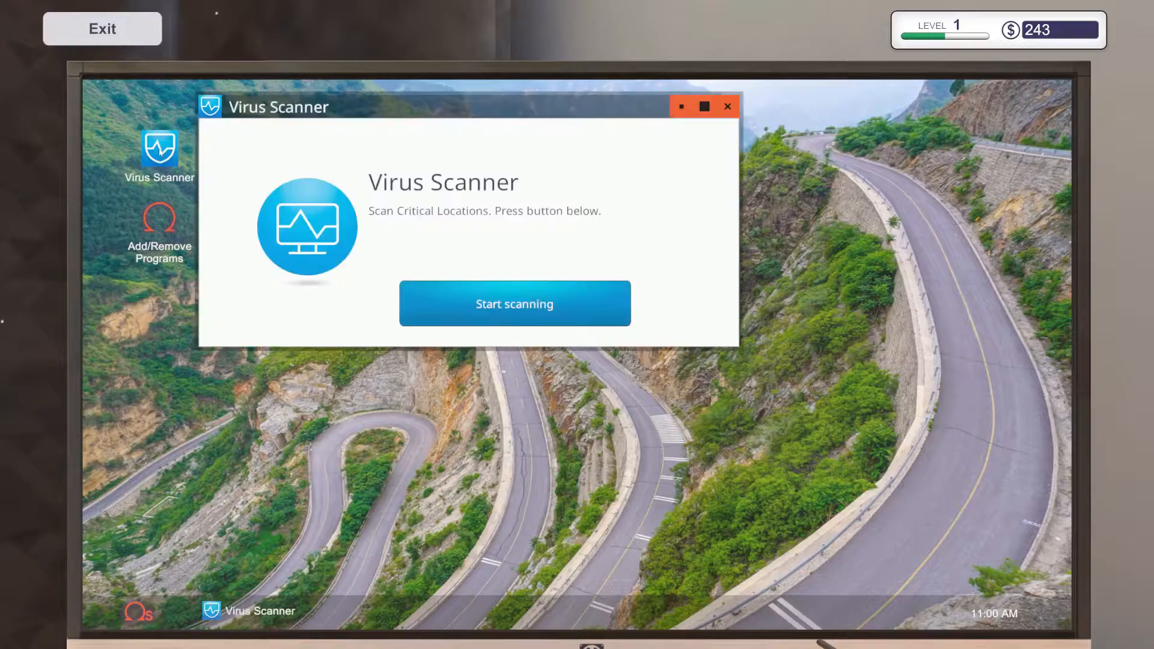
left_click(514, 303)
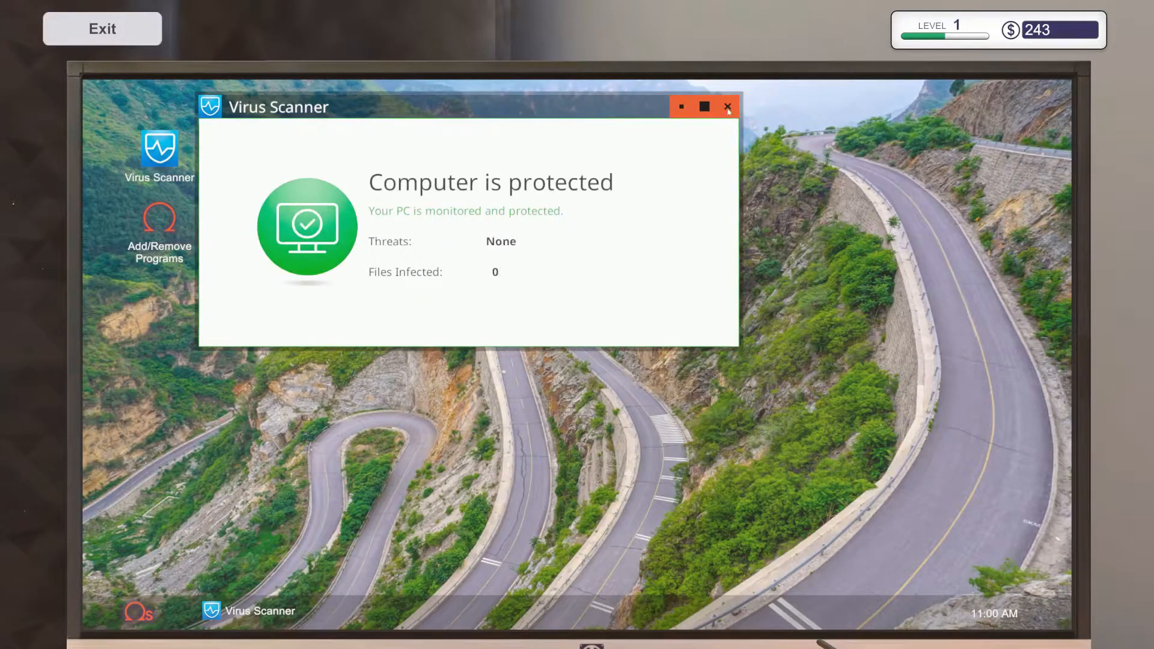
left_click(729, 107)
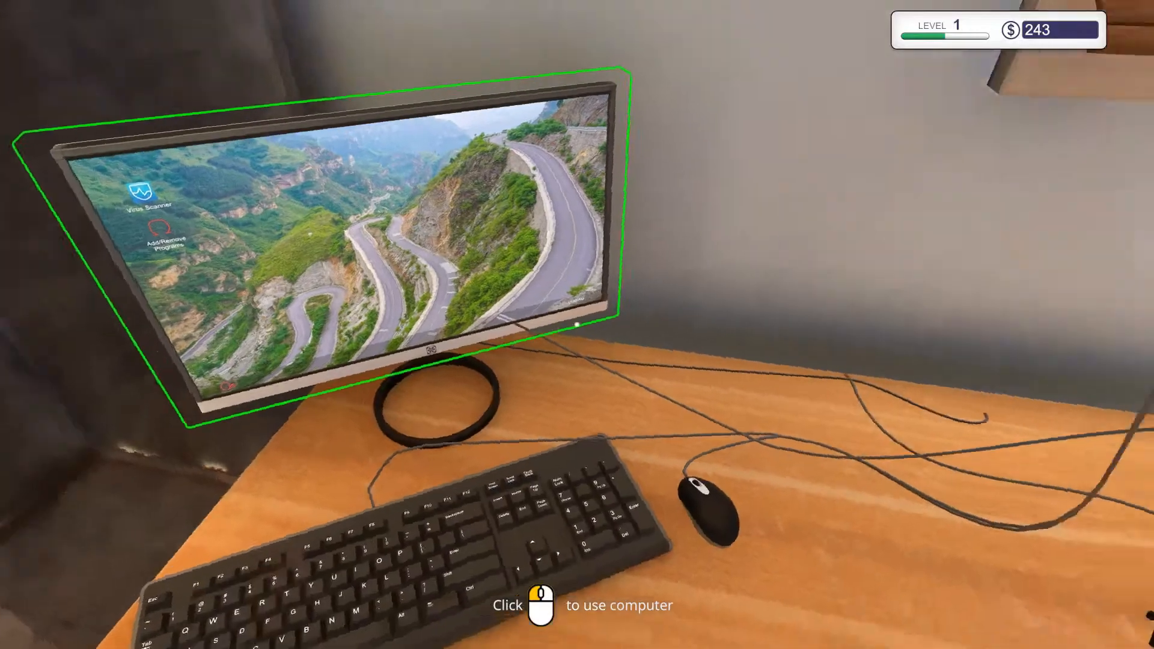
Swap the finished virus PC for the More space job's NZXT PC on the workbench.
left_click(537, 606)
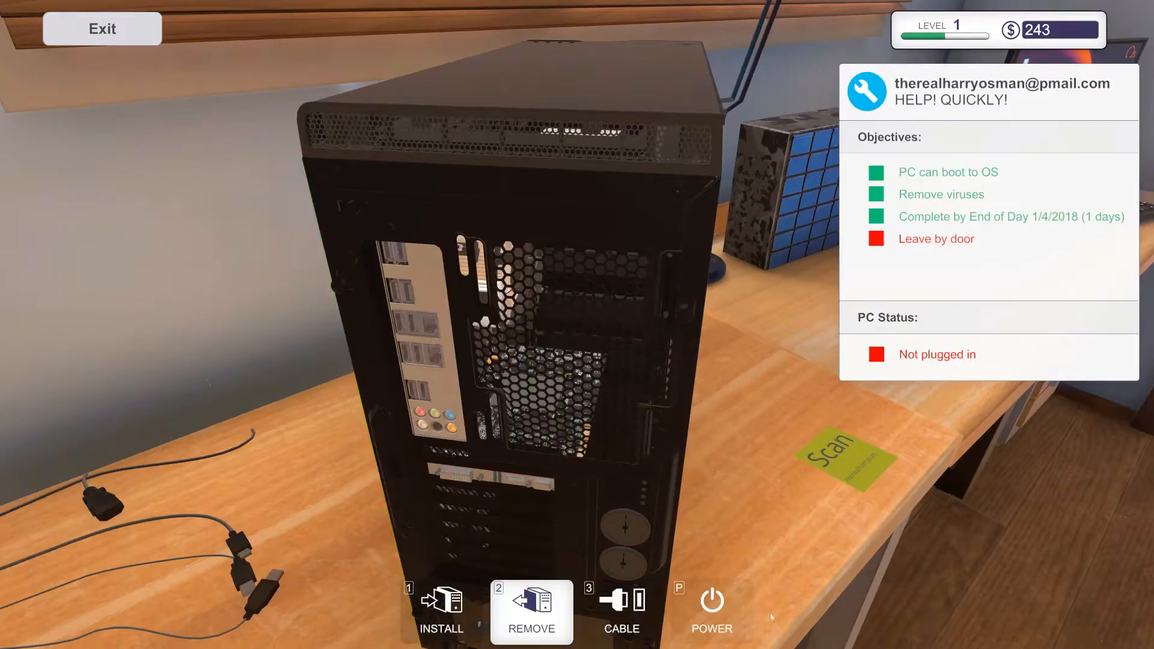
left_click(532, 612)
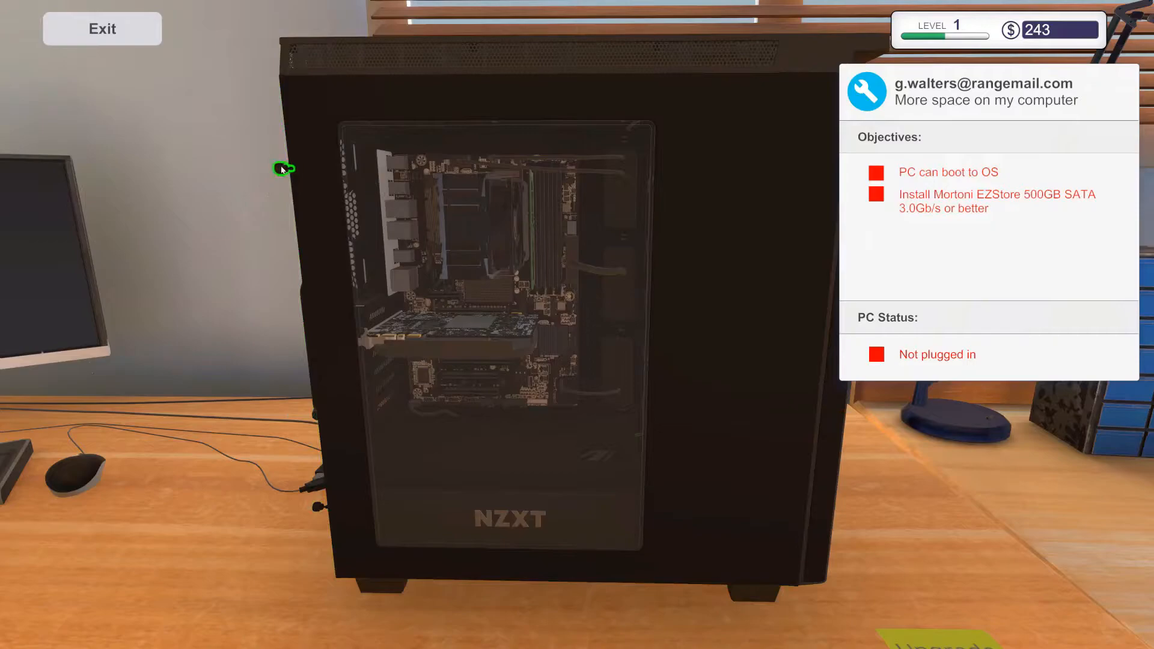
Mount the Mortoni EZStore 500GB HDD in the NZXT case's drive tray and close it.
left_click(283, 167)
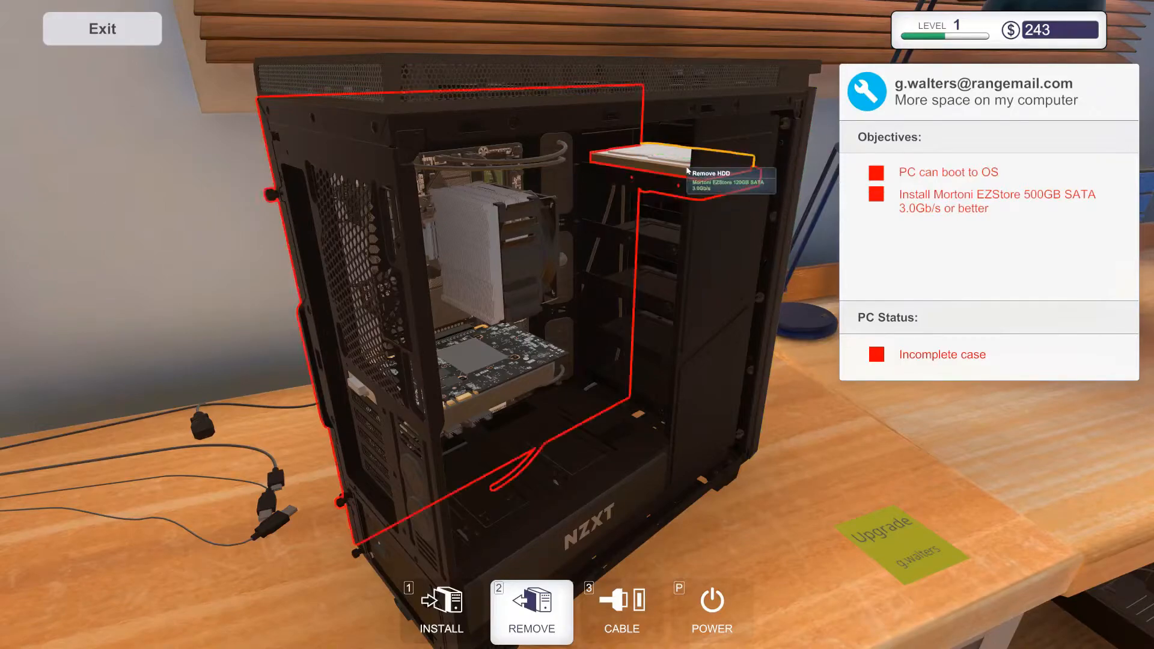
left_click(663, 166)
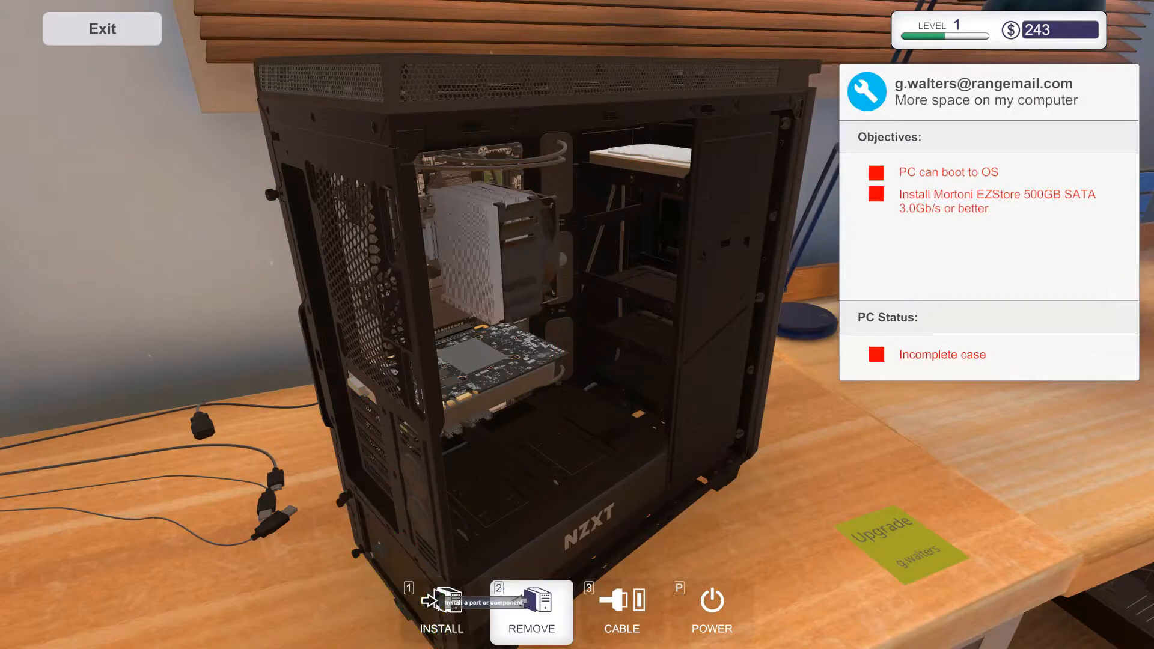
left_click(441, 611)
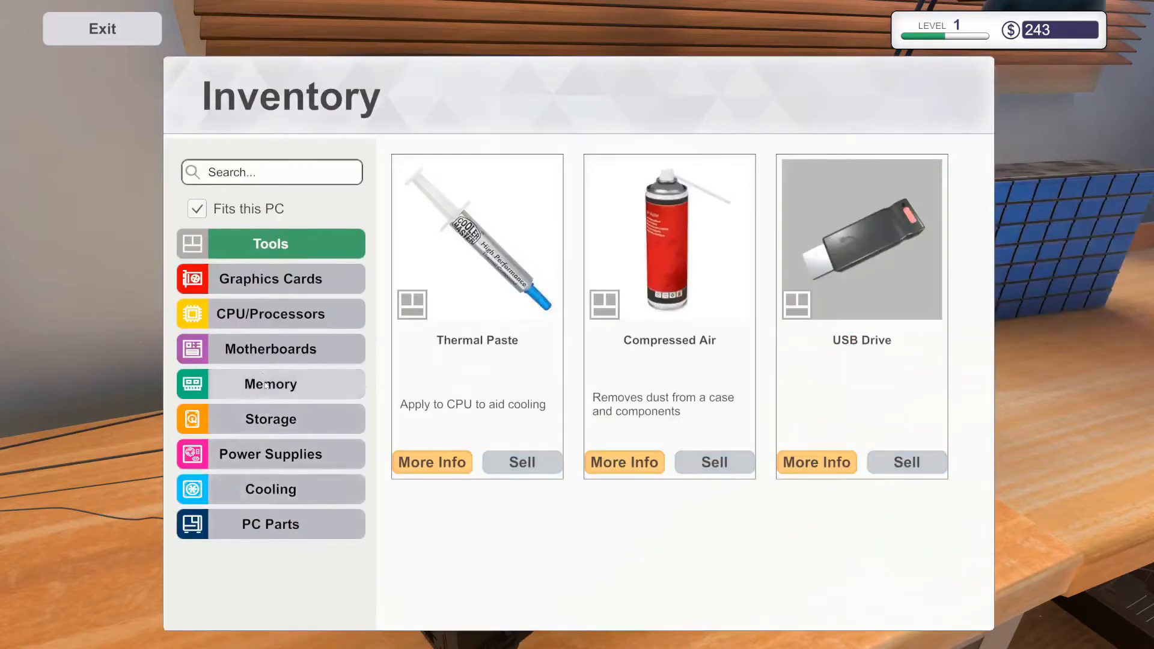
left_click(269, 419)
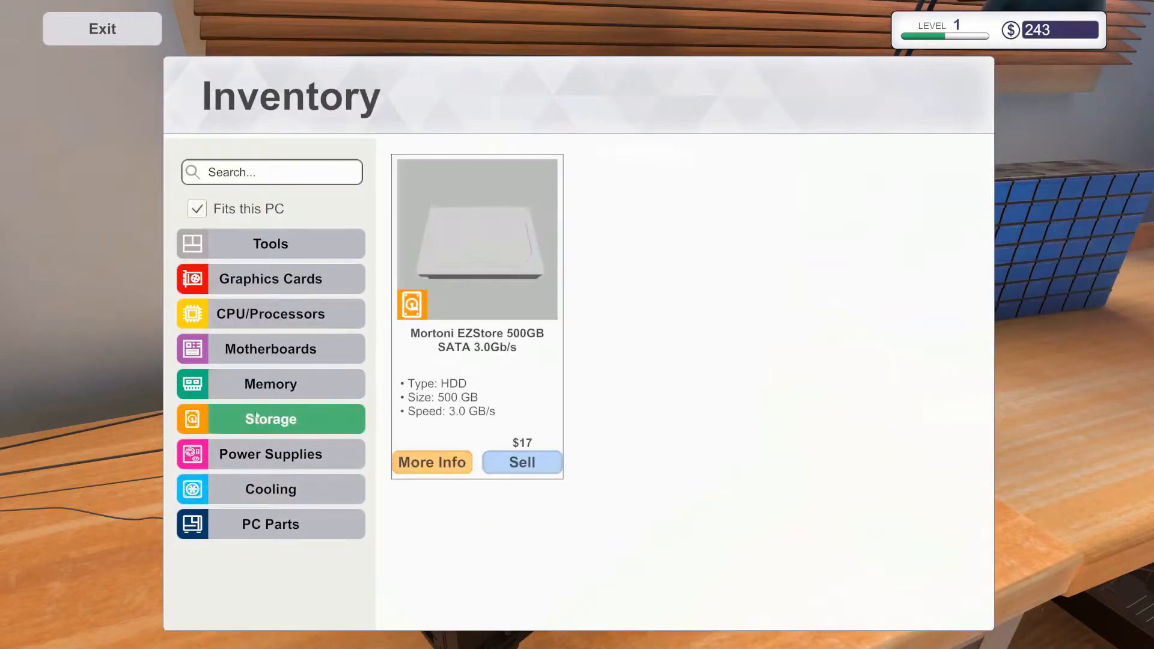
left_click(101, 29)
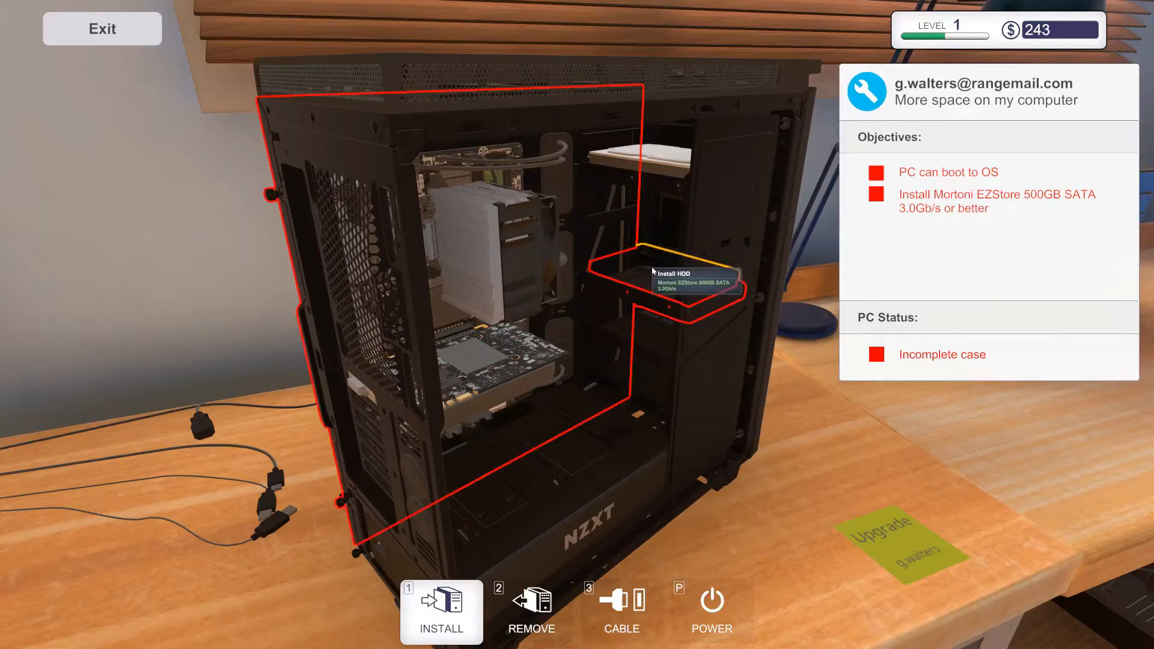
mouse_move(652, 300)
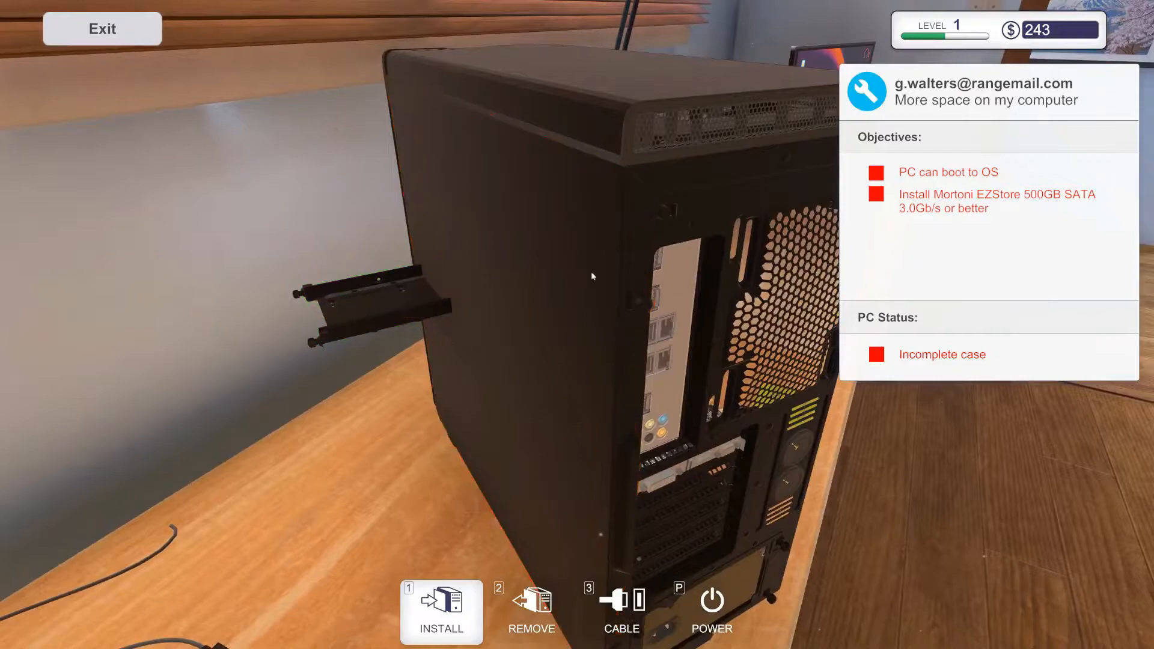
left_click(531, 612)
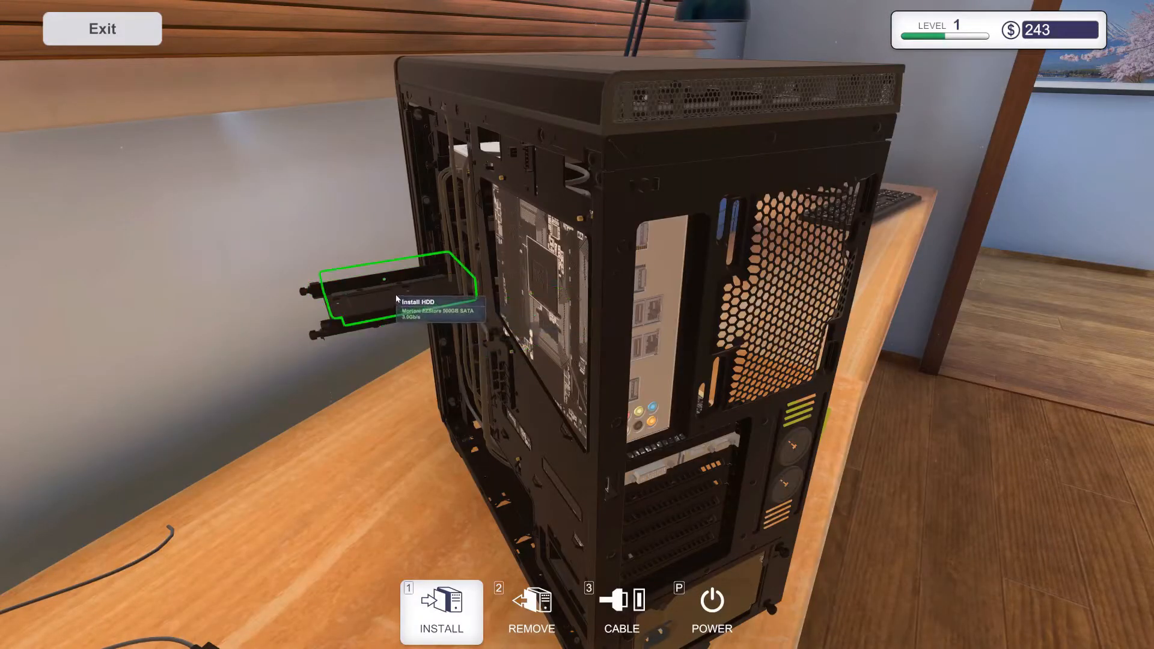
left_click(397, 287)
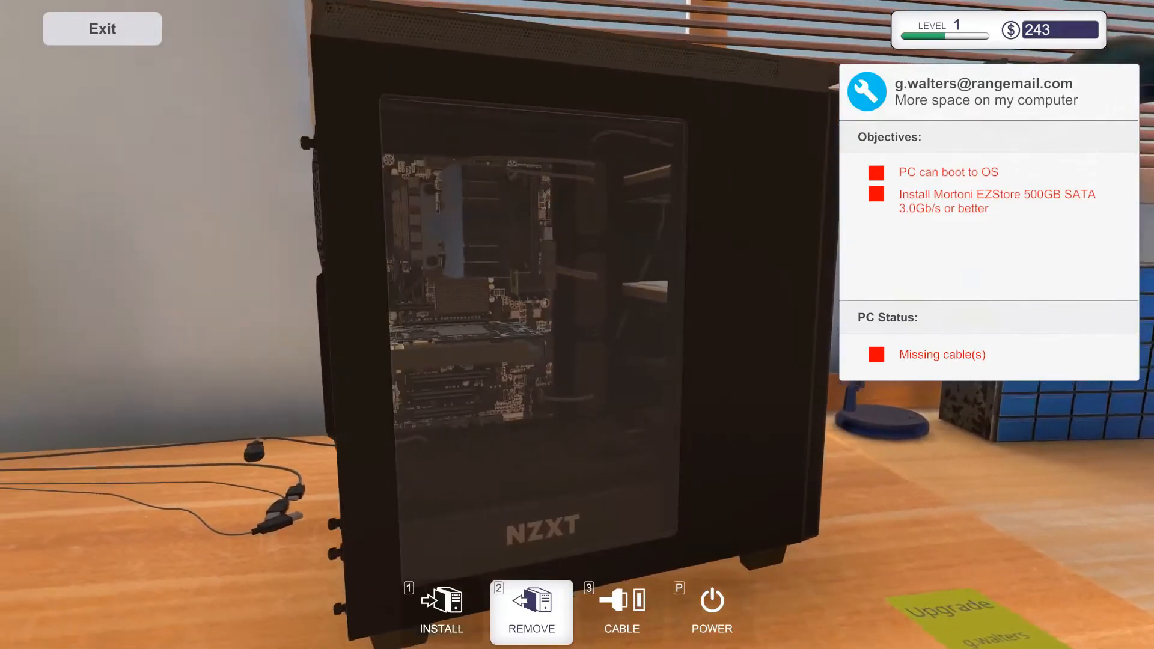
mouse_move(532, 612)
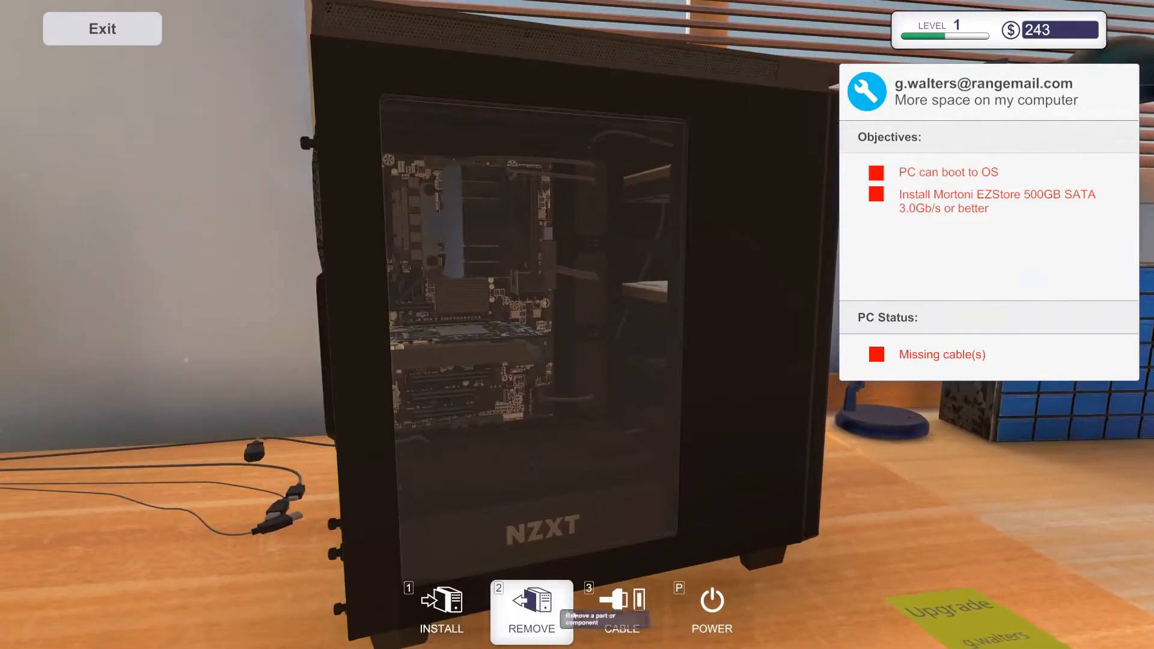
Plug the peripheral cables into the rear ports, turning the boot objective green.
left_click(621, 611)
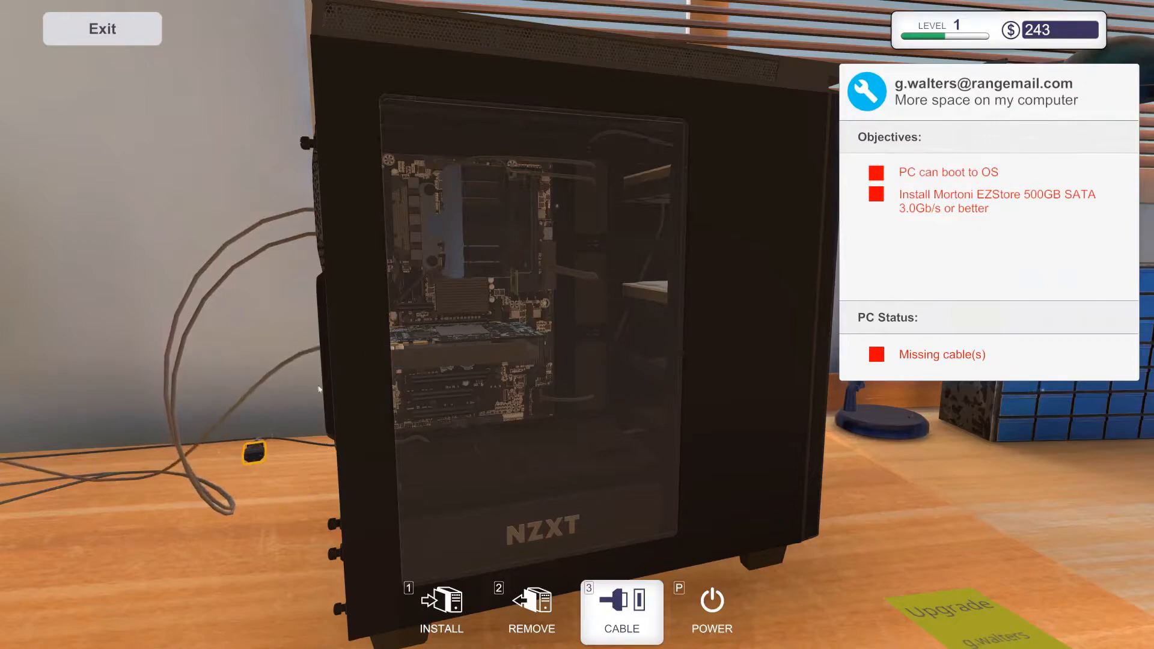
mouse_move(357, 505)
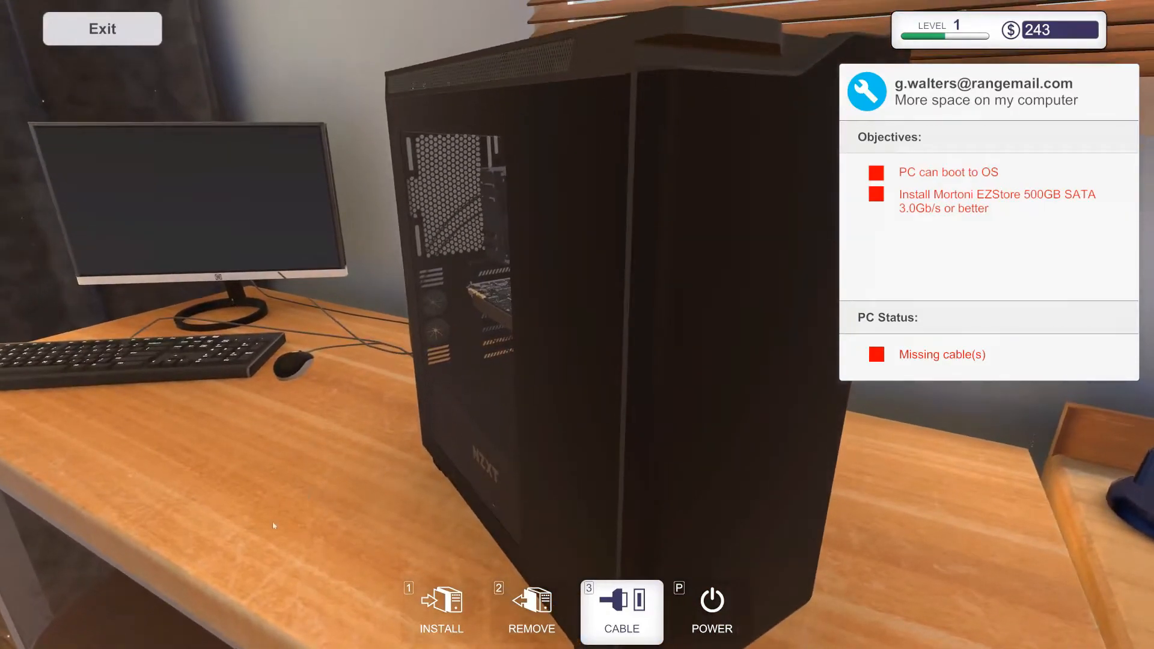
mouse_move(648, 575)
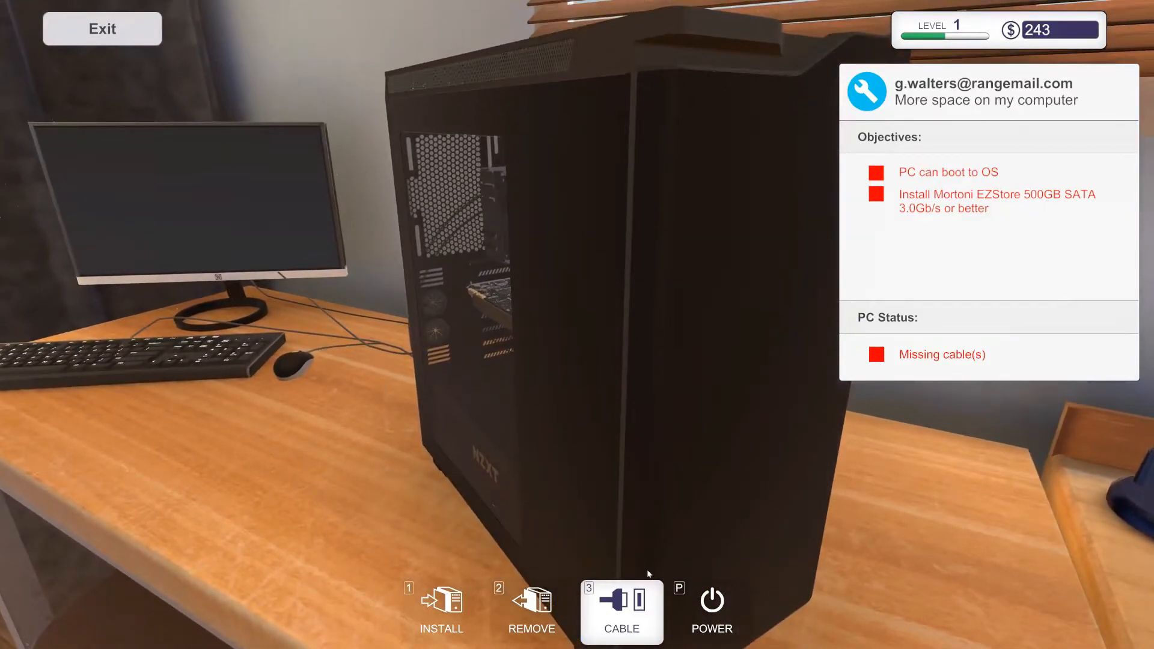
left_click(711, 604)
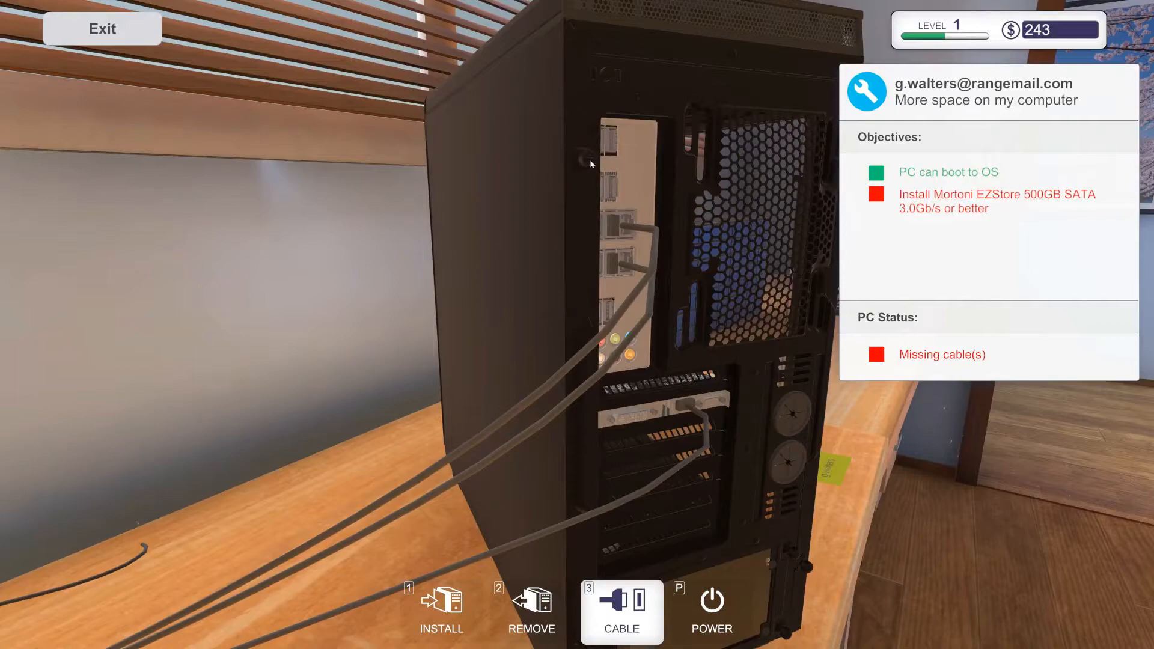
left_click(532, 612)
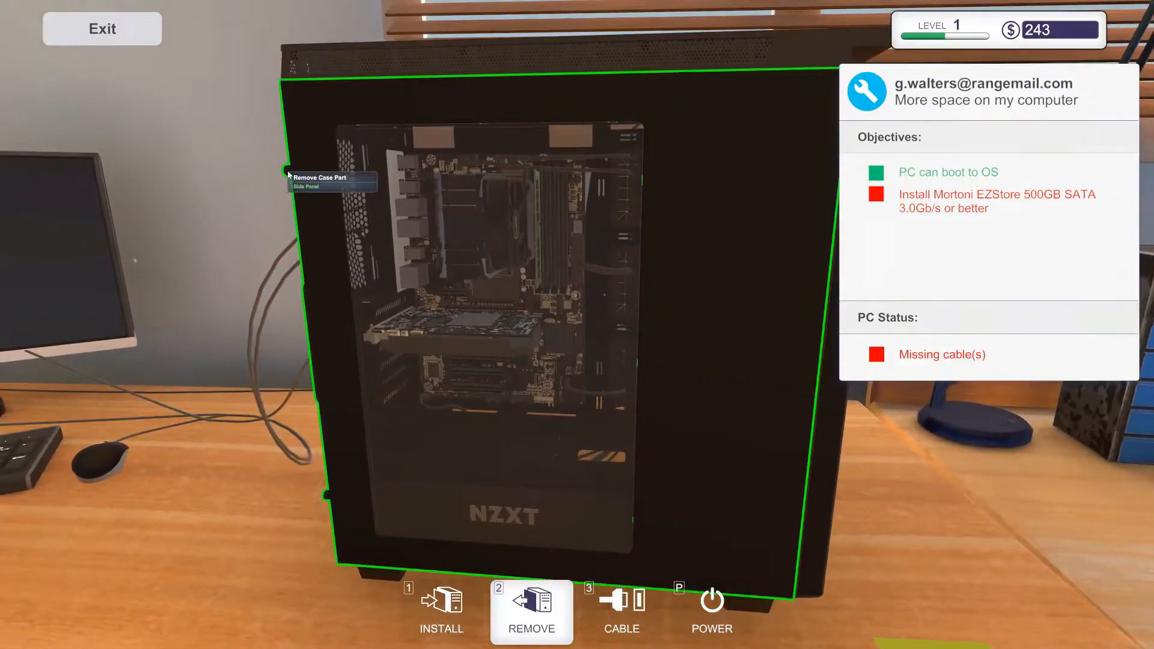
Cable the new 500GB hard drive inside the case so status reads Ready to boot.
left_click(285, 171)
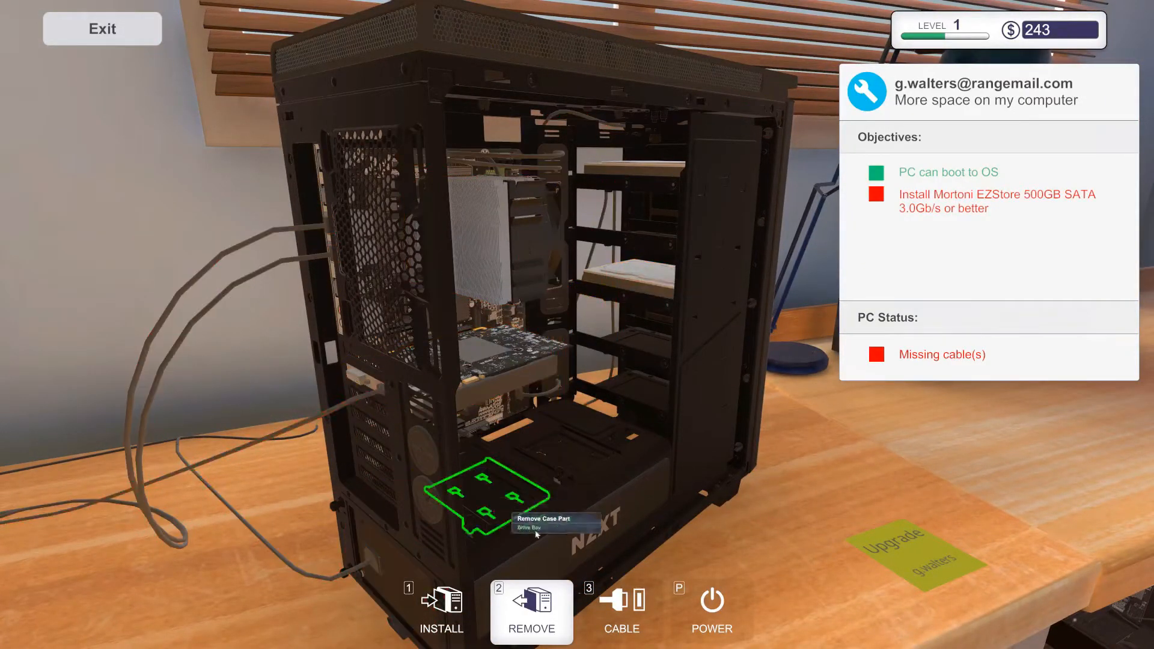
left_click(621, 612)
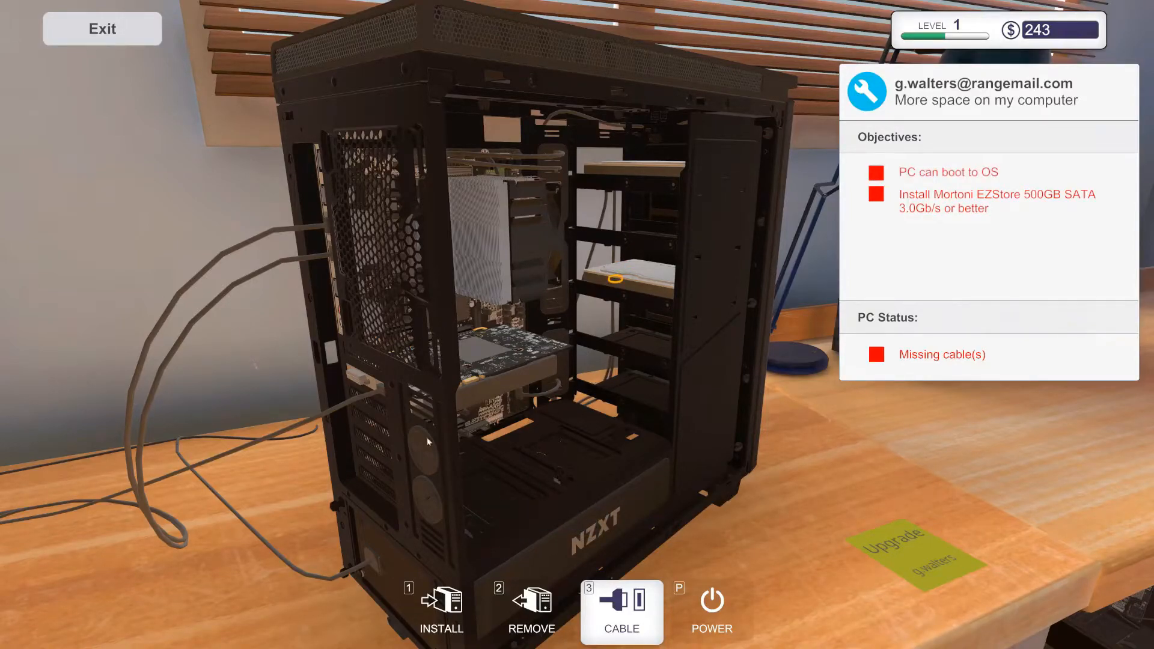
mouse_move(614, 283)
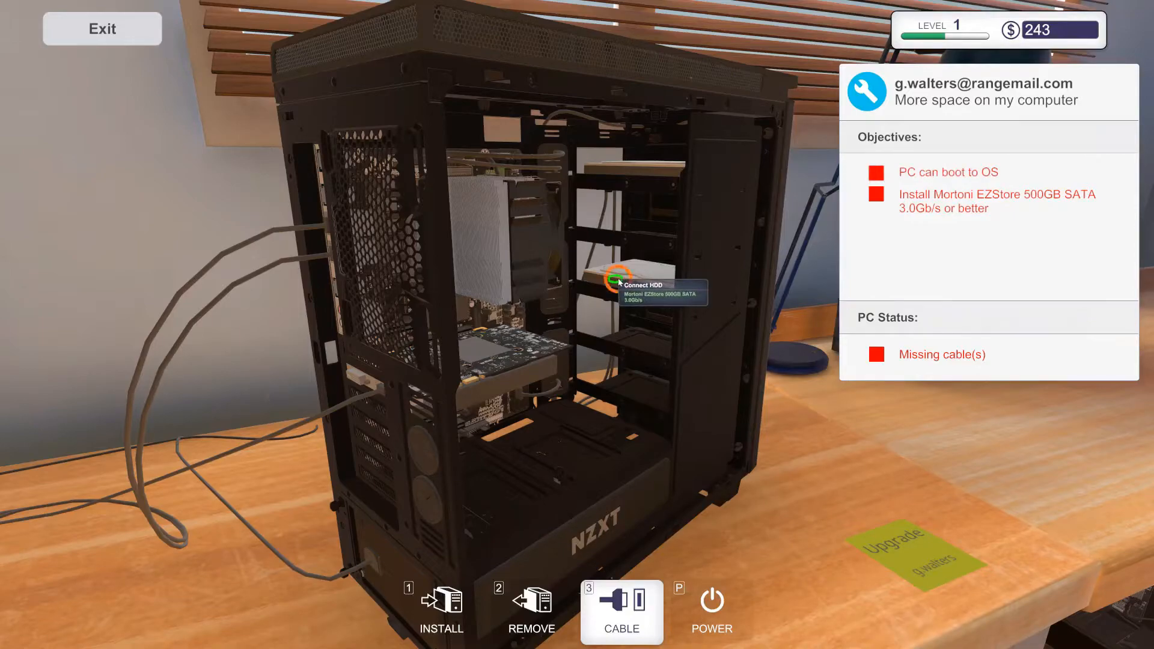
left_click(619, 282)
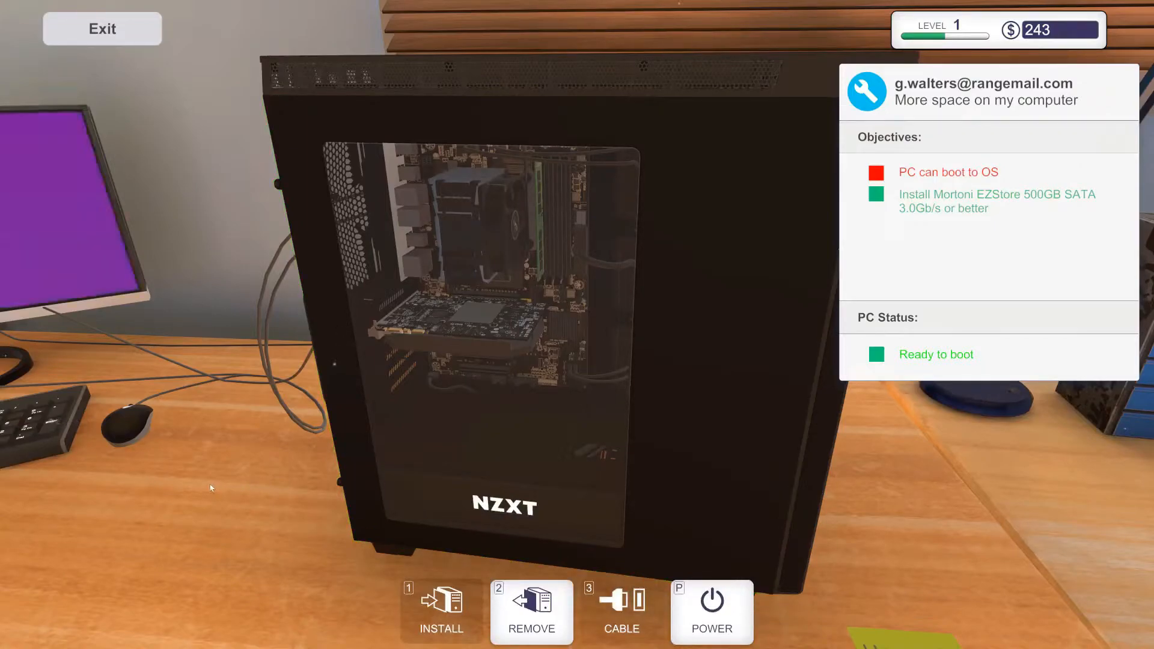
Boot the upgraded PC, then unplug its cables.
left_click(711, 611)
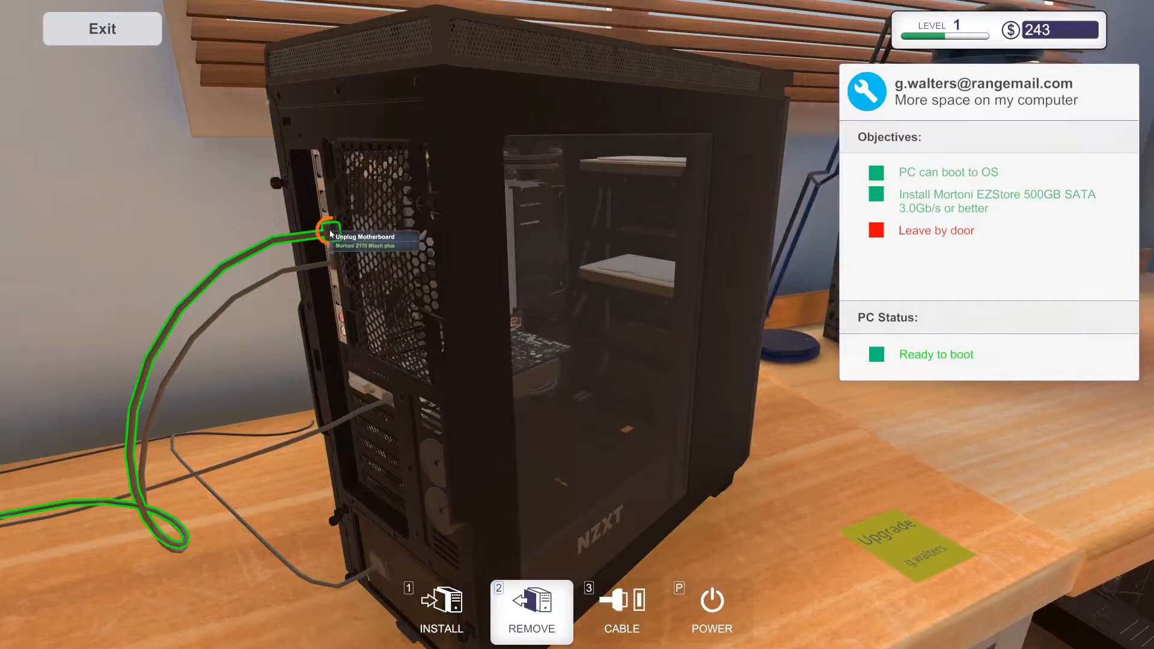
left_click(330, 232)
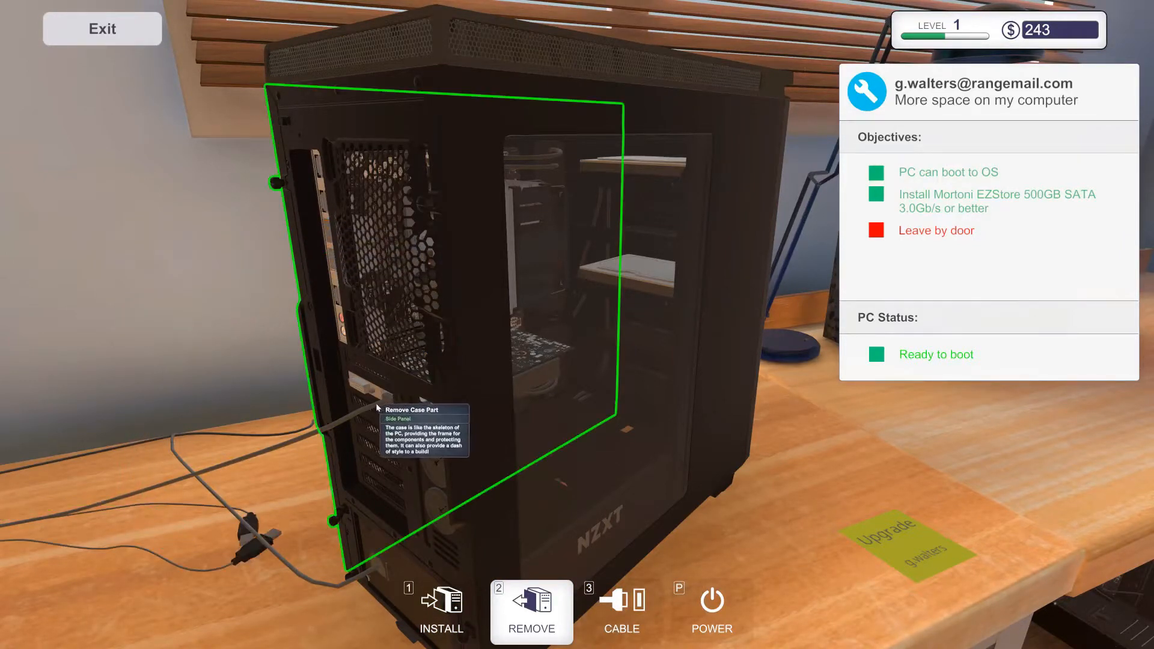
mouse_move(331, 619)
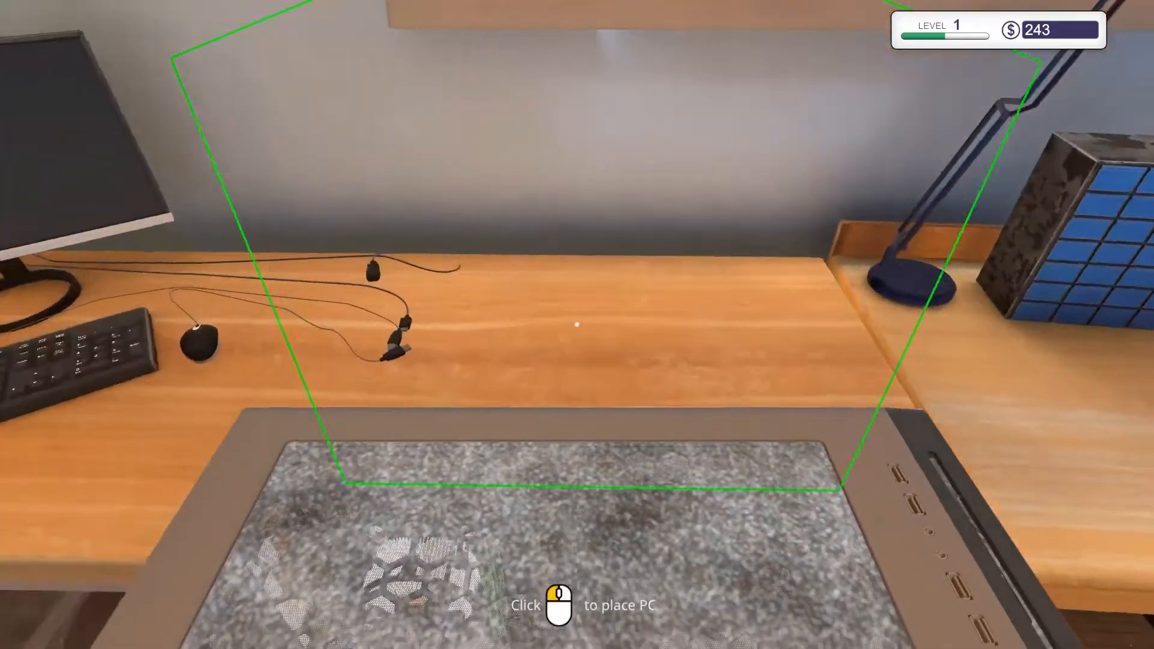
Set the dusty Sherman Dental PC down, dismiss the cleaning tip, and blow dust off its side panel.
left_click(577, 324)
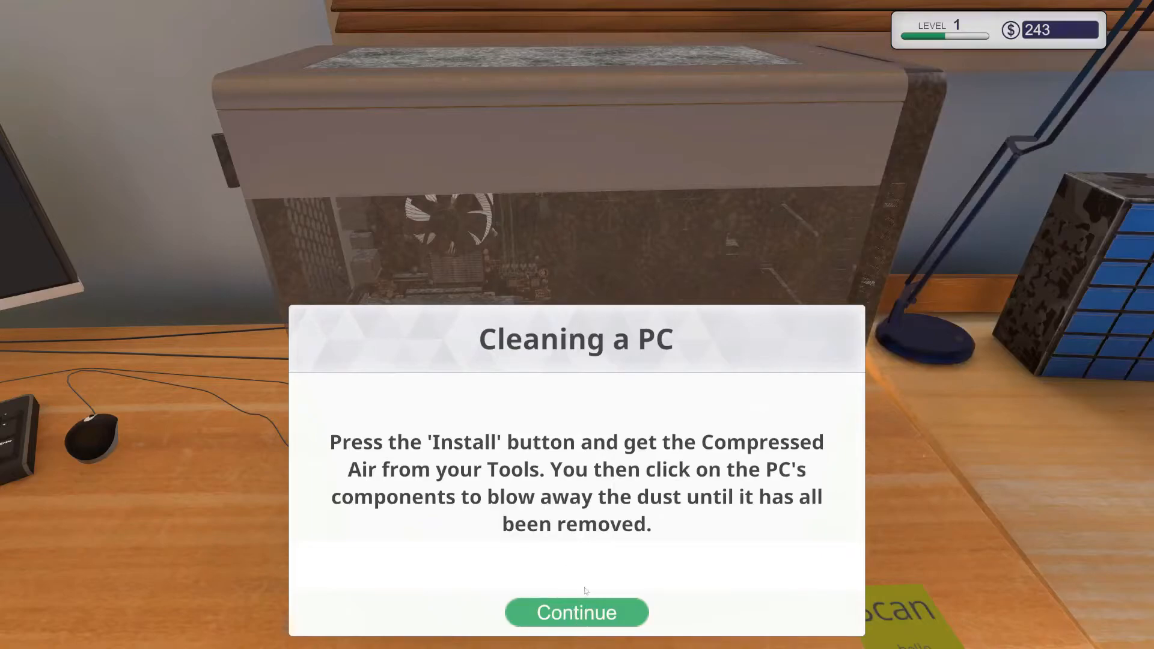
left_click(577, 613)
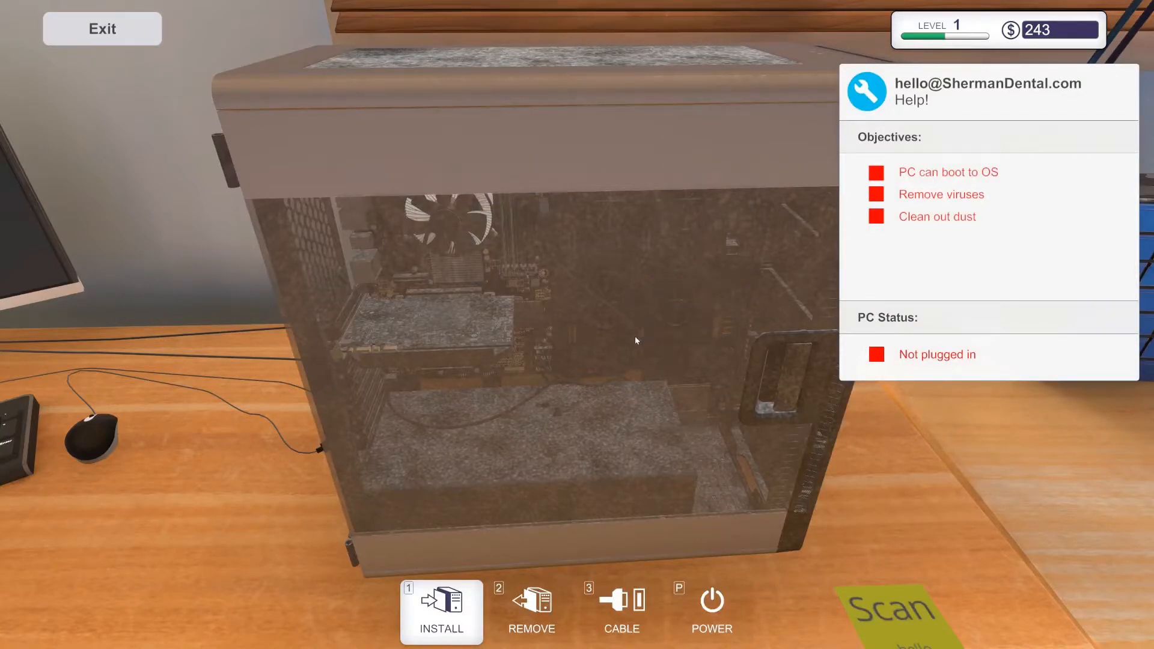
mouse_move(784, 371)
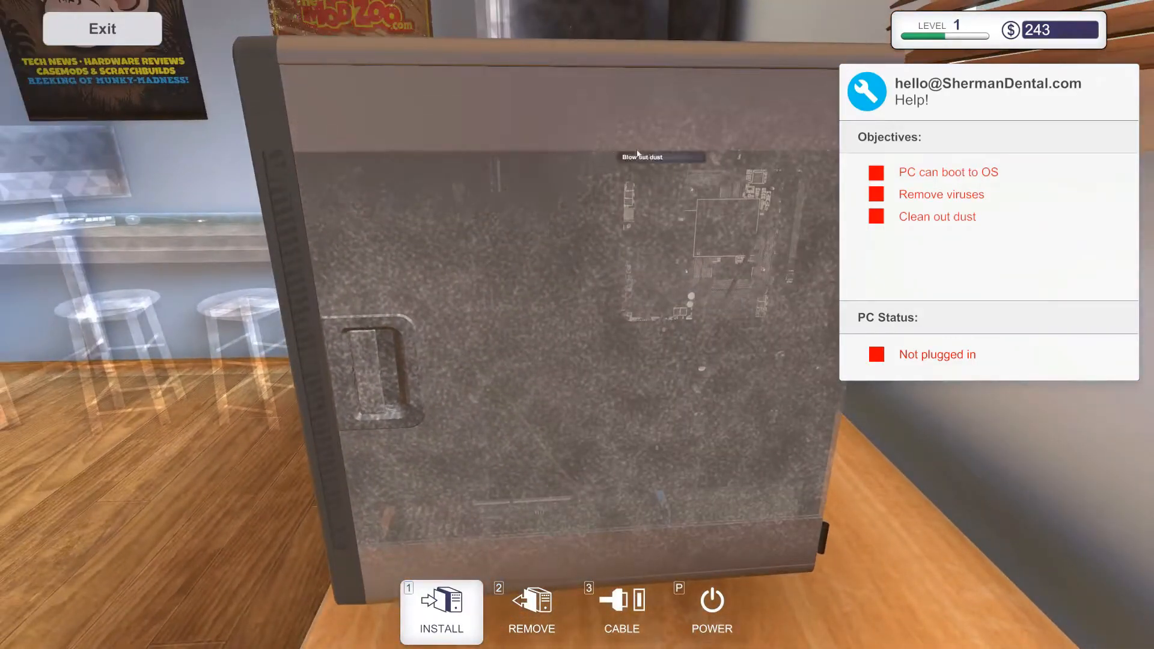
left_click(640, 156)
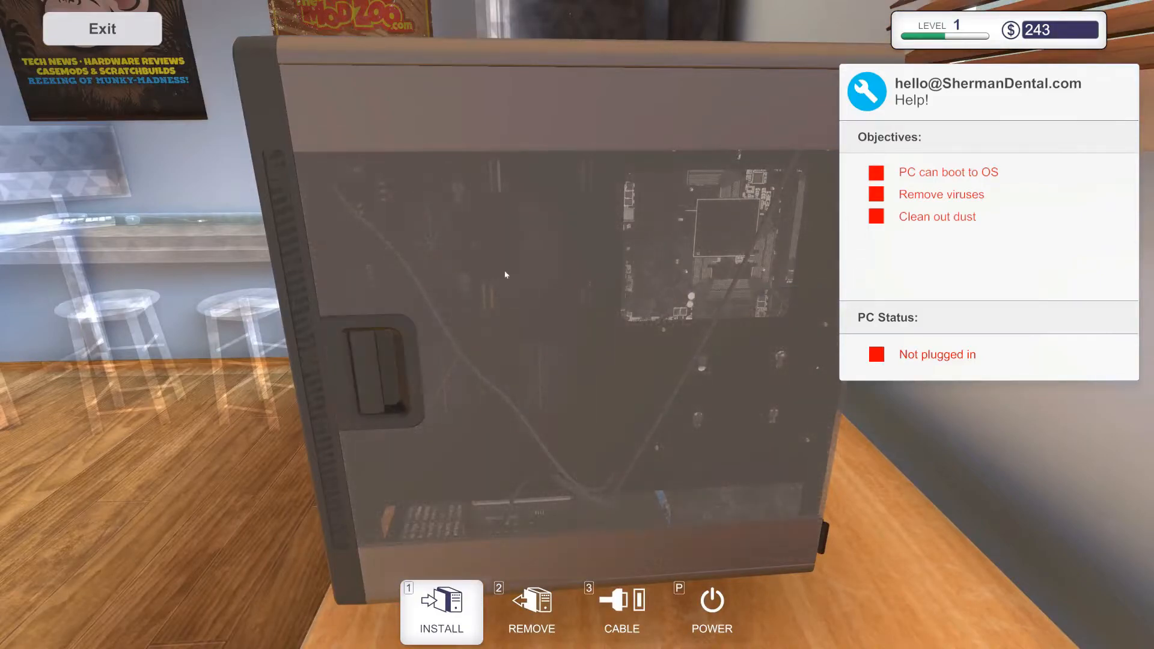
mouse_move(738, 410)
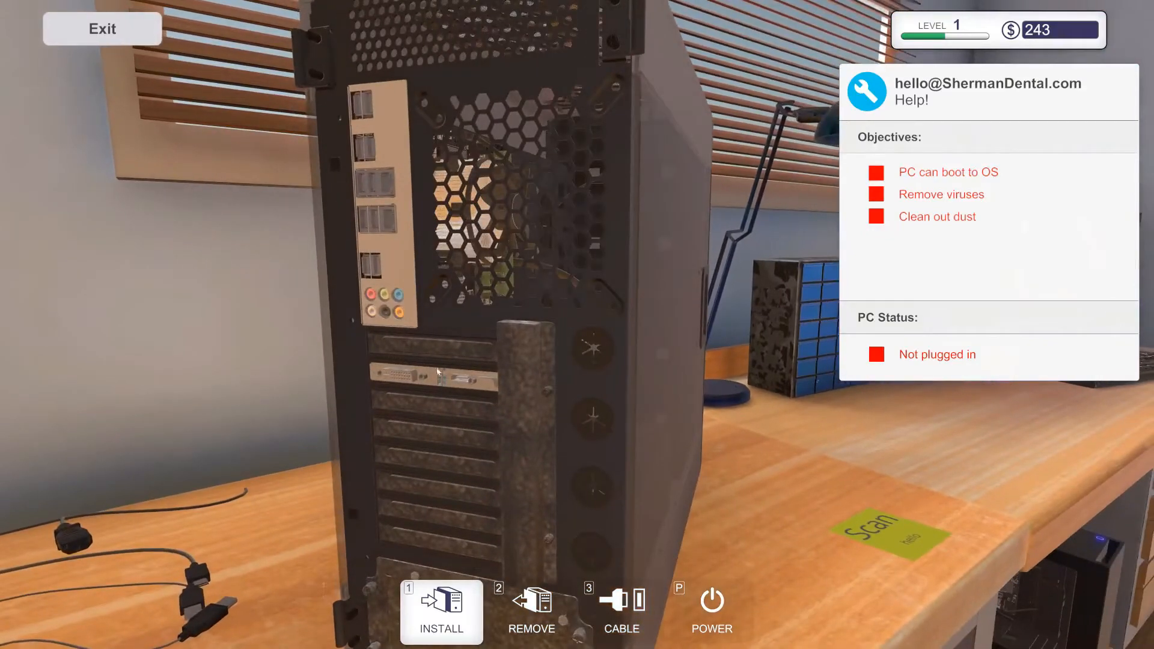
mouse_move(533, 425)
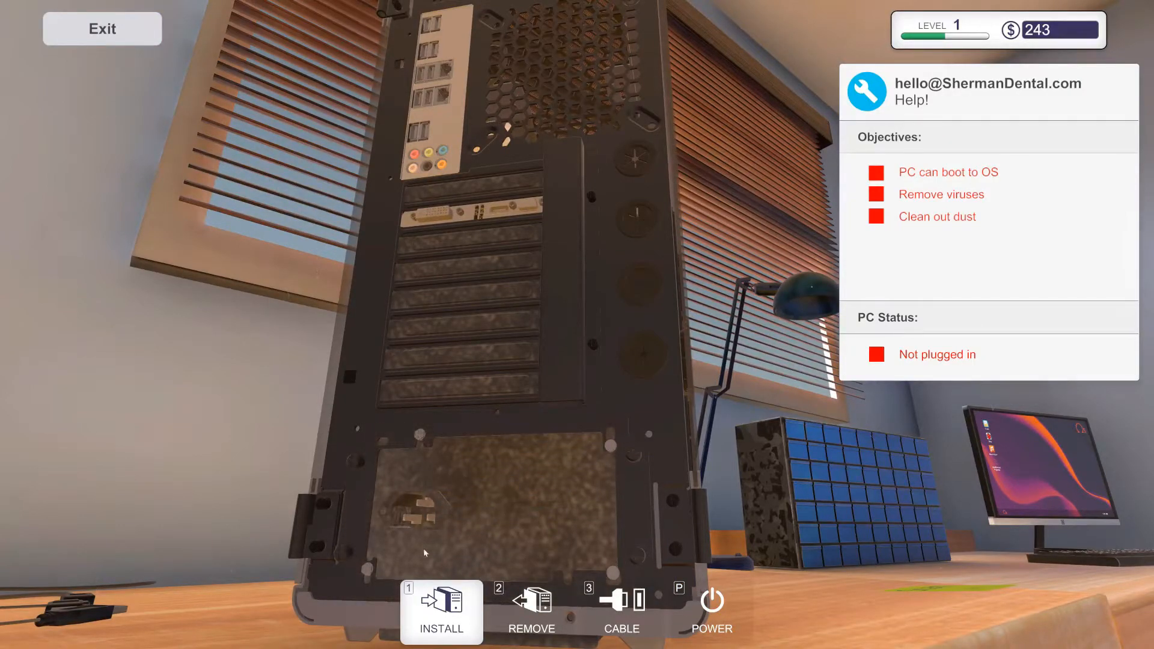
mouse_move(514, 214)
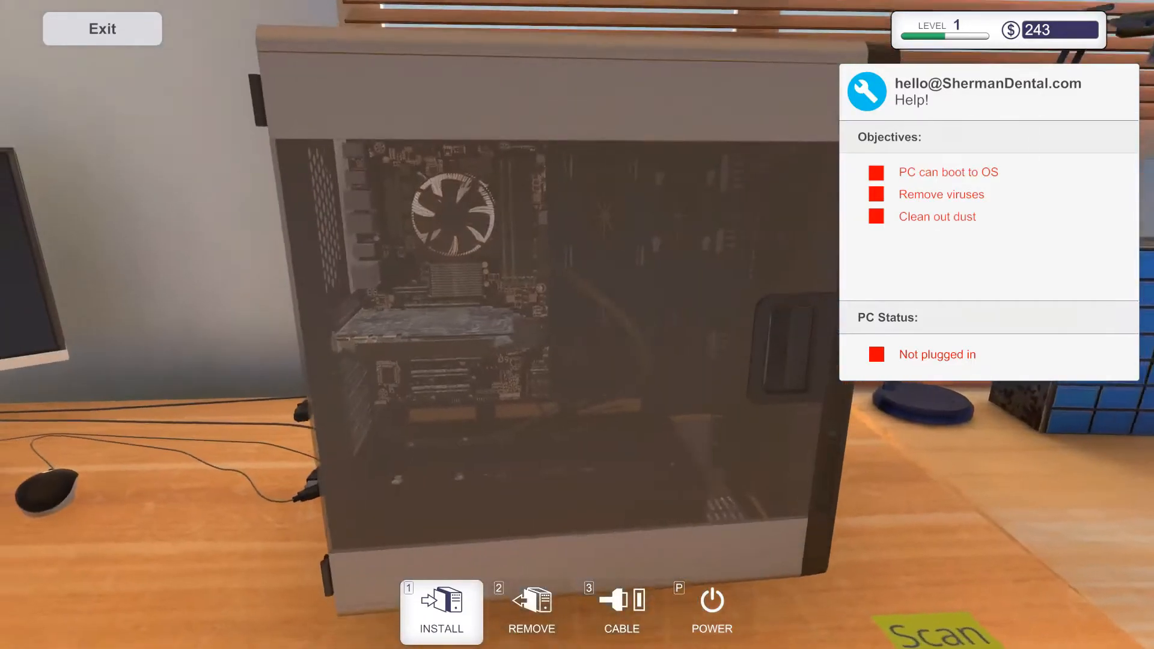
Remove the top and bottom side panel screws and blow dust off the expansion card.
left_click(531, 611)
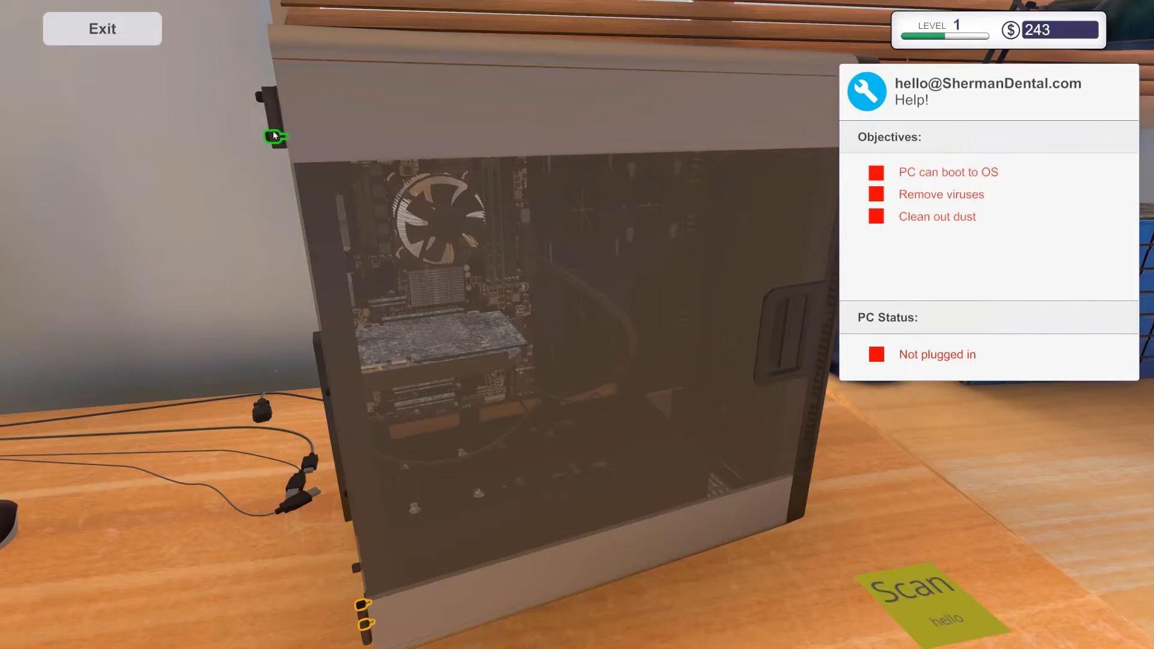
mouse_move(360, 607)
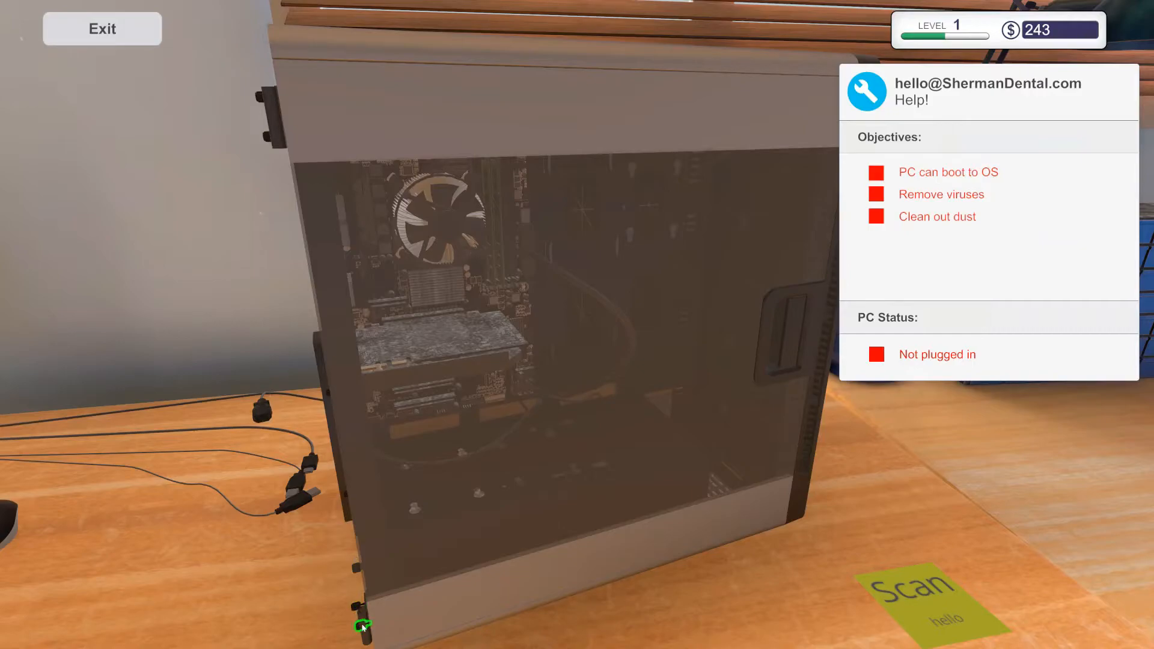
left_click(360, 626)
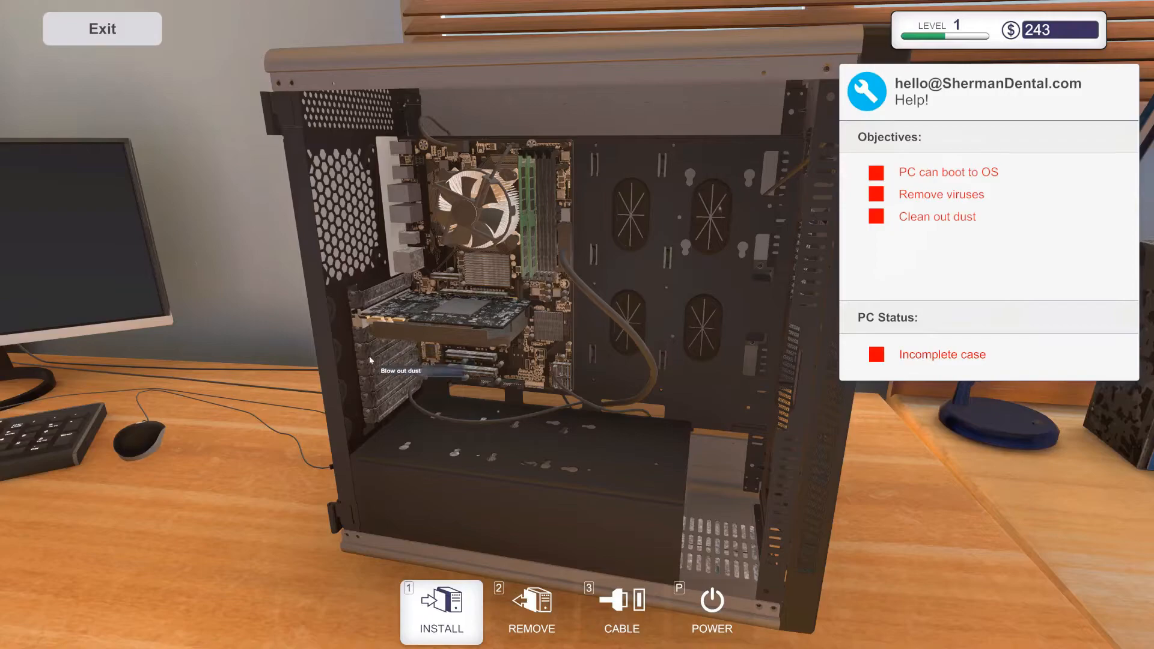
mouse_move(372, 301)
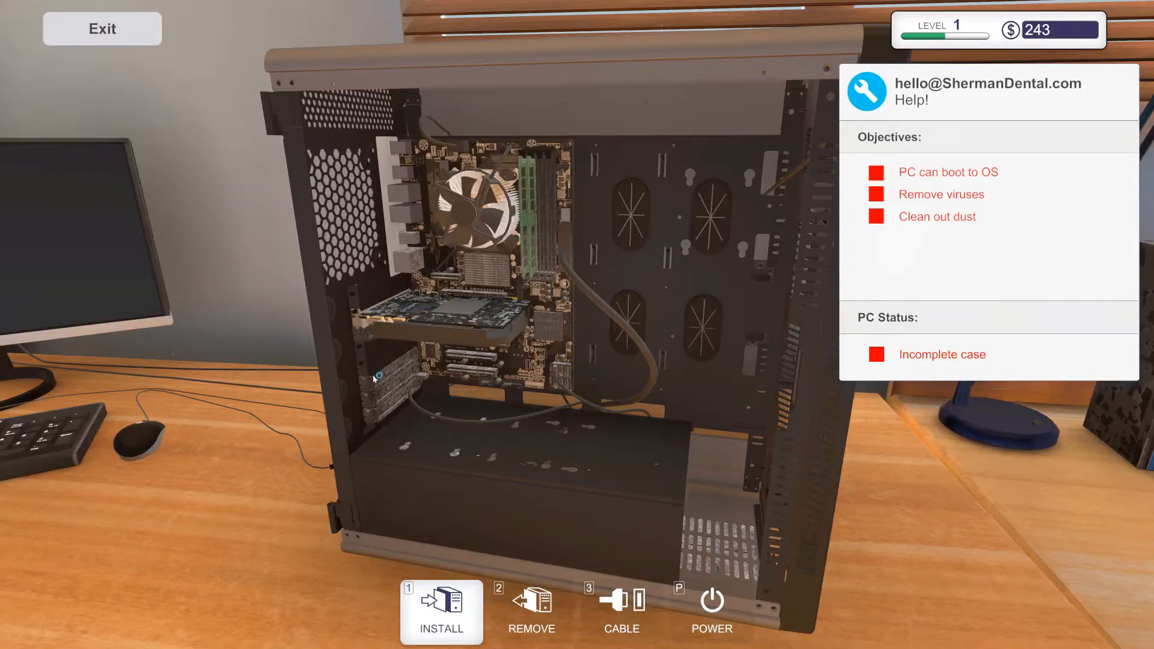
left_click(427, 380)
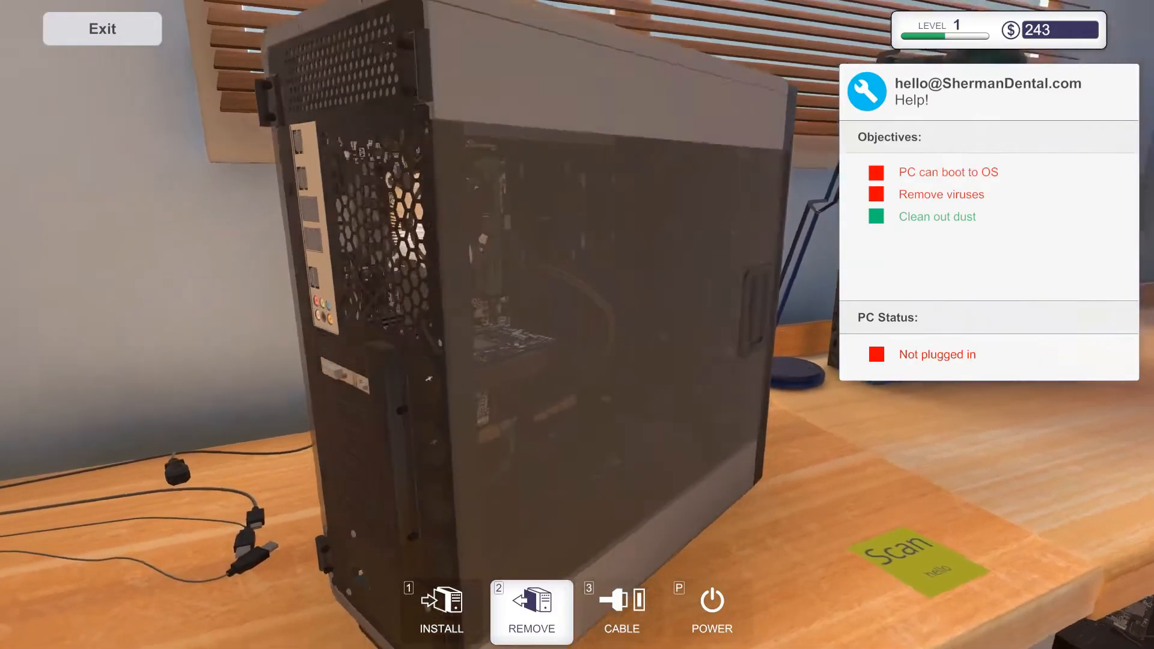
Switch to cable mode and plug the power cord into the case.
left_click(621, 612)
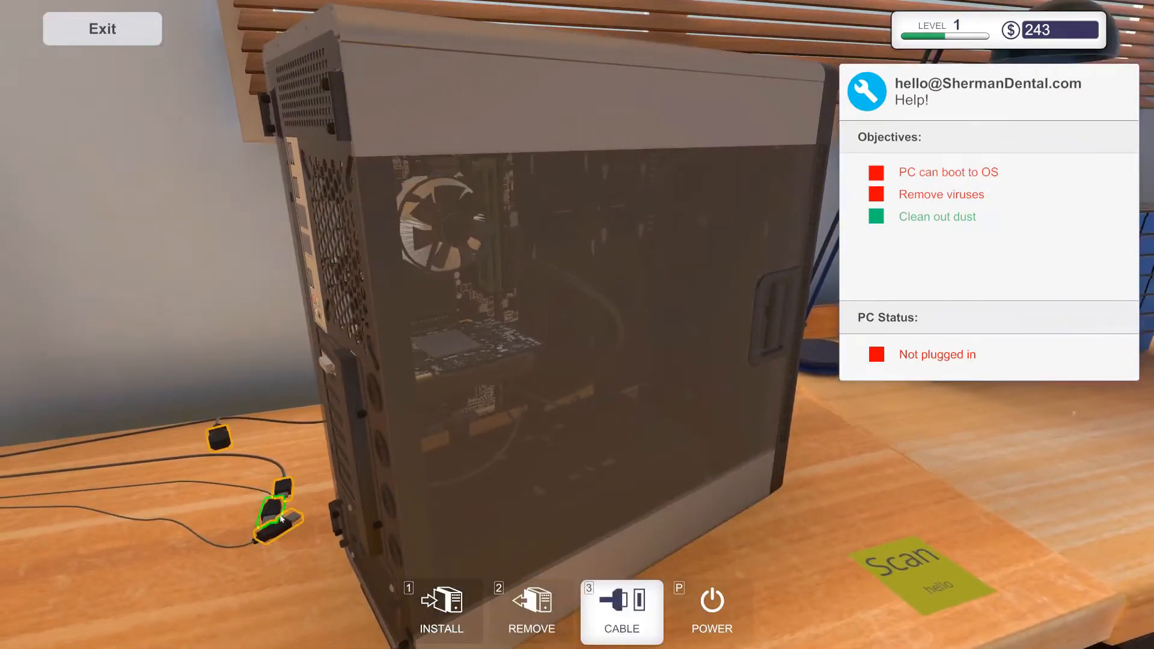
left_click_drag(276, 508, 288, 247)
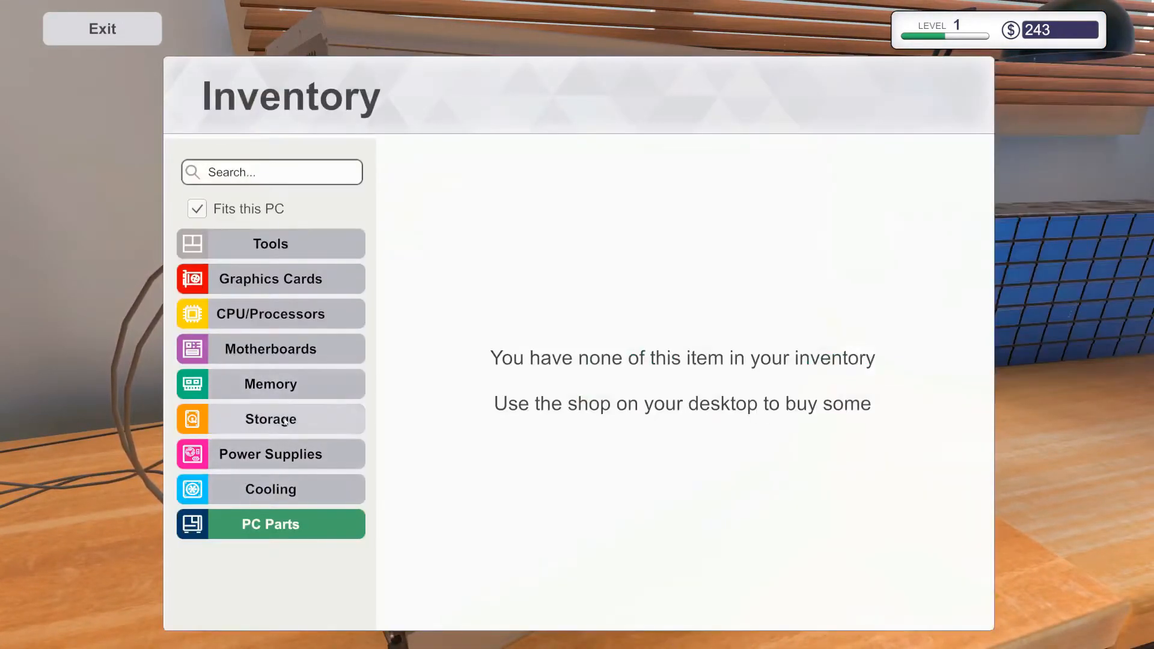
Check the inventory's Storage and Cooling categories, then close the inventory.
left_click(270, 420)
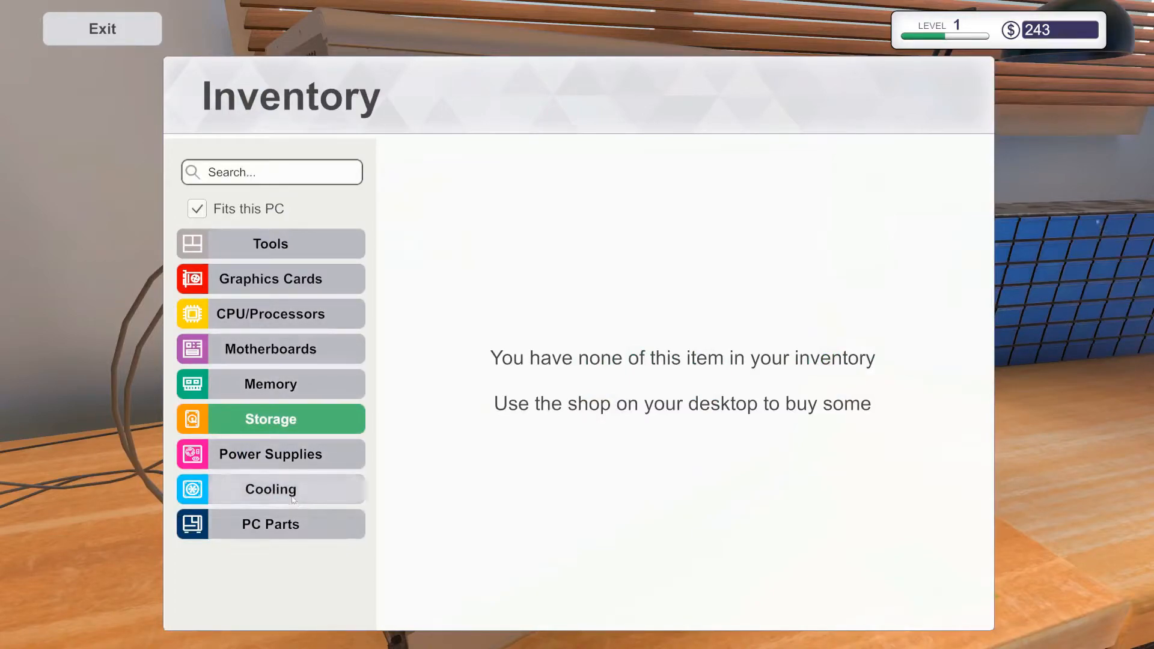
left_click(270, 489)
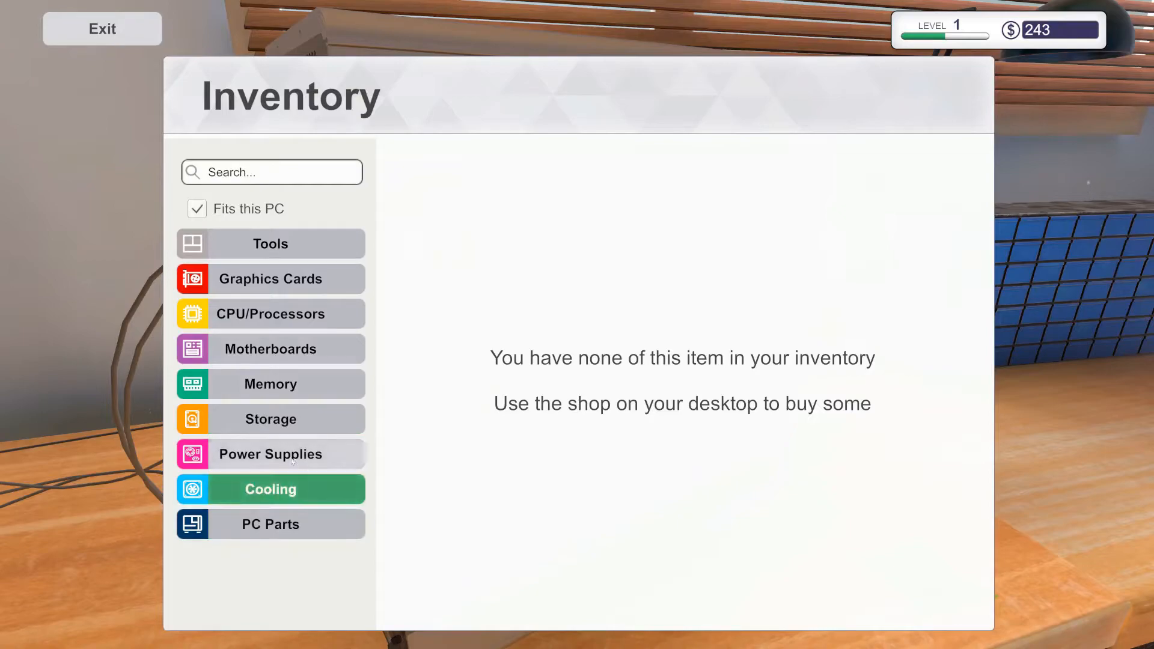
left_click(270, 244)
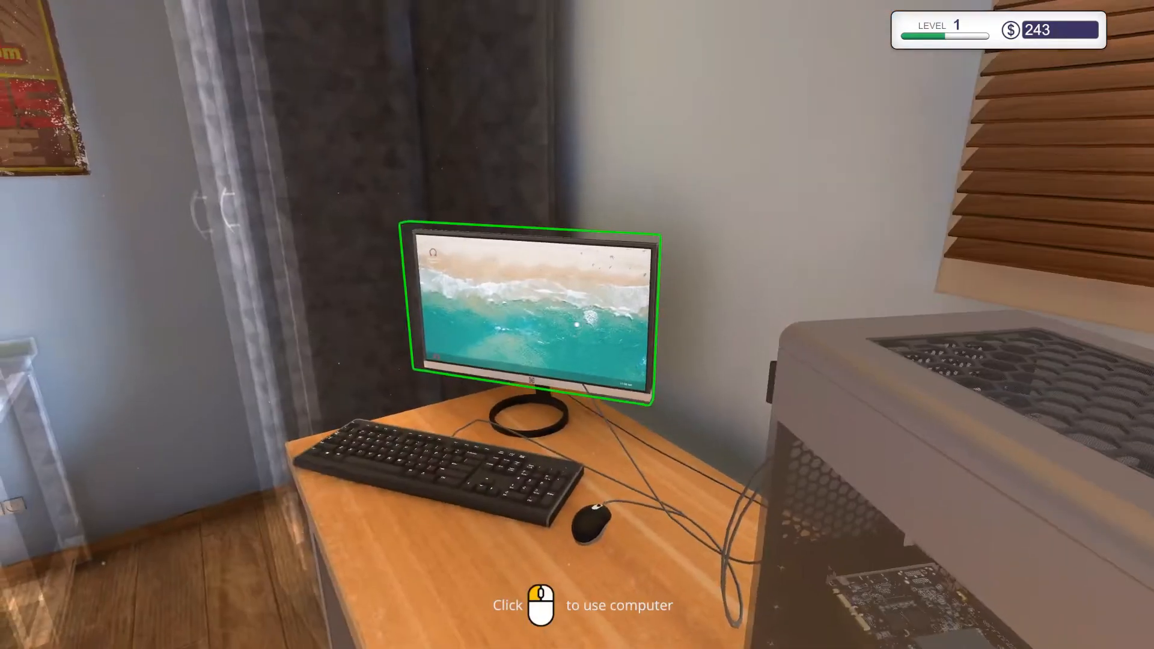
On the customer's computer, install Virus Scanner and accept the restart.
left_click(532, 309)
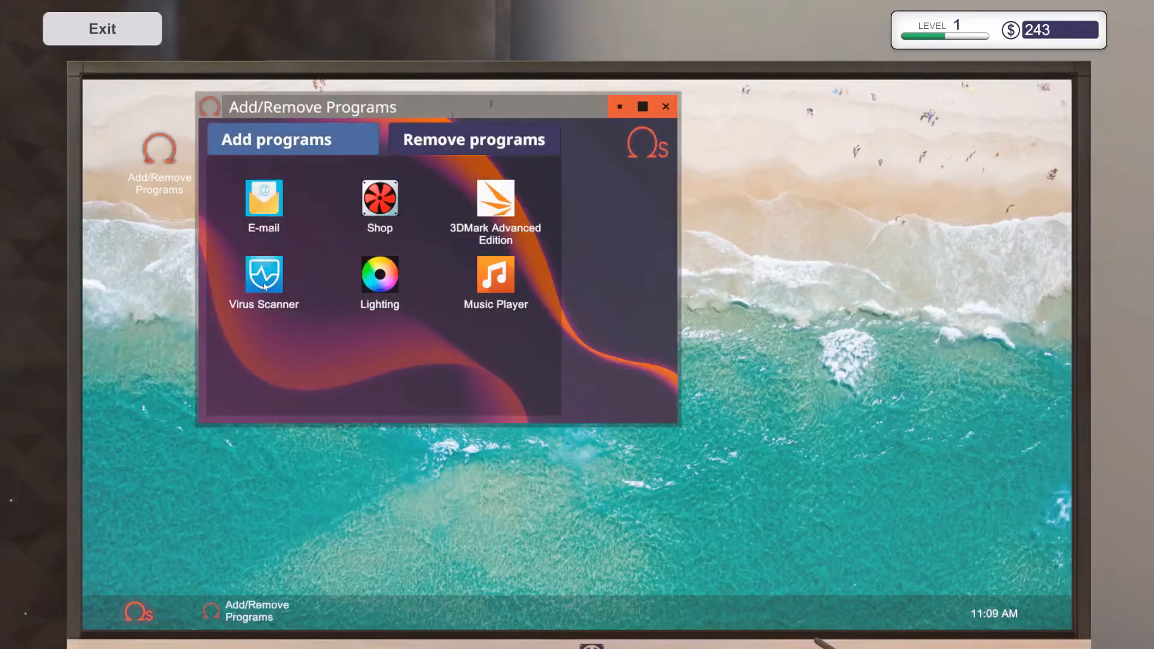
left_click(263, 274)
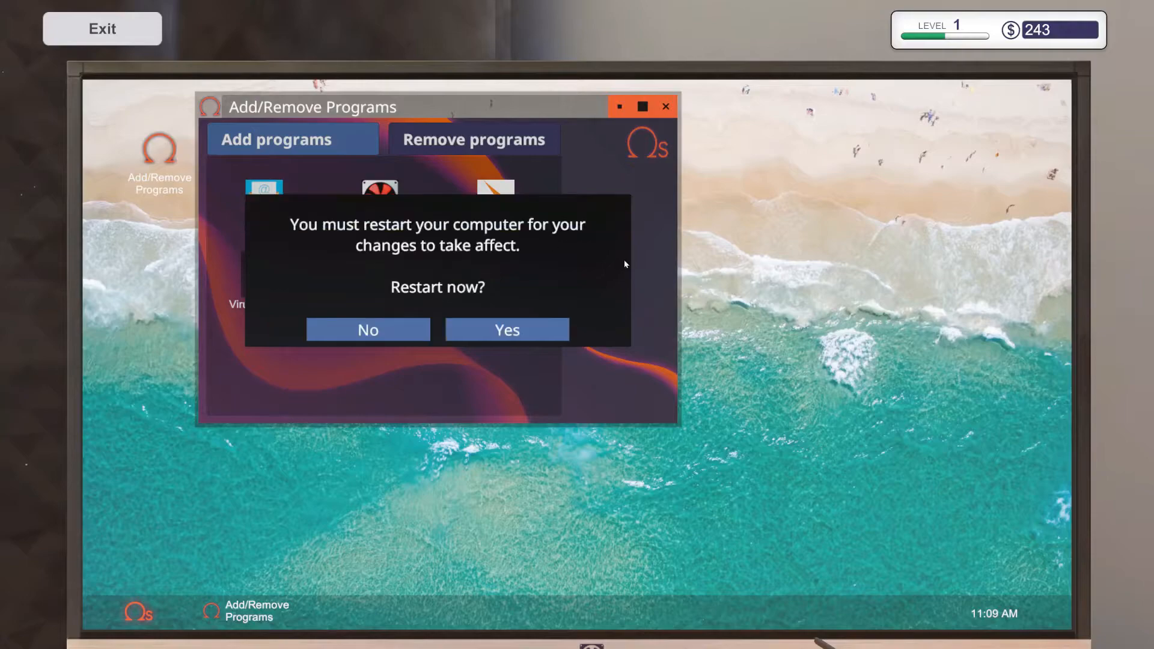
left_click(506, 329)
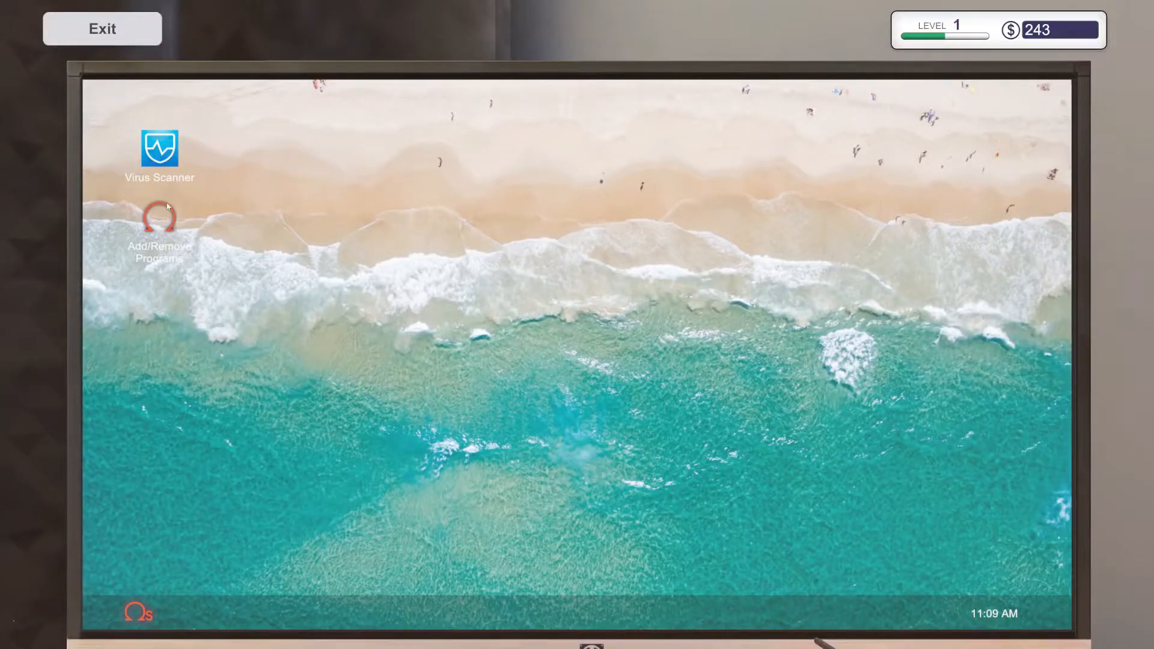
Run Virus Scanner and clean the 356 infected files it finds.
double_click(159, 147)
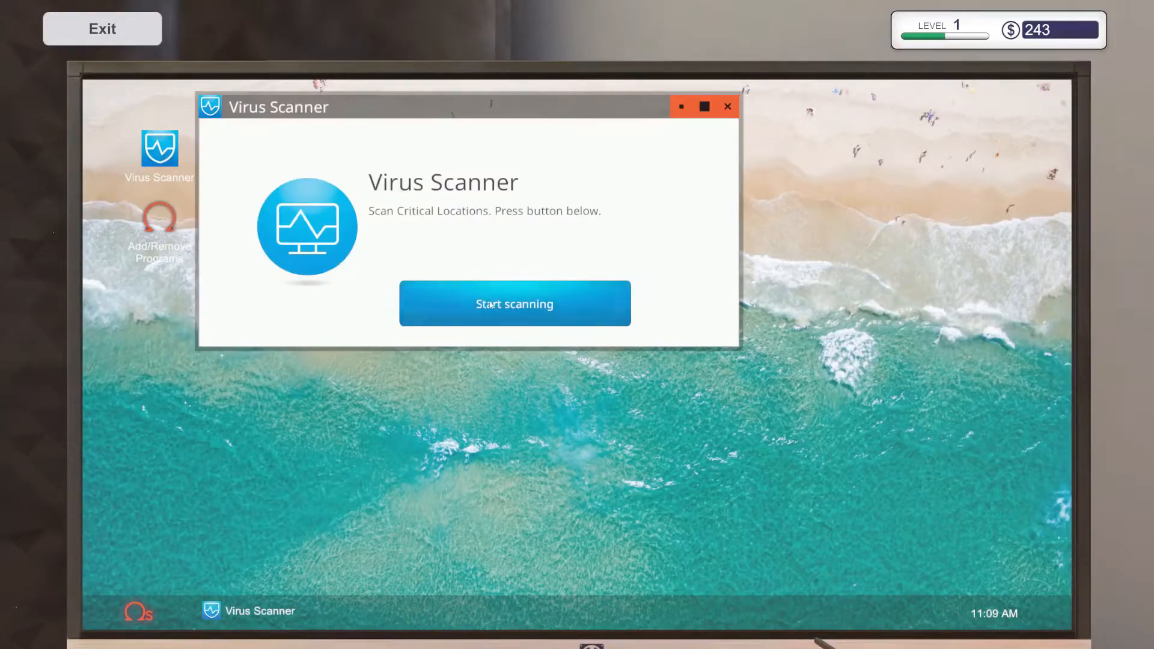
left_click(514, 303)
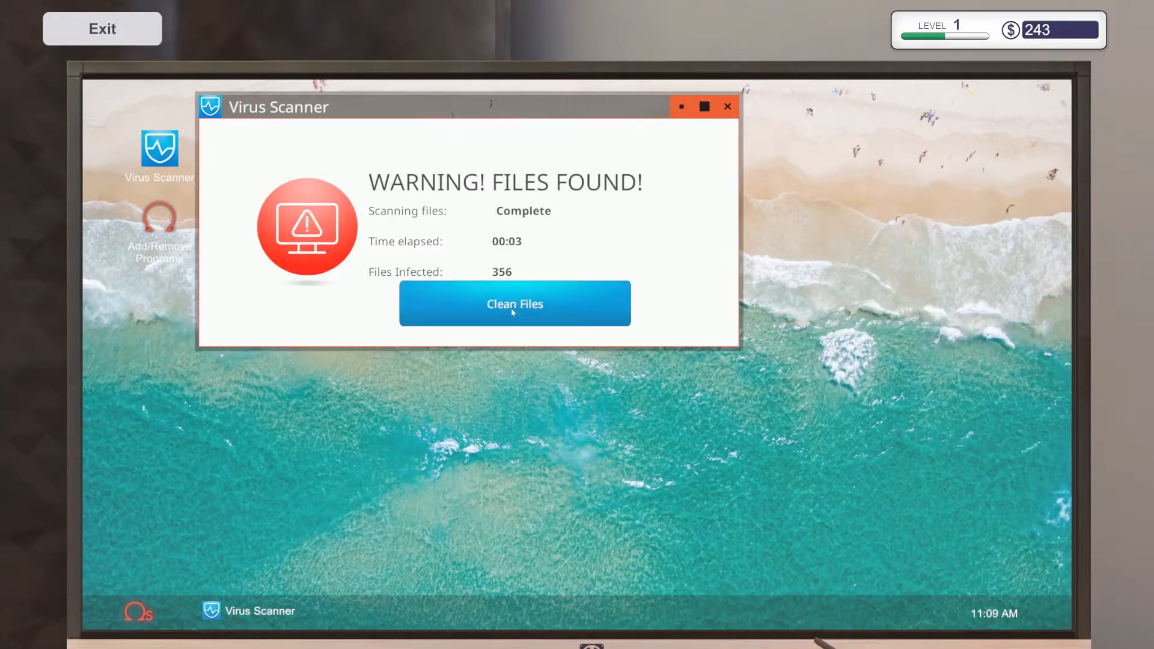
left_click(515, 303)
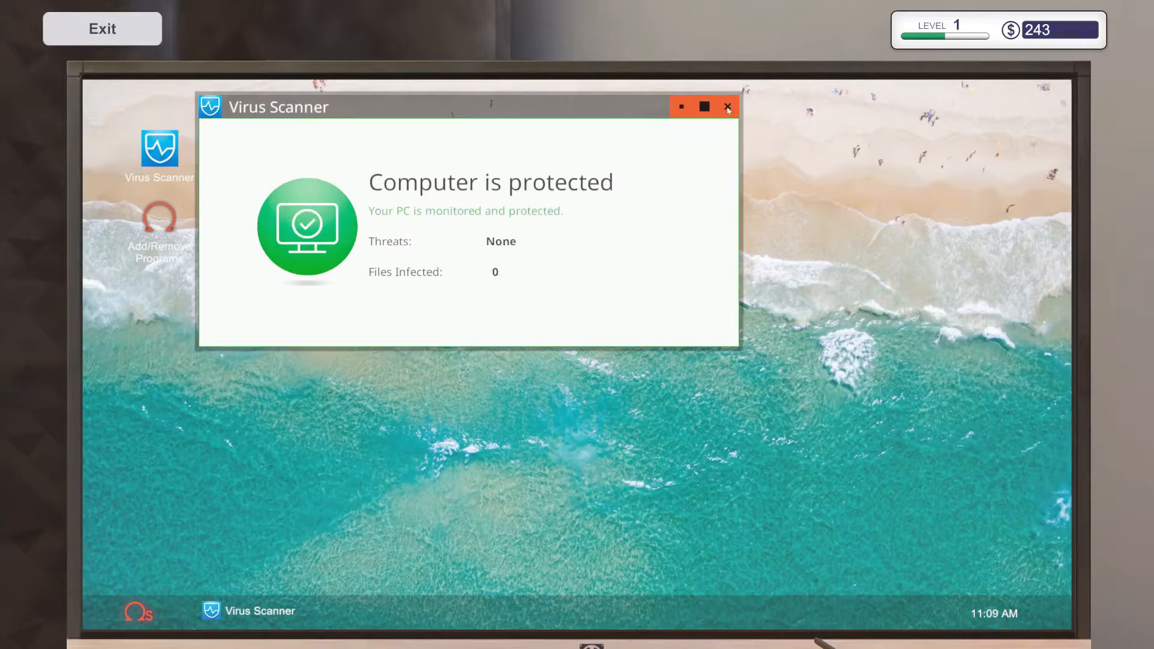
Close Virus Scanner and leave the computer to return to the bench.
left_click(728, 107)
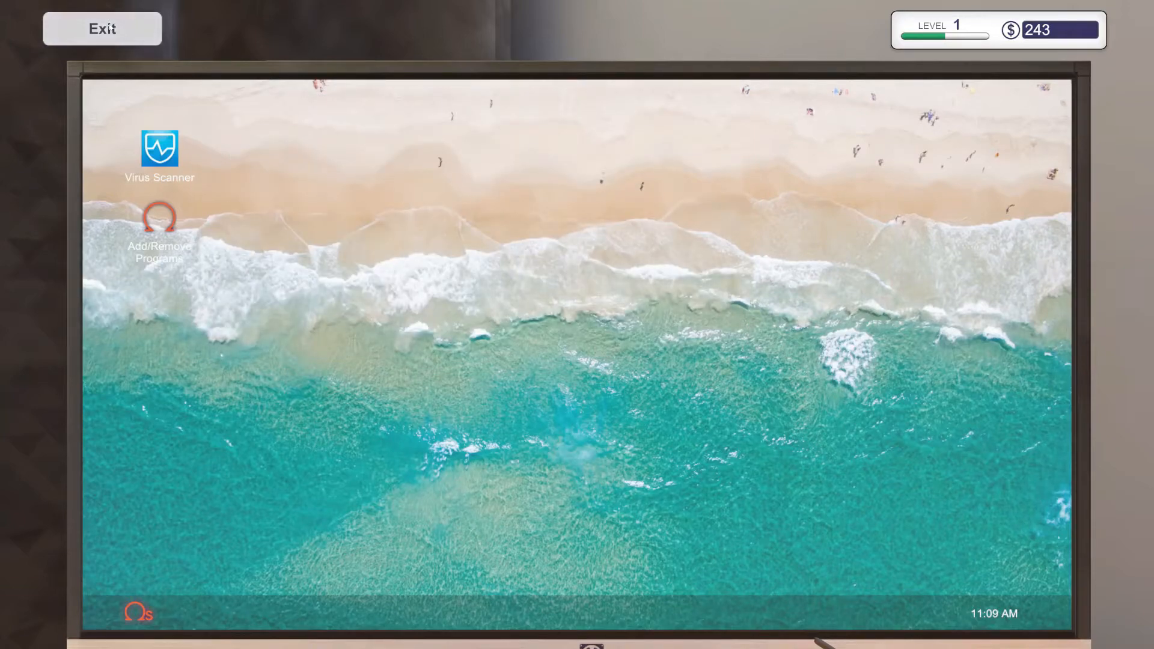
left_click(102, 29)
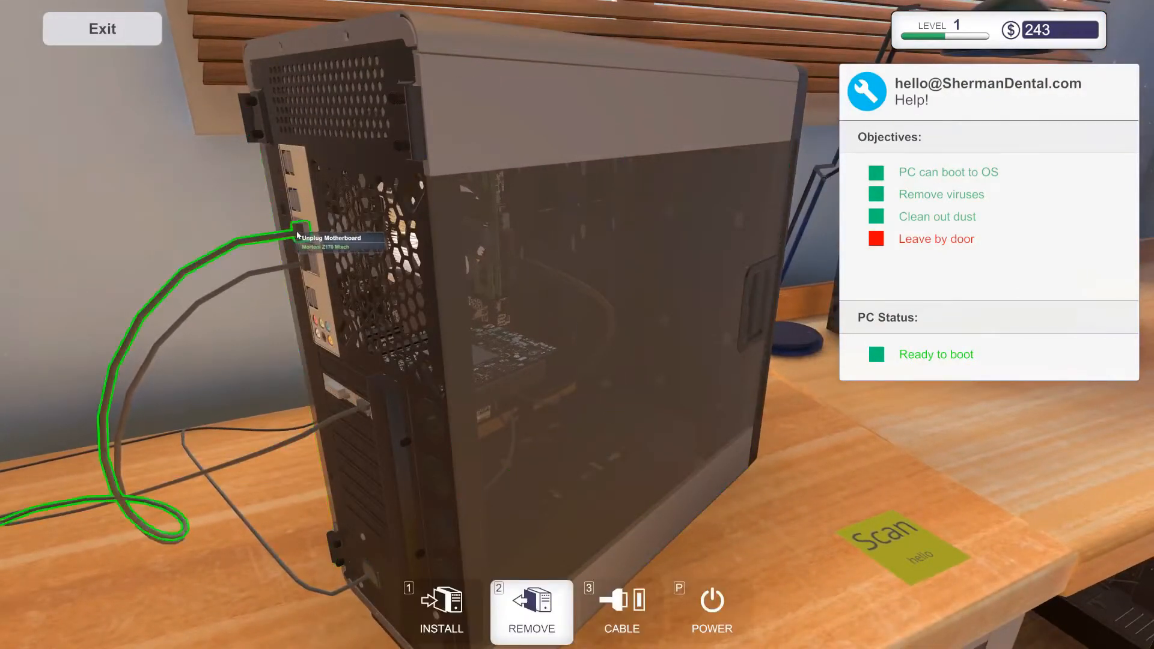
Unplug the motherboard and power supply cables from the Sherman Dental PC.
left_click(298, 229)
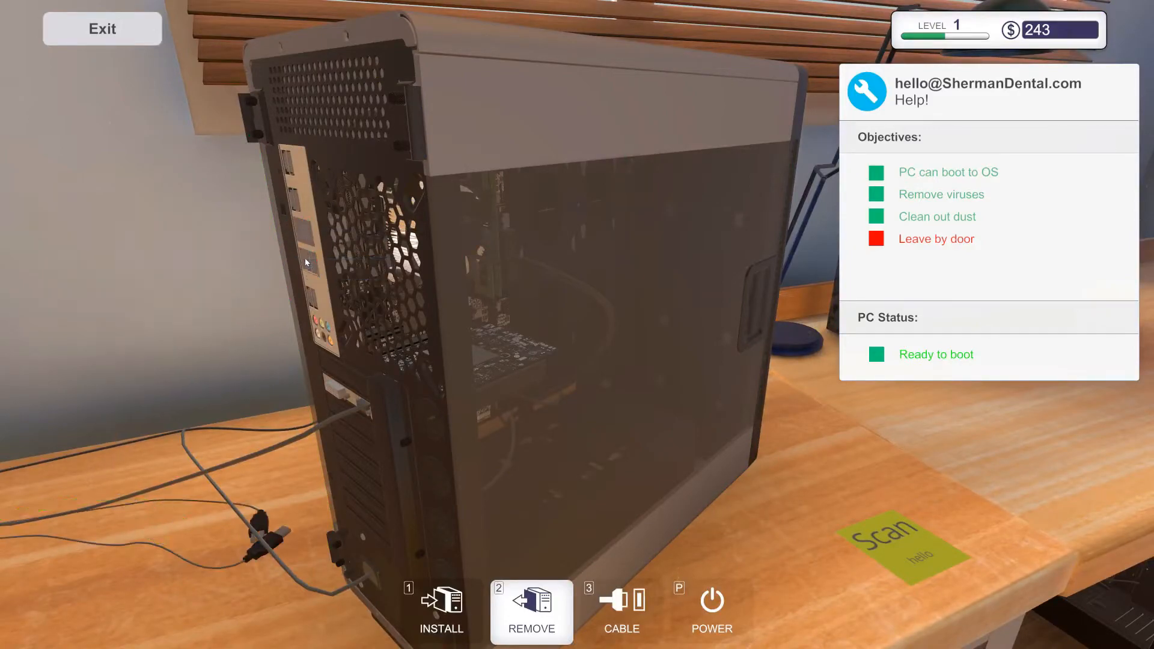
mouse_move(269, 427)
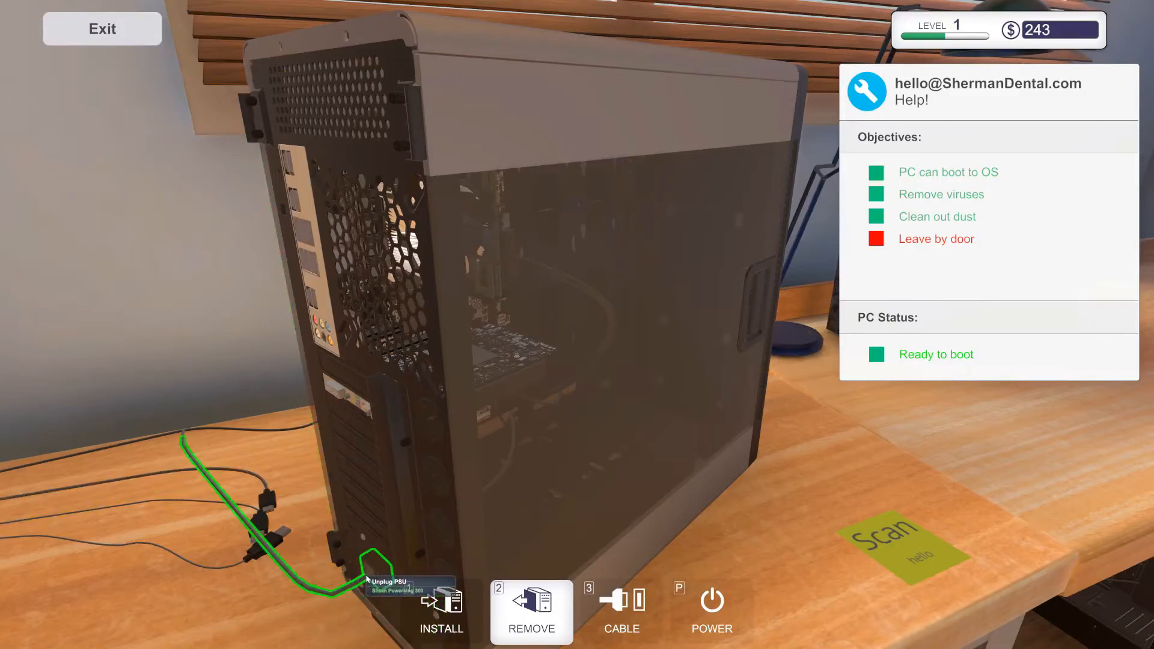
left_click(368, 577)
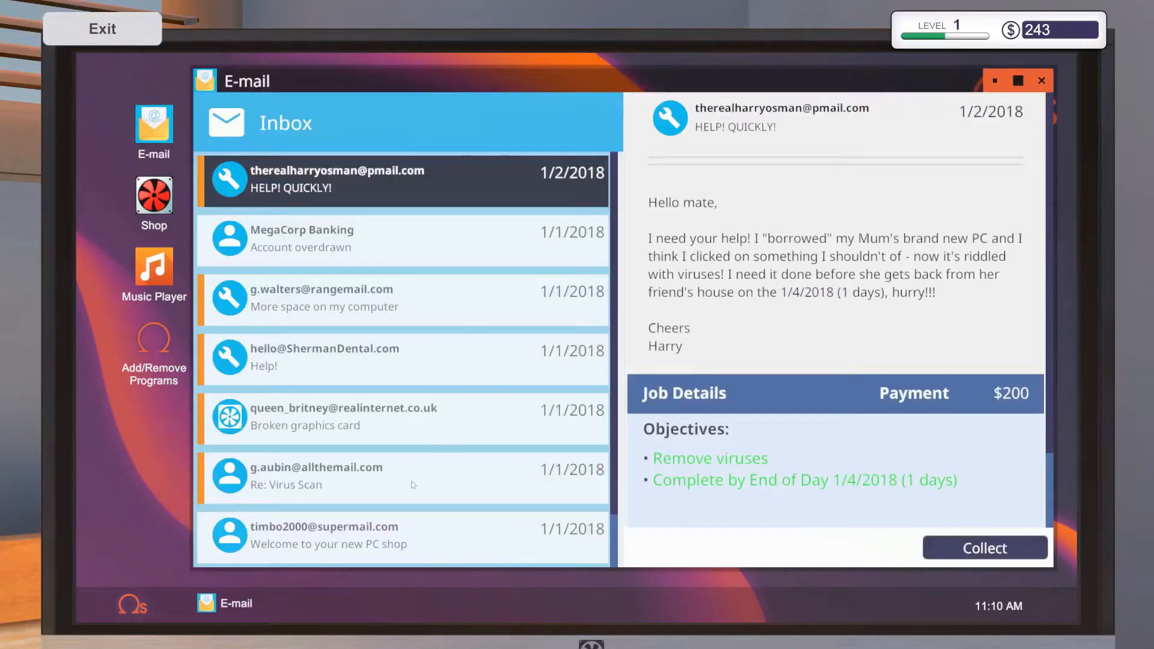
Read the graphics card, welcome and Virus Scan e-mails, discarding the old Virus Scan job.
left_click(344, 417)
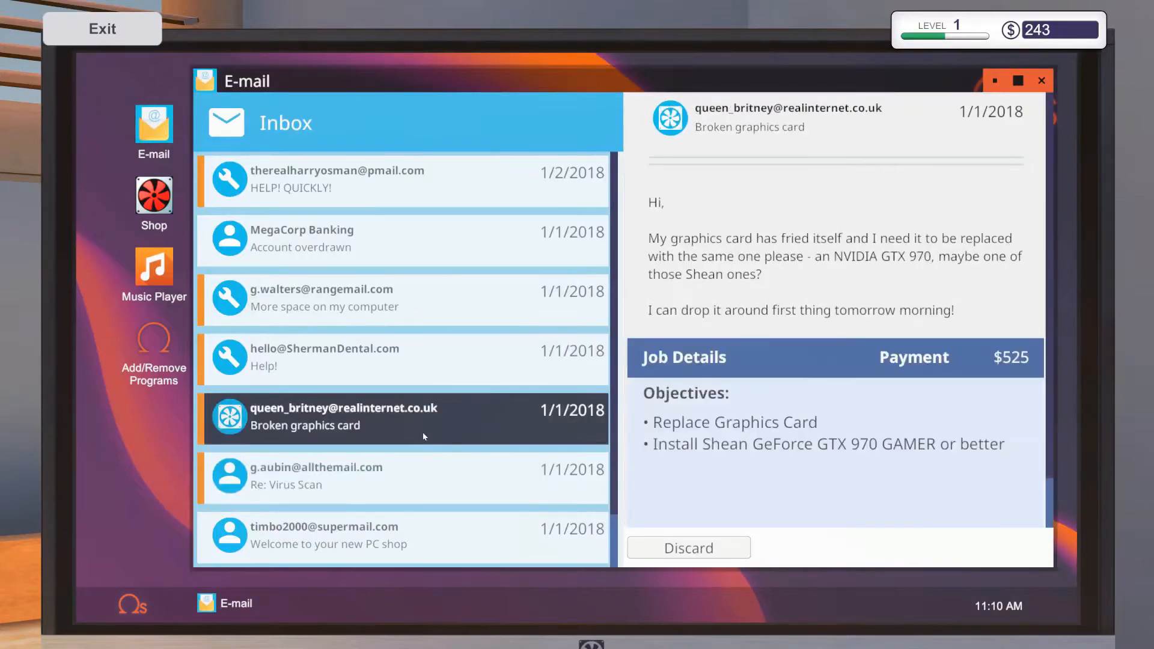
left_click(402, 535)
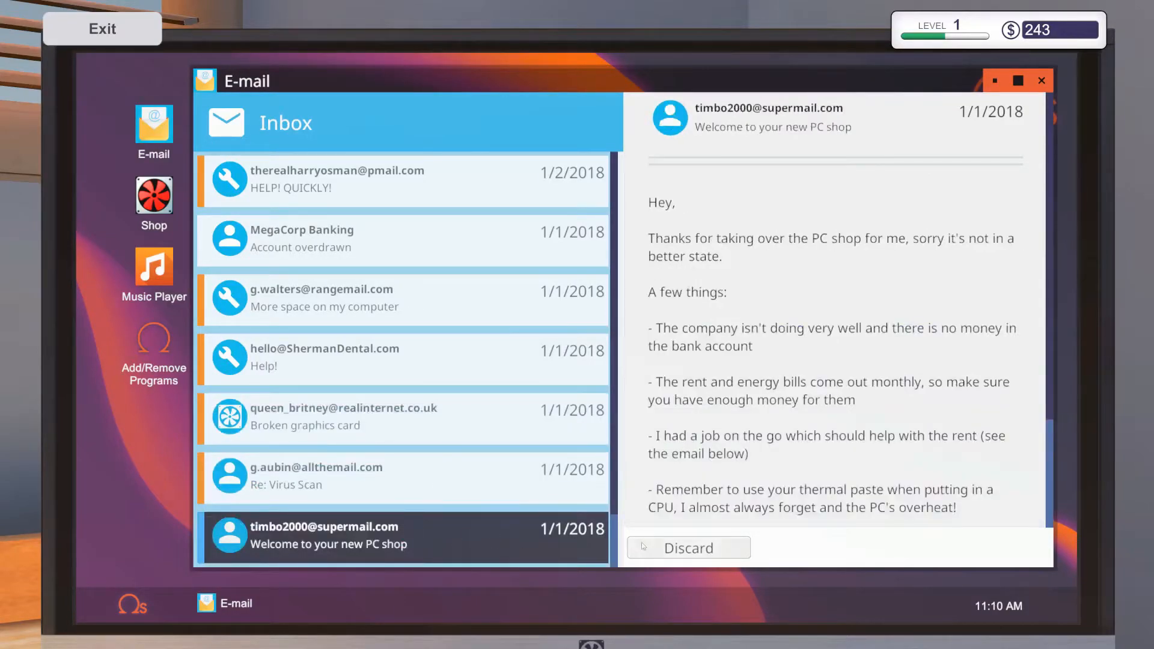
left_click(403, 477)
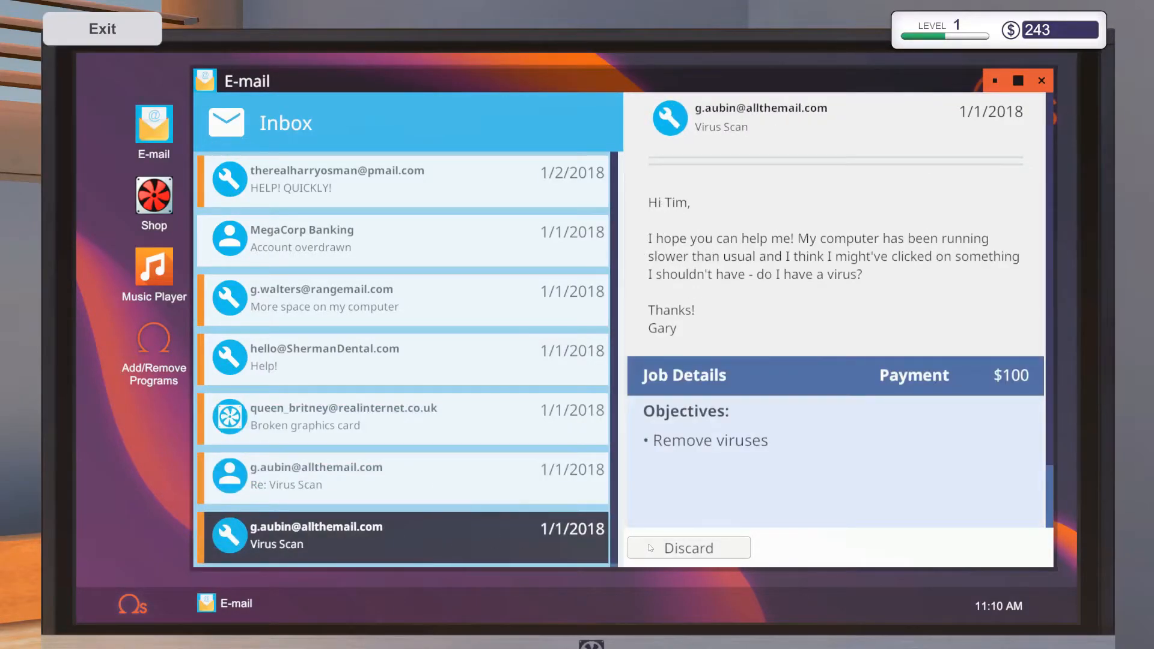
left_click(343, 417)
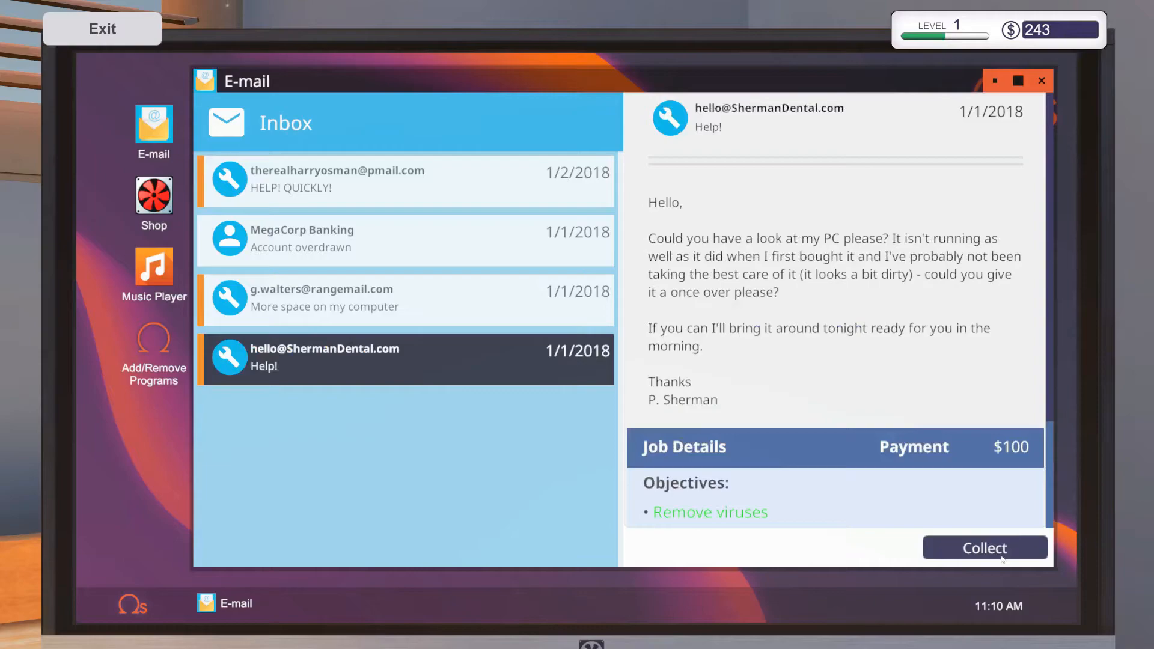
Collect the $100, $330 and $200 job payments, discarding the paid disk space e-mail.
left_click(985, 547)
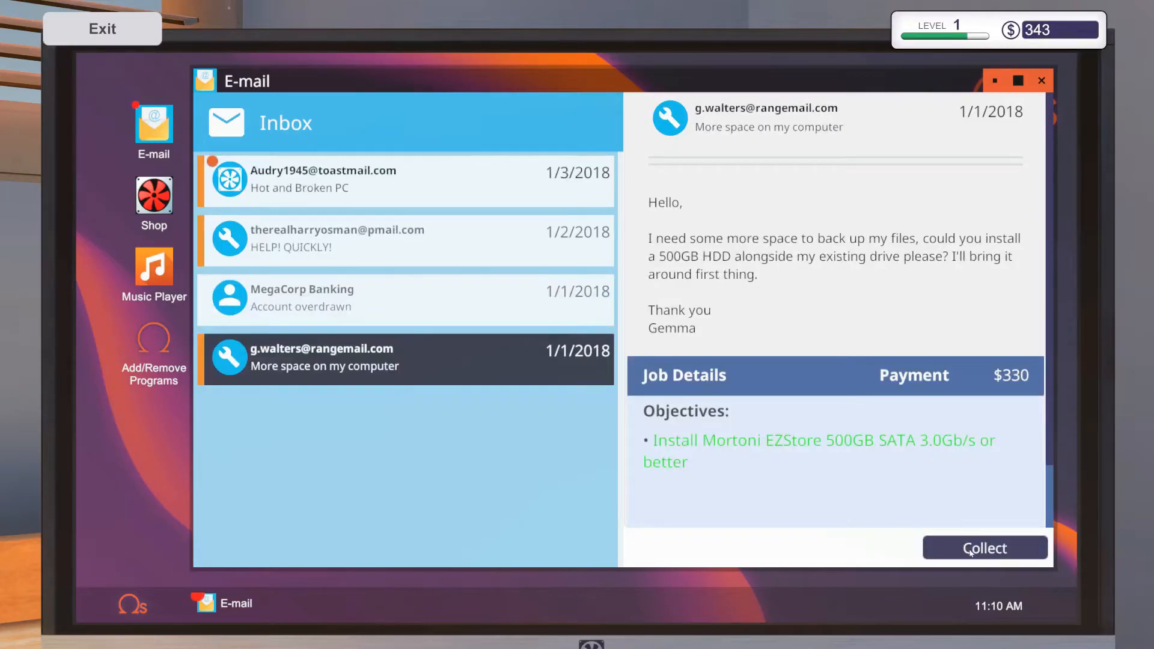
left_click(985, 548)
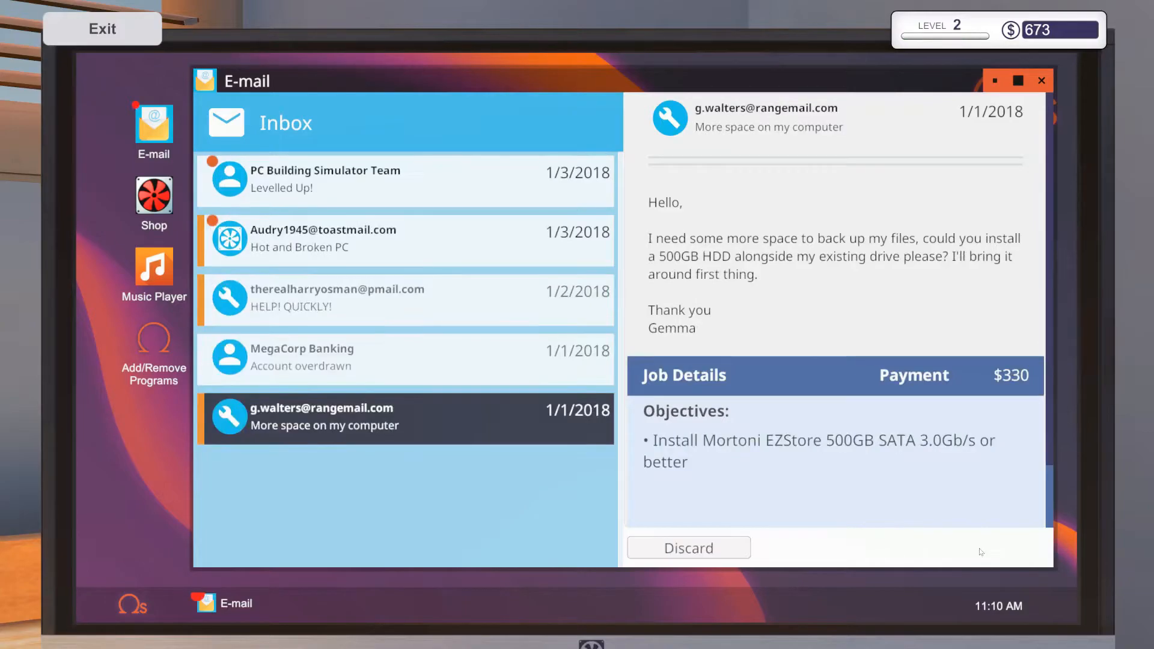
mouse_move(688, 548)
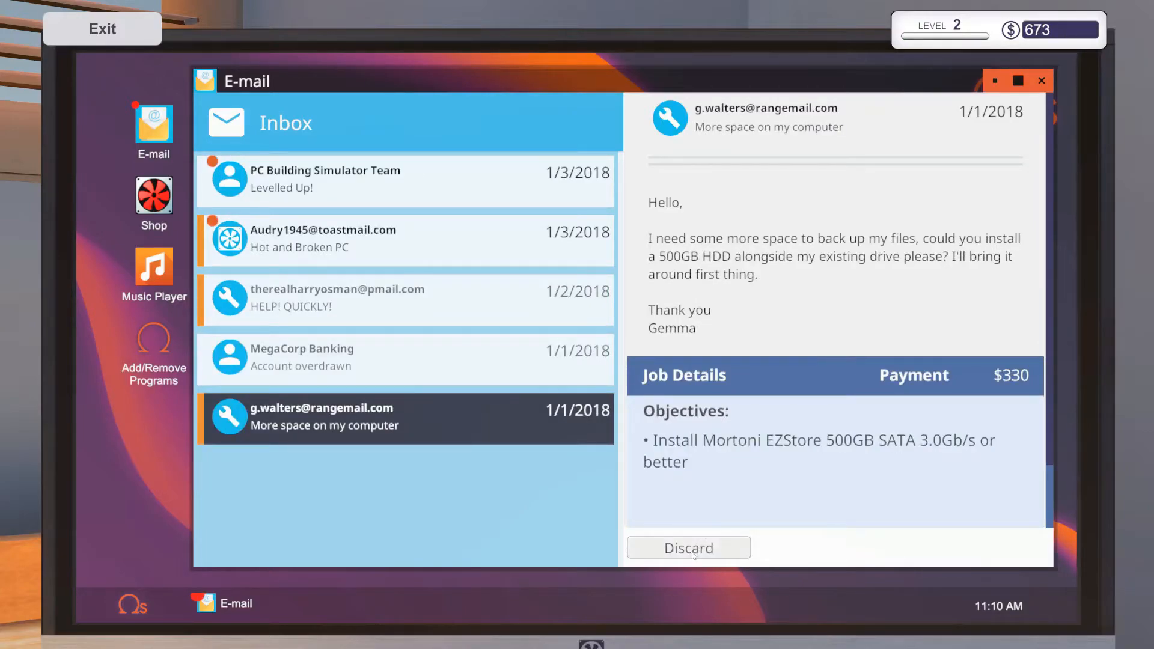
left_click(688, 548)
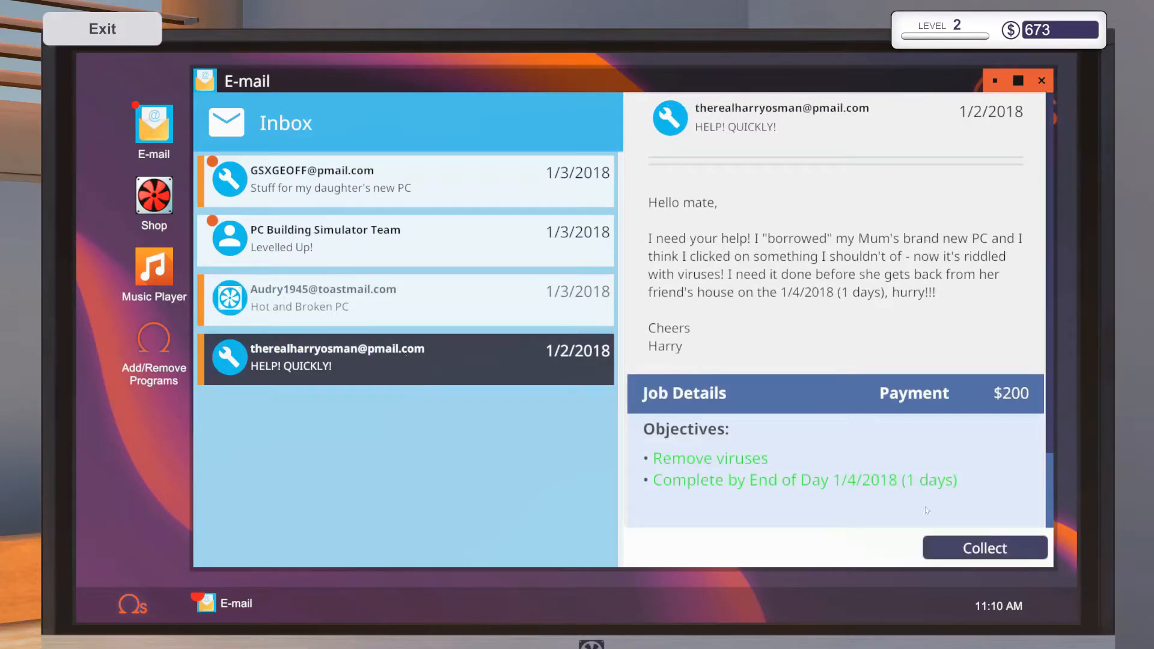
left_click(985, 548)
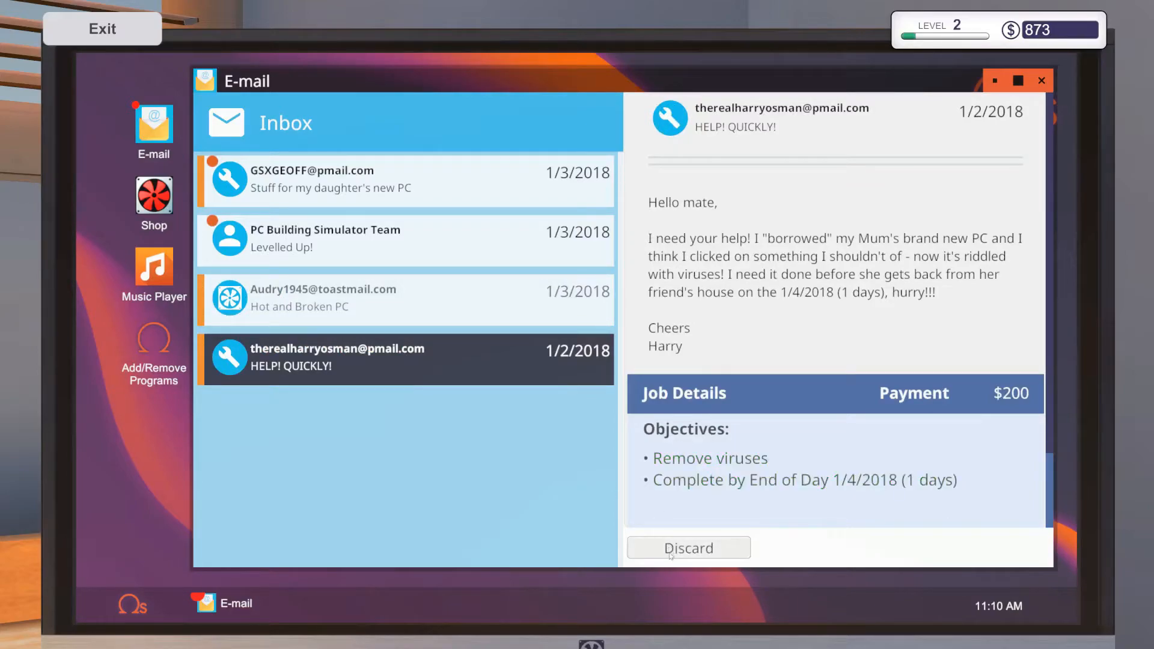
Discard the paid virus e-mail, accept the $270 Hot and Broken PC job, and read Levelled Up.
left_click(687, 547)
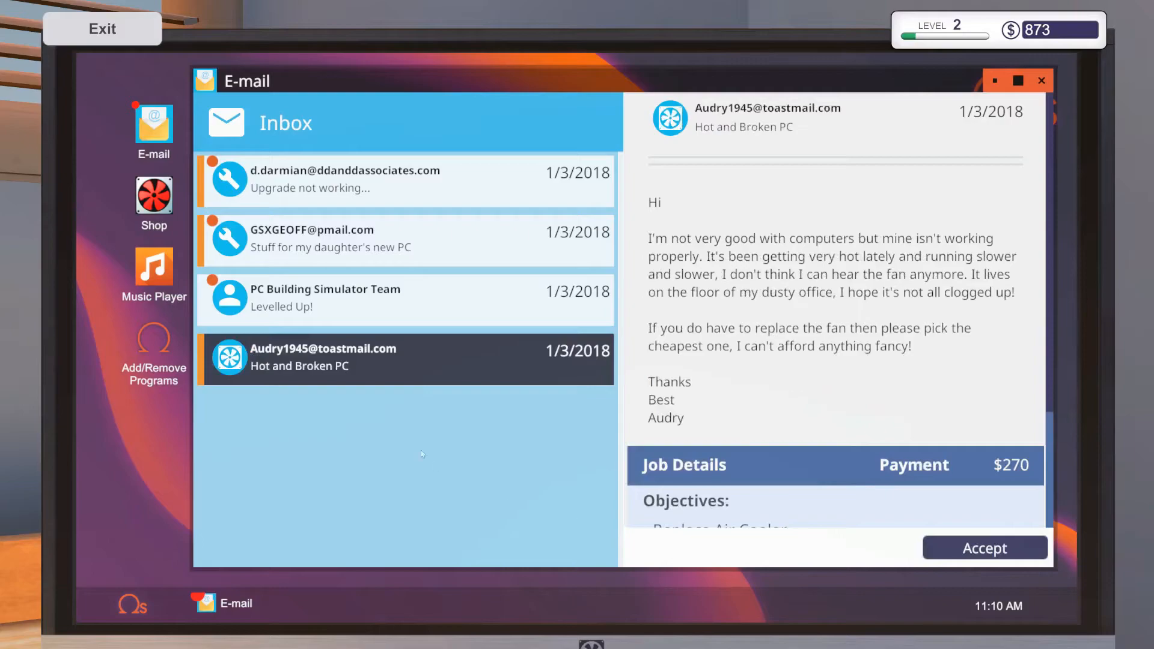
mouse_move(367, 417)
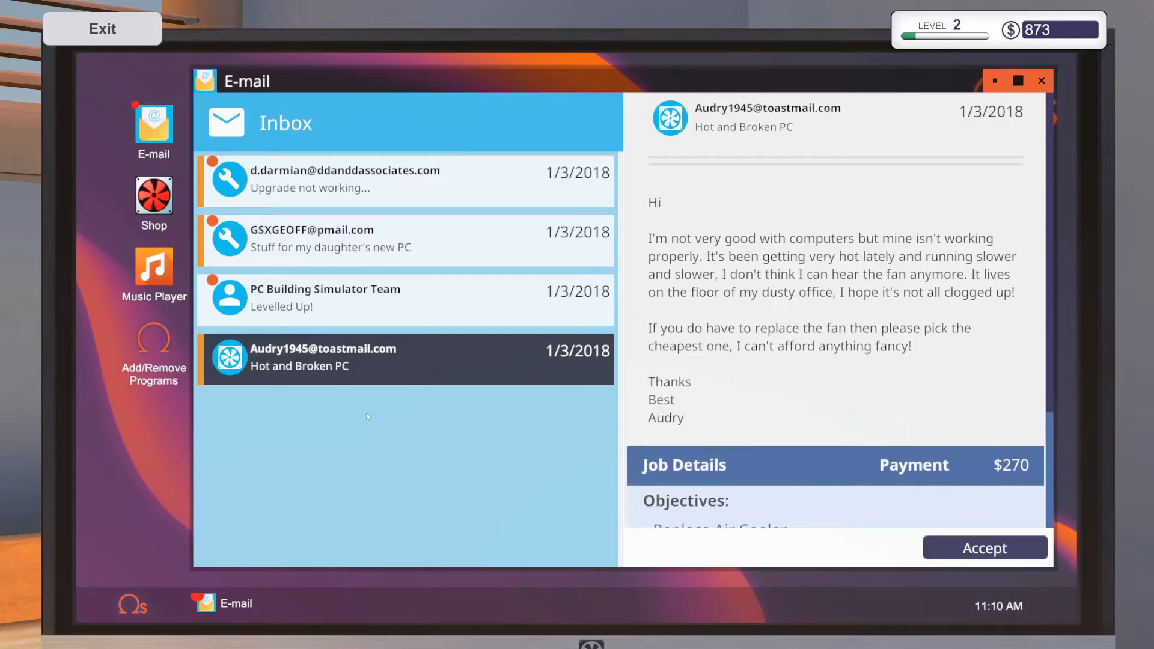
scroll("down", 3)
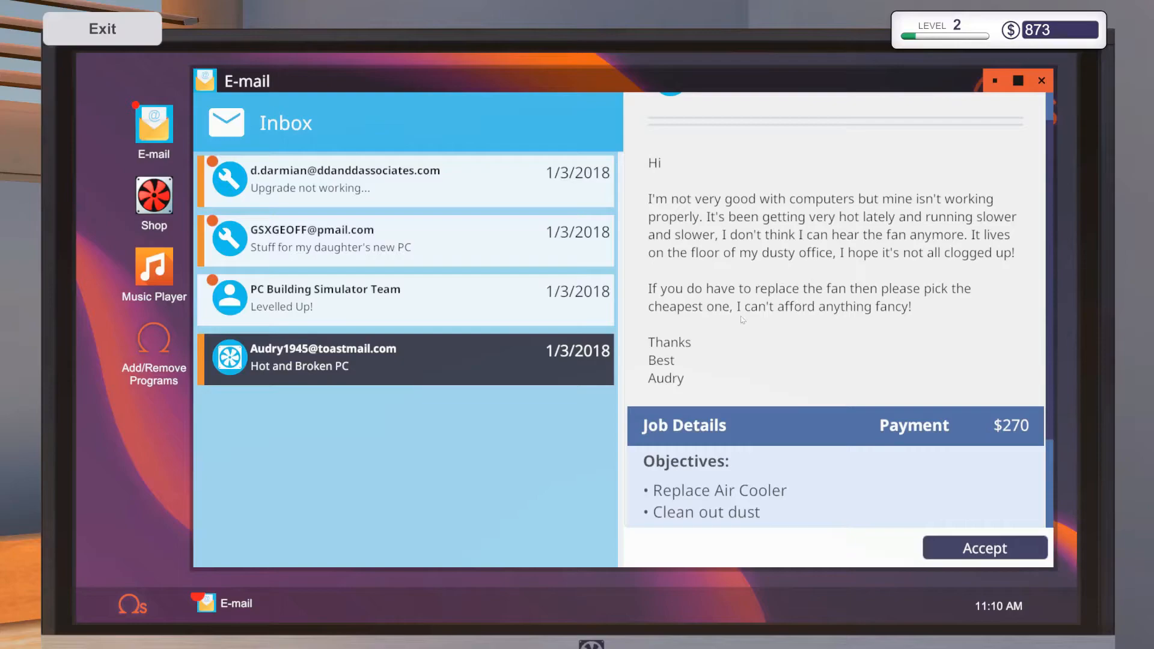
scroll("down", 3)
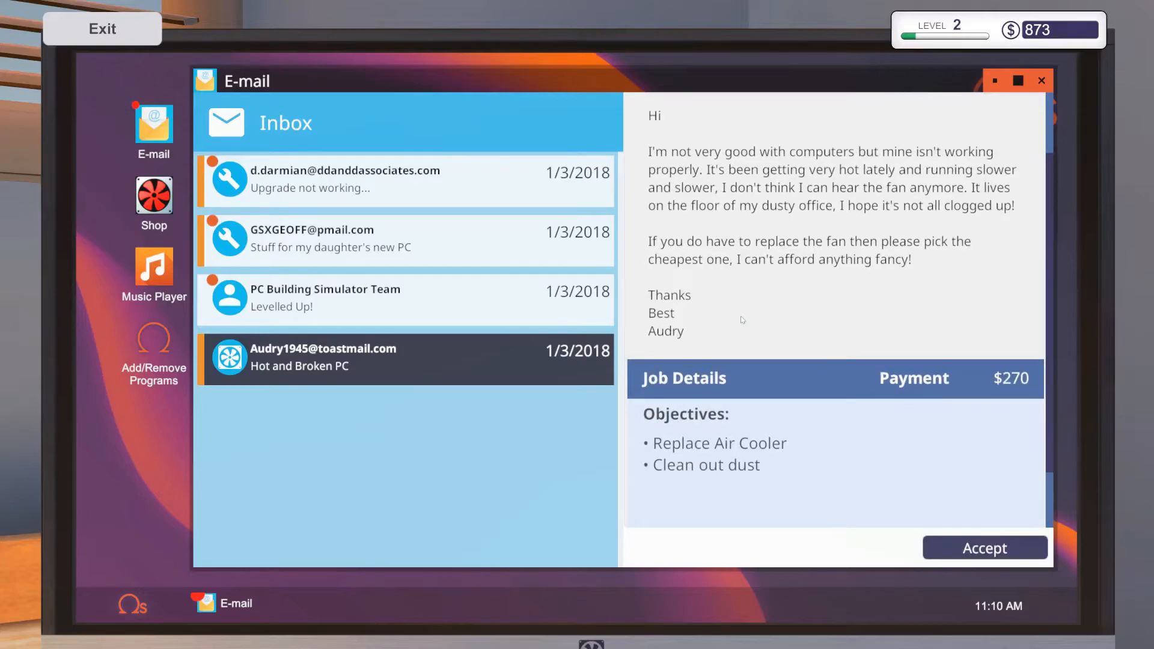
scroll("down", 3)
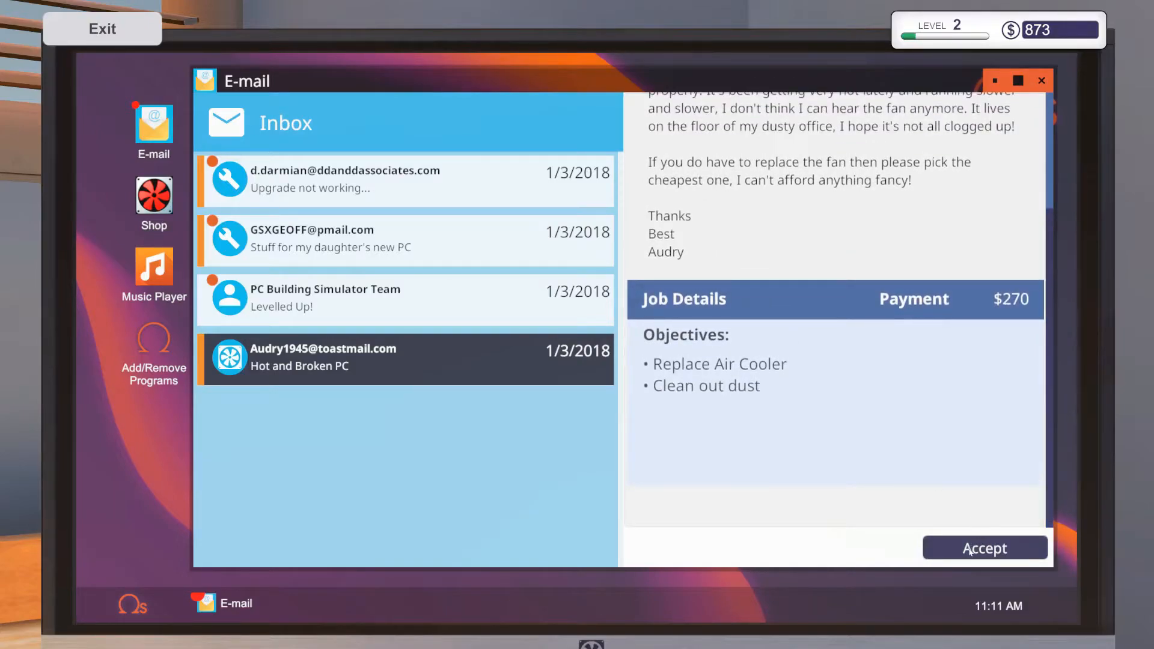
left_click(984, 548)
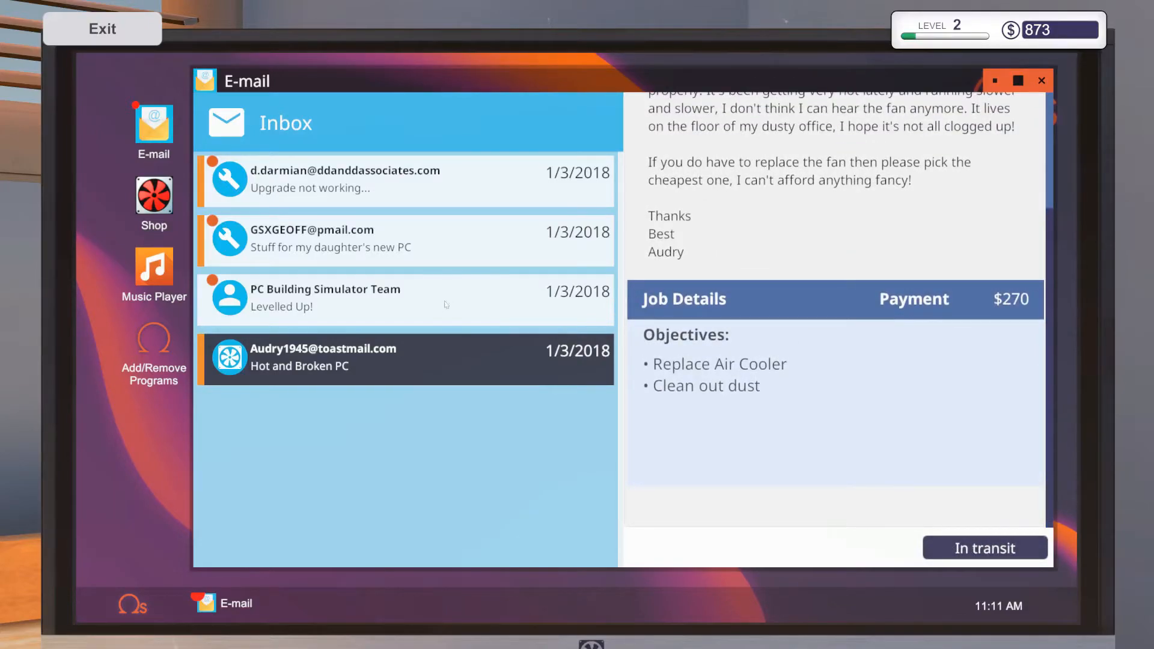
left_click(404, 298)
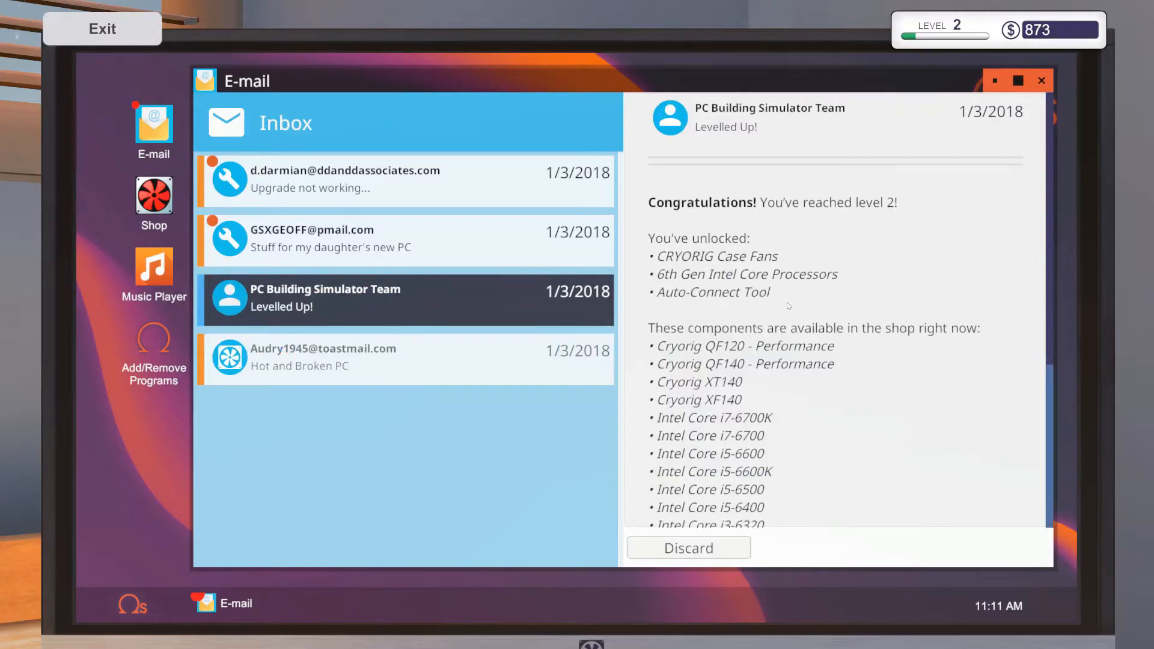
scroll("down", 3)
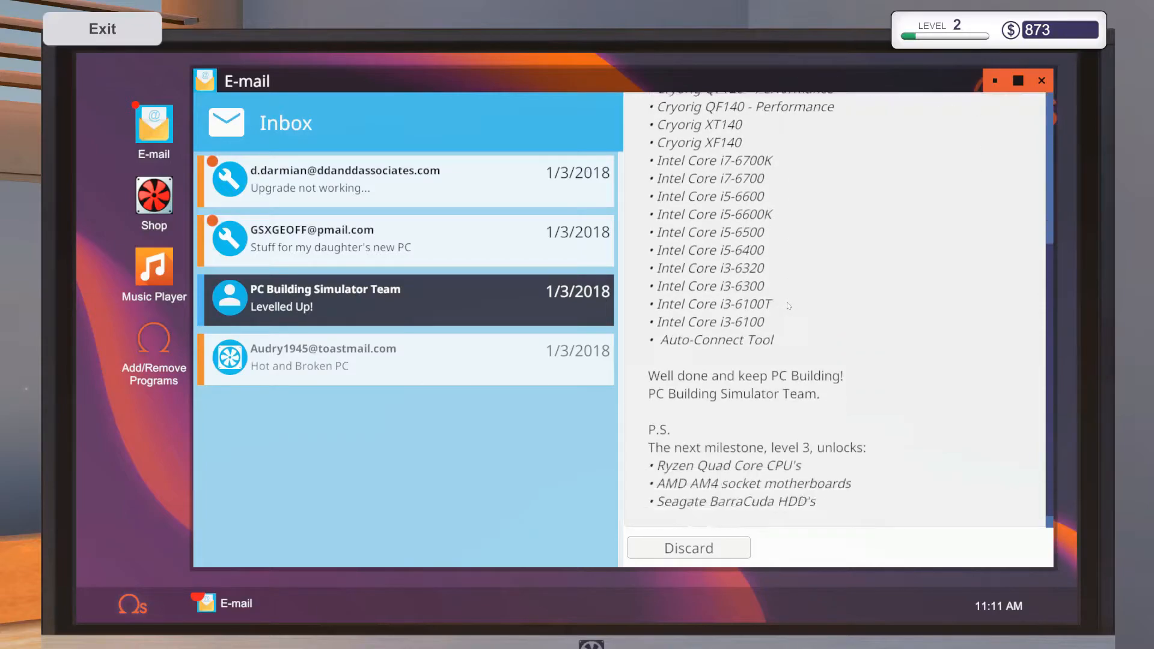
scroll("down", 3)
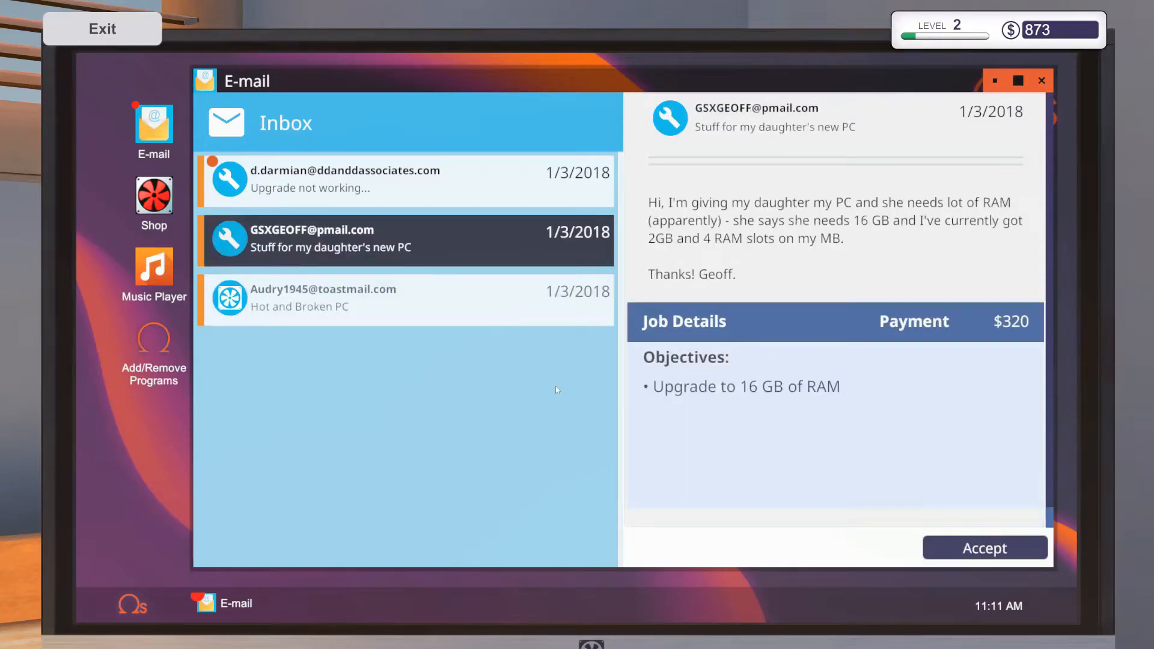
mouse_move(803, 255)
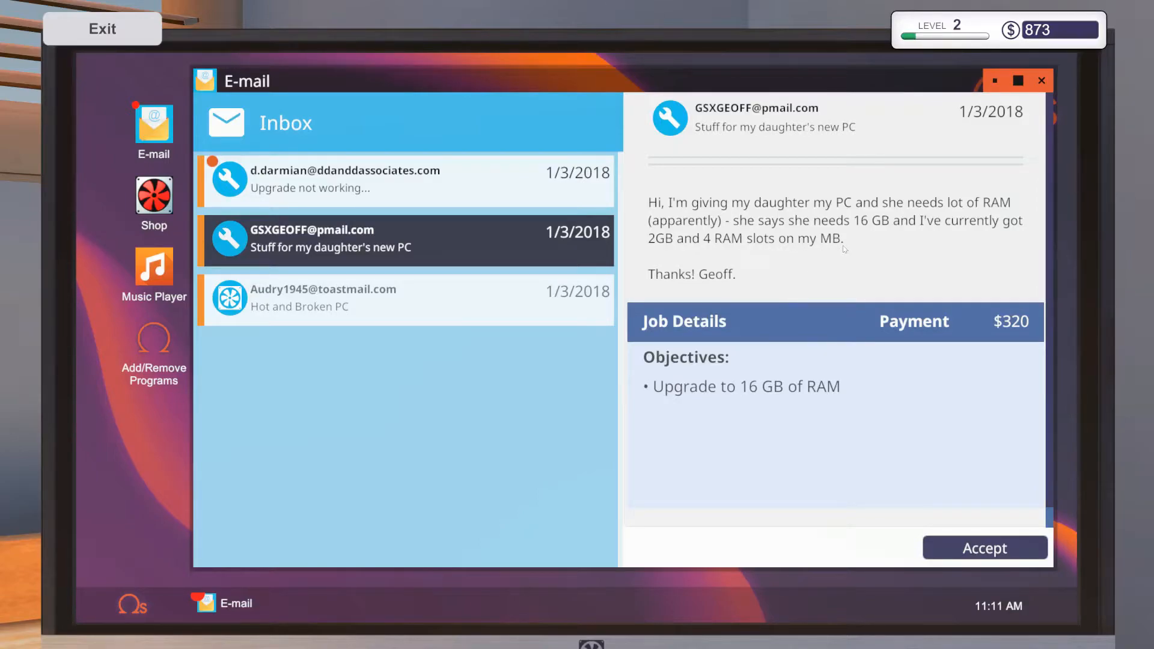
mouse_move(951, 557)
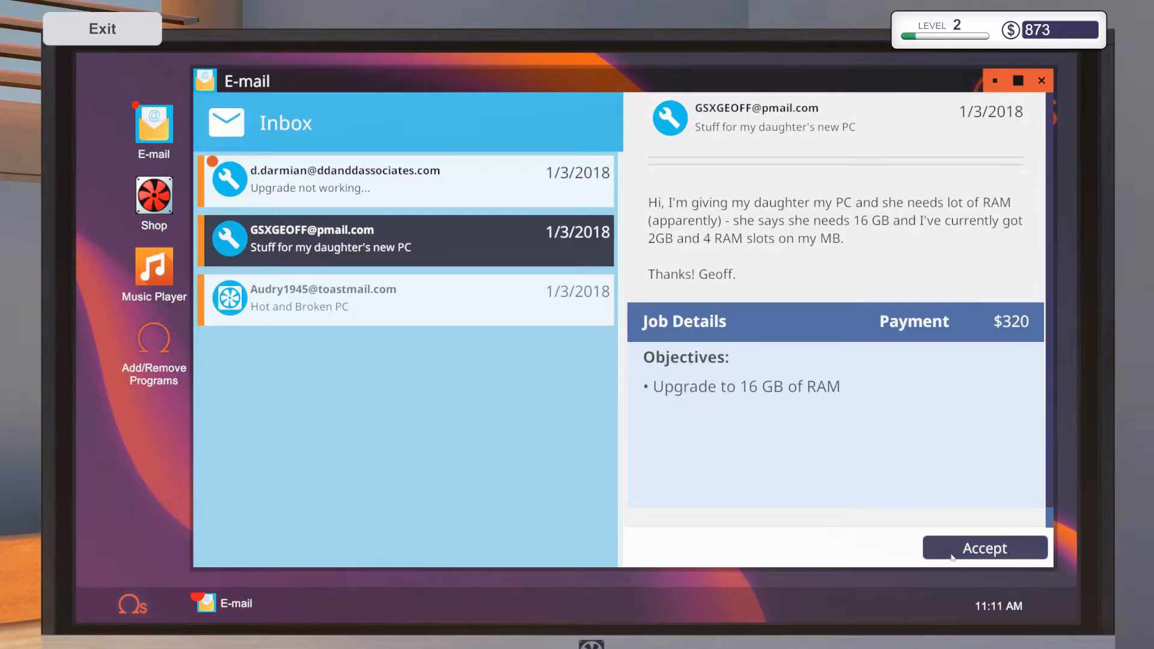
Accept Geoff's 16 GB RAM upgrade job and Darmian's Powerking 600 and 3DMark job.
left_click(984, 548)
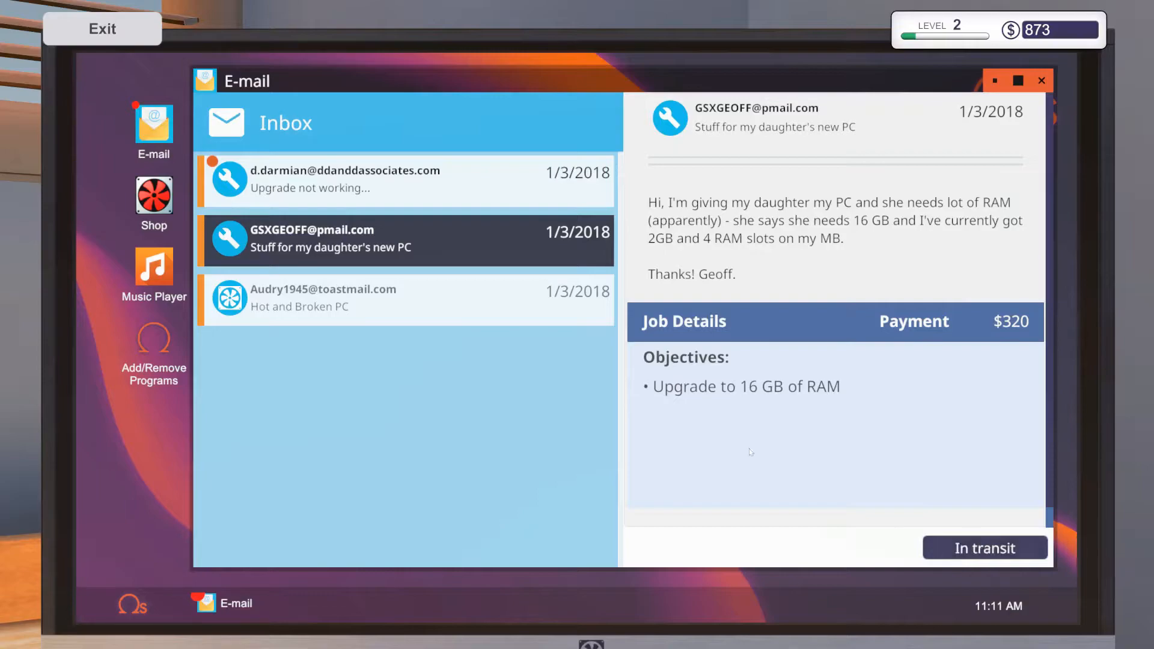
left_click(345, 179)
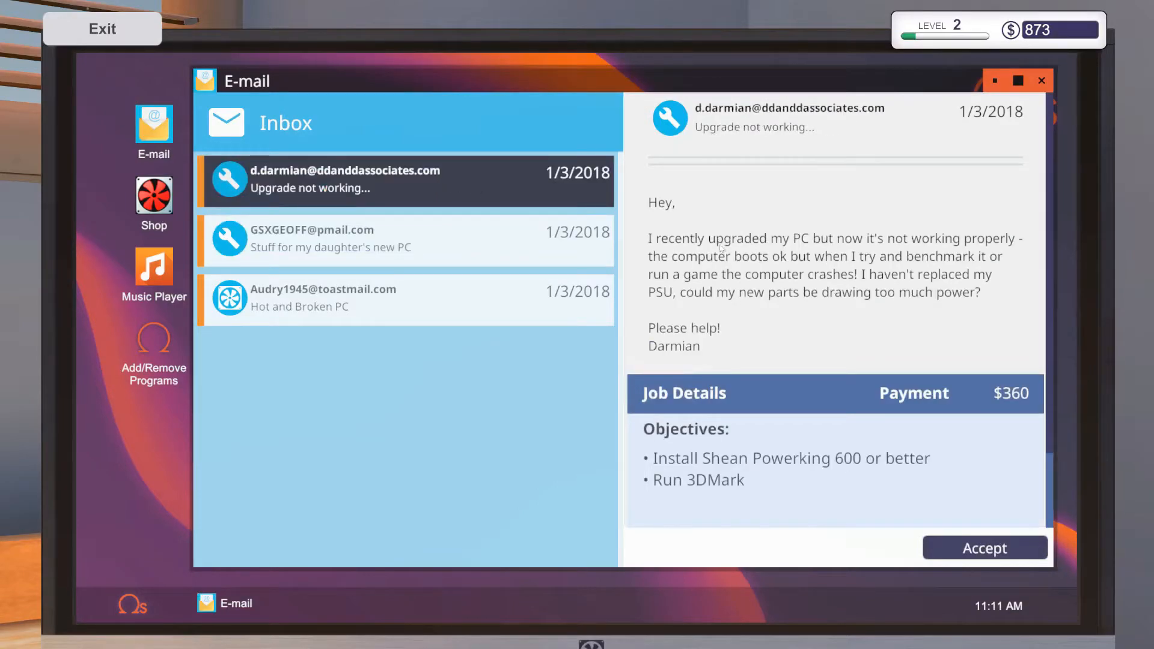
mouse_move(701, 267)
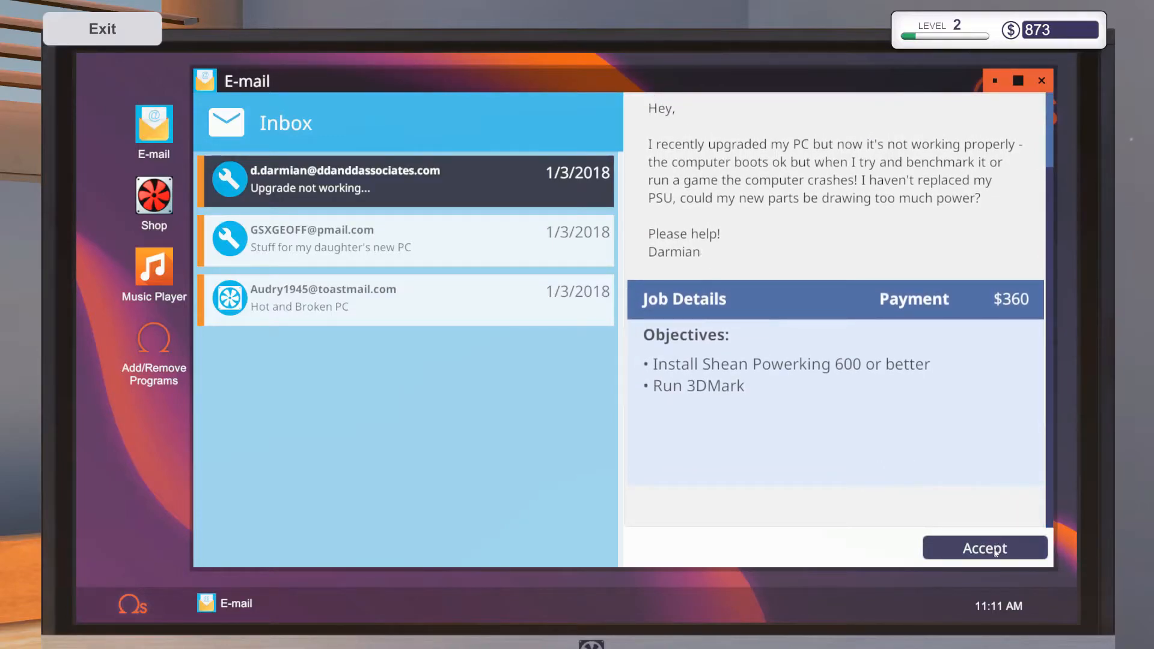
left_click(984, 548)
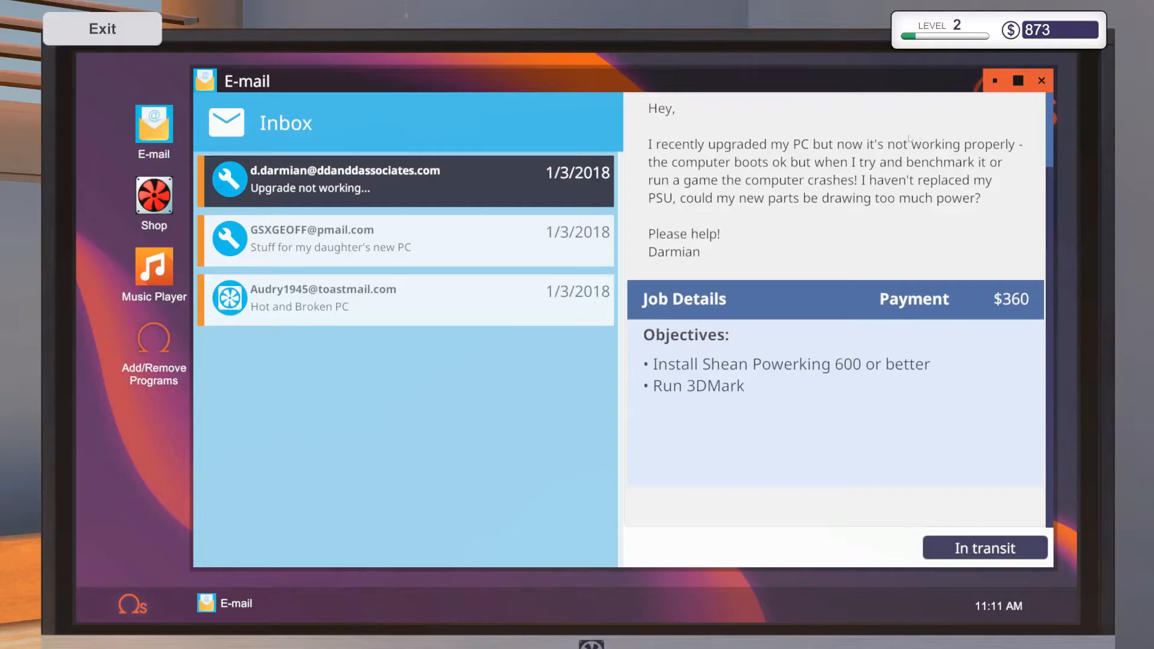
left_click(154, 196)
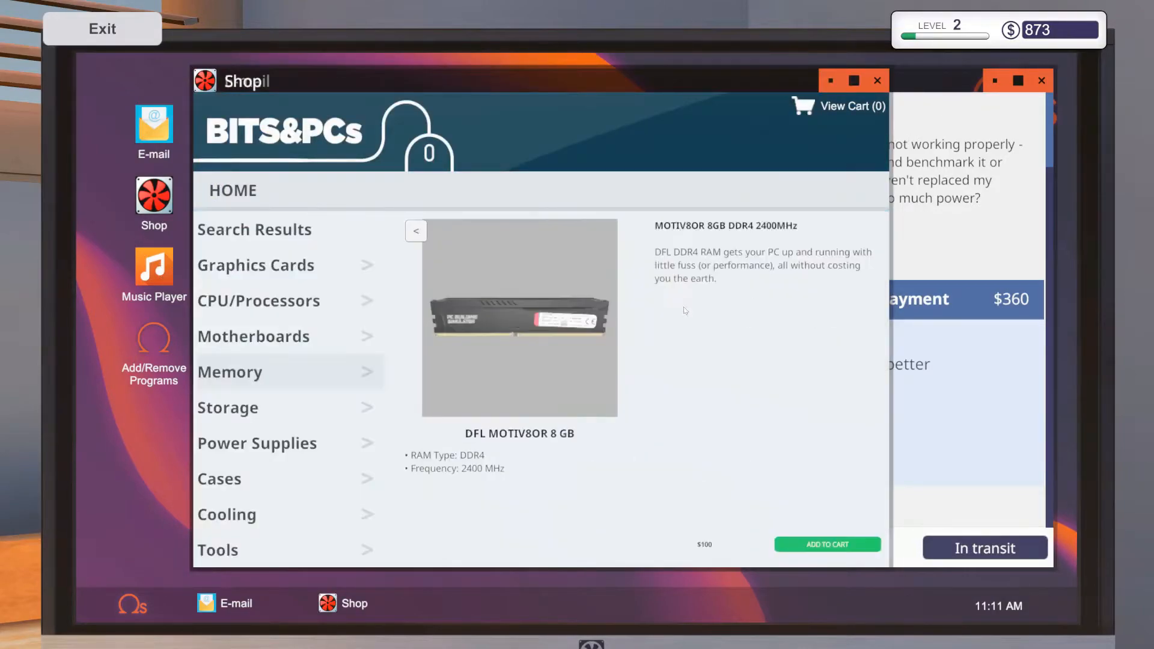
Add two DFL MOTIV8OR 8 GB RAM sticks to the cart.
left_click(416, 230)
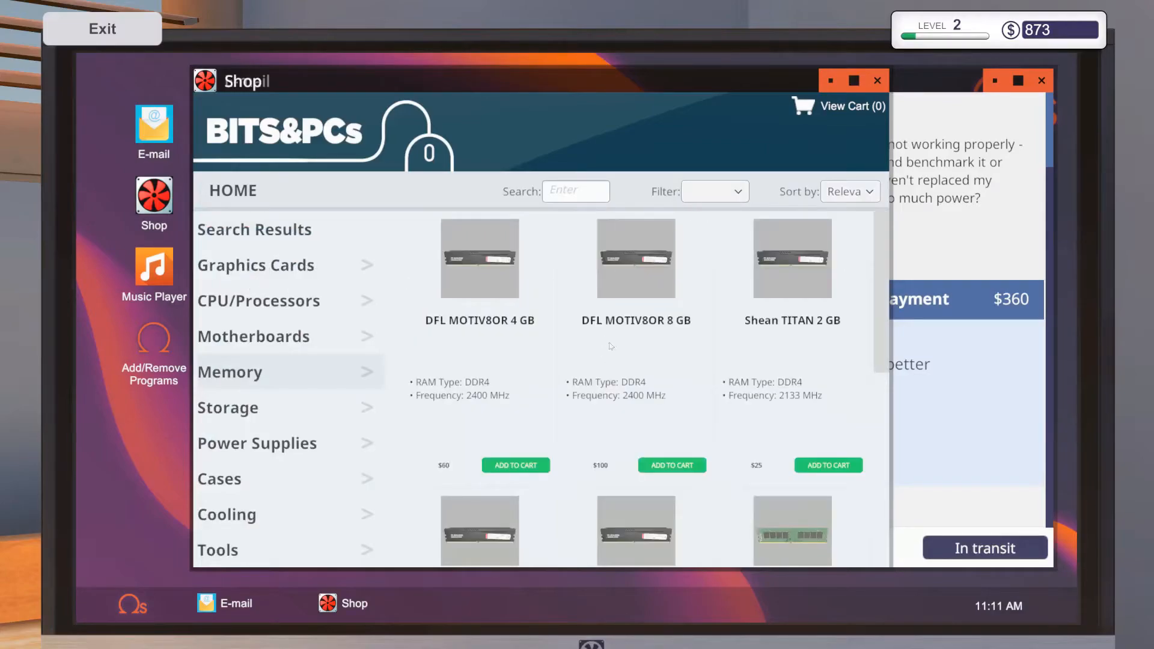
scroll("down", 3)
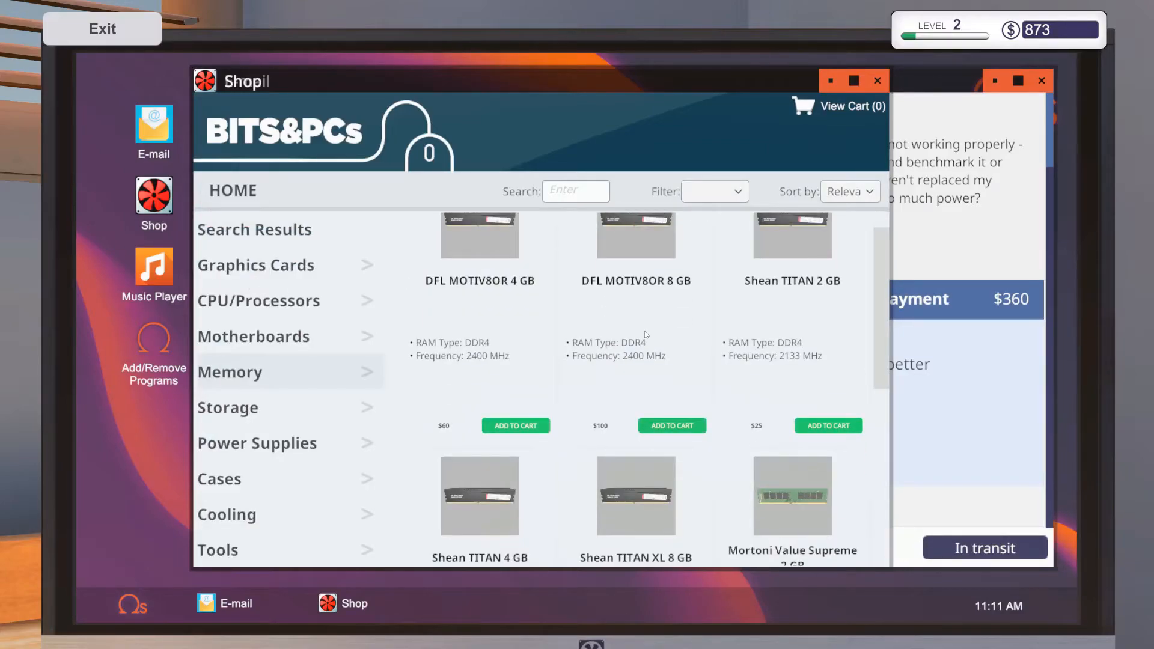
scroll("down", 3)
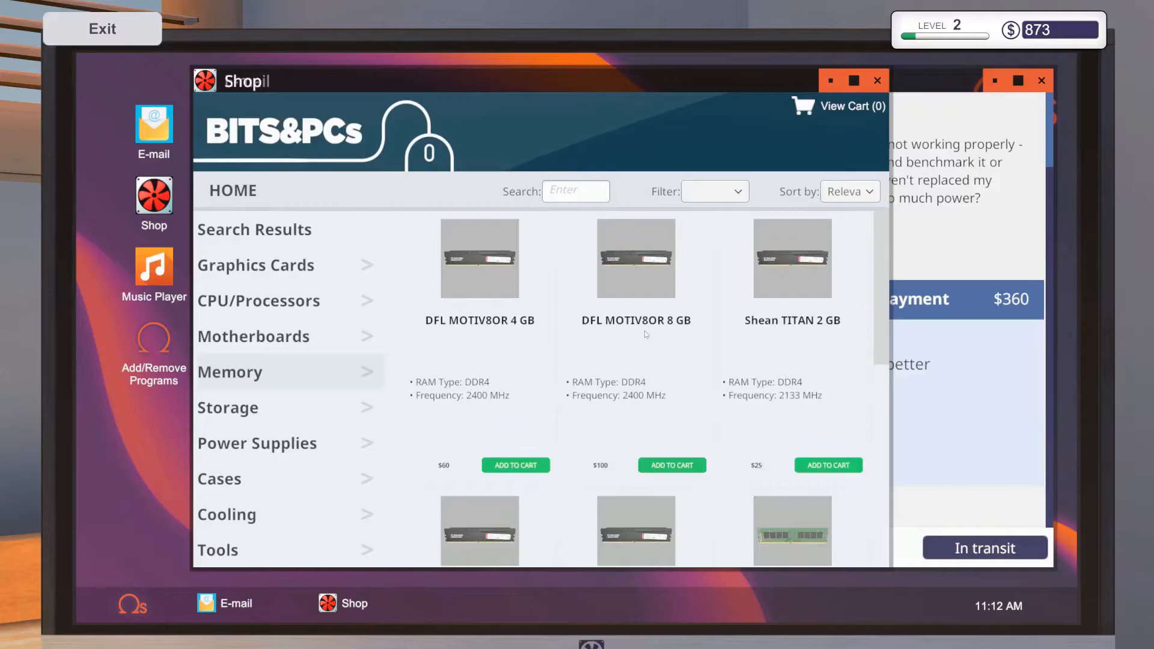
left_click(671, 465)
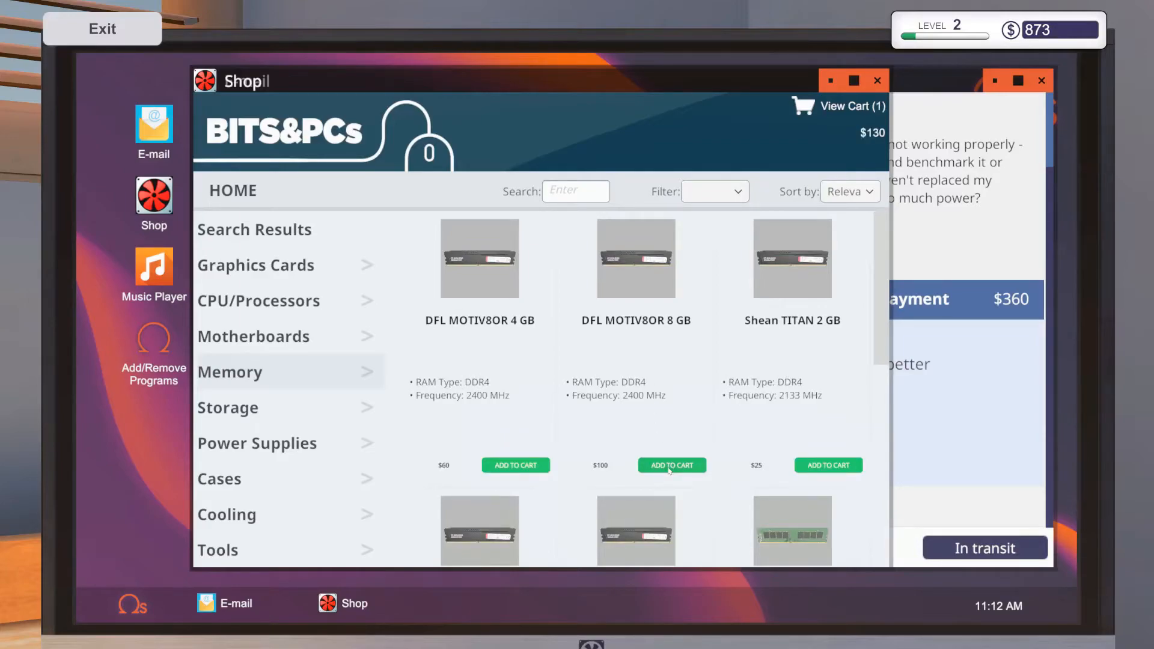
left_click(671, 465)
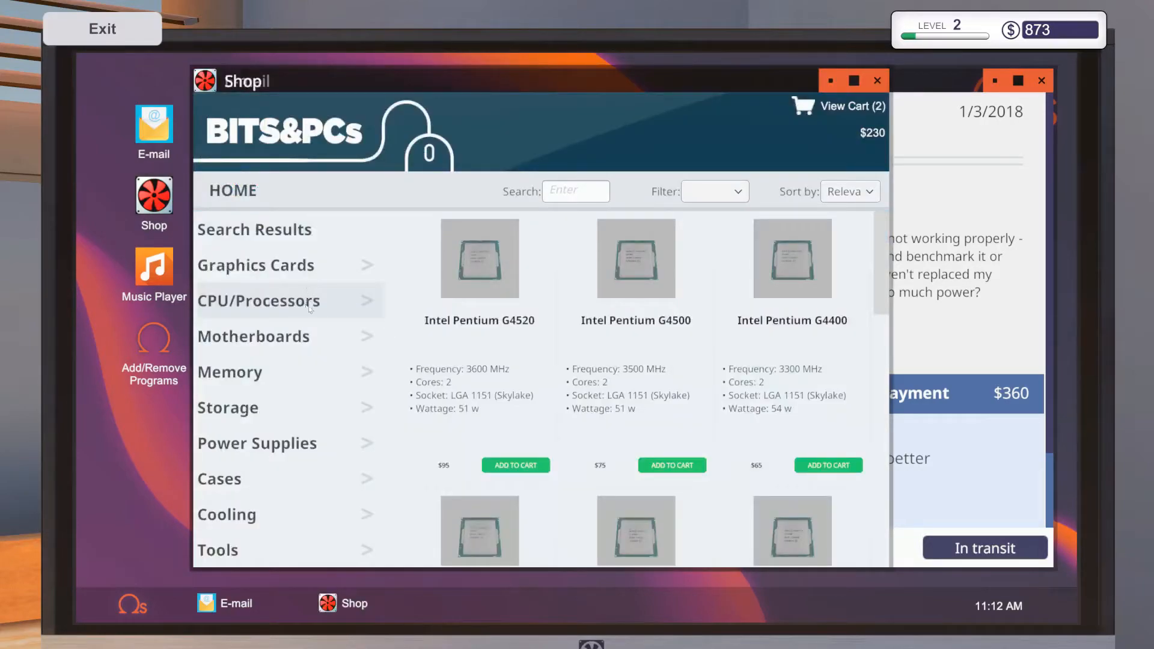
Browse the motherboard, processor and graphics card listings in the shop.
scroll("down", 3)
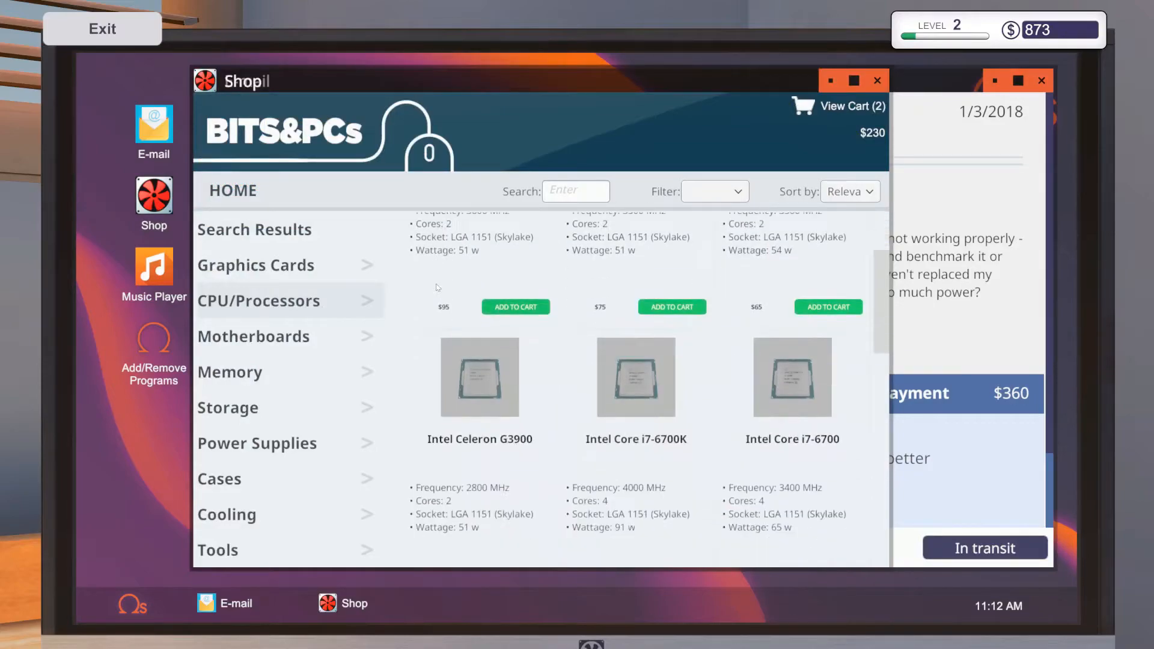
scroll("down", 3)
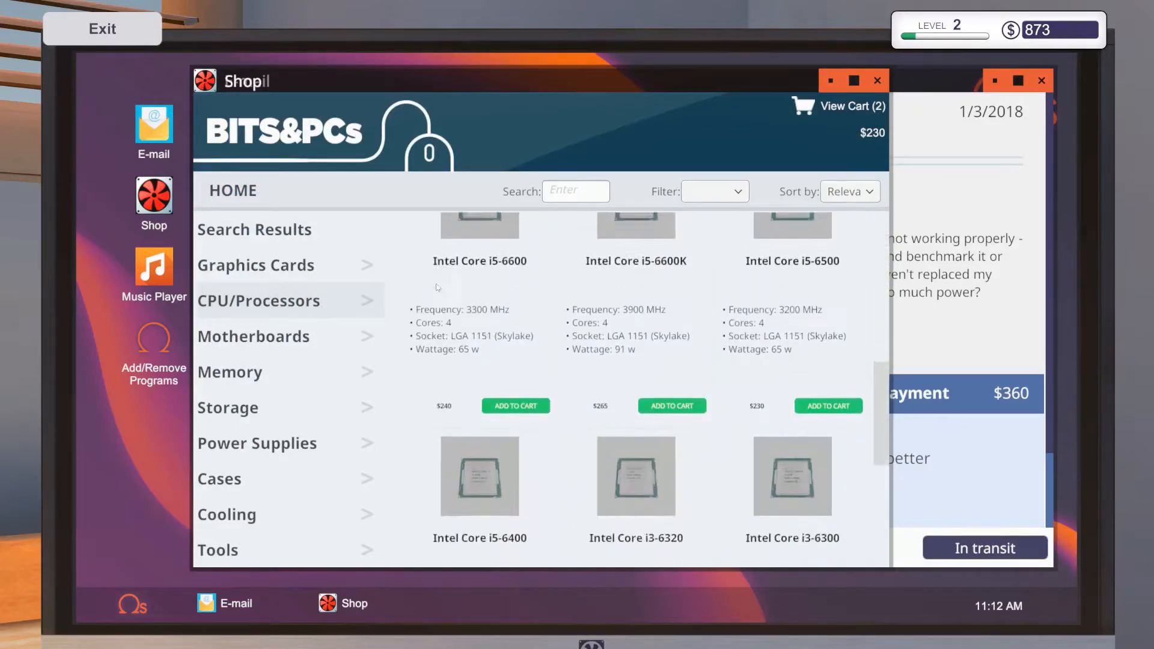
scroll("down", 3)
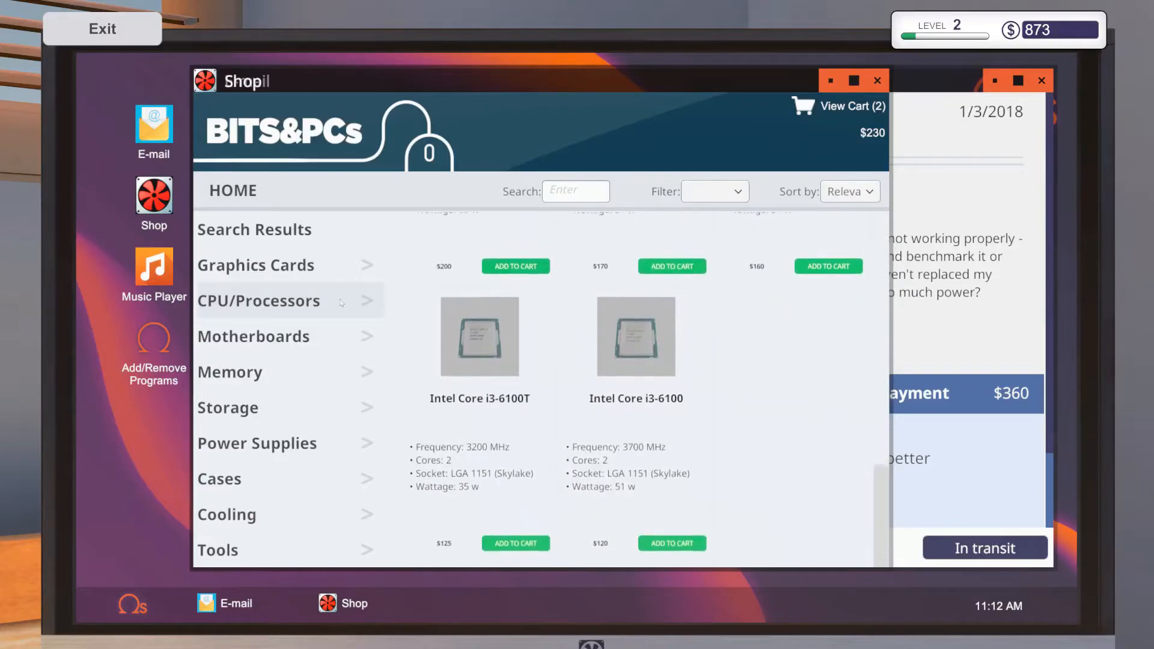
left_click(253, 336)
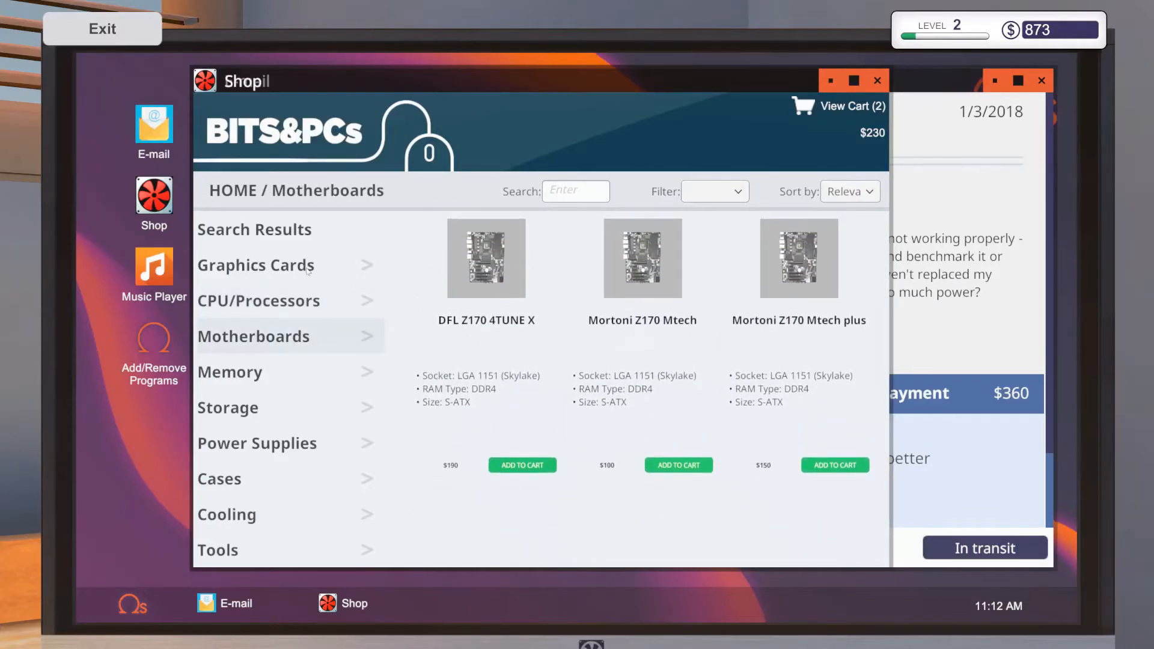
mouse_move(253, 463)
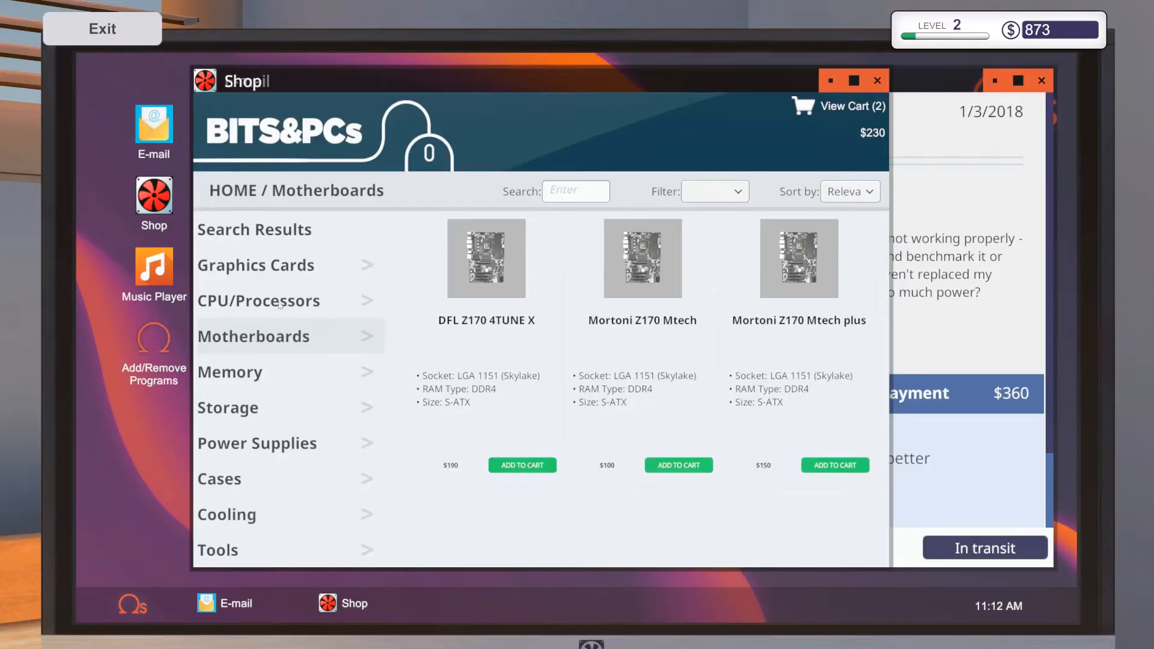
left_click(258, 301)
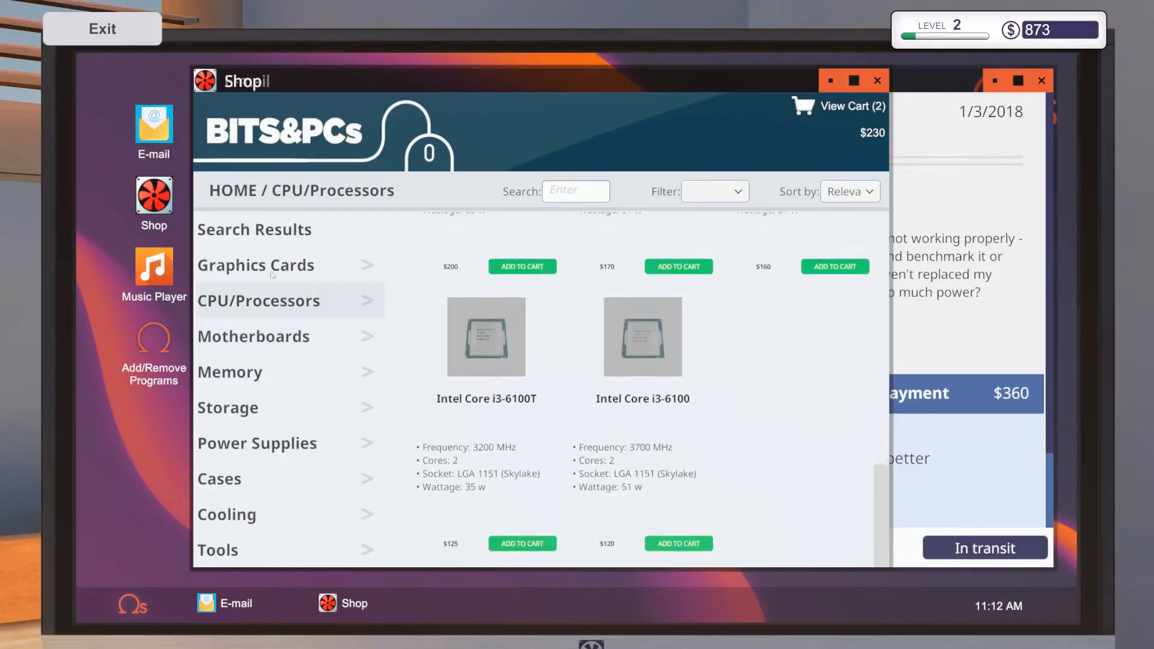
left_click(255, 265)
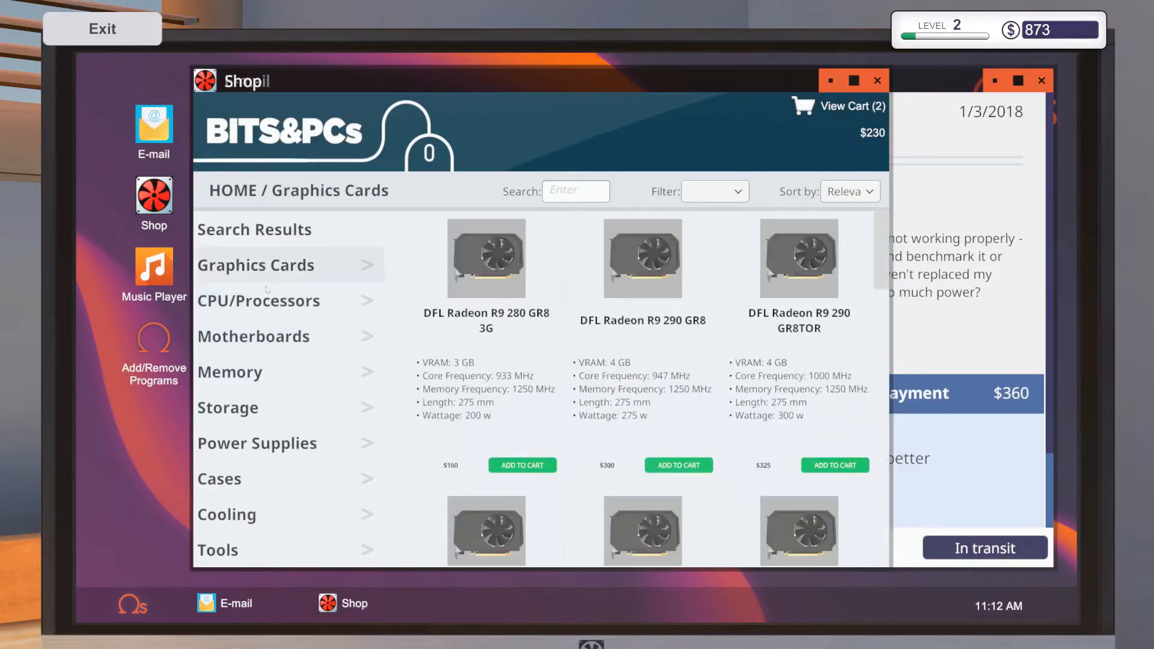
left_click(259, 301)
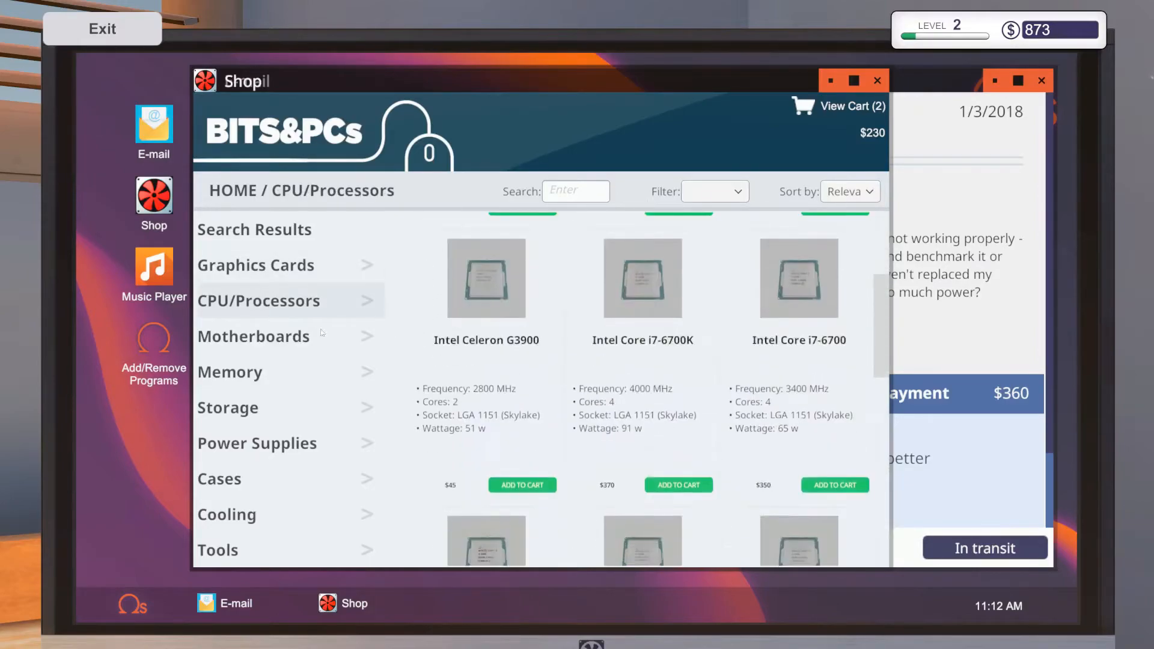
Add the Shean Powerking 600 power supply to the cart.
left_click(253, 336)
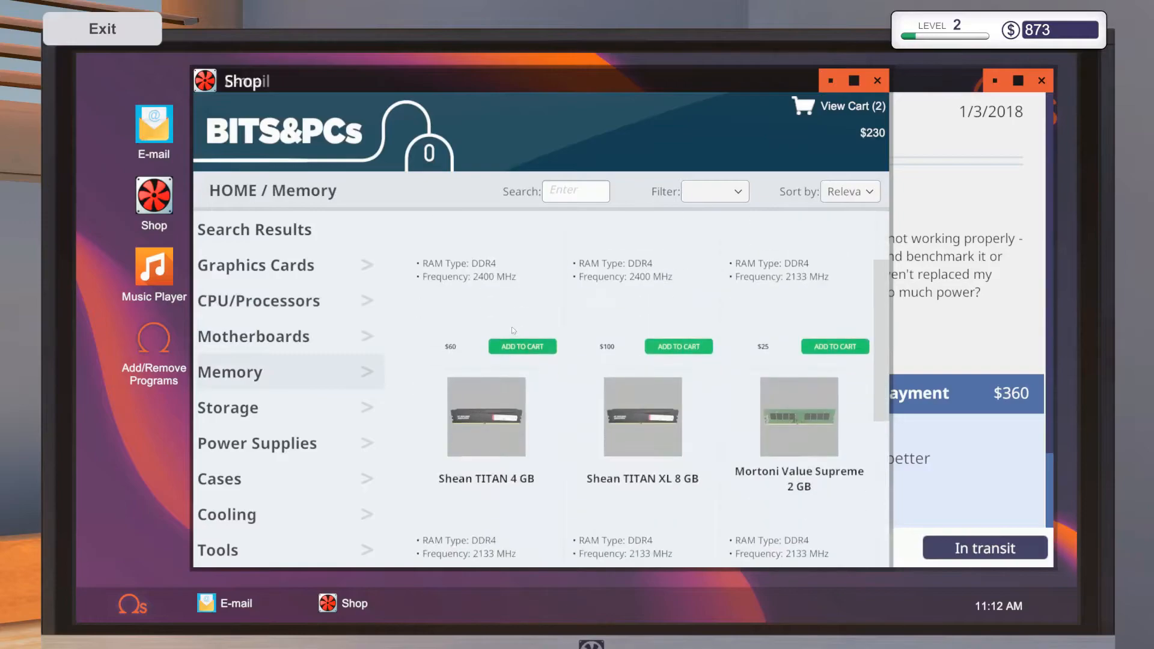
left_click(228, 407)
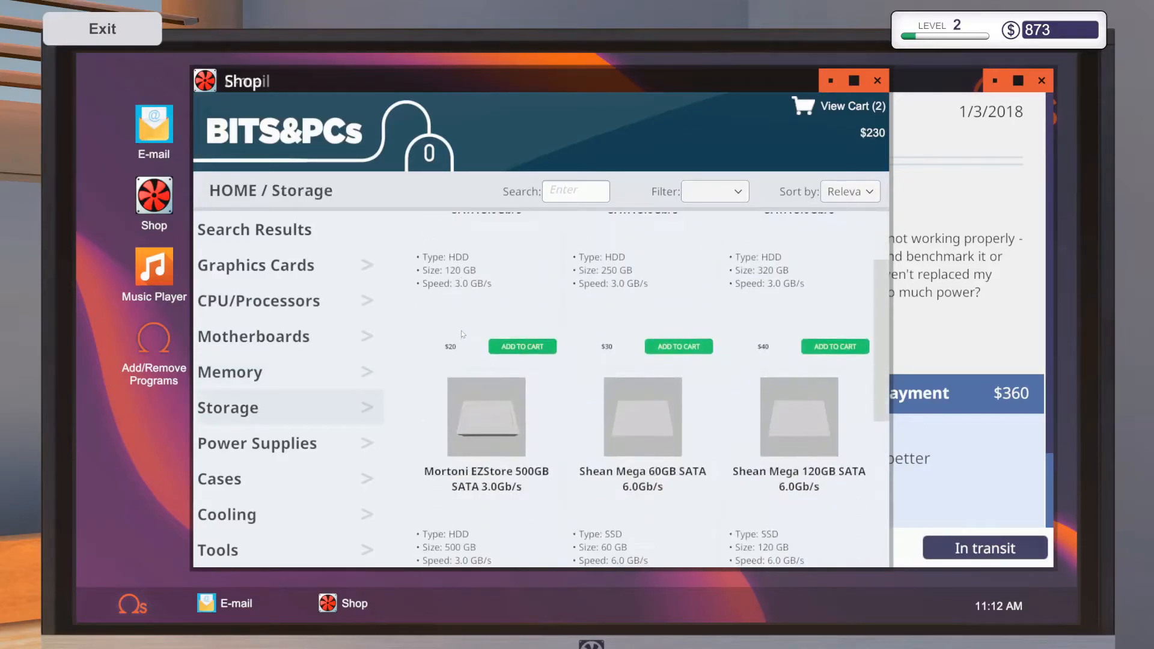
left_click(257, 442)
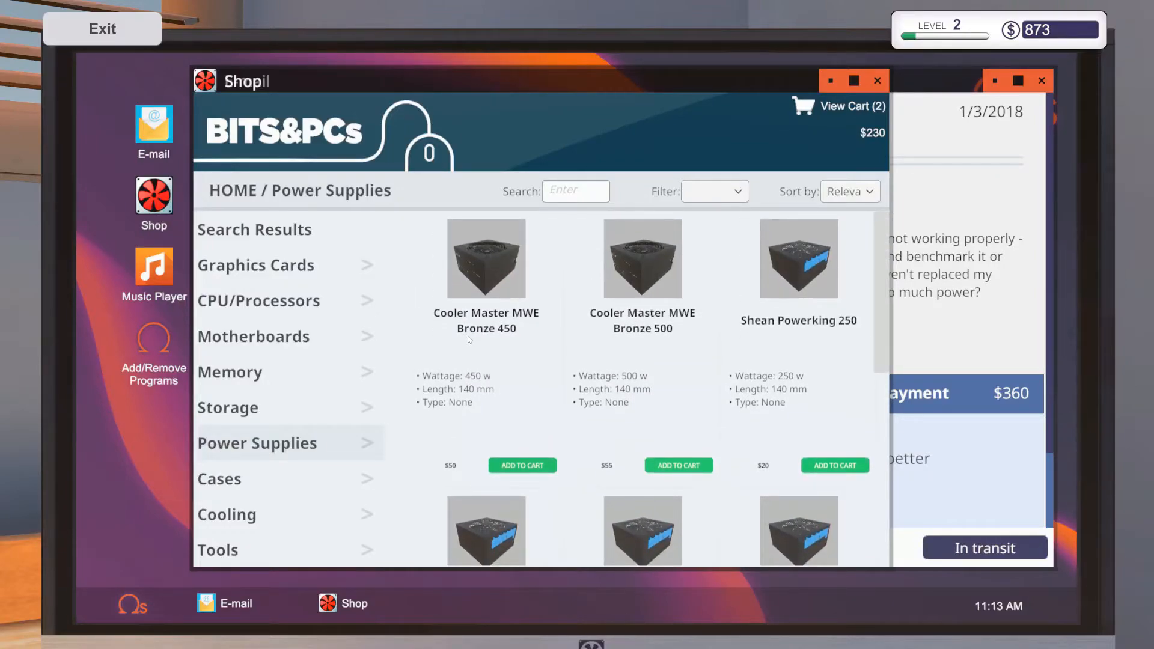
scroll("down", 3)
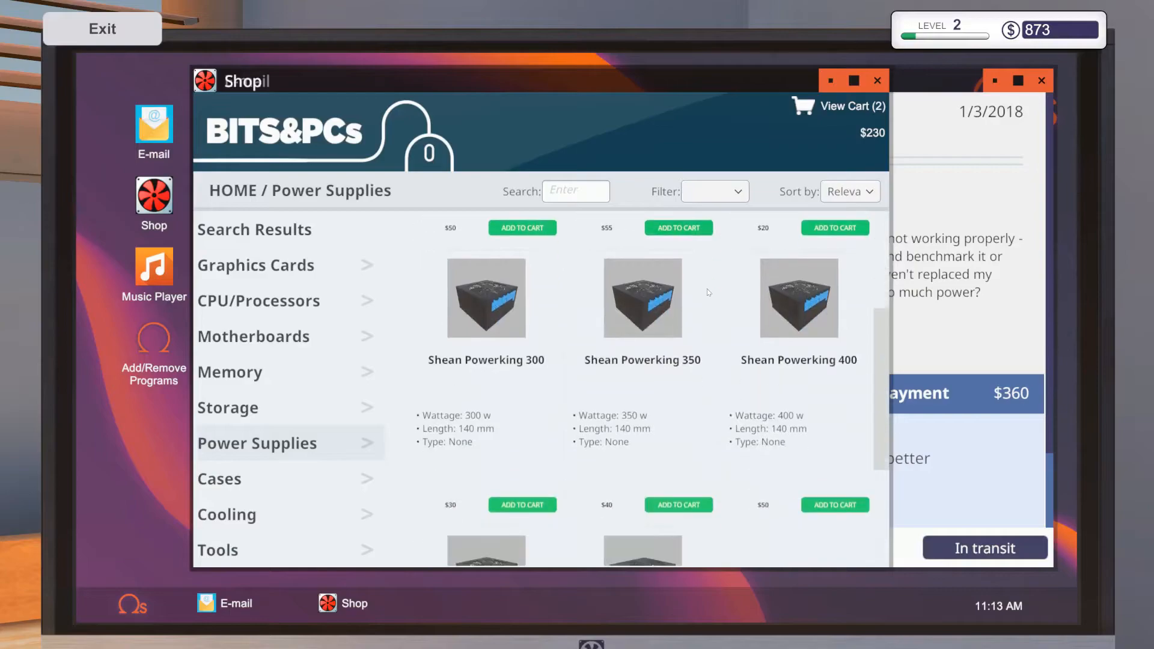
scroll("down", 3)
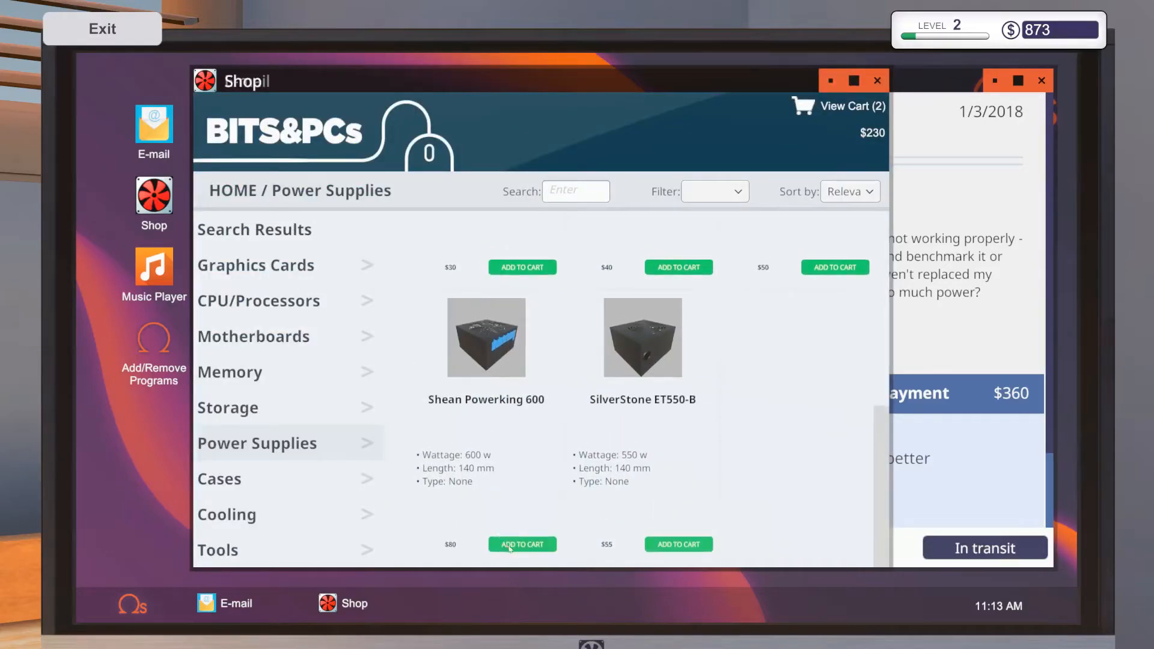
left_click(522, 544)
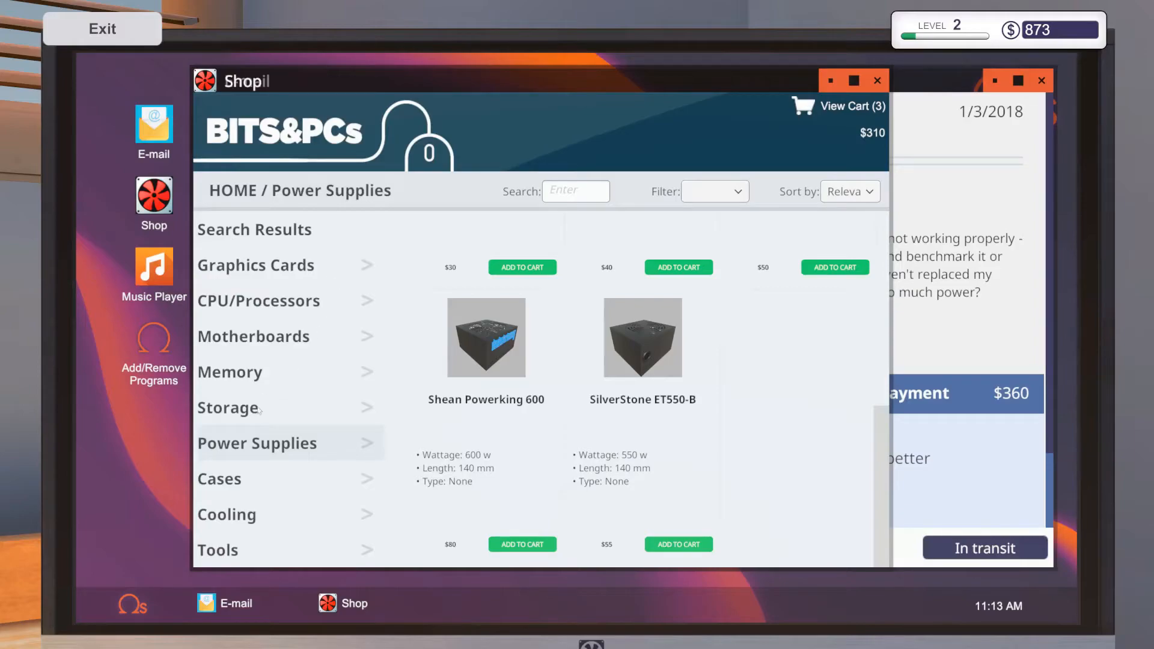
Add the Cryorig XT140 from the Cooling listings to the cart.
left_click(227, 514)
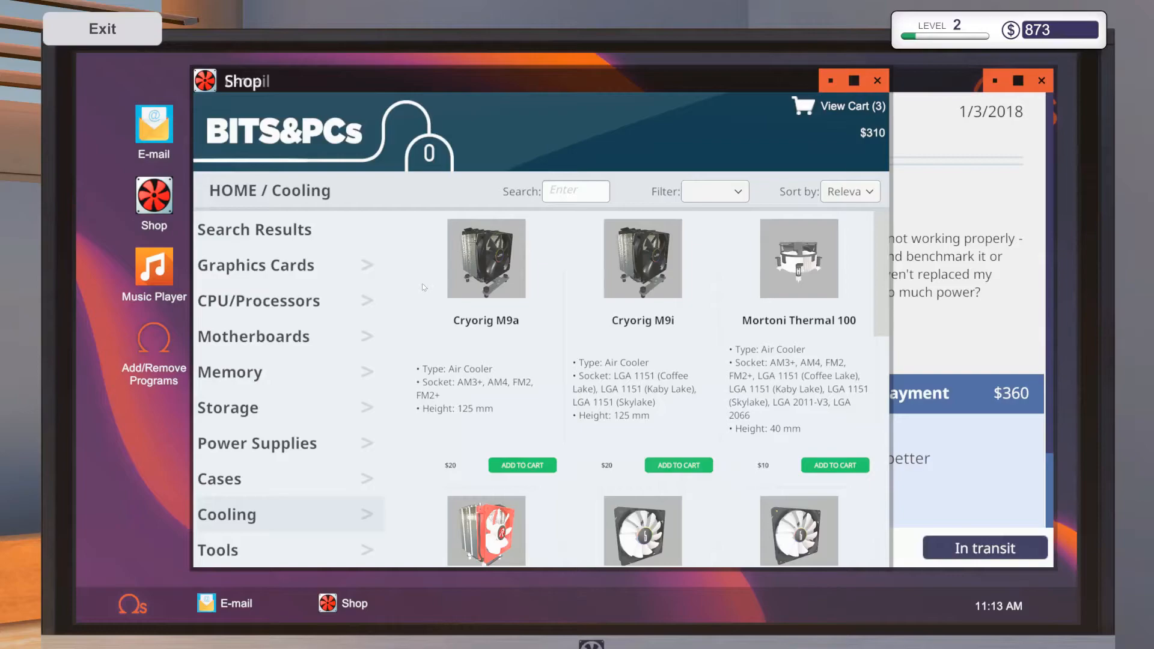
scroll("down", 3)
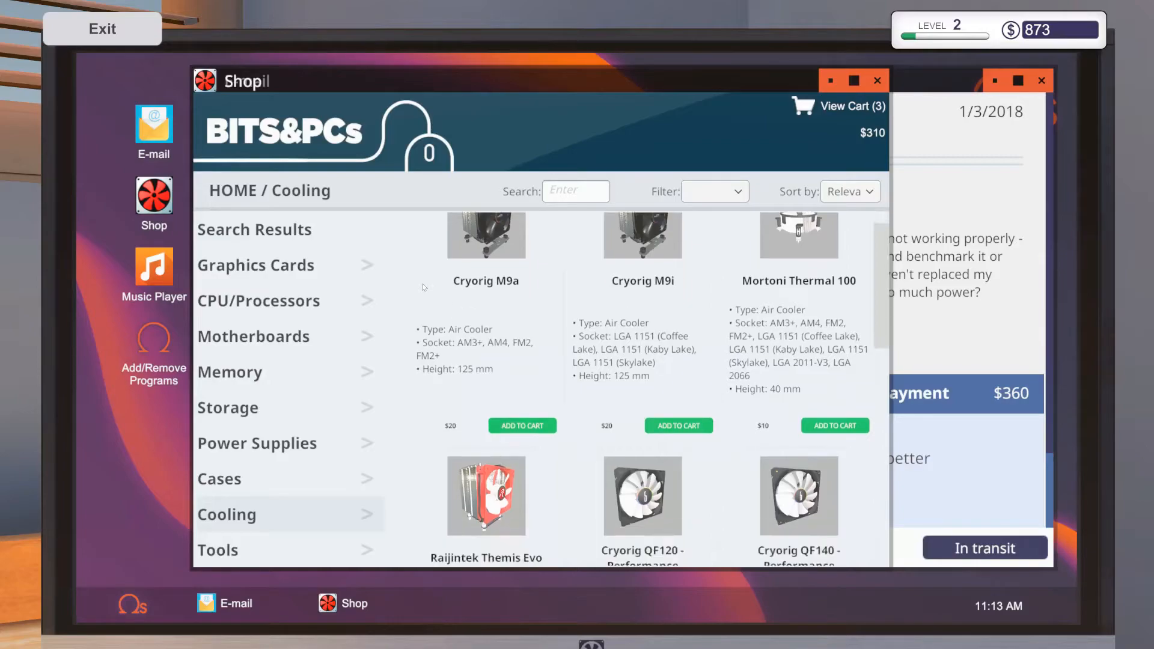
scroll("down", 3)
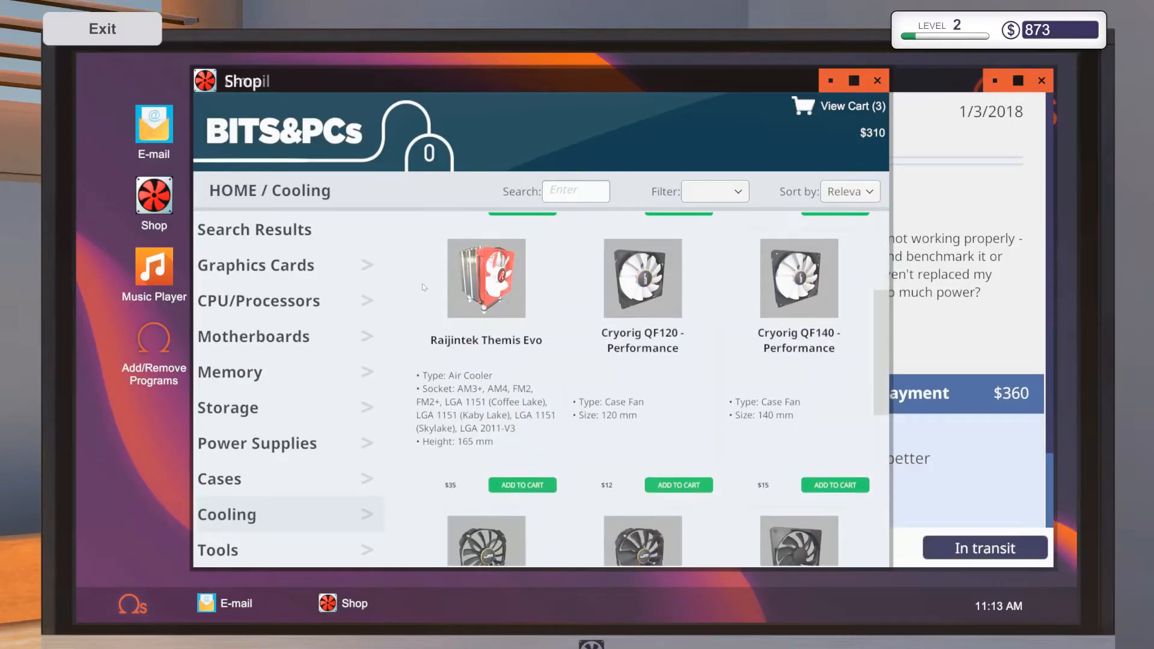
scroll("down", 3)
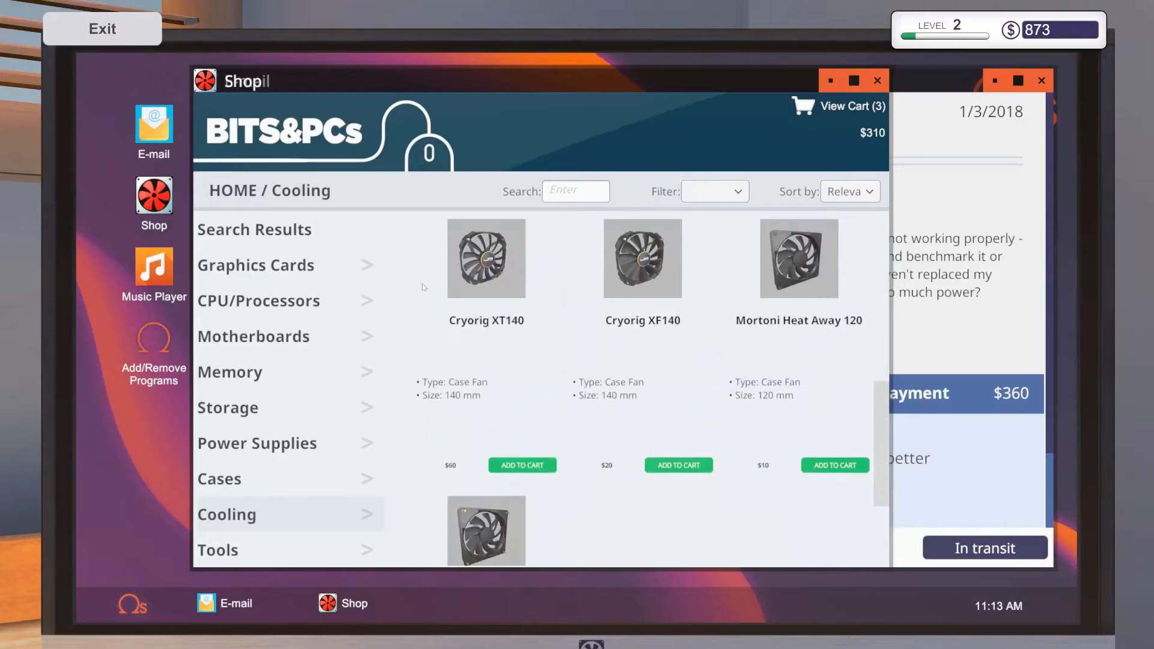
scroll("down", 3)
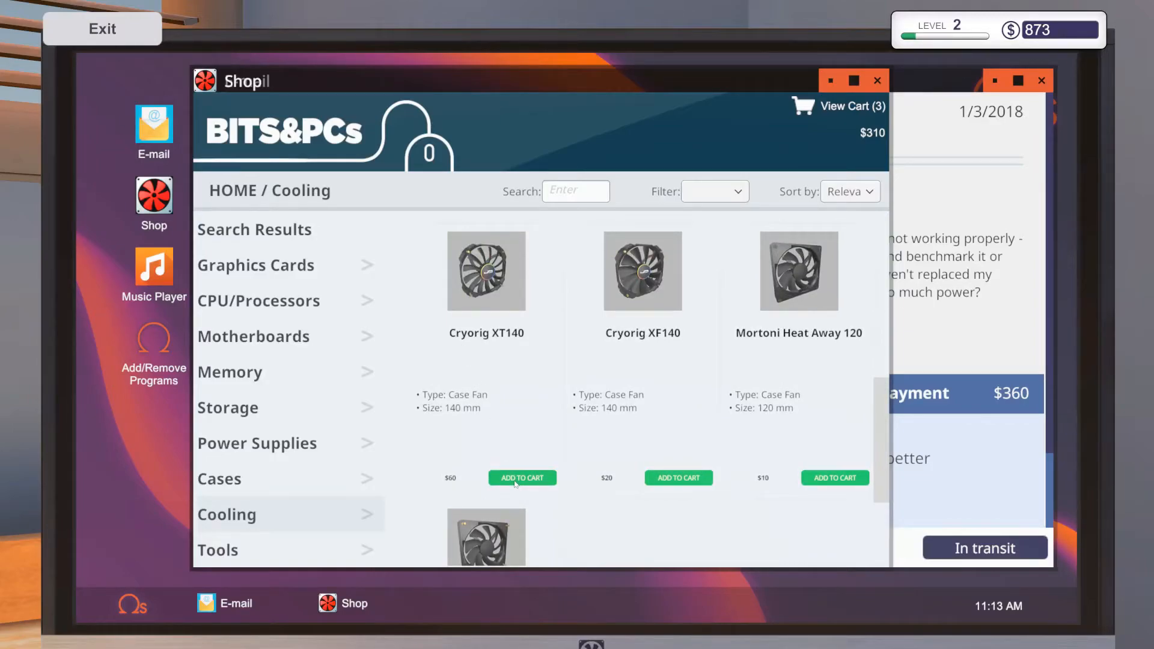
left_click(521, 478)
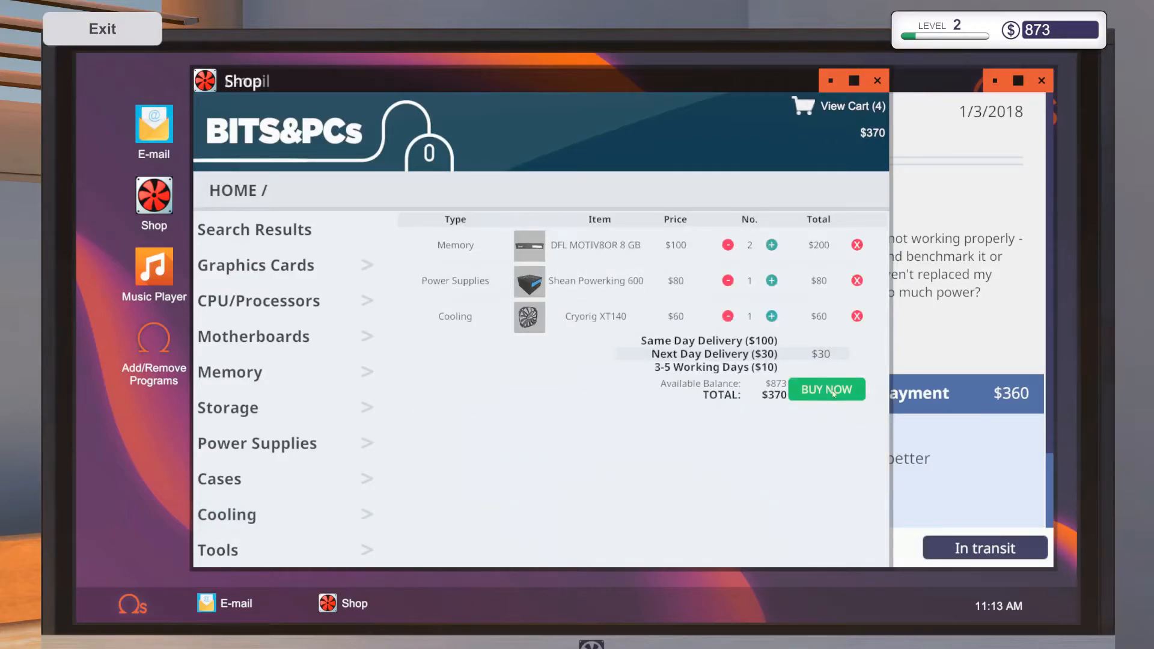
Buy the $370 parts order for next-day delivery and close the shop and inbox.
left_click(826, 389)
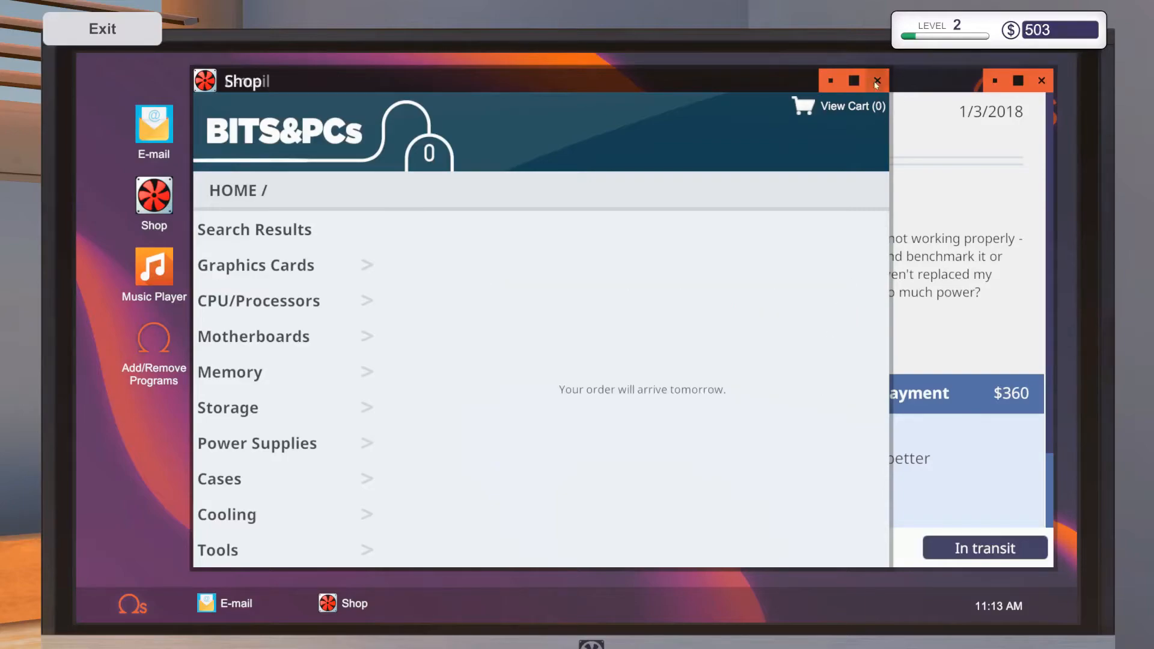
left_click(876, 80)
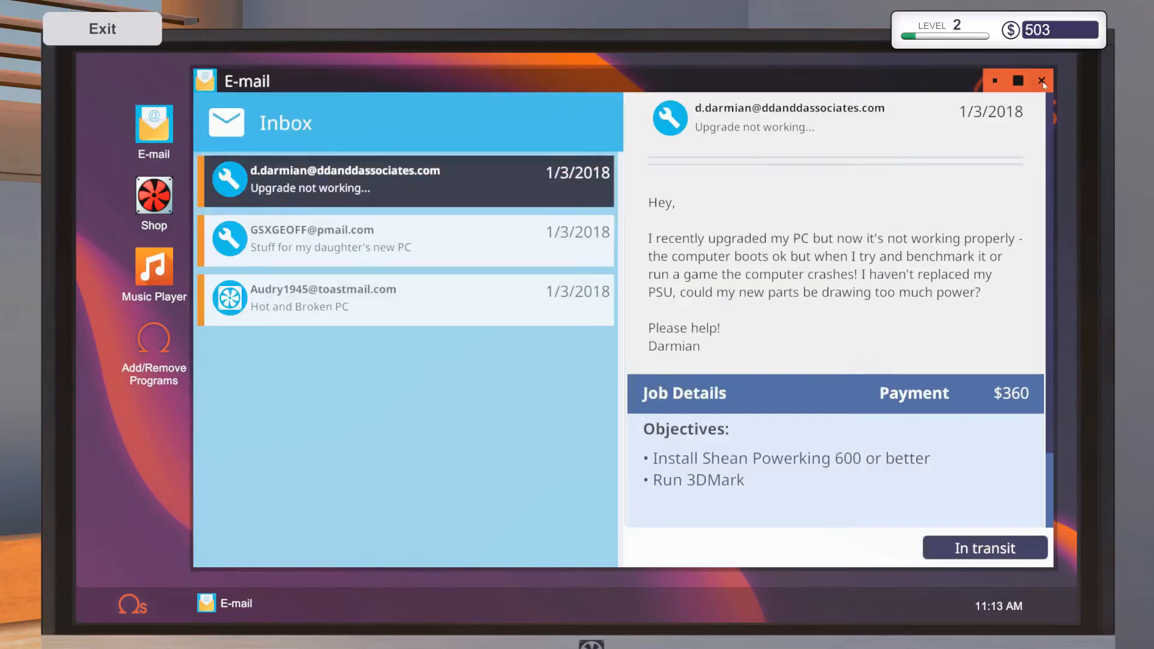
left_click(1042, 81)
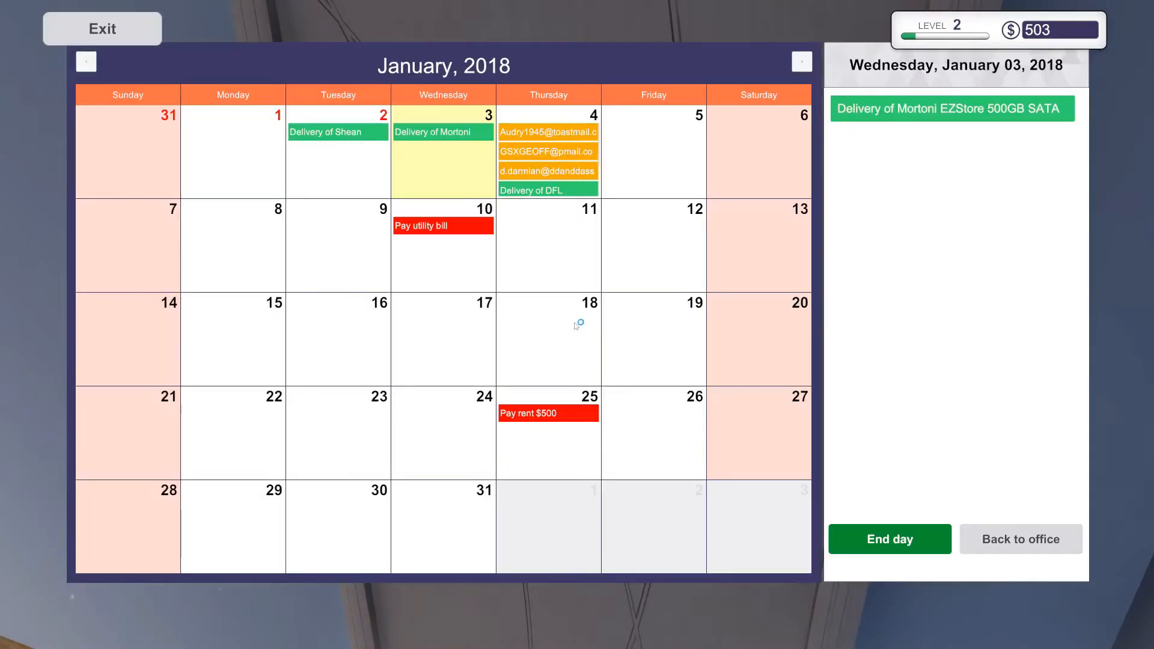
mouse_move(424, 261)
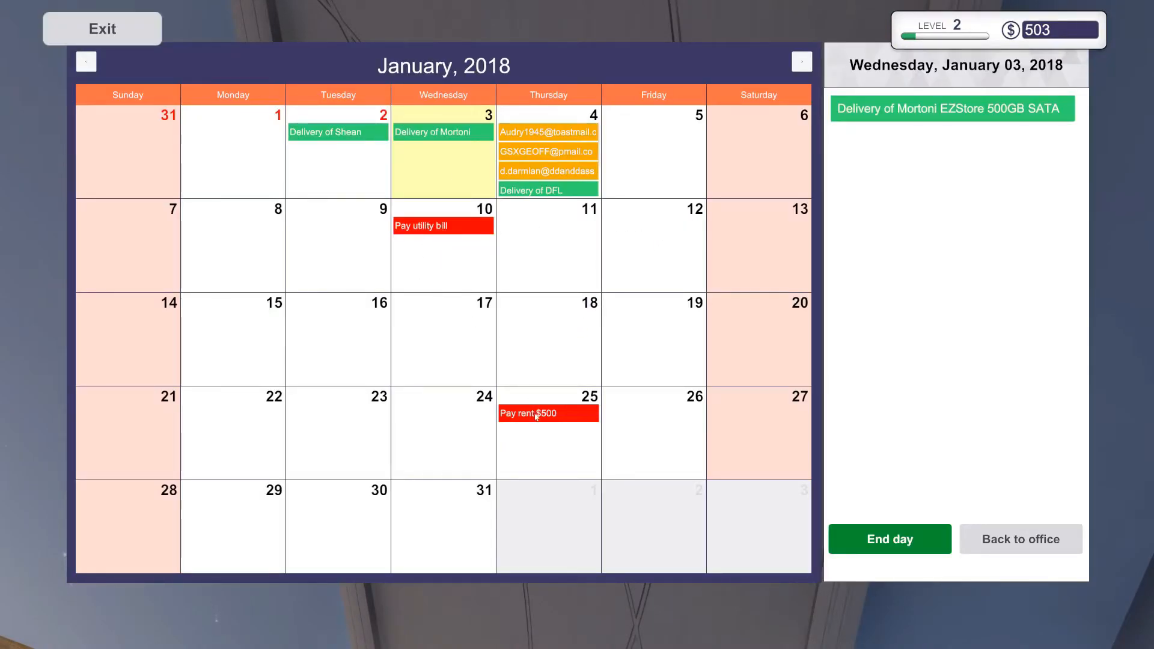
mouse_move(870, 280)
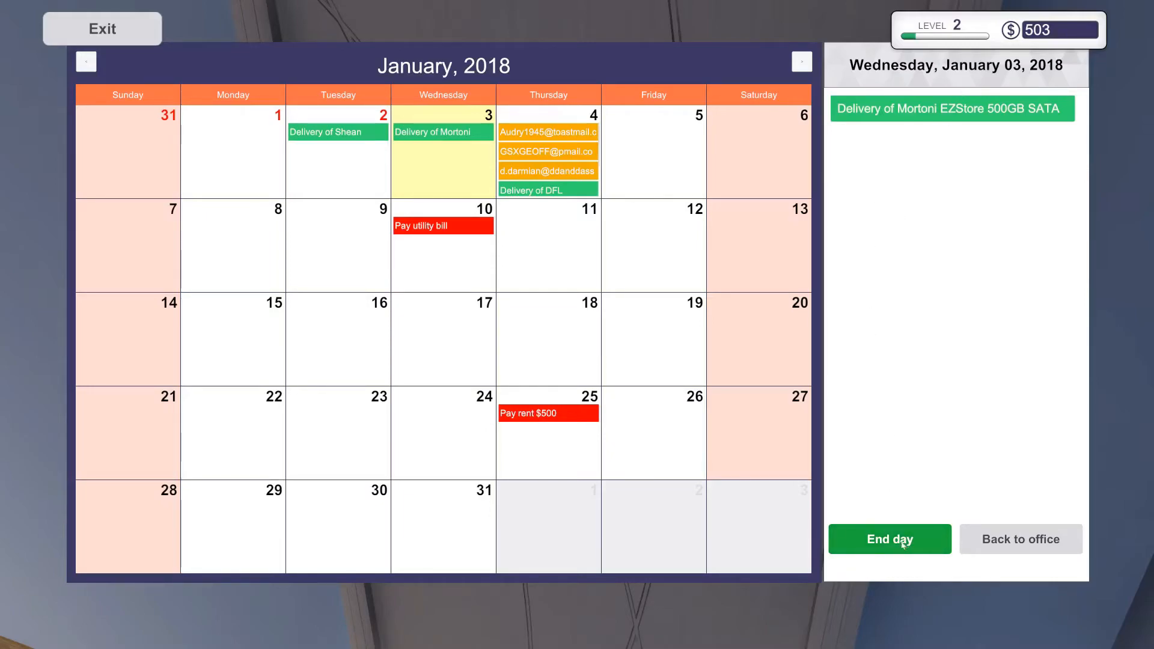
End the day, start work on January 4, and check the delivery manifest.
left_click(889, 539)
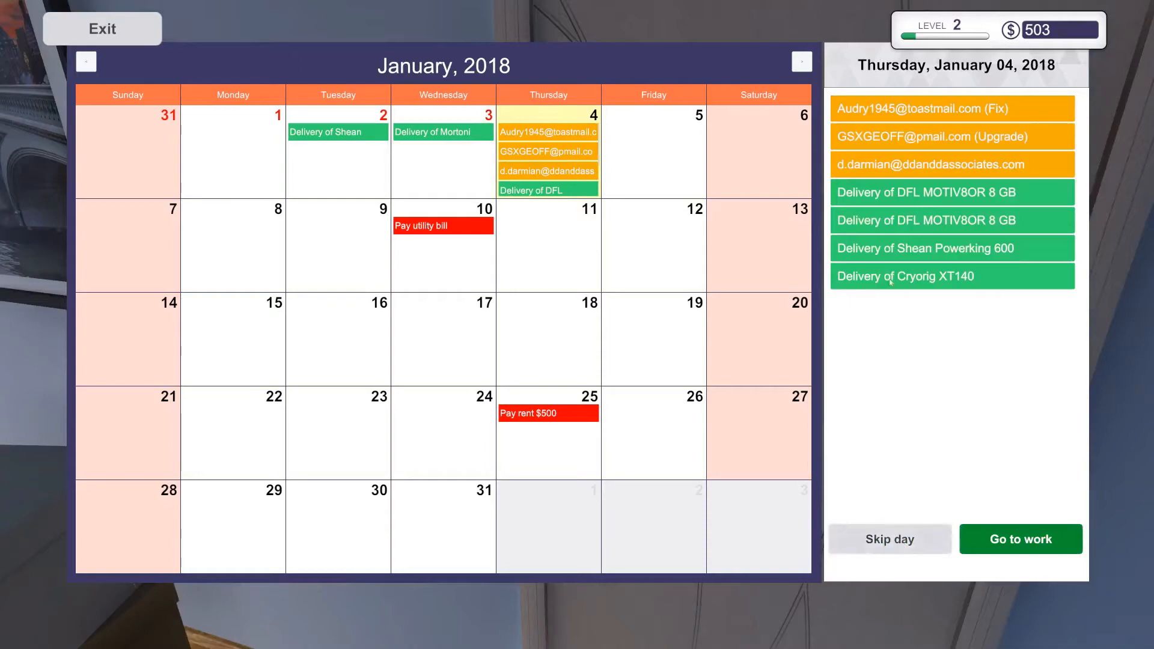
left_click(1020, 538)
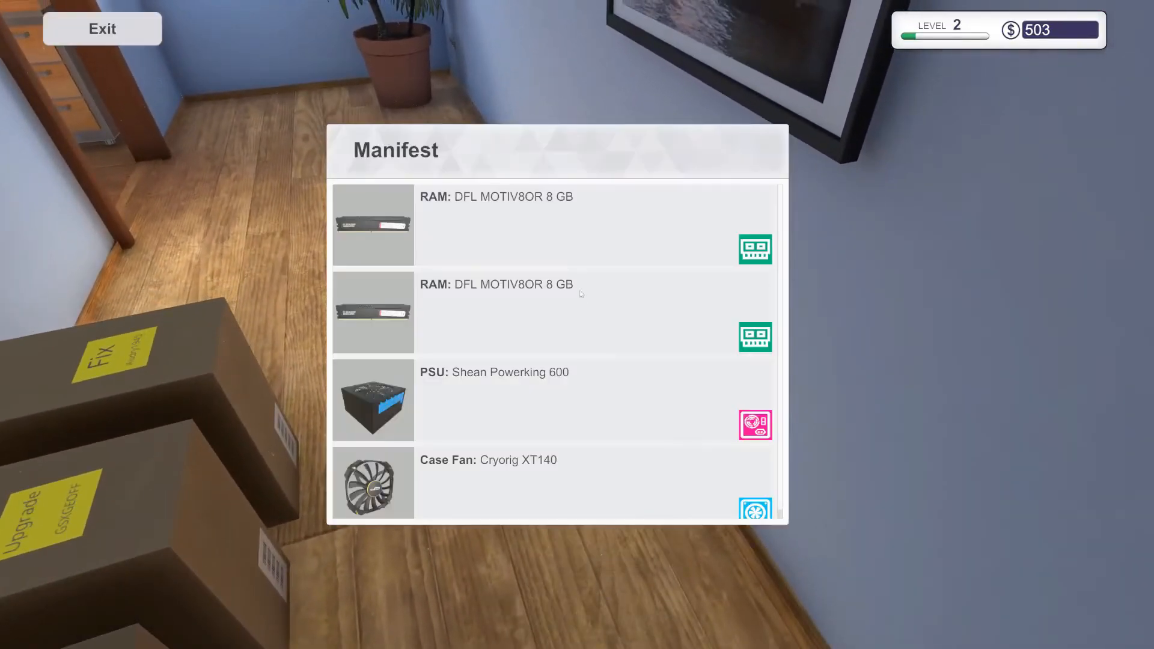
scroll("down", 3)
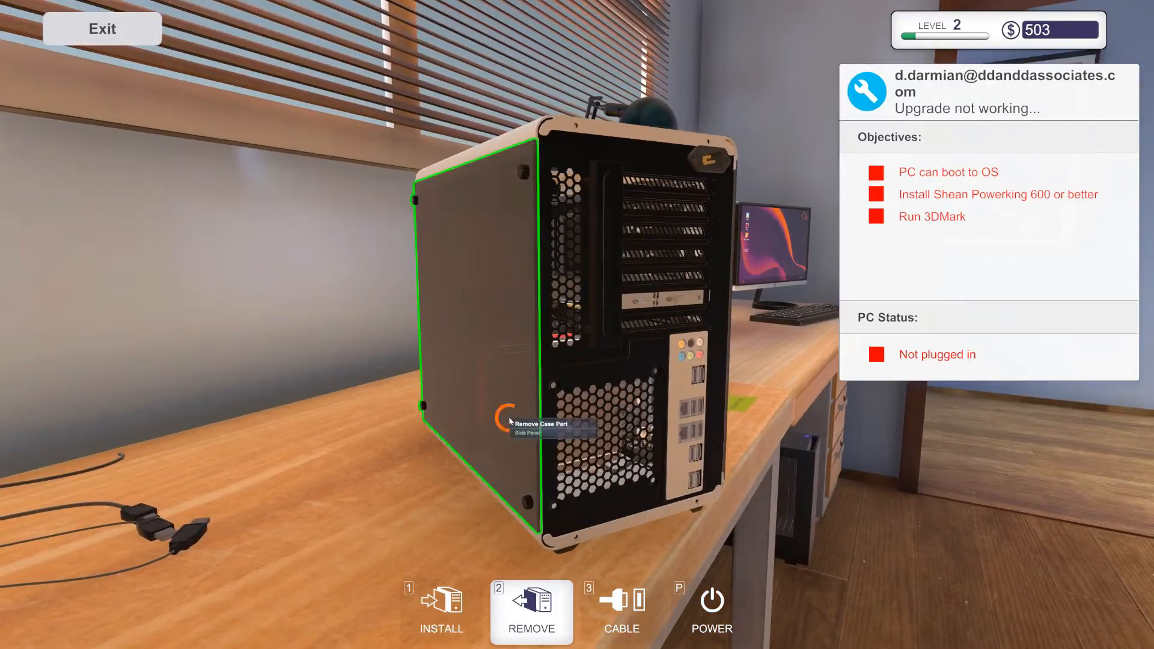
left_click(503, 419)
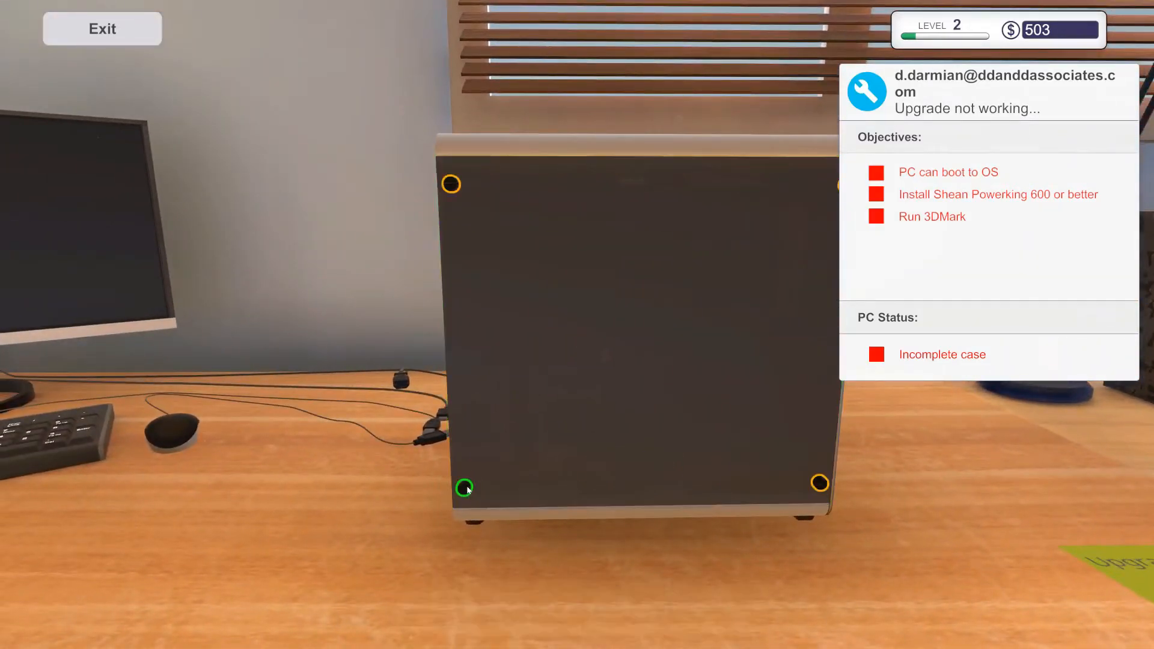
left_click(463, 488)
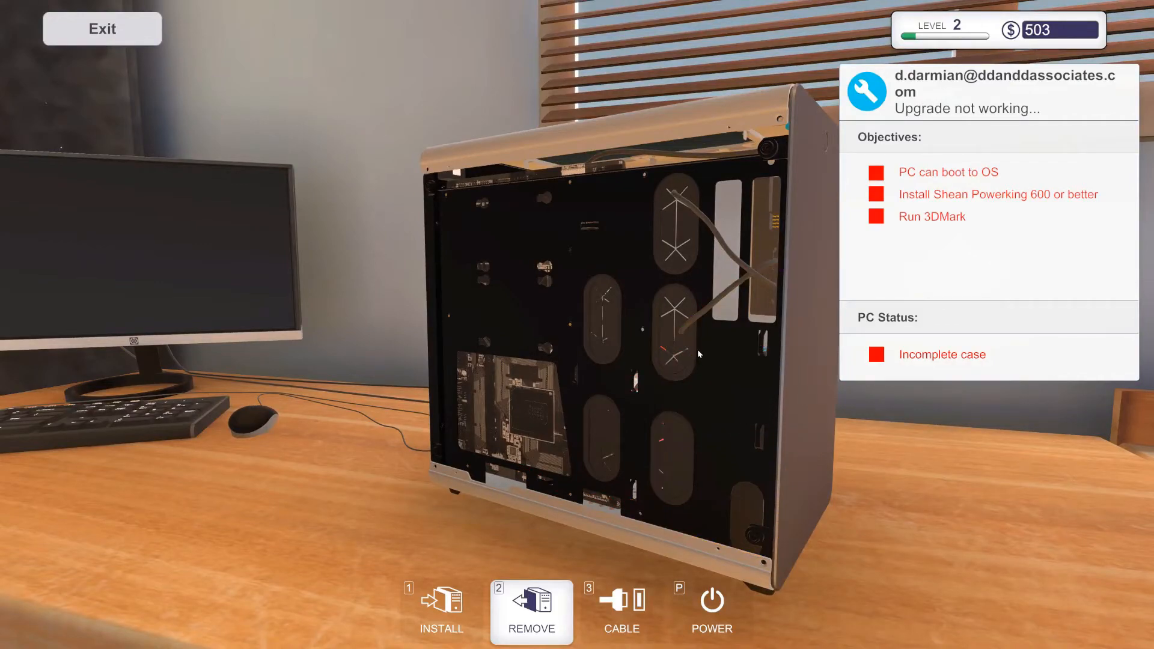
mouse_move(552, 237)
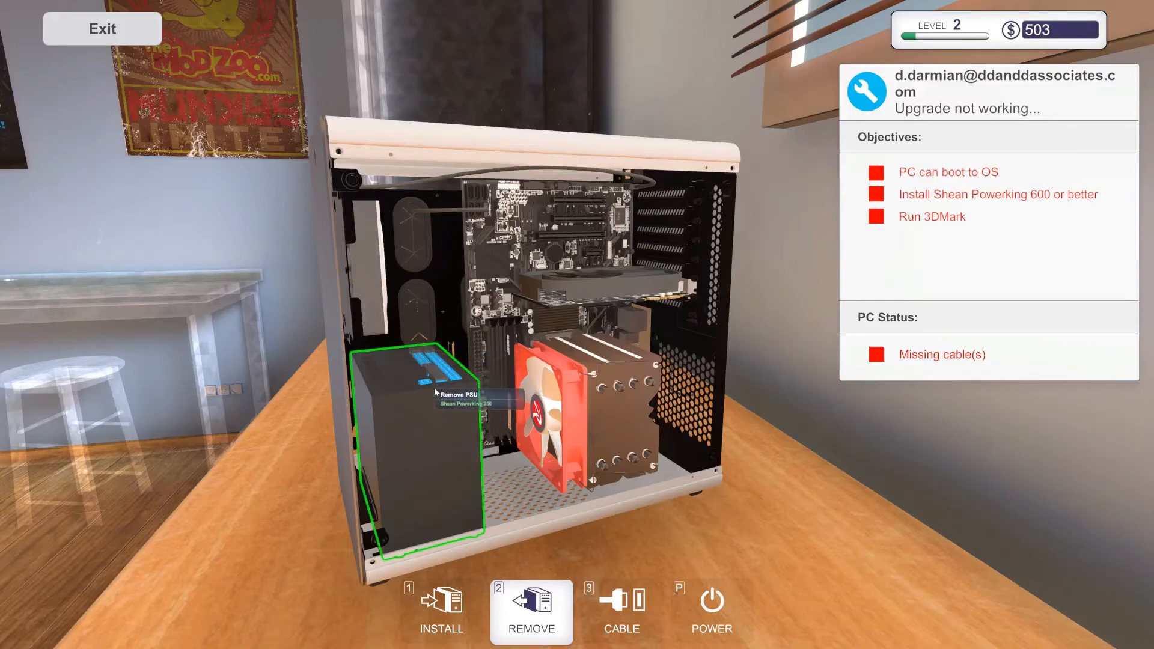
left_click(412, 387)
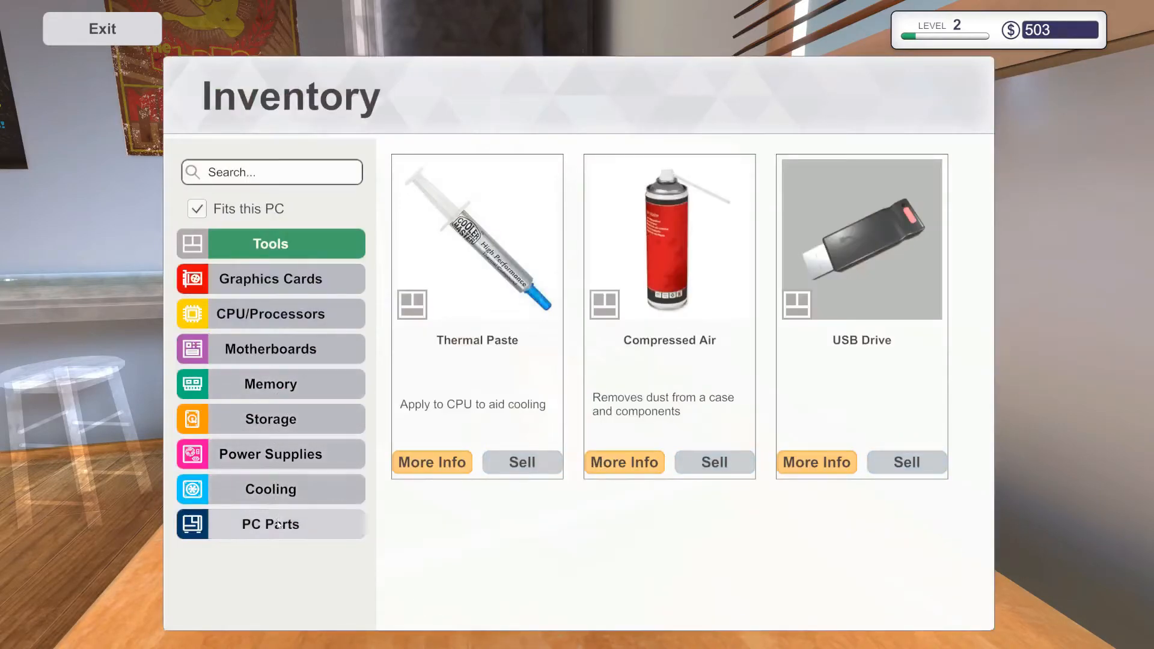
Install the Shean Powerking 600 from the inventory's power supplies into the PSU bay.
left_click(269, 524)
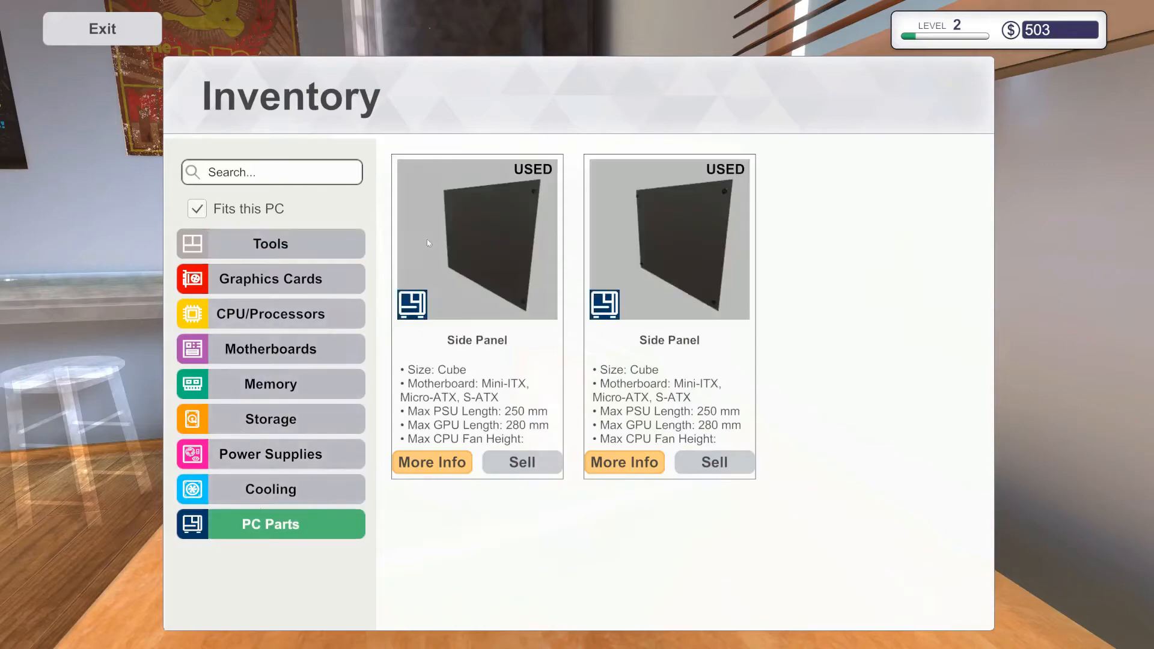
mouse_move(270, 489)
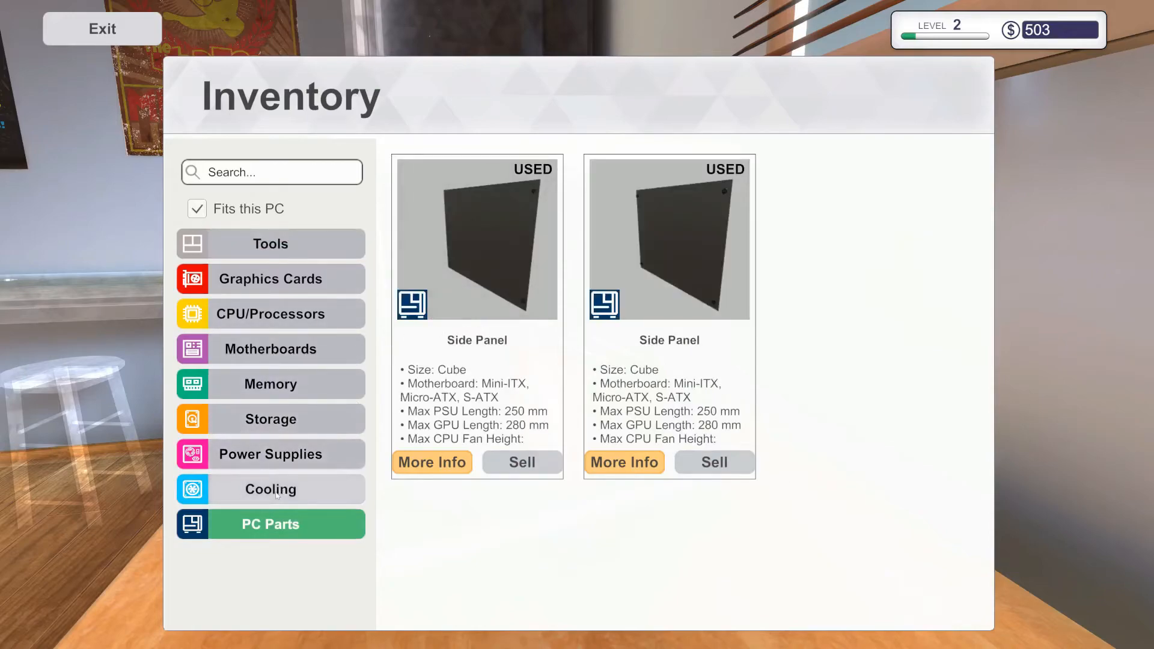
left_click(270, 454)
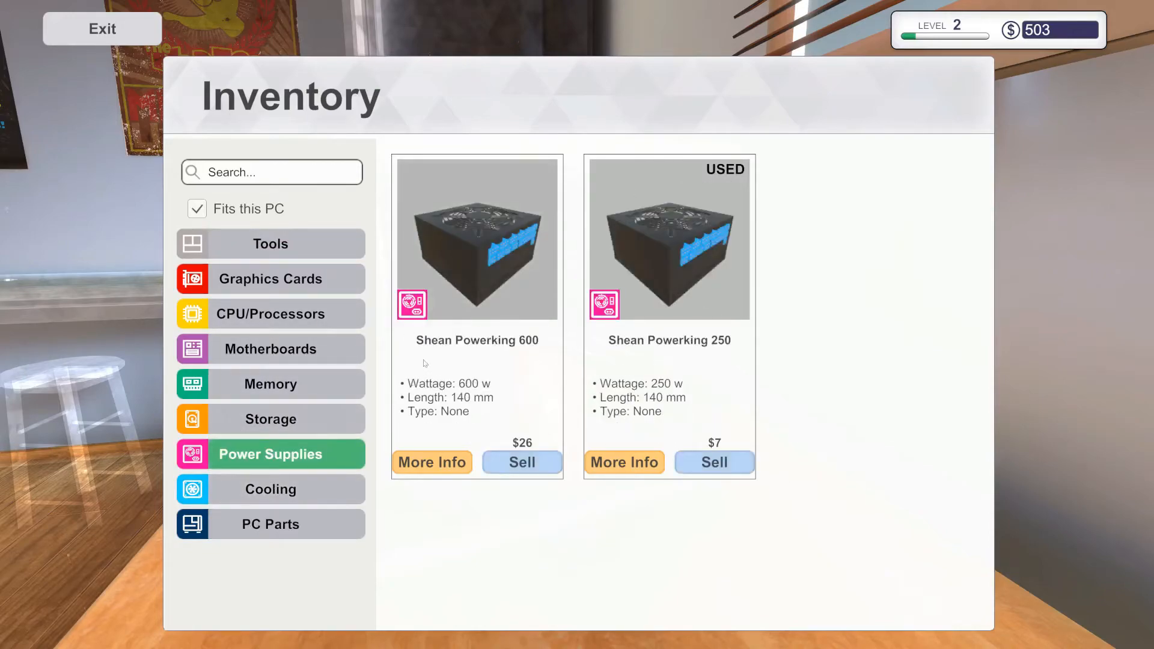
left_click(101, 29)
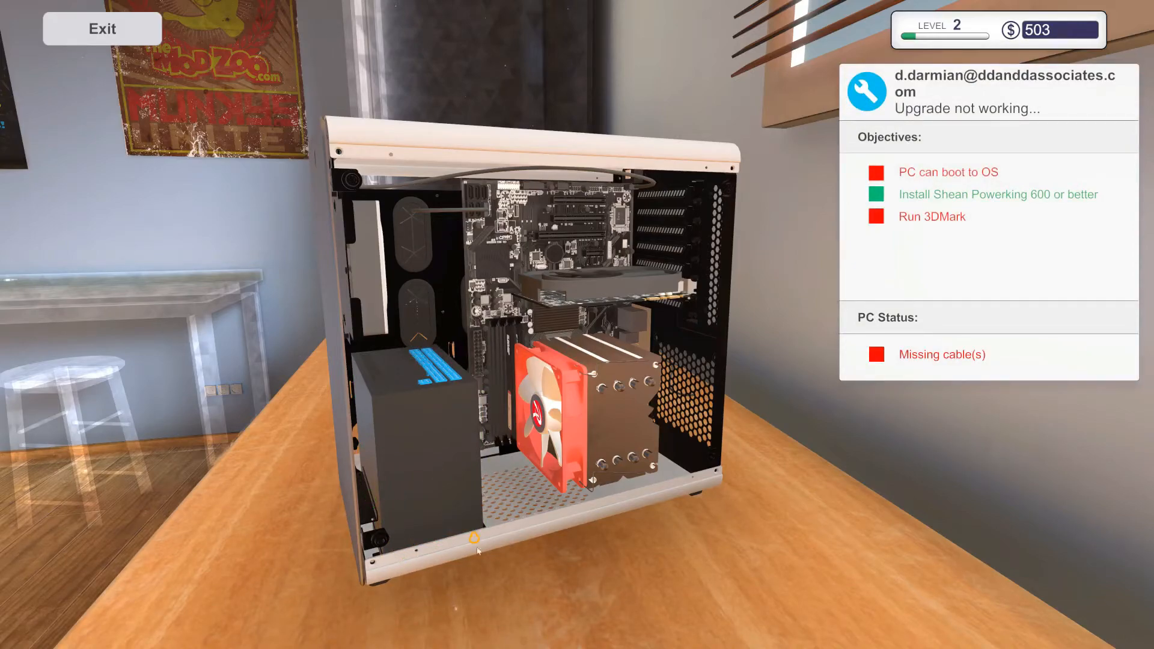
mouse_move(462, 515)
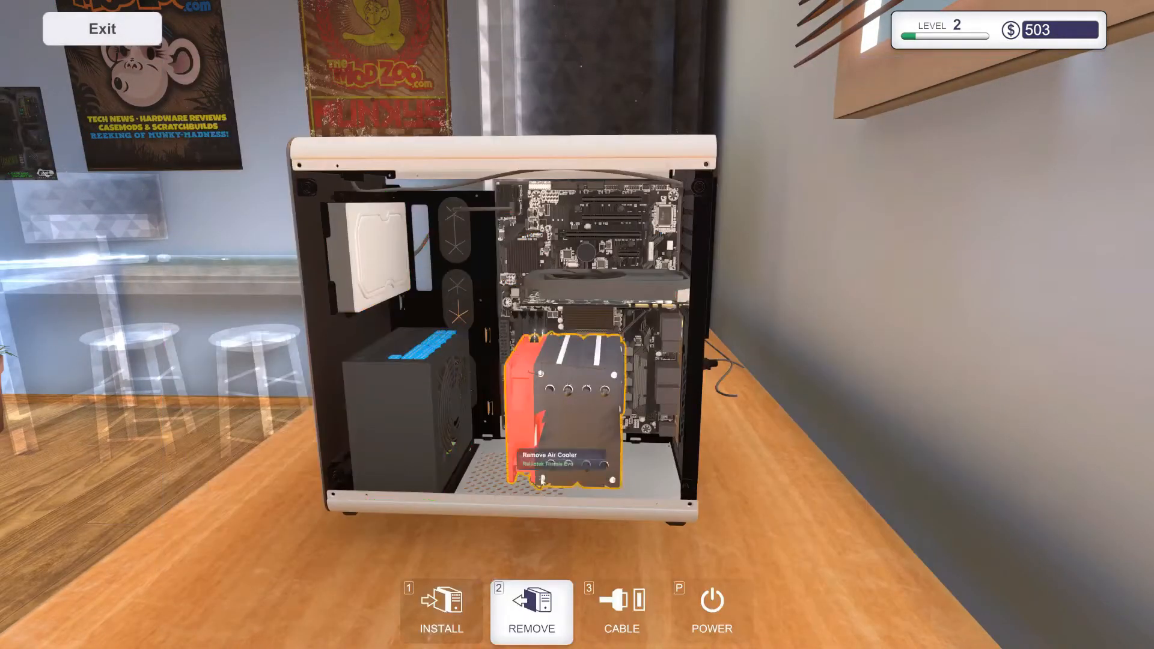
Connect the new PSU's cables, including the one behind the motherboard tray.
left_click(621, 612)
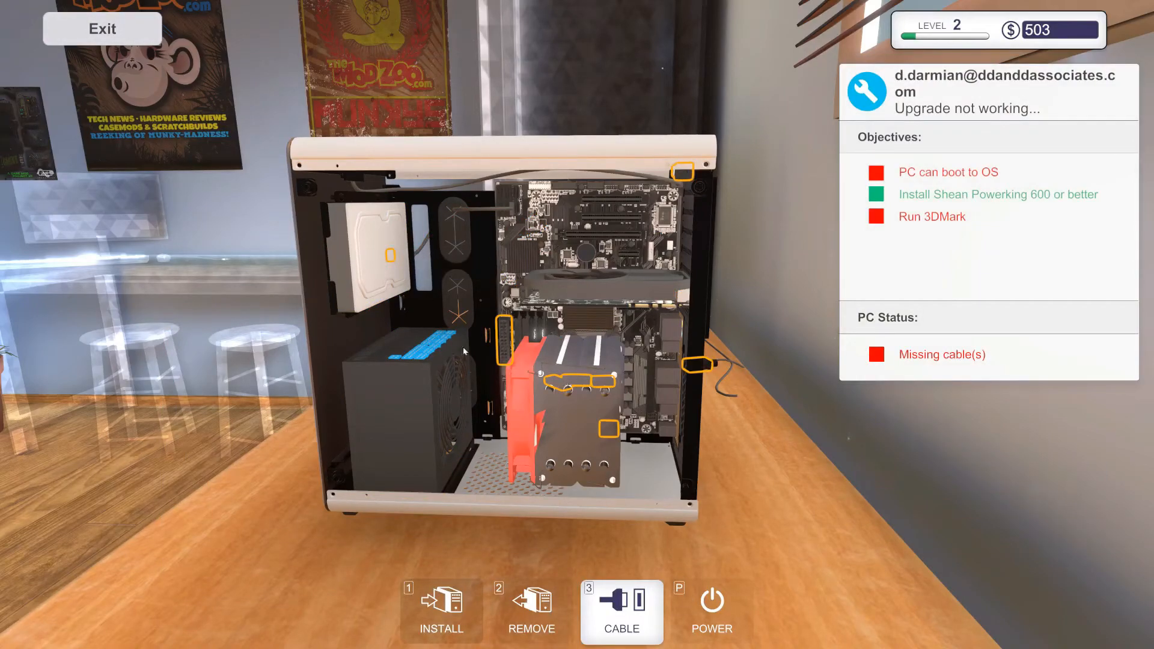
mouse_move(434, 354)
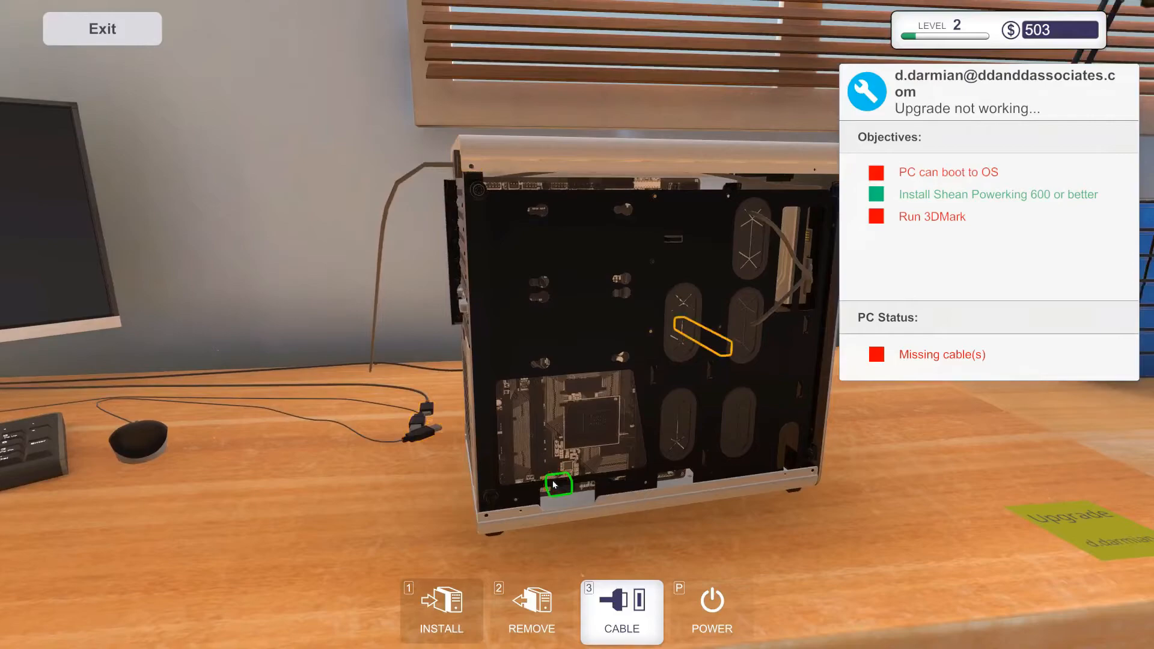
left_click(556, 486)
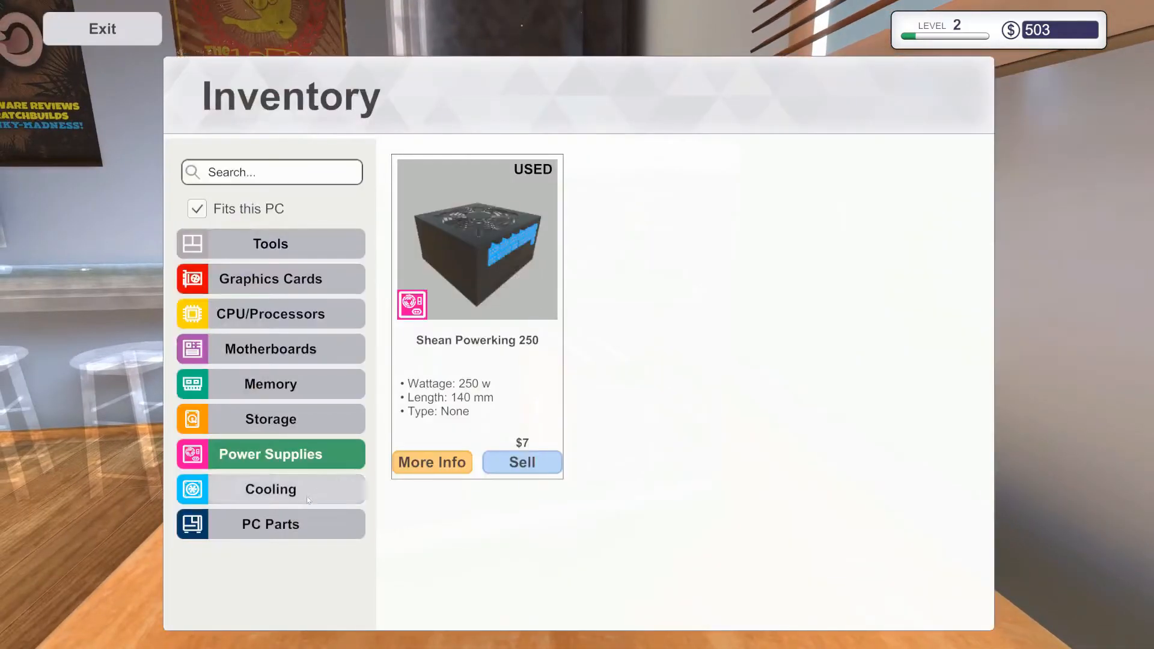
Refit the side panels from PC Parts and fasten the front and rear panel screws.
left_click(270, 524)
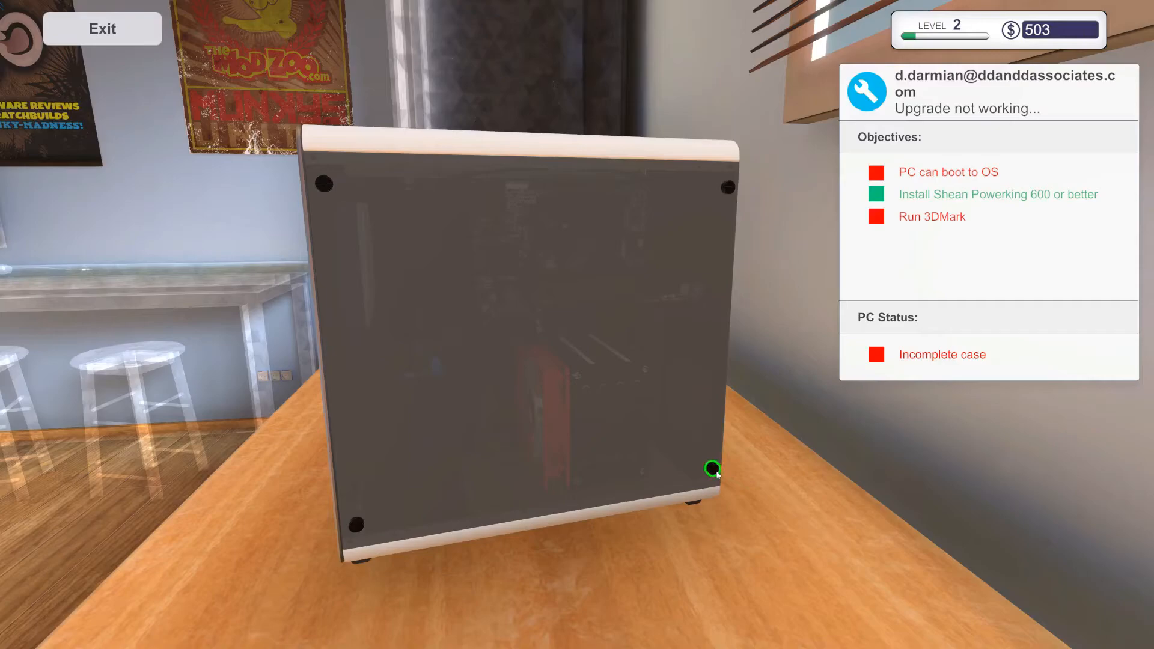
left_click(712, 470)
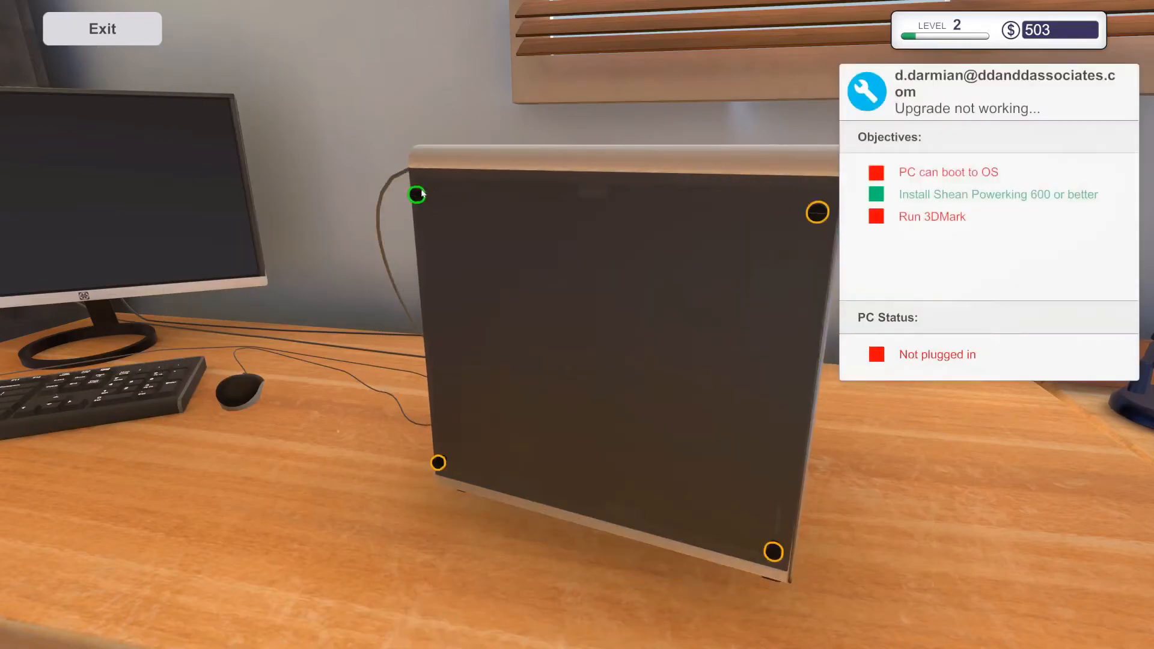
left_click(416, 194)
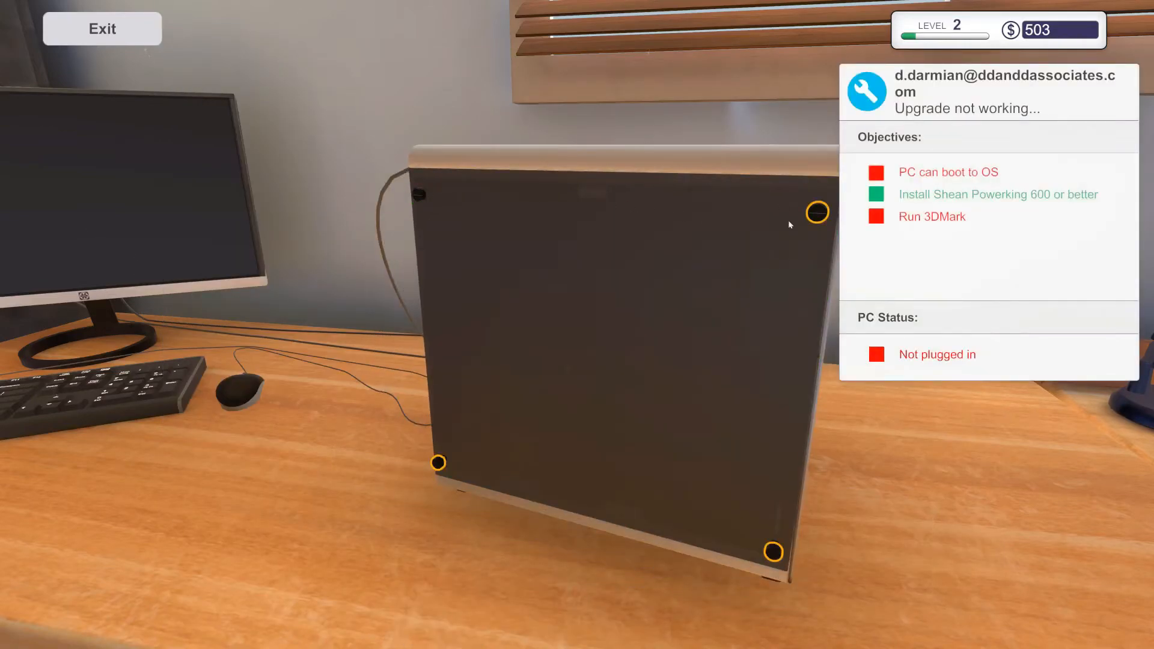
left_click(817, 213)
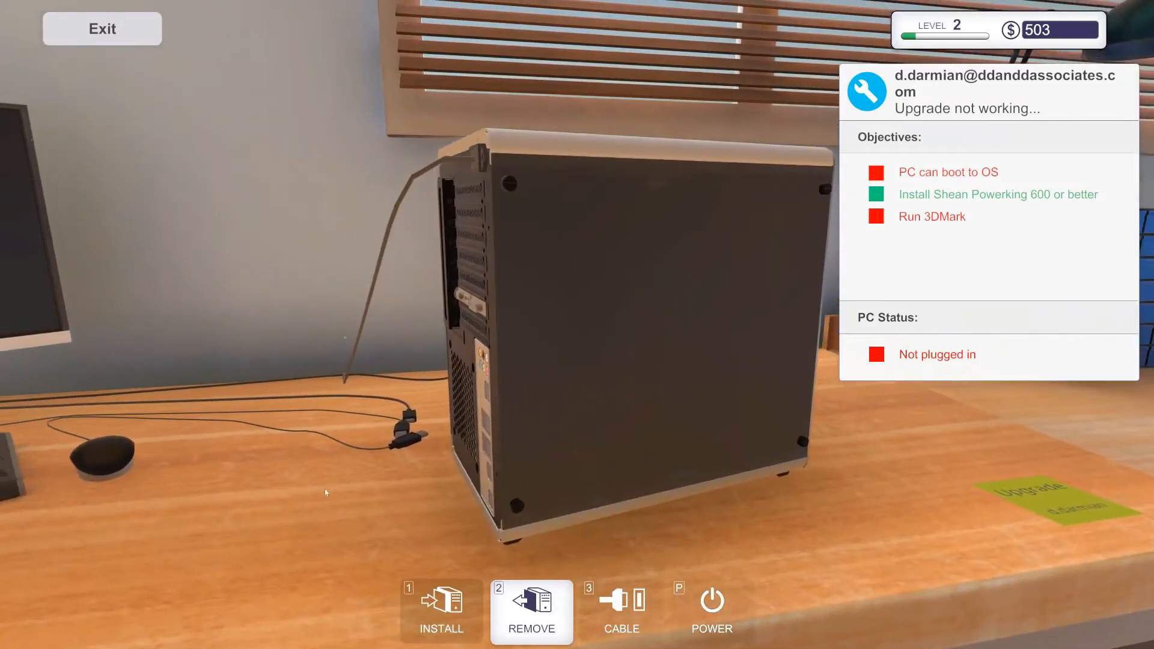
left_click(621, 610)
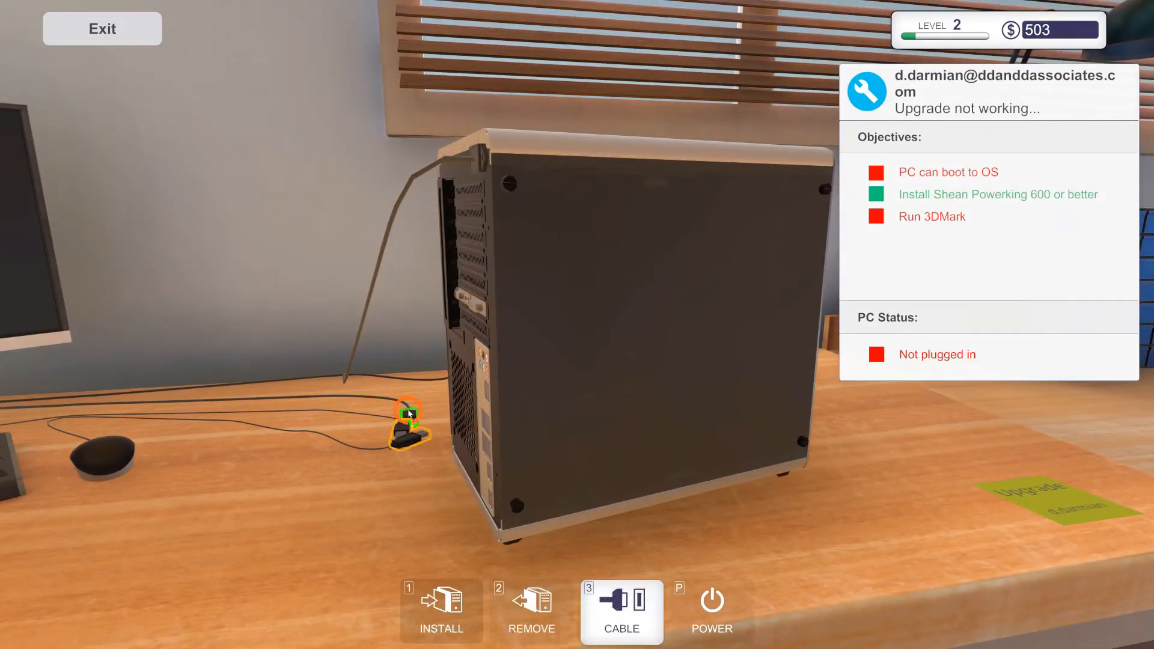
left_click(408, 416)
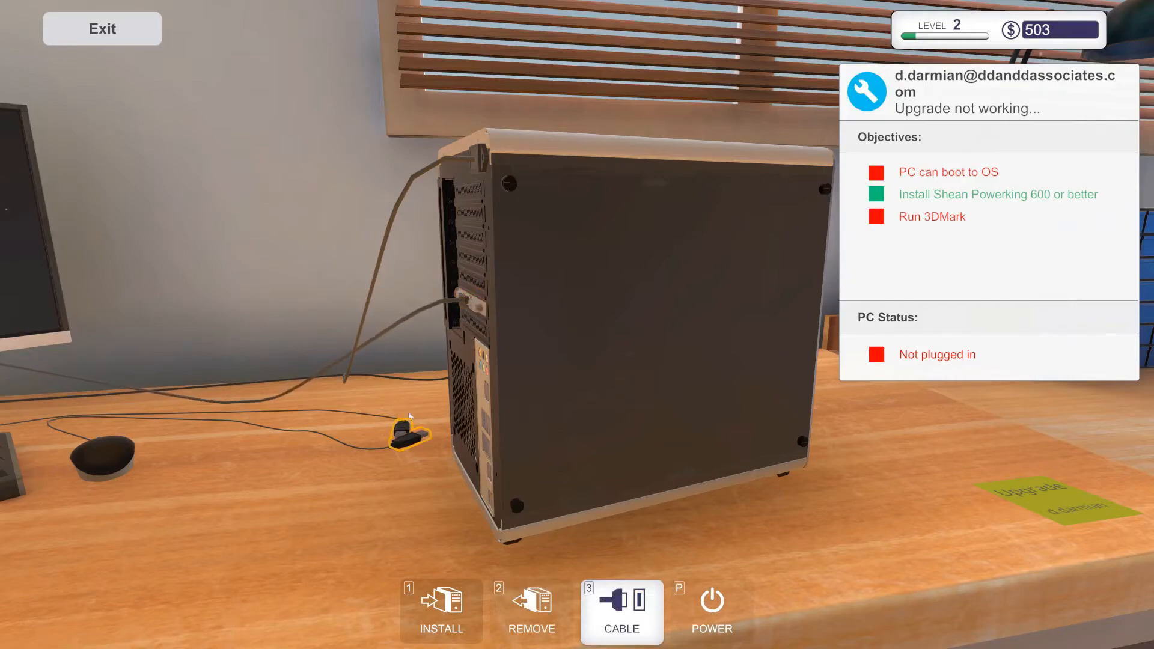
left_click_drag(409, 434, 471, 431)
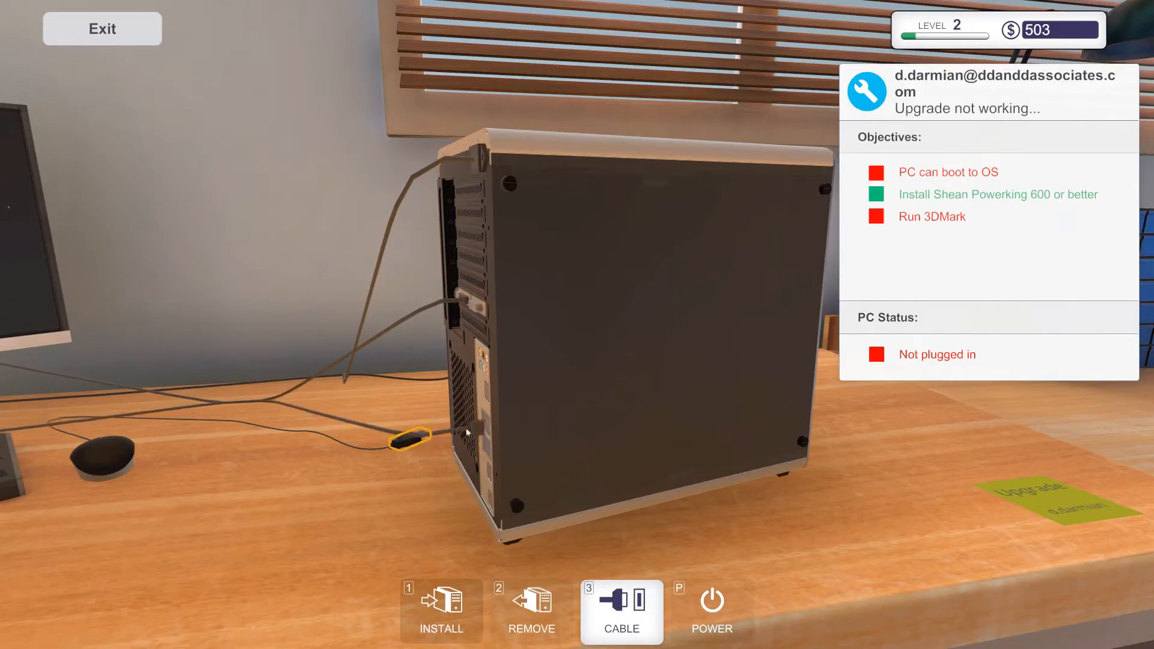
left_click(410, 436)
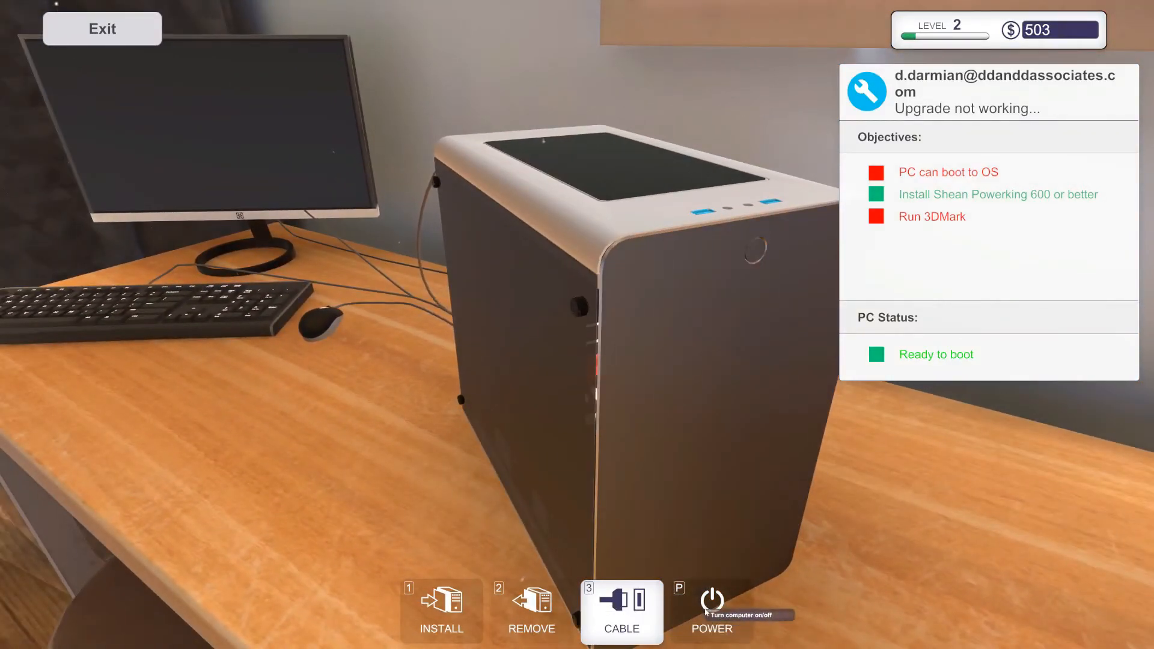
mouse_move(425, 489)
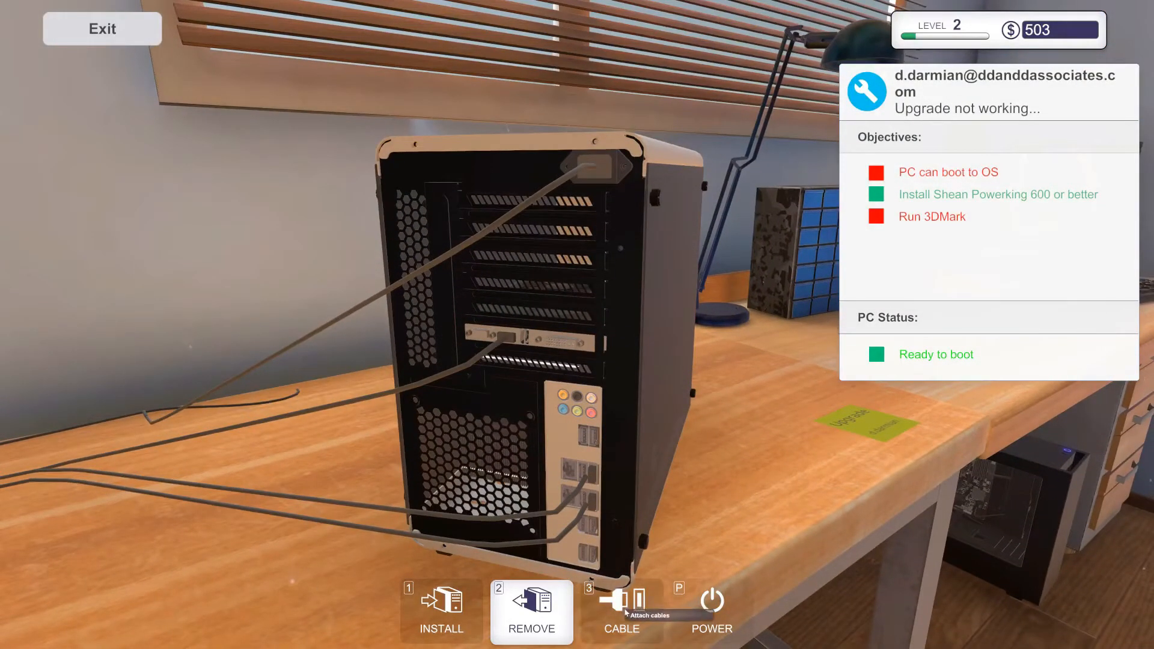
Switch to the Cable tool with the closed PC still reading Ready to boot.
left_click(621, 611)
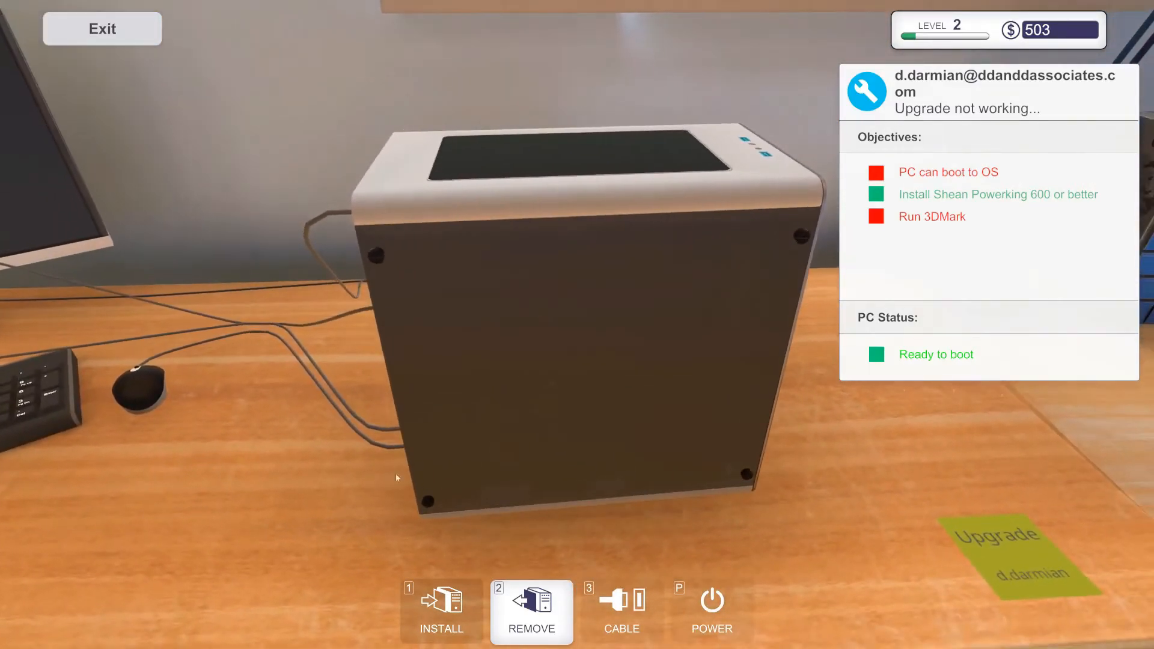
mouse_move(711, 600)
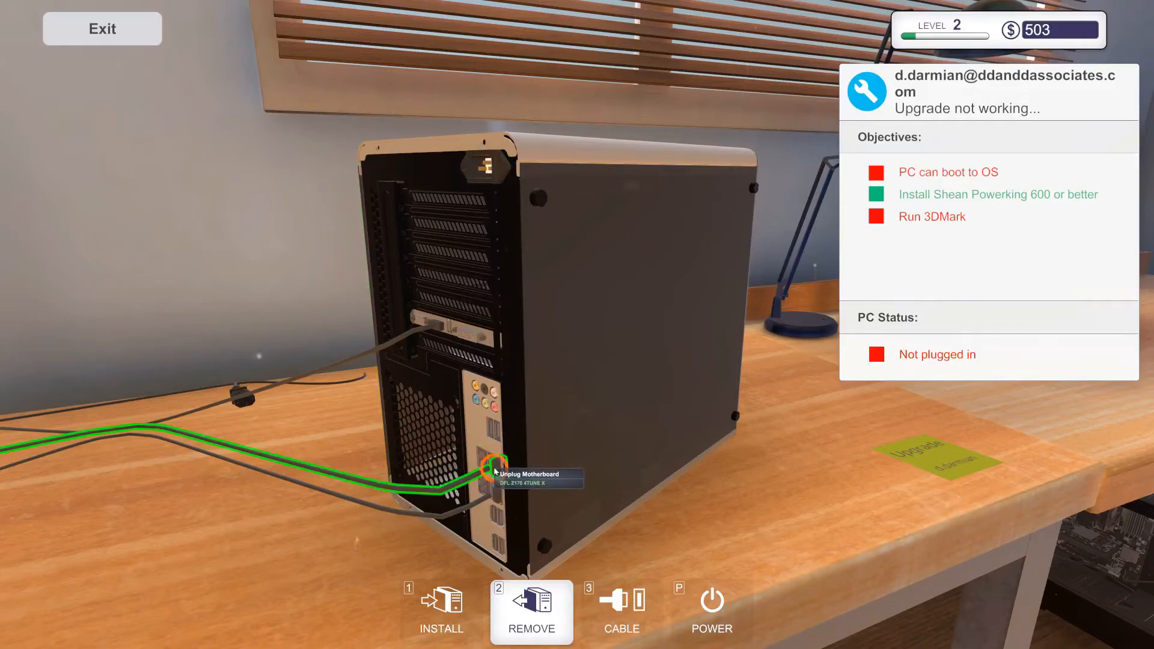
Unplug the loose cable and plug it into the motherboard's rear USB ports.
left_click(490, 465)
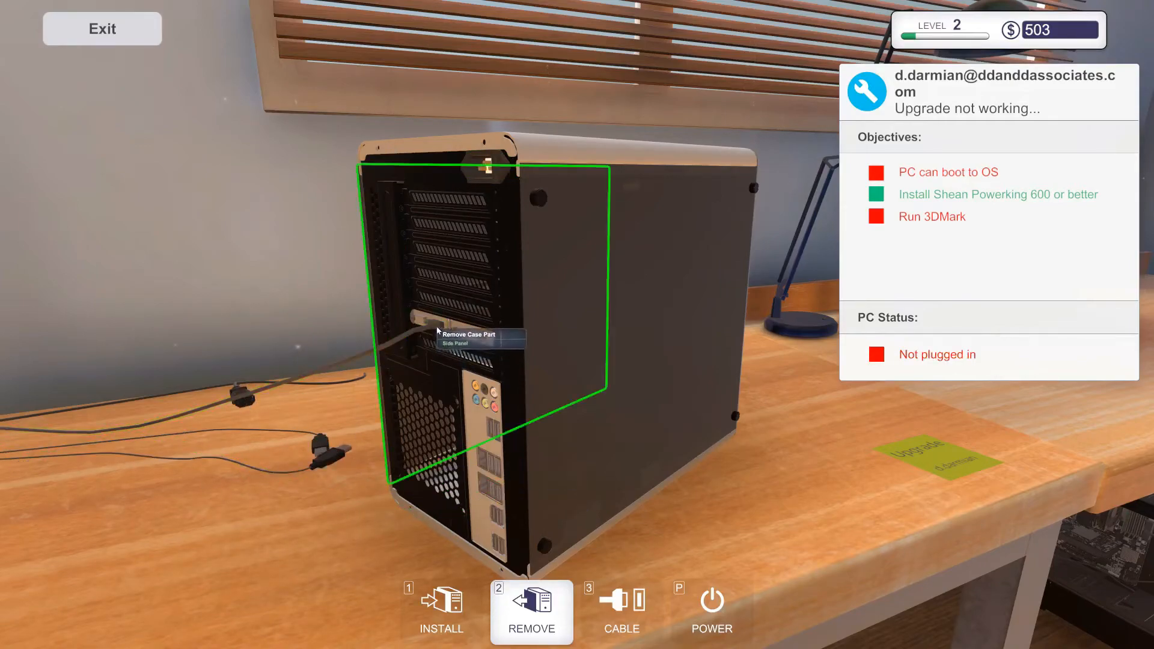
left_click(468, 338)
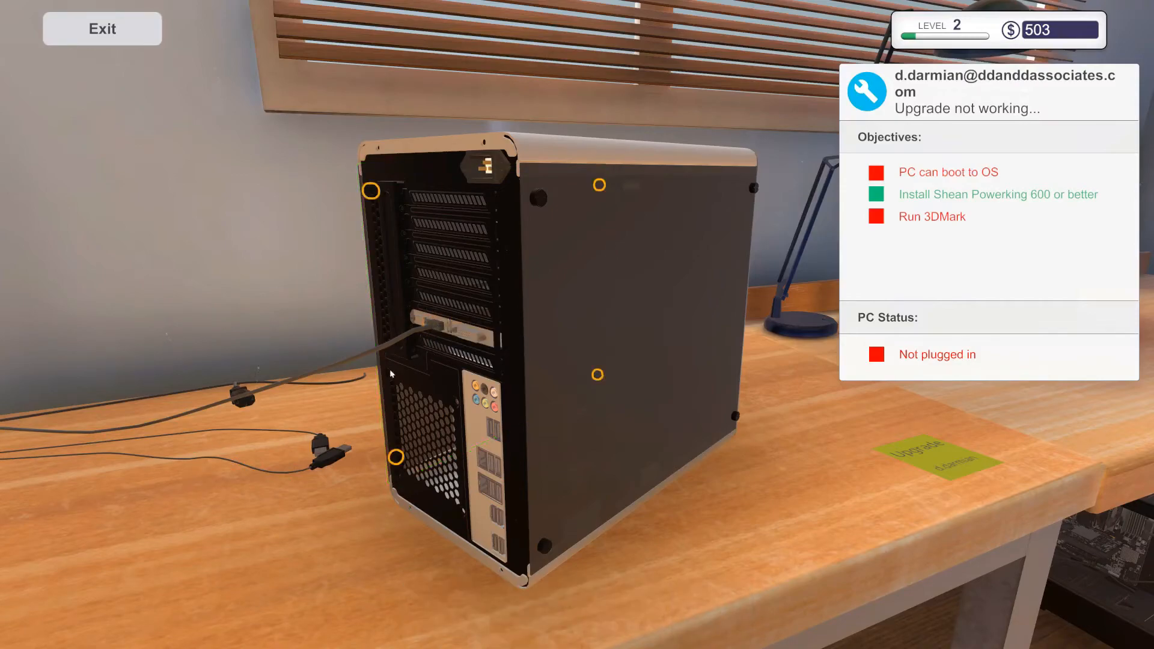
mouse_move(164, 50)
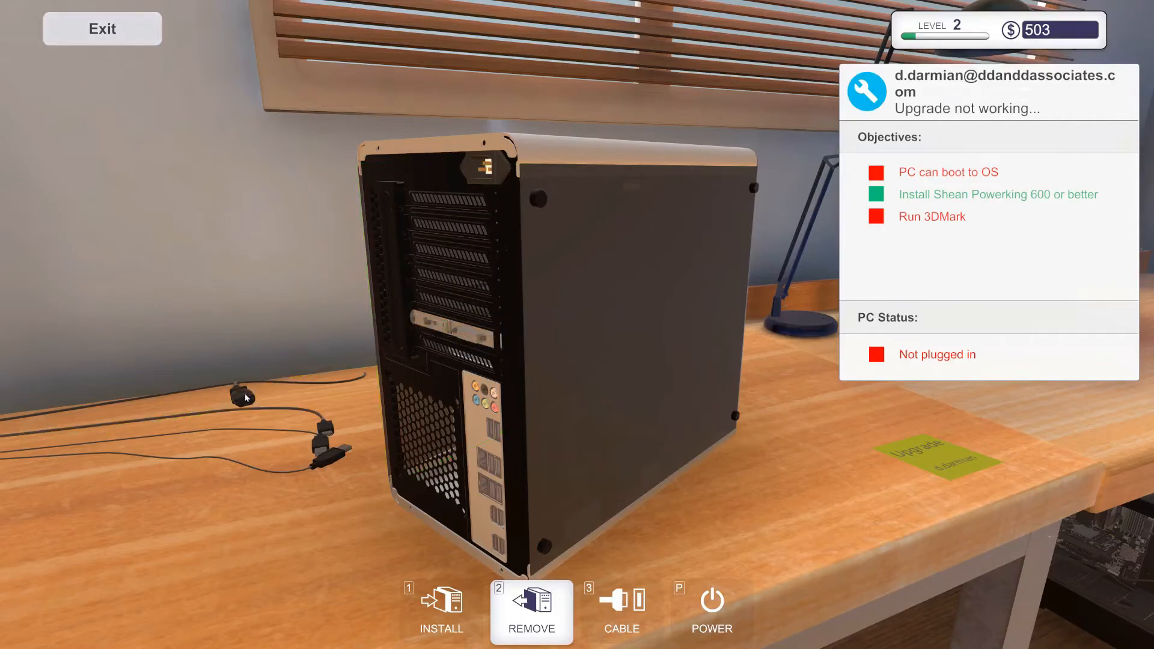
left_click(622, 612)
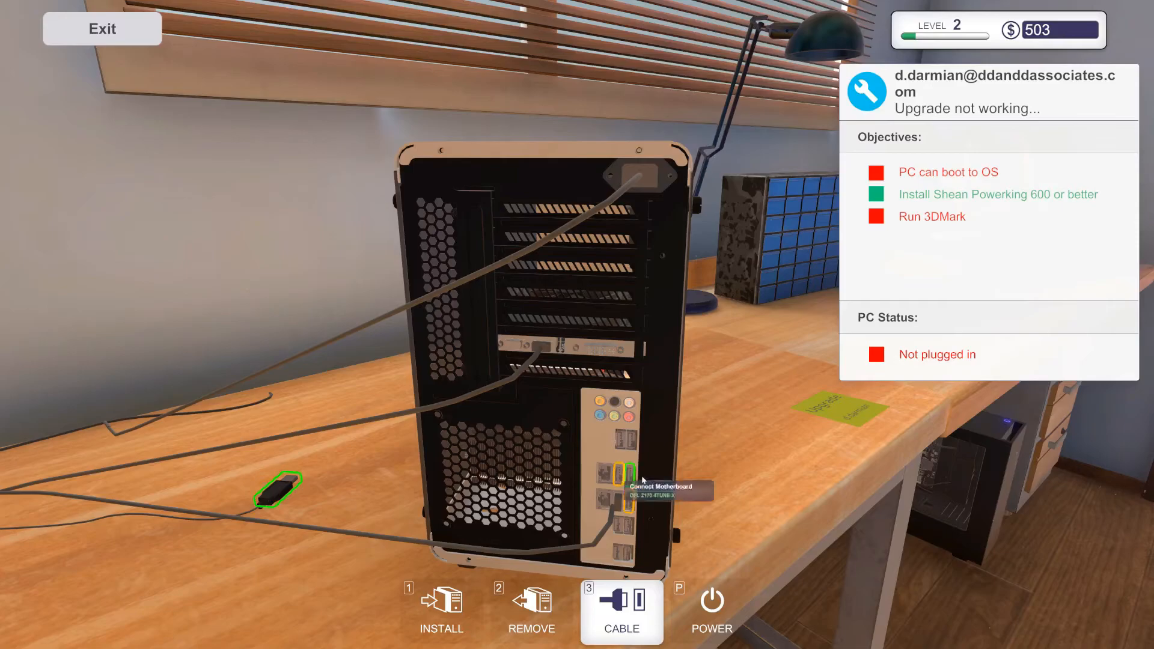
left_click(622, 482)
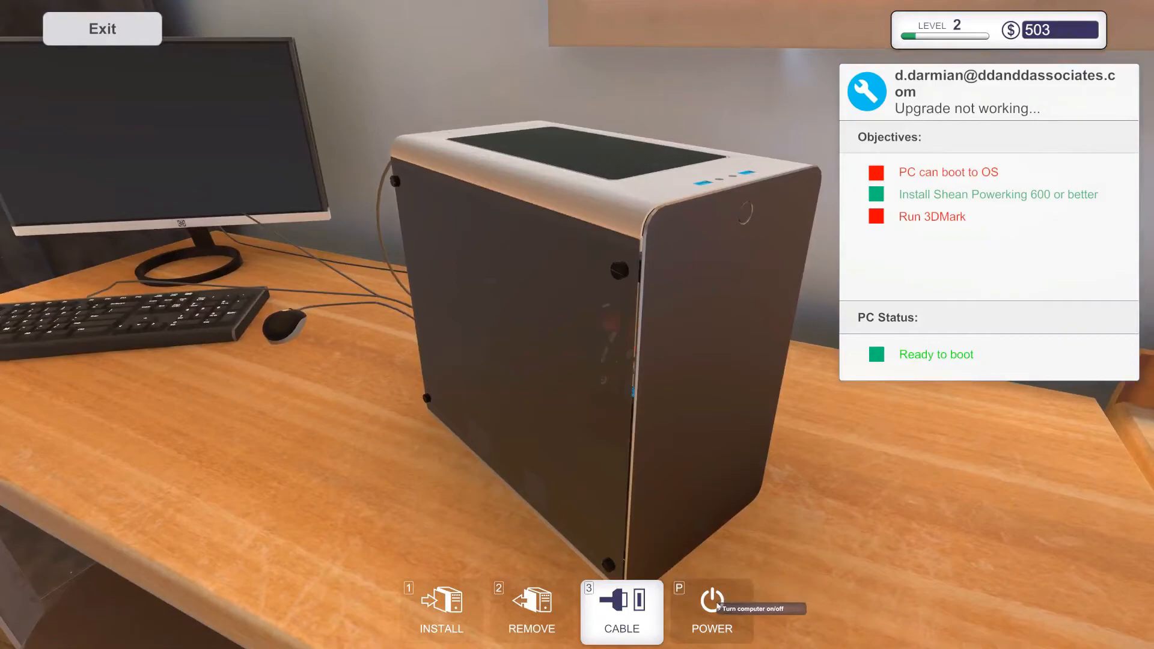
mouse_move(740, 212)
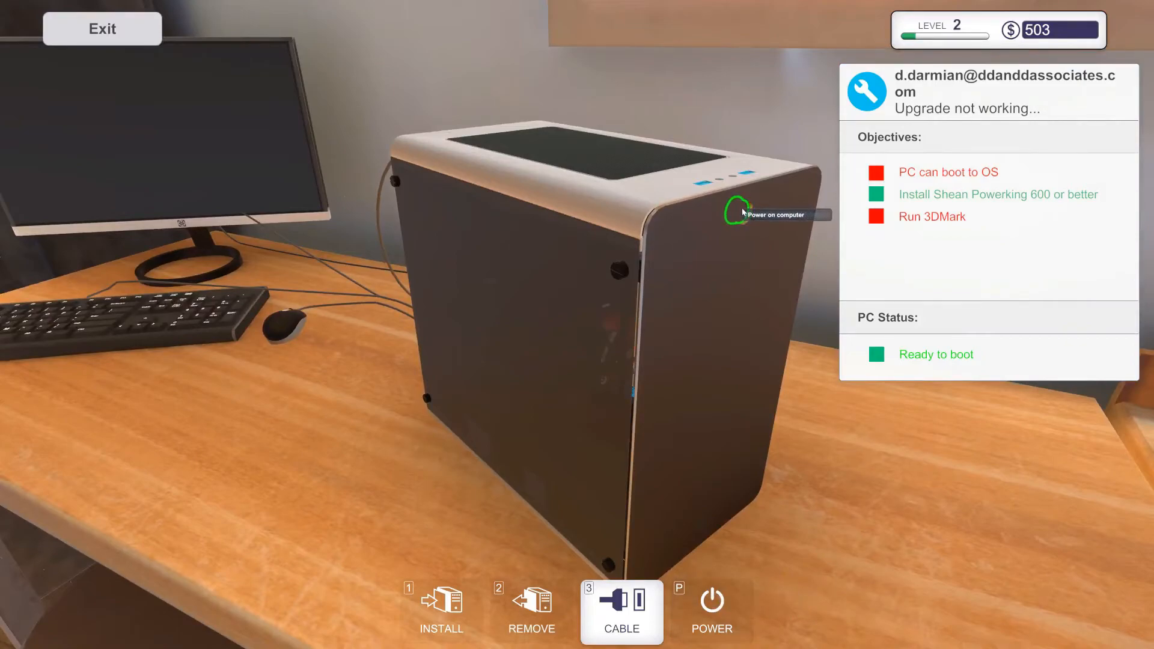
mouse_move(459, 329)
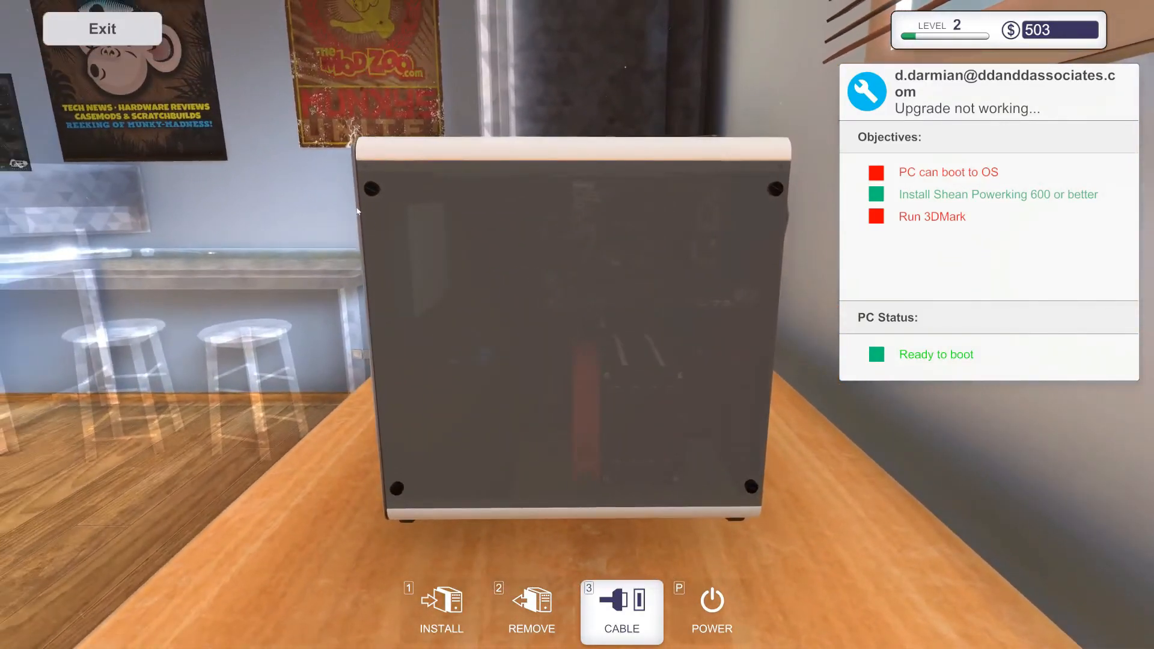
Unscrew and remove the glass side panel, leaving the case at Incomplete case status.
left_click(532, 610)
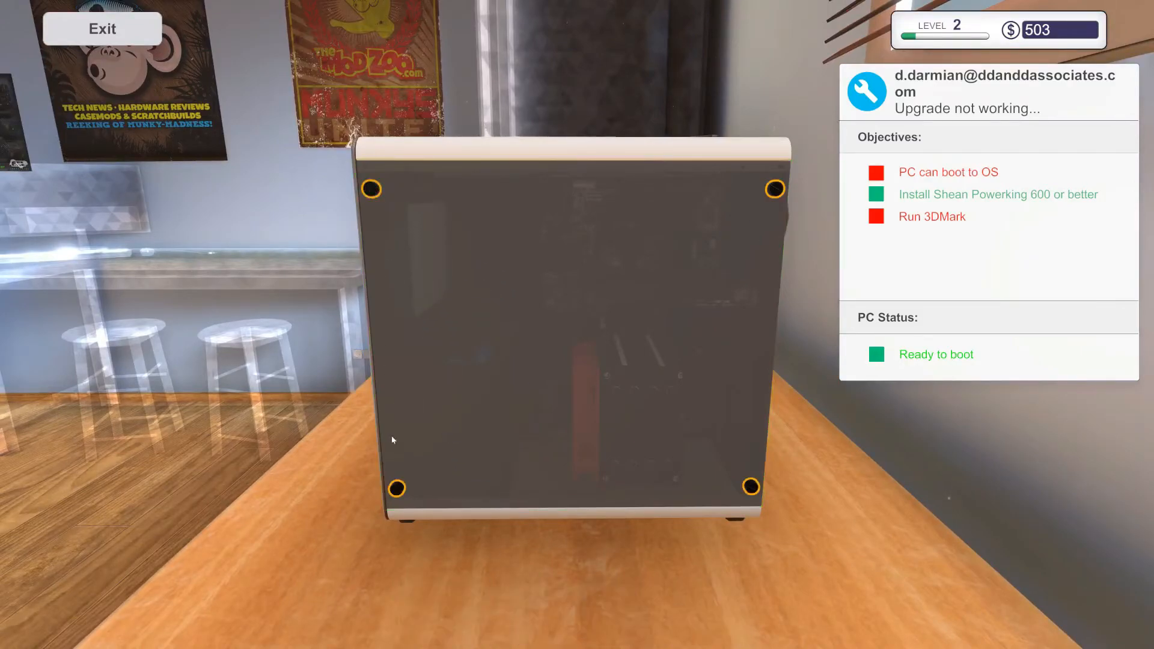
left_click(371, 188)
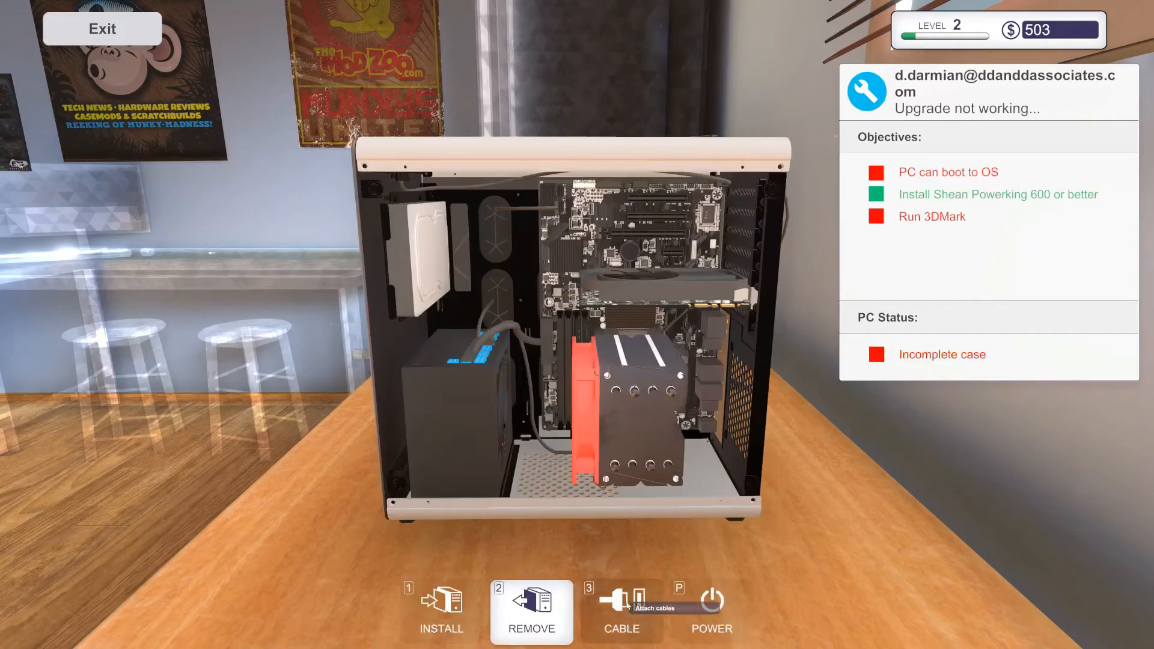
left_click(621, 612)
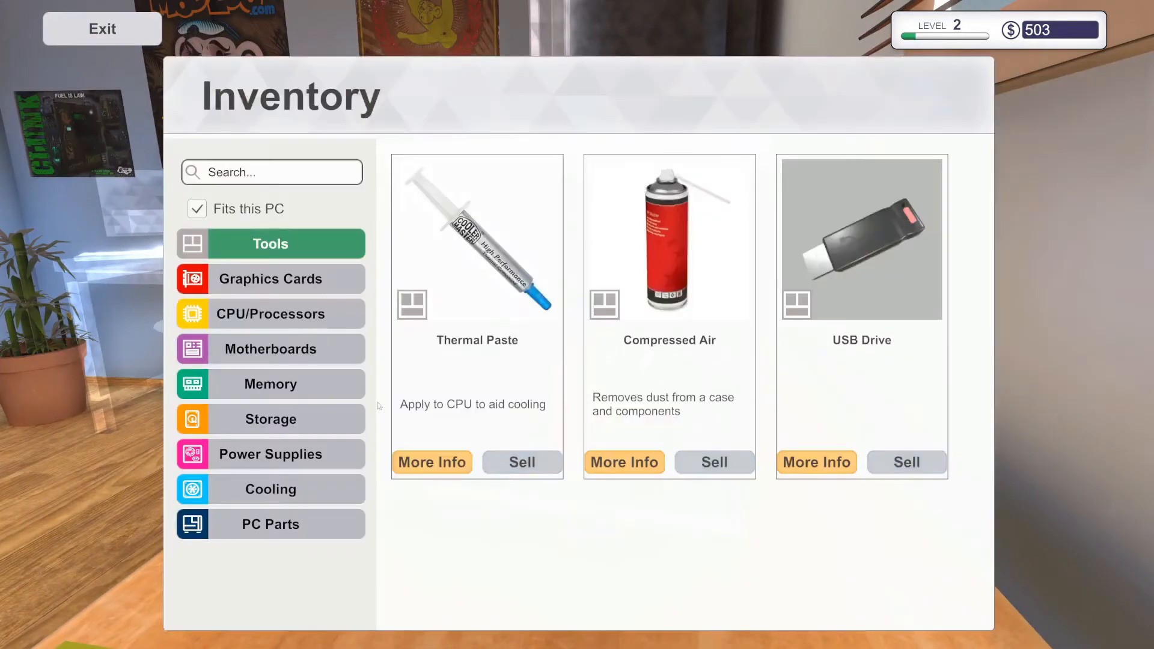
Refit and screw on the side panel, then power the PC on to boot.
left_click(270, 524)
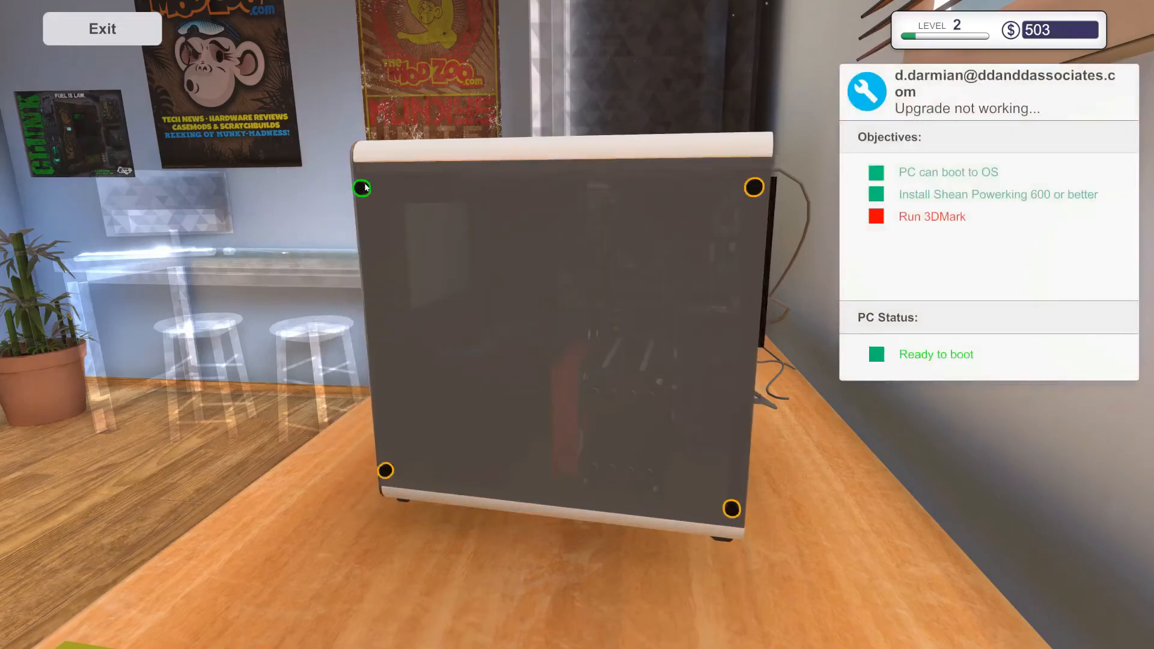
left_click(361, 188)
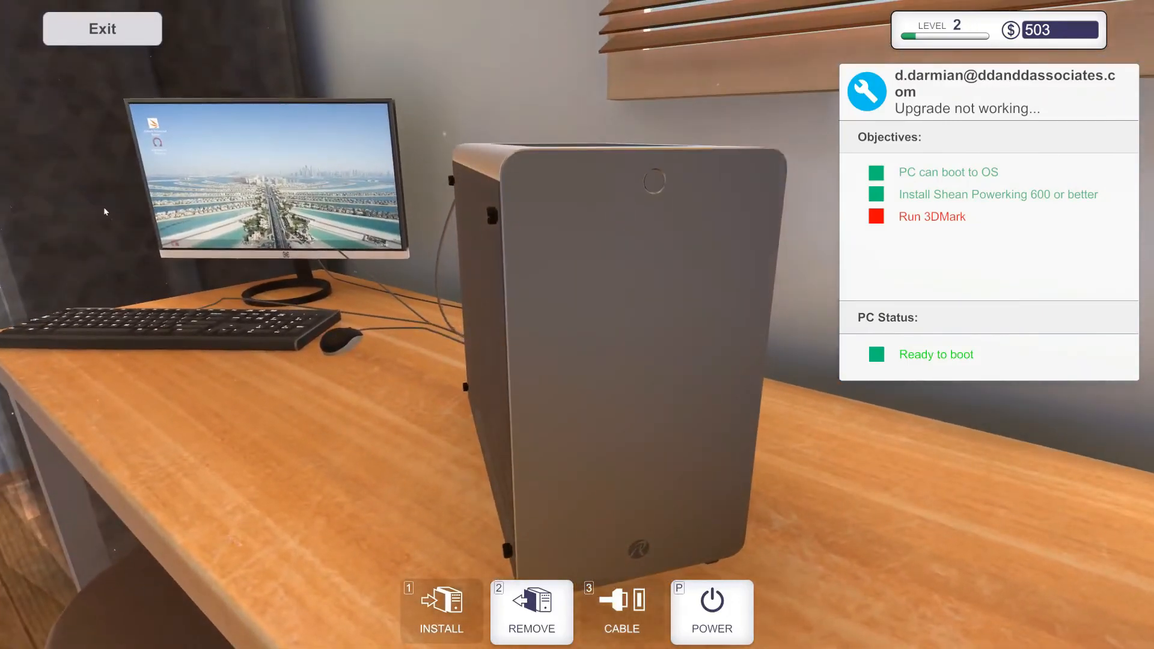
mouse_move(441, 611)
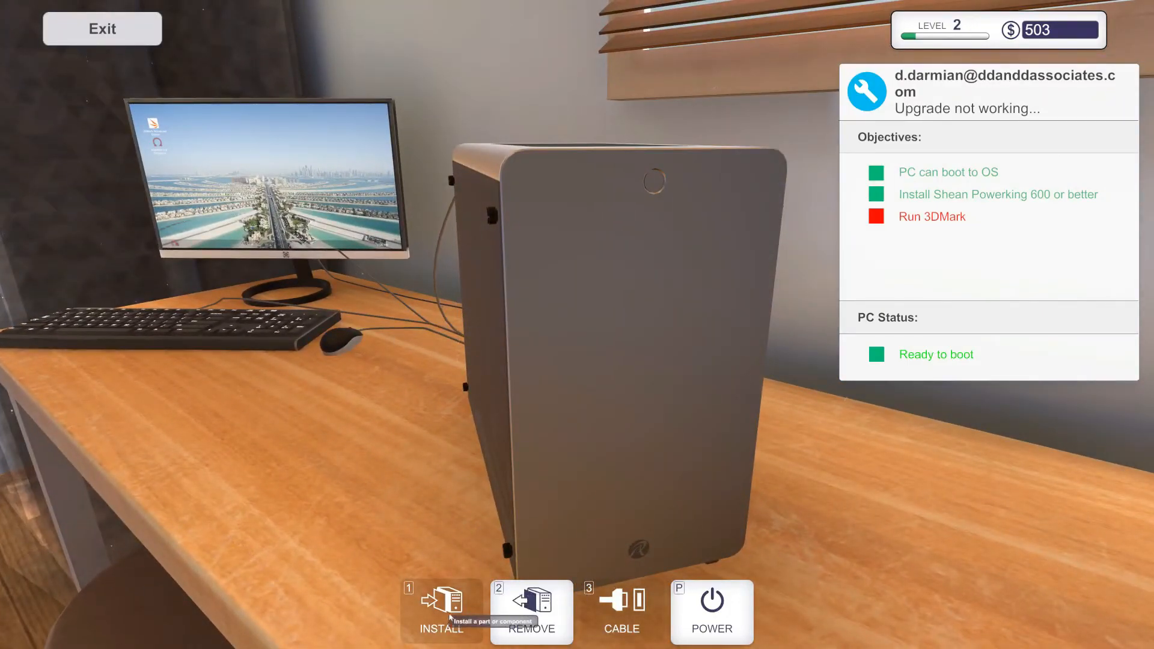
left_click(440, 610)
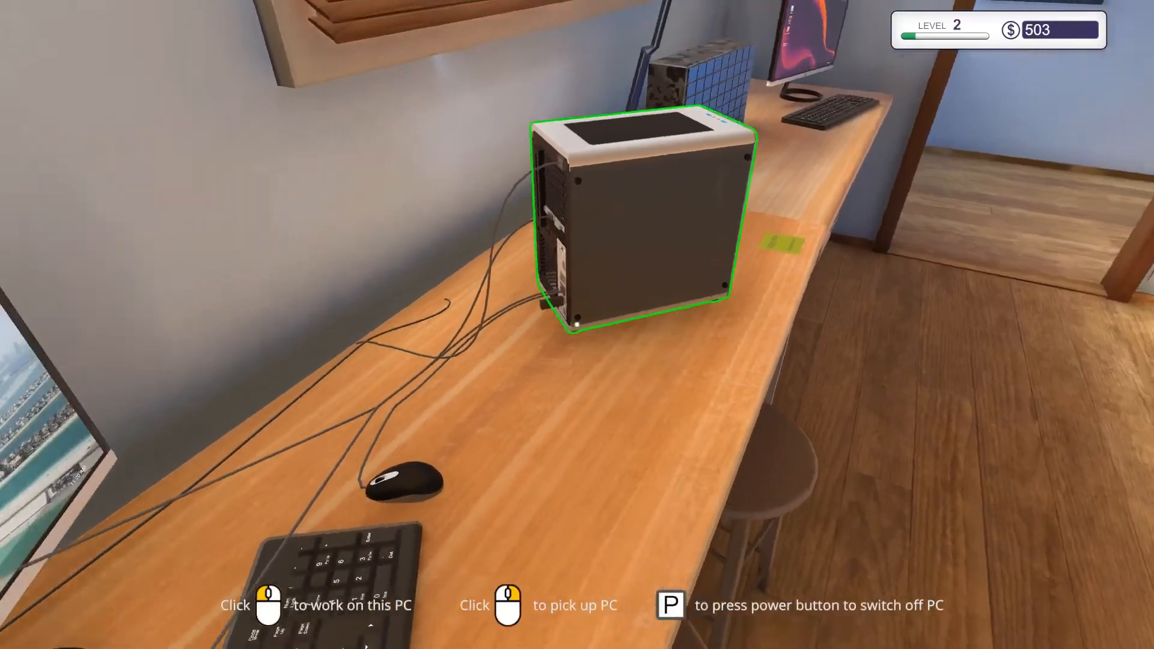
Launch 3DMark Advanced Edition on the PC desktop and run Time Spy.
left_click(641, 214)
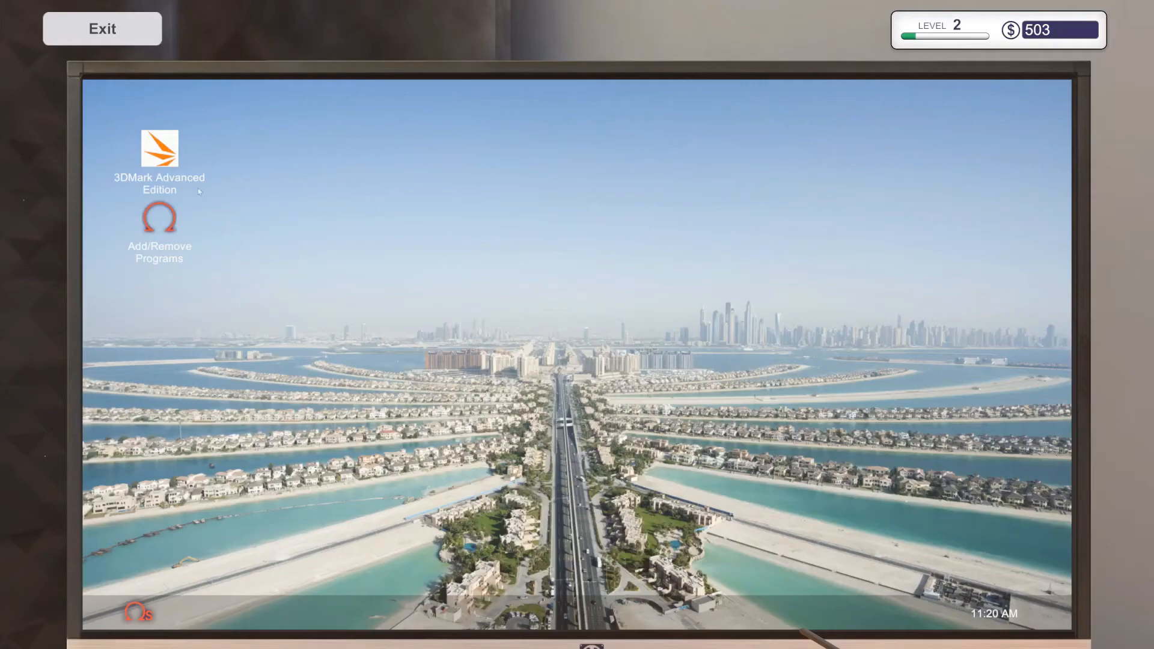
double_click(159, 149)
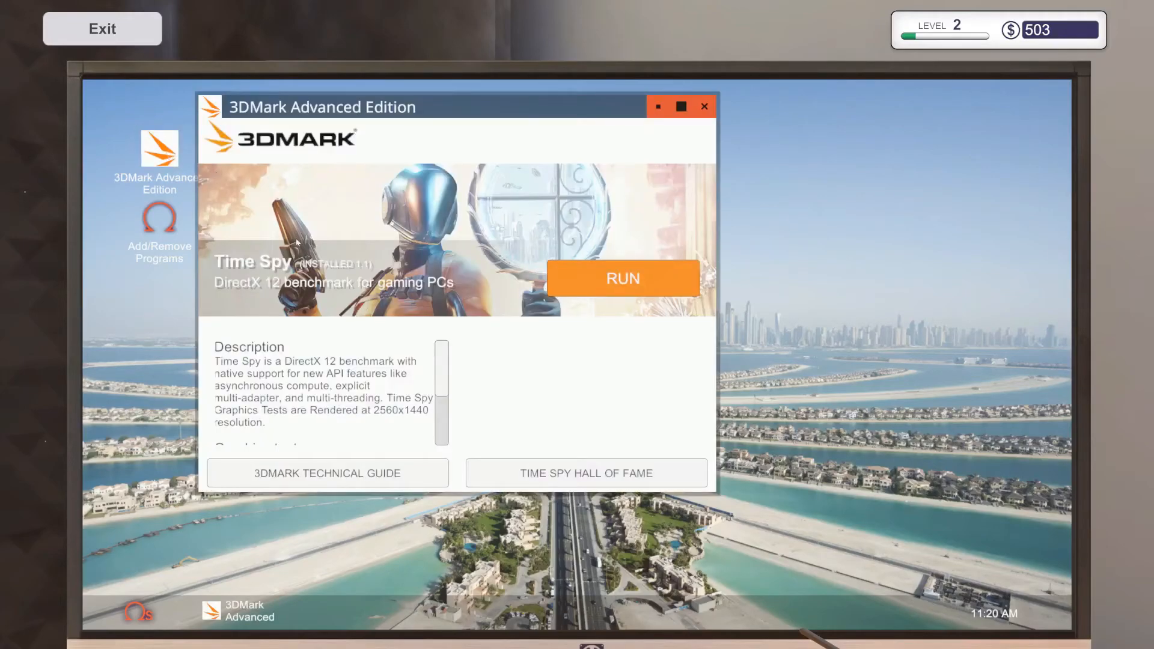
scroll("down", 3)
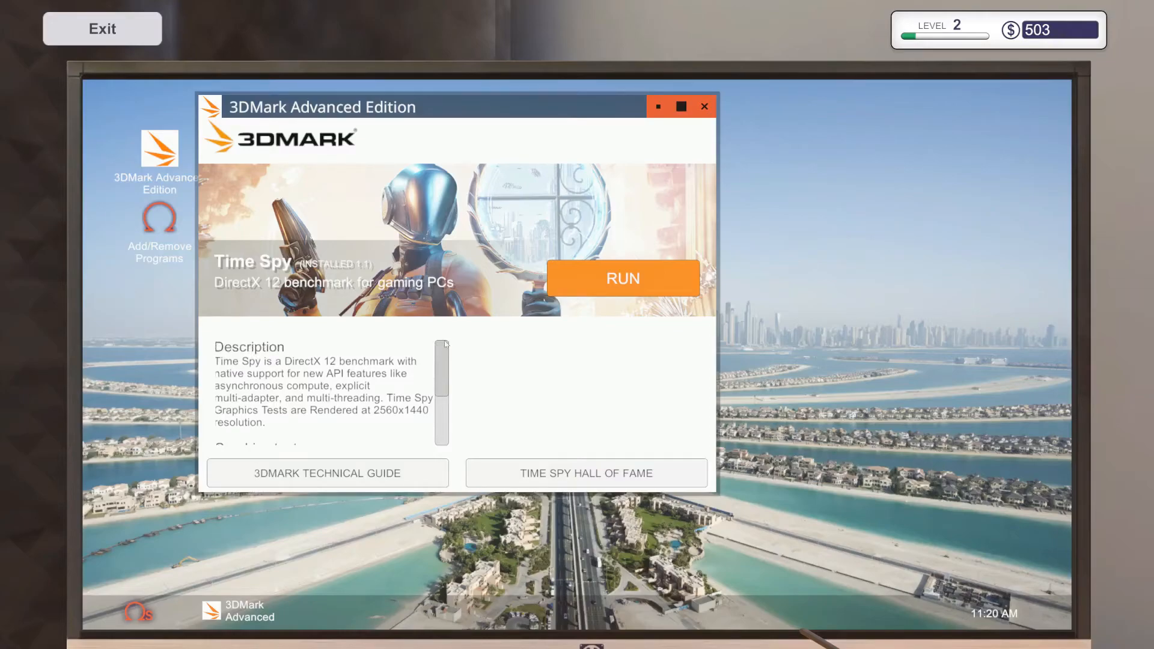
scroll("down", 3)
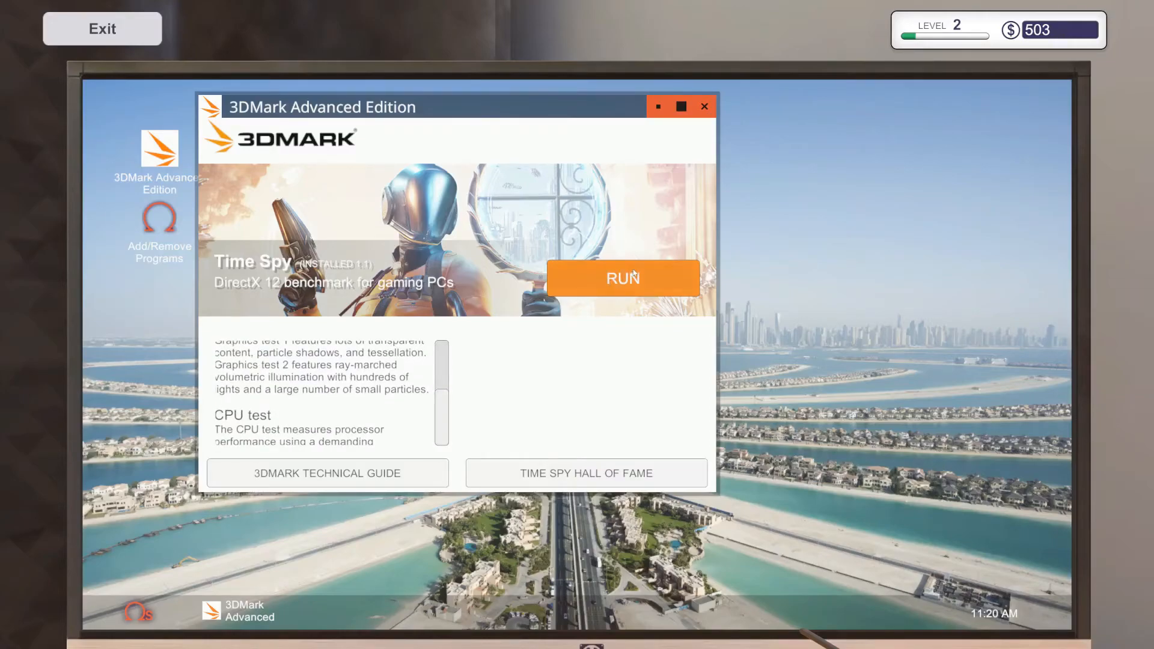
left_click(622, 278)
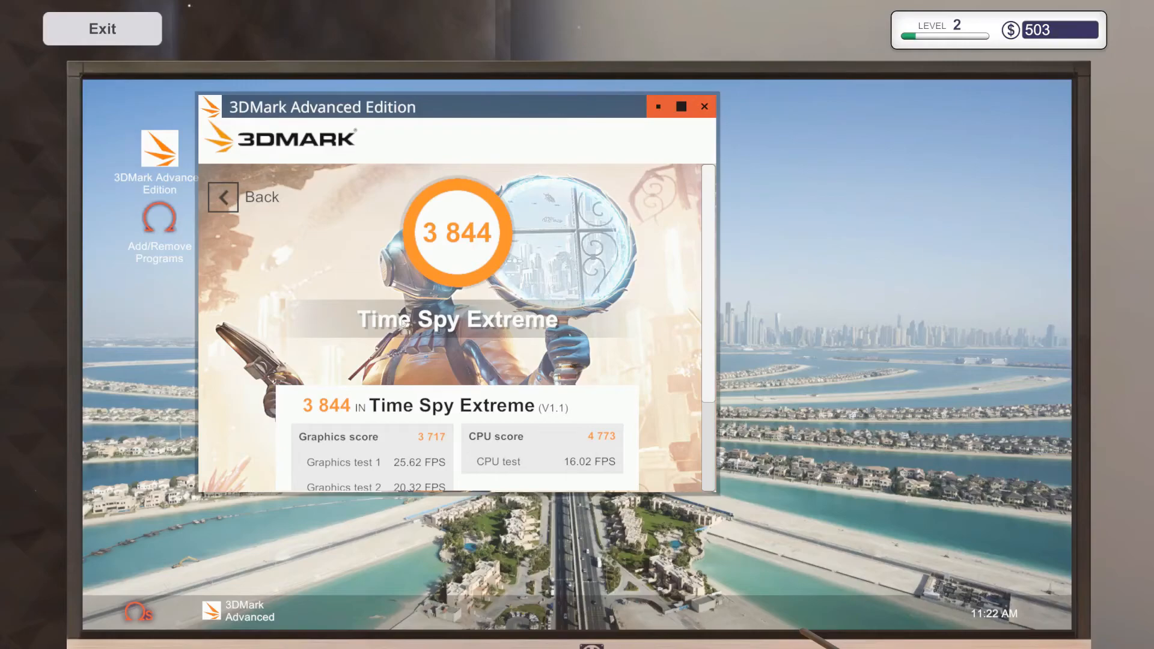
Review the Time Spy Extreme score of 3,844 and leave the PC desktop.
scroll("down", 3)
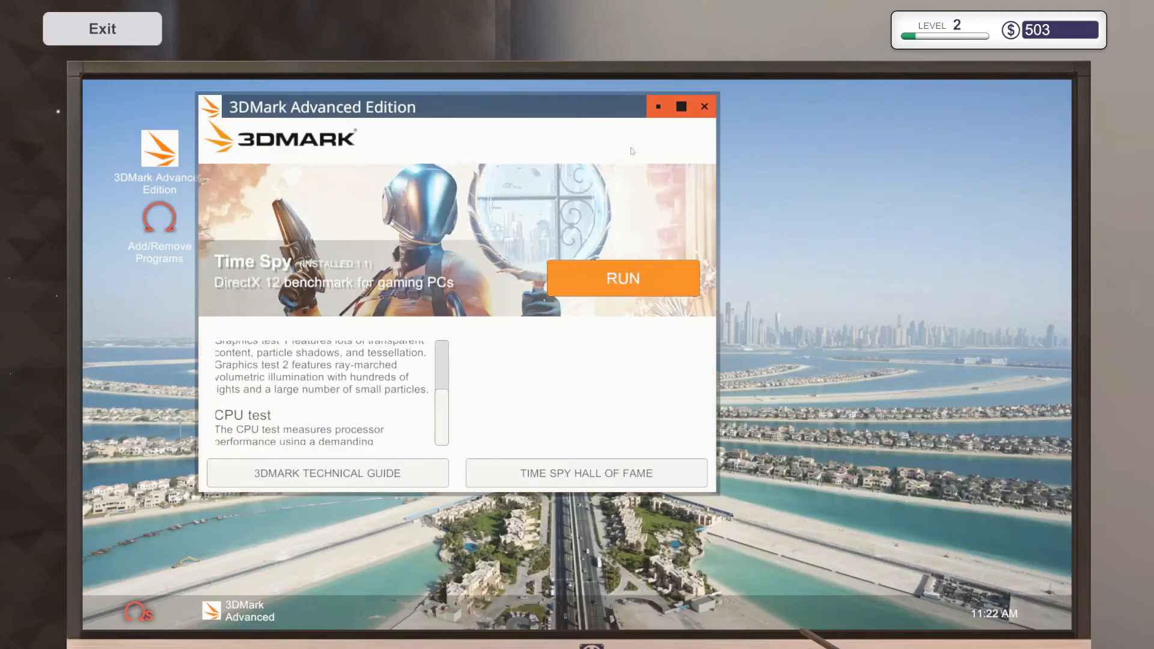
left_click(703, 106)
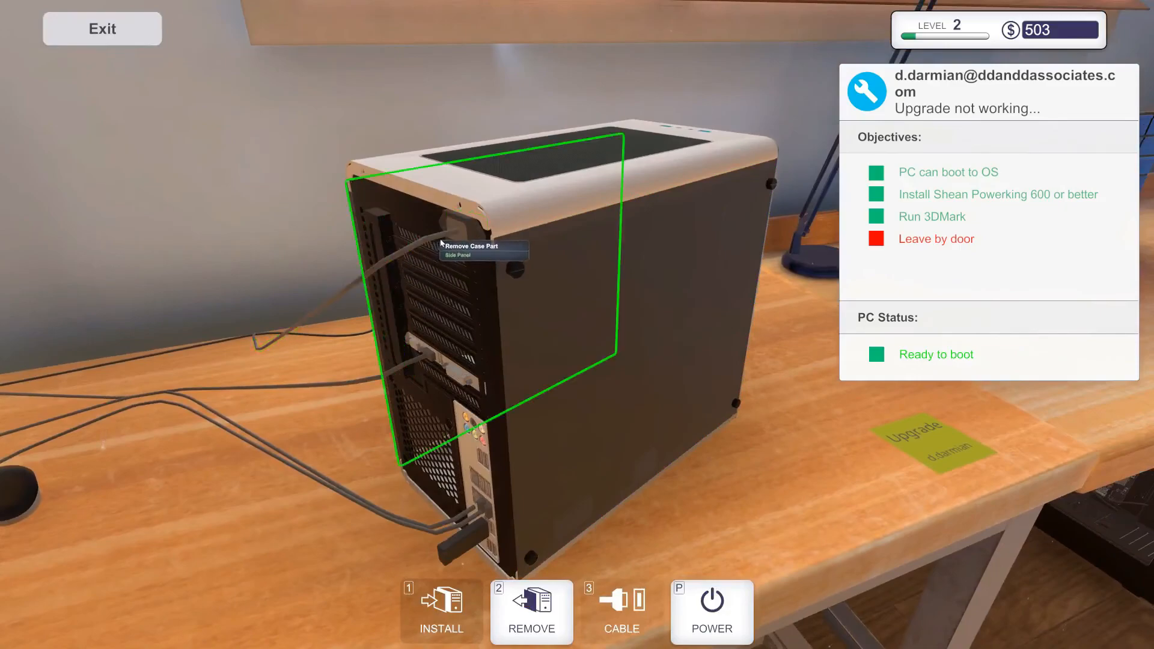
mouse_move(711, 604)
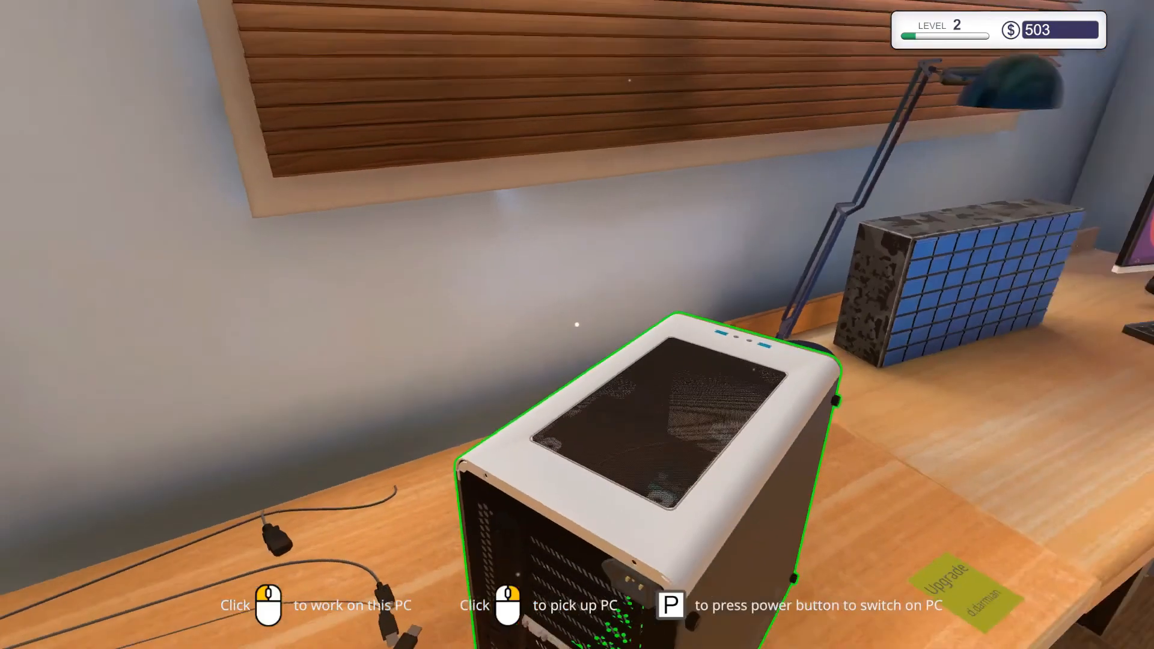
Walk away from the PC to the door and switch off the room lights.
left_click(972, 597)
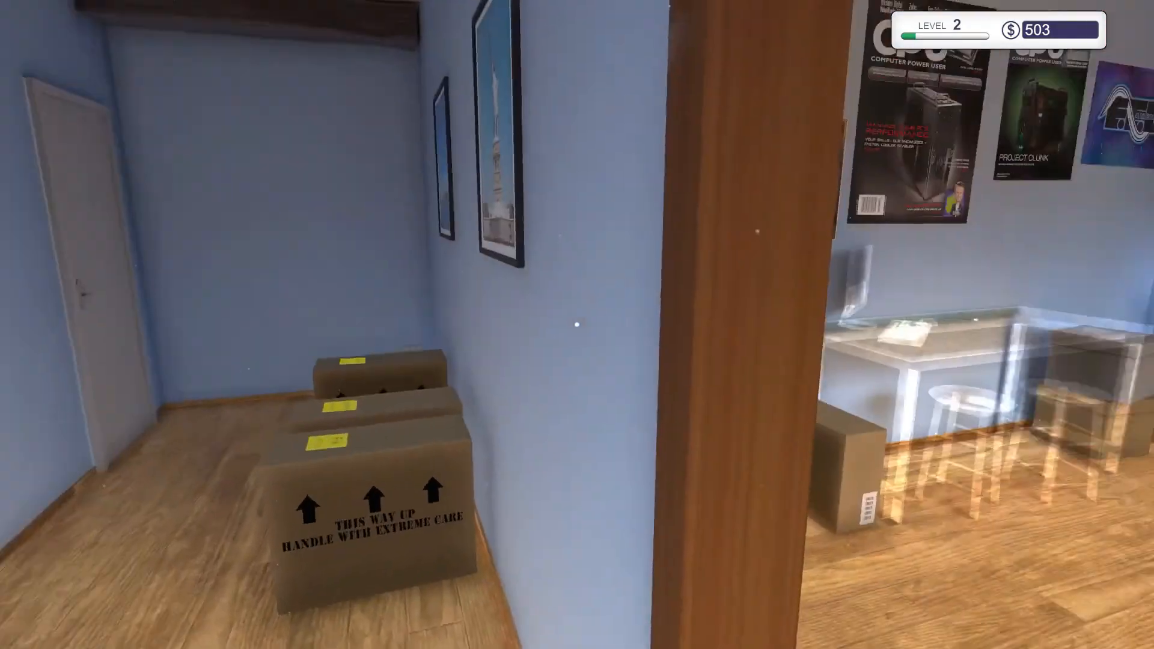
mouse_move(577, 325)
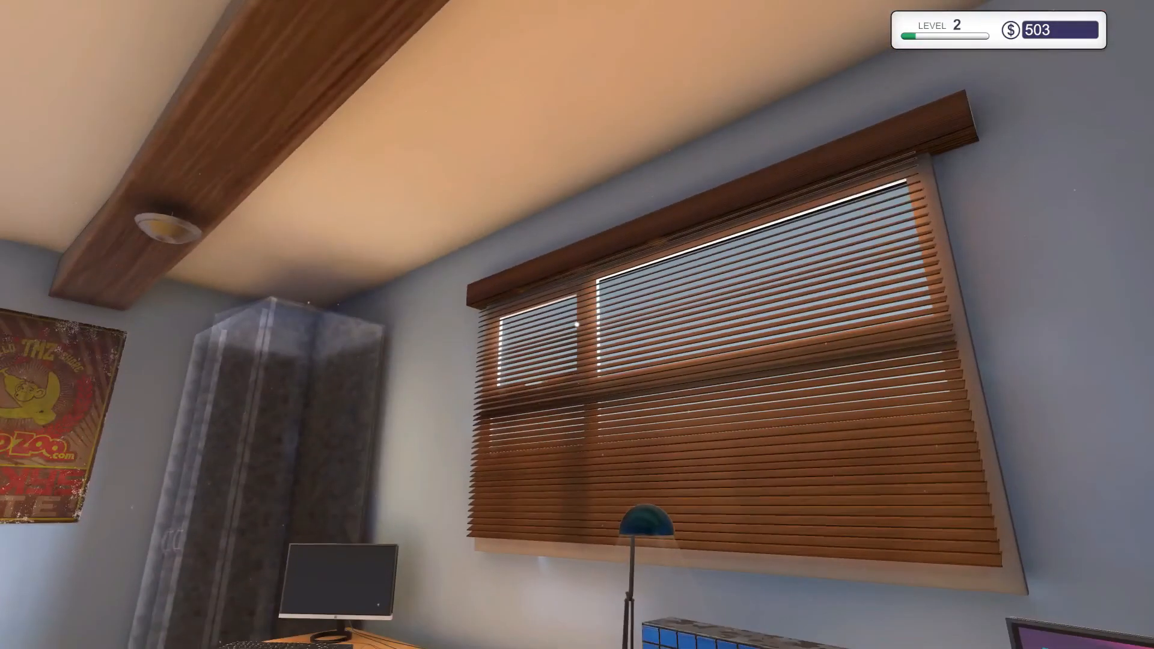
mouse_move(577, 325)
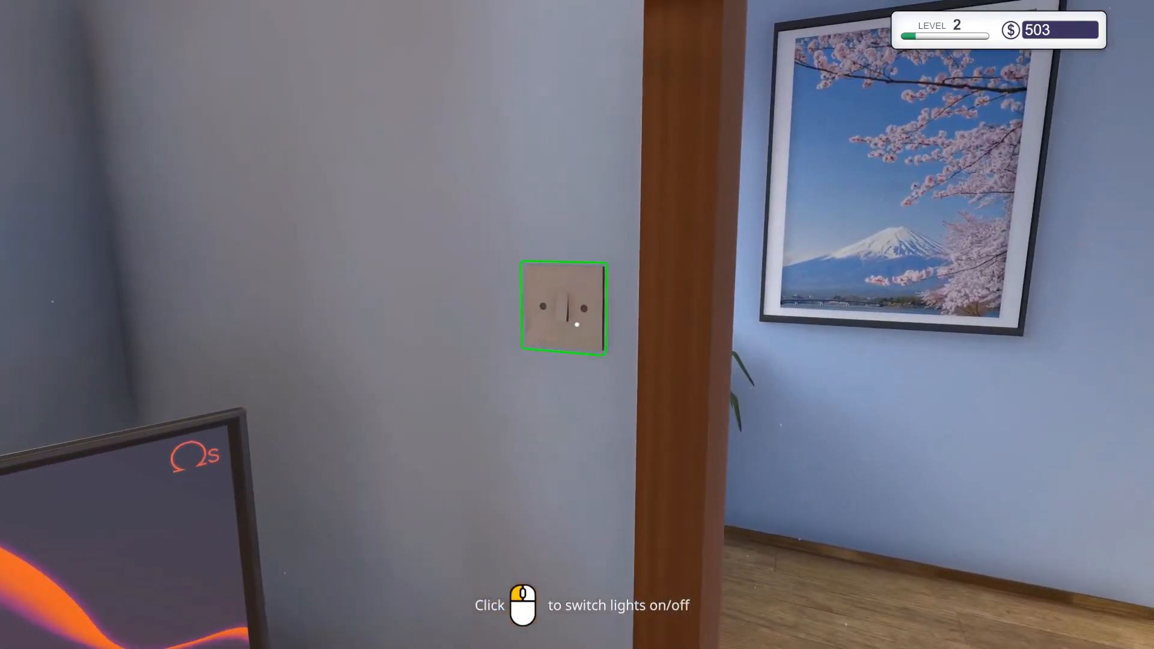
left_click(564, 308)
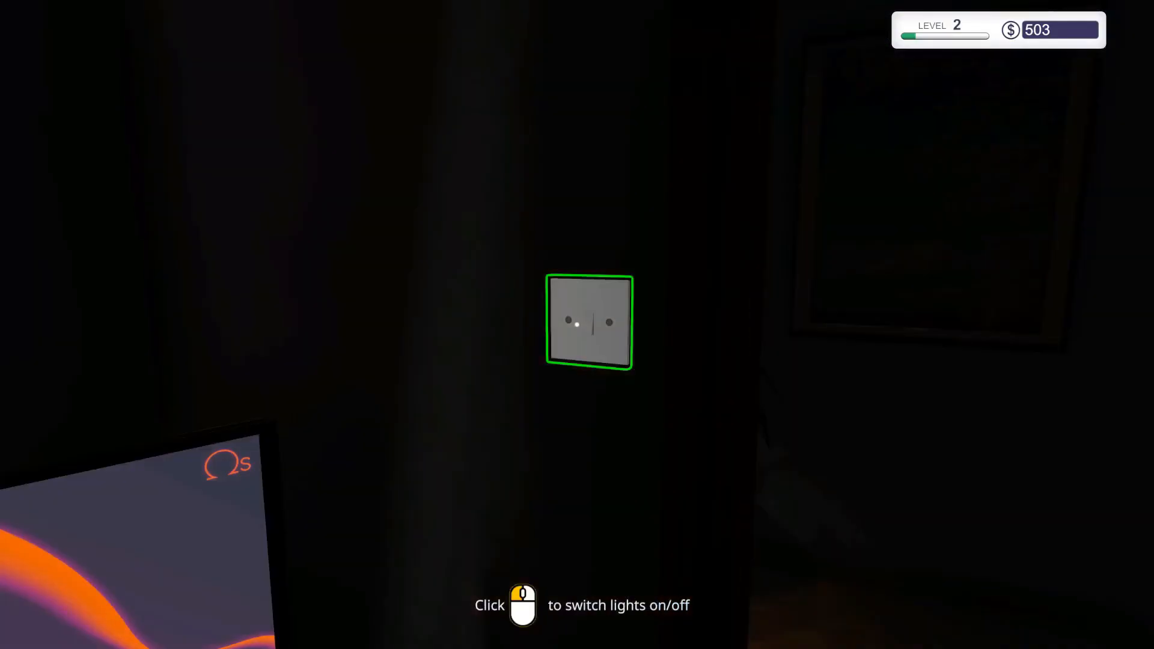